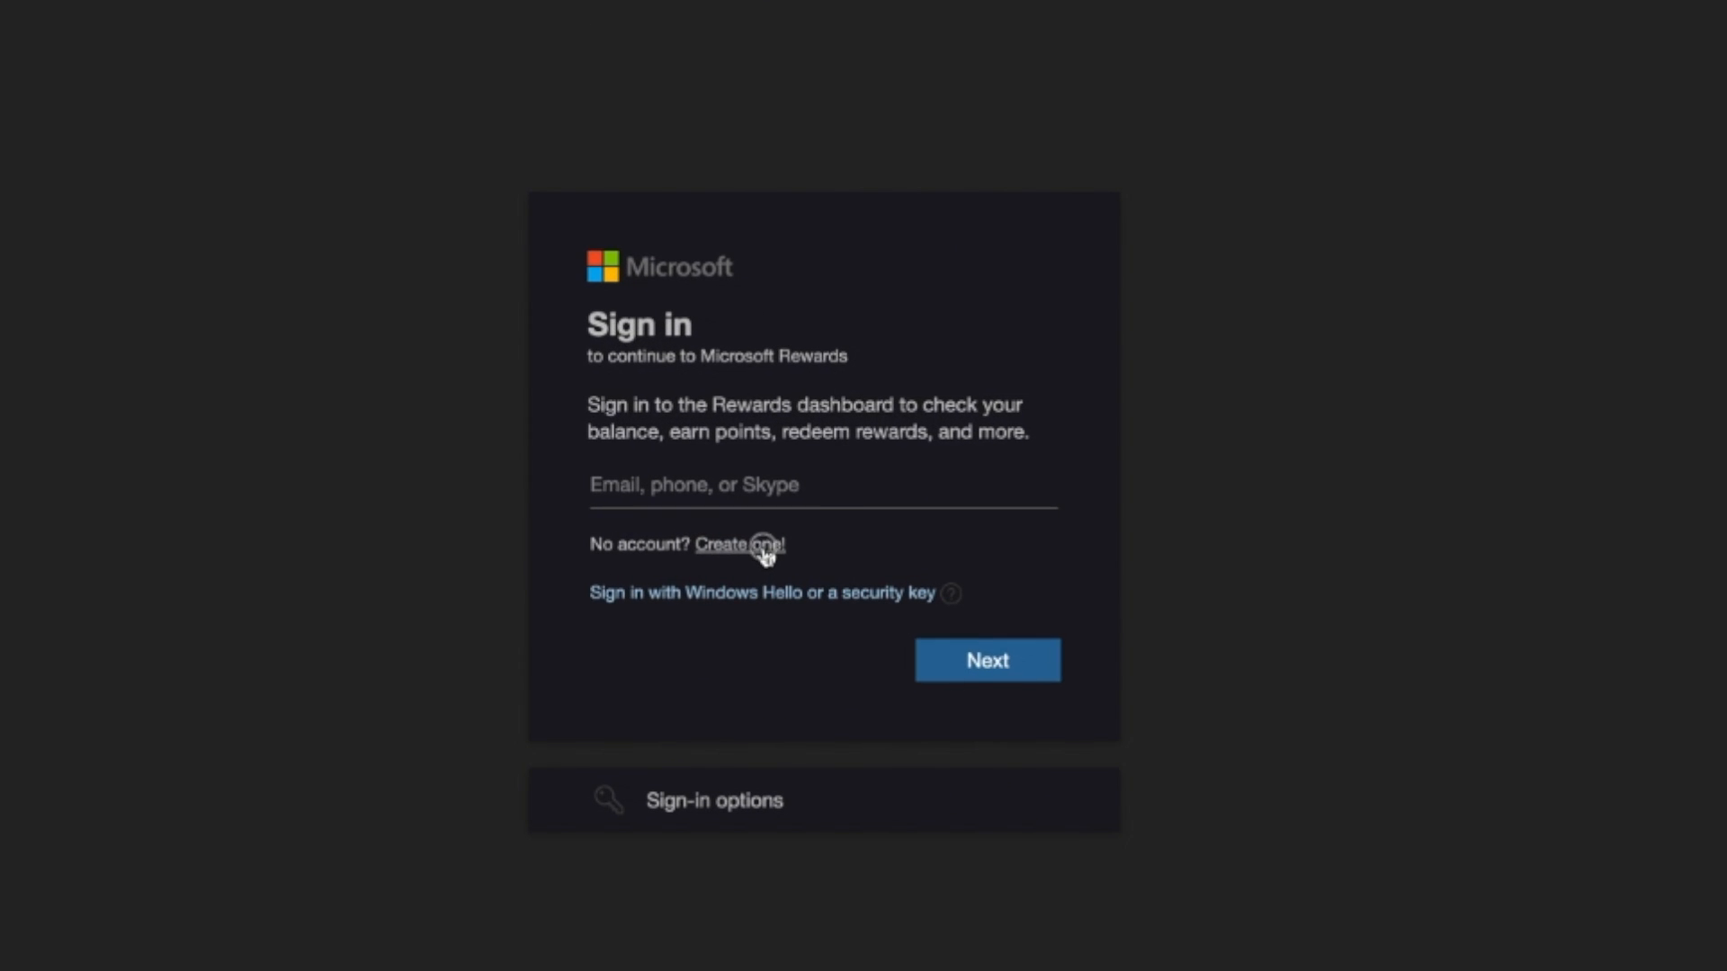
pyautogui.click(739, 543)
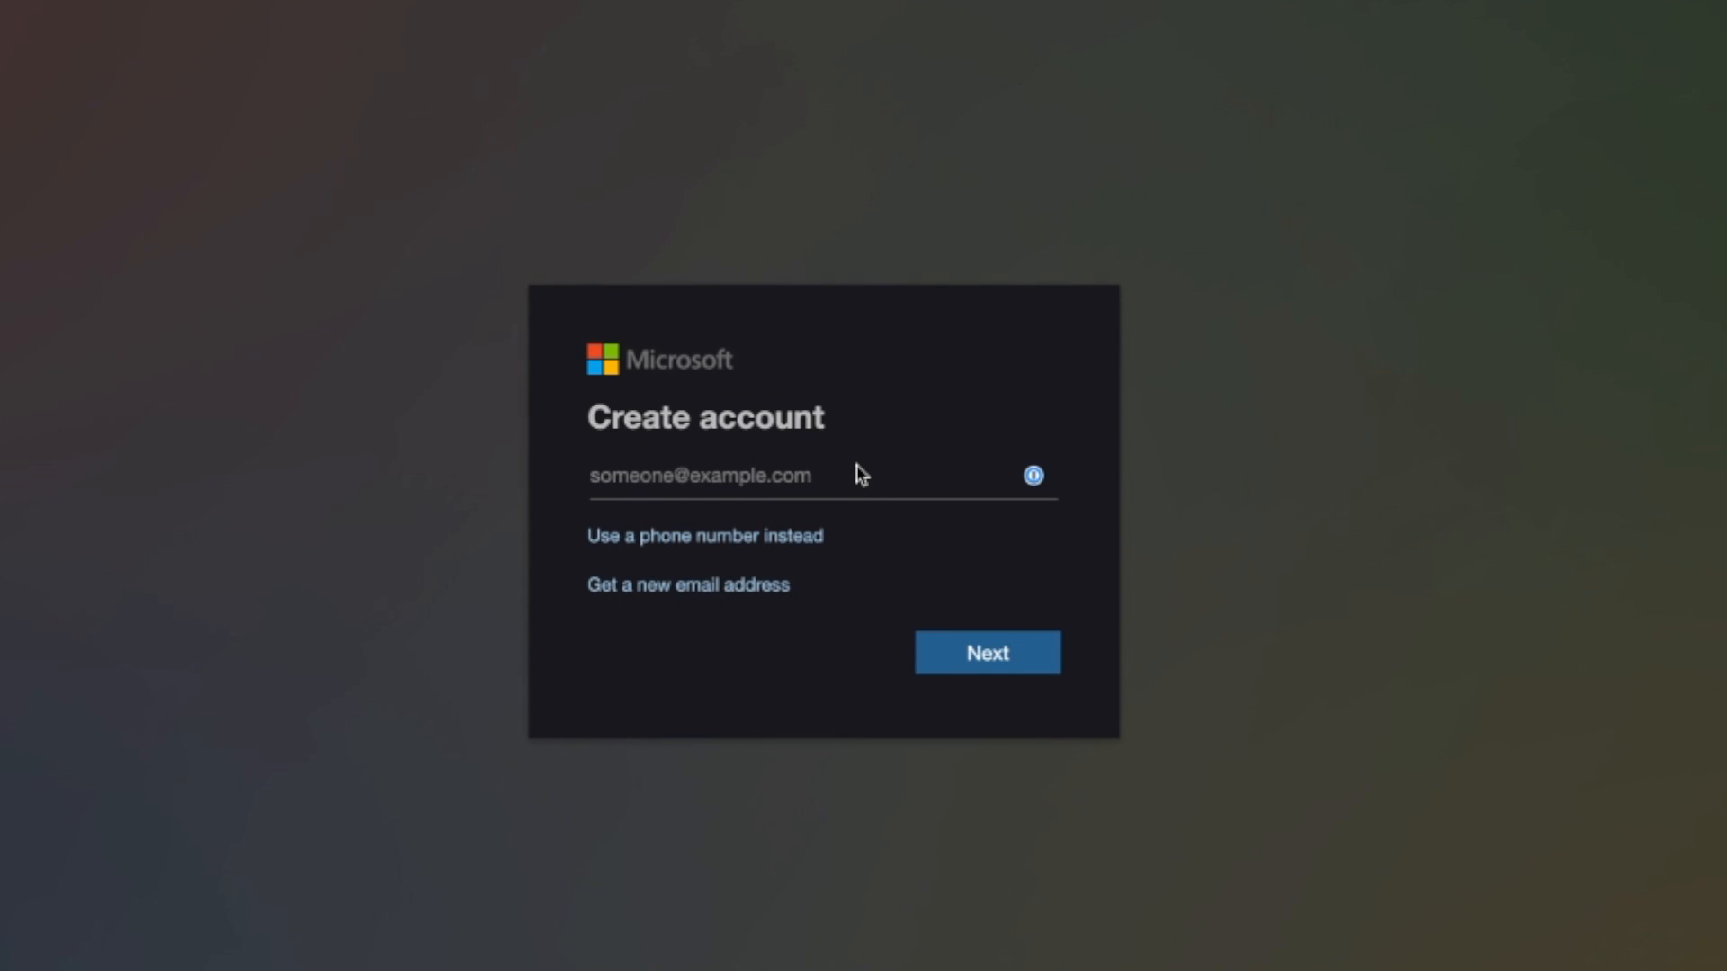
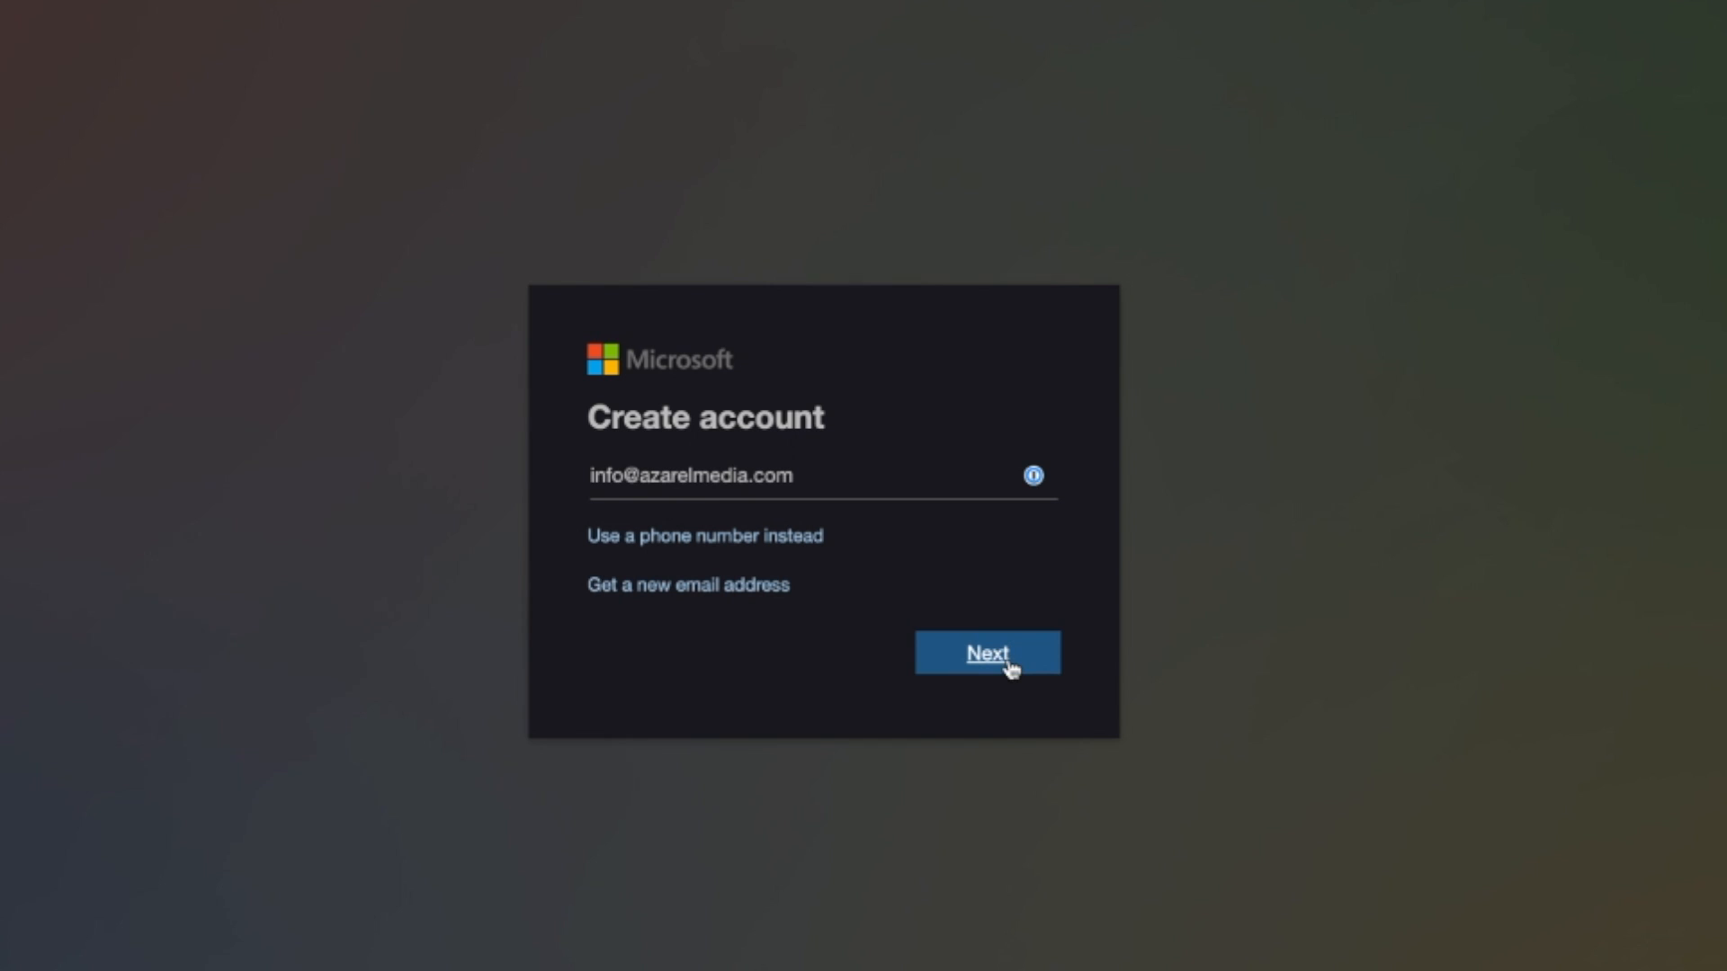
pyautogui.click(986, 651)
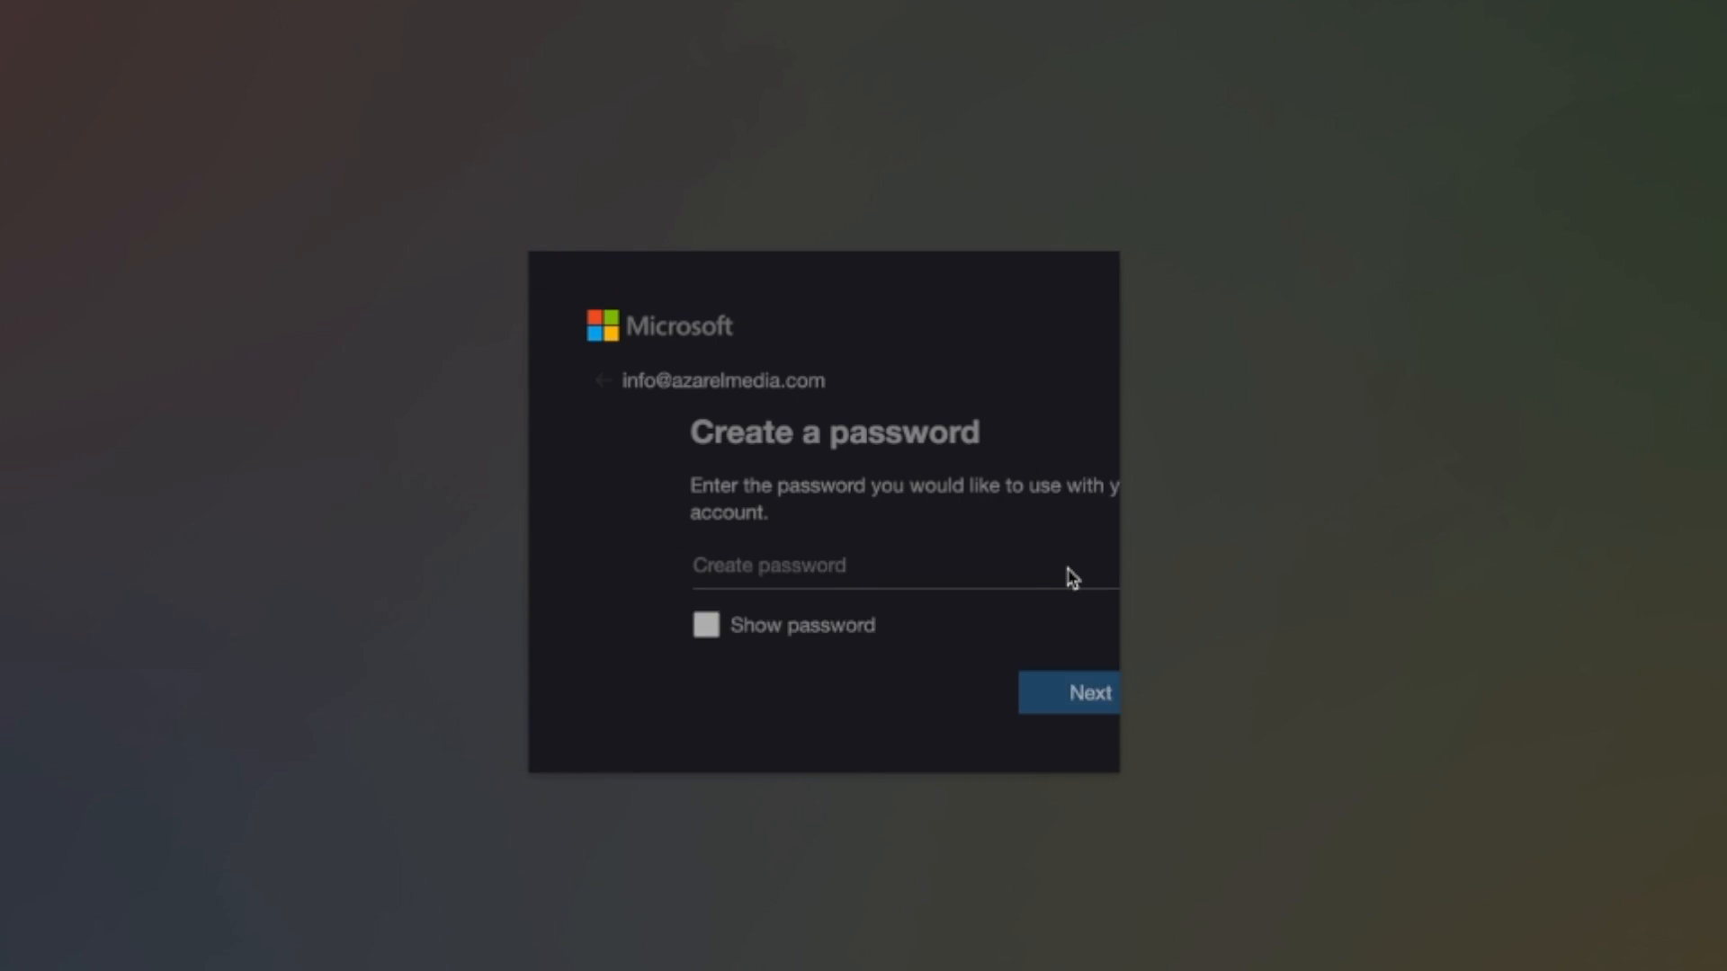
# Fill in the suggested strong password and continue to the name step.
pyautogui.click(821, 565)
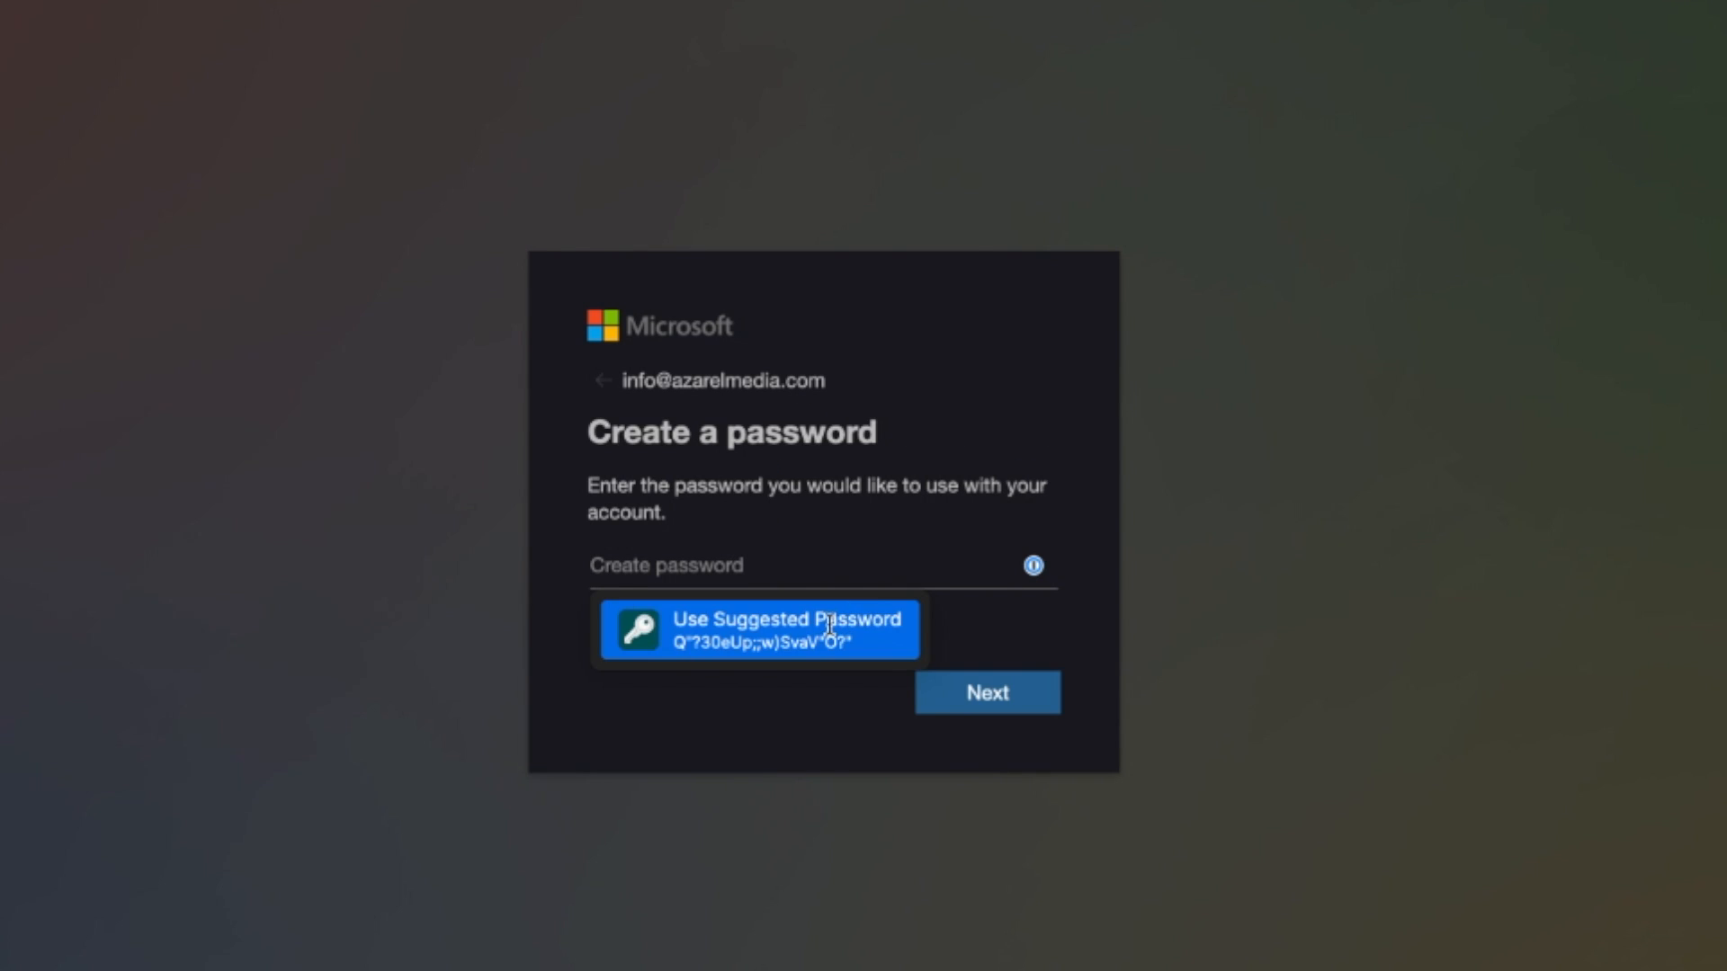
pyautogui.click(759, 630)
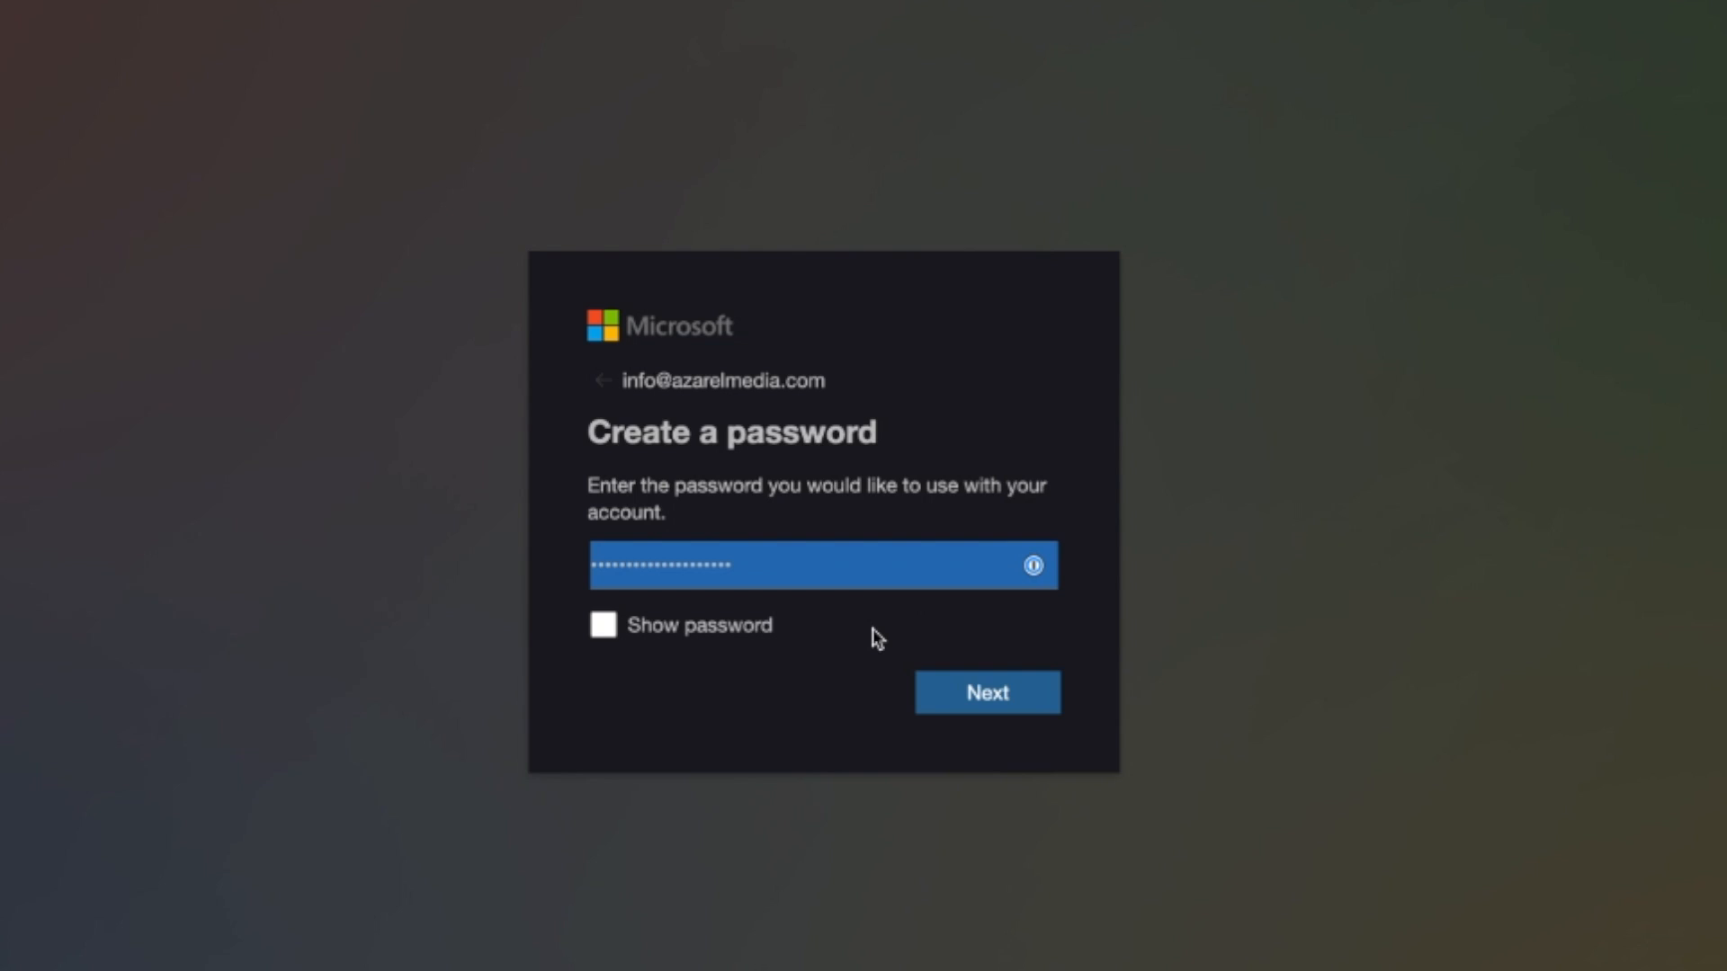
pyautogui.click(985, 691)
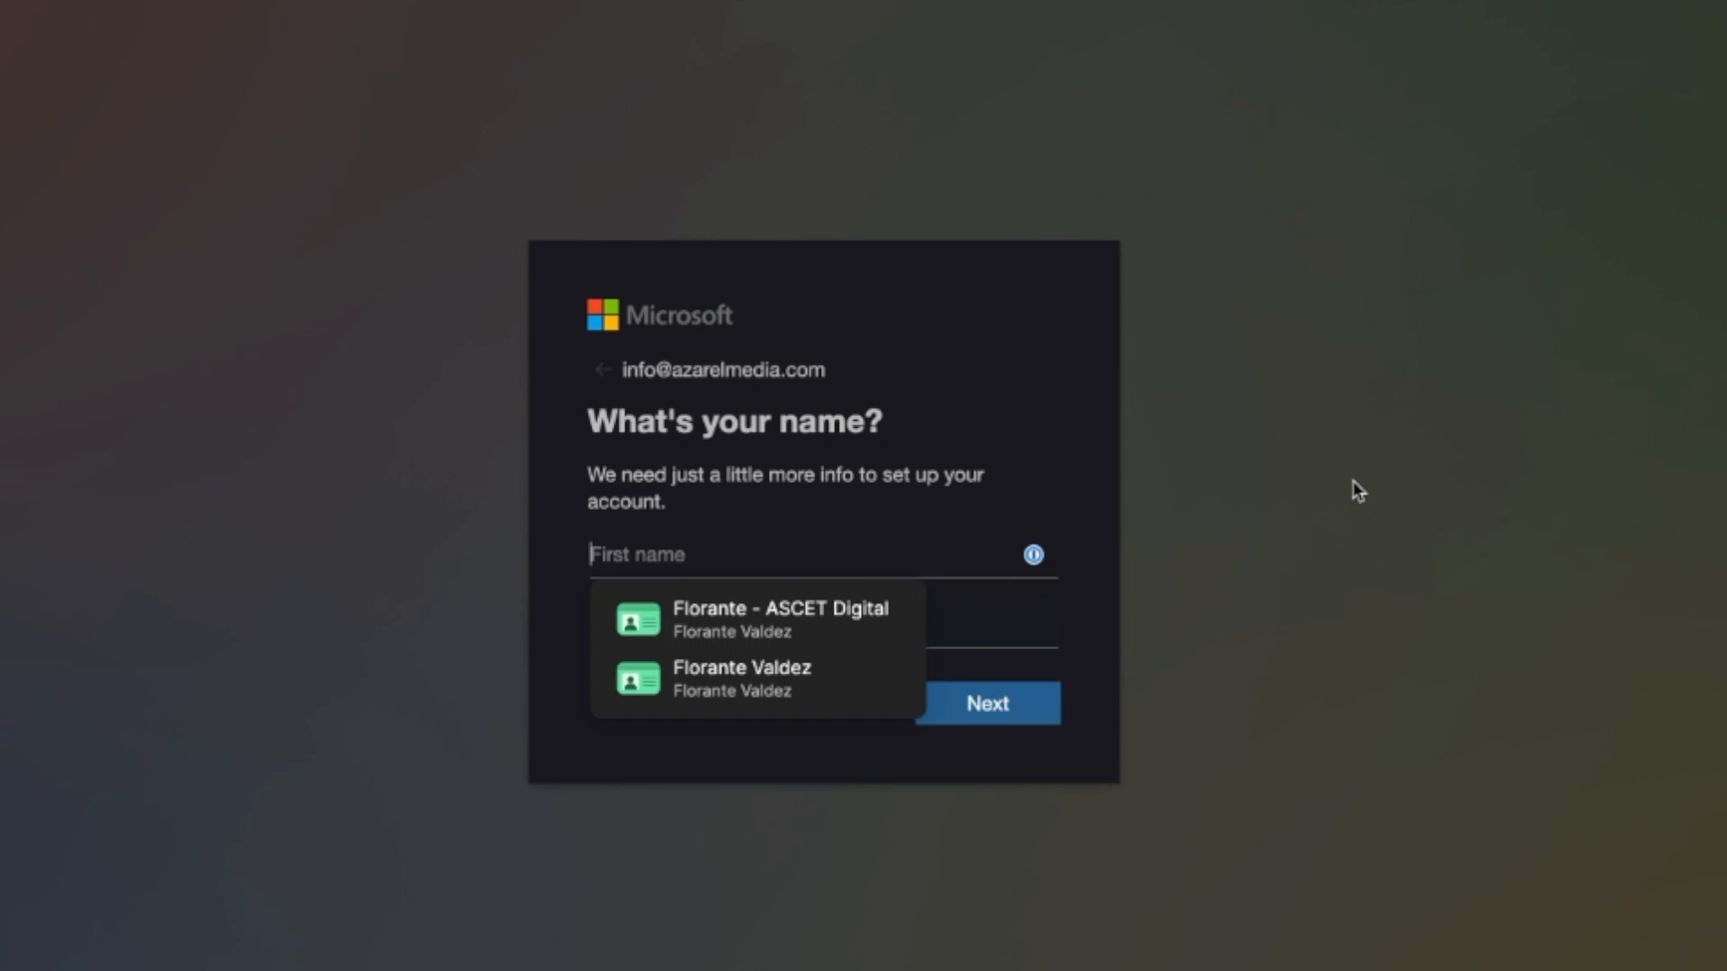
pyautogui.click(986, 703)
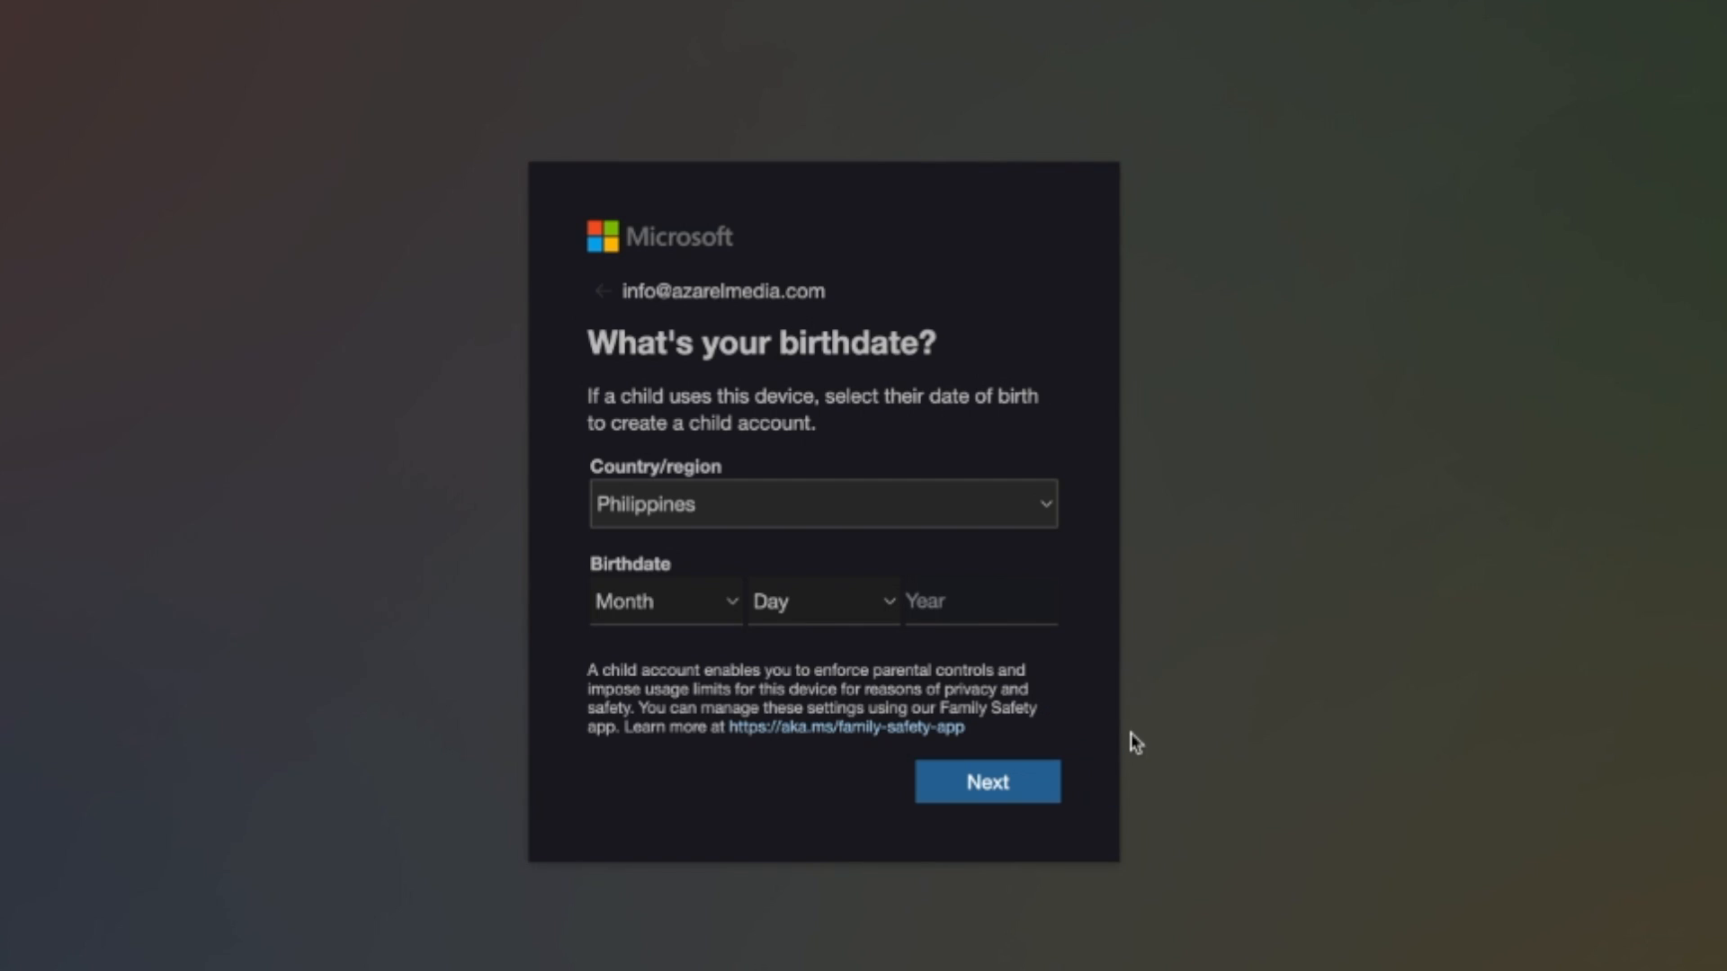
pyautogui.click(664, 601)
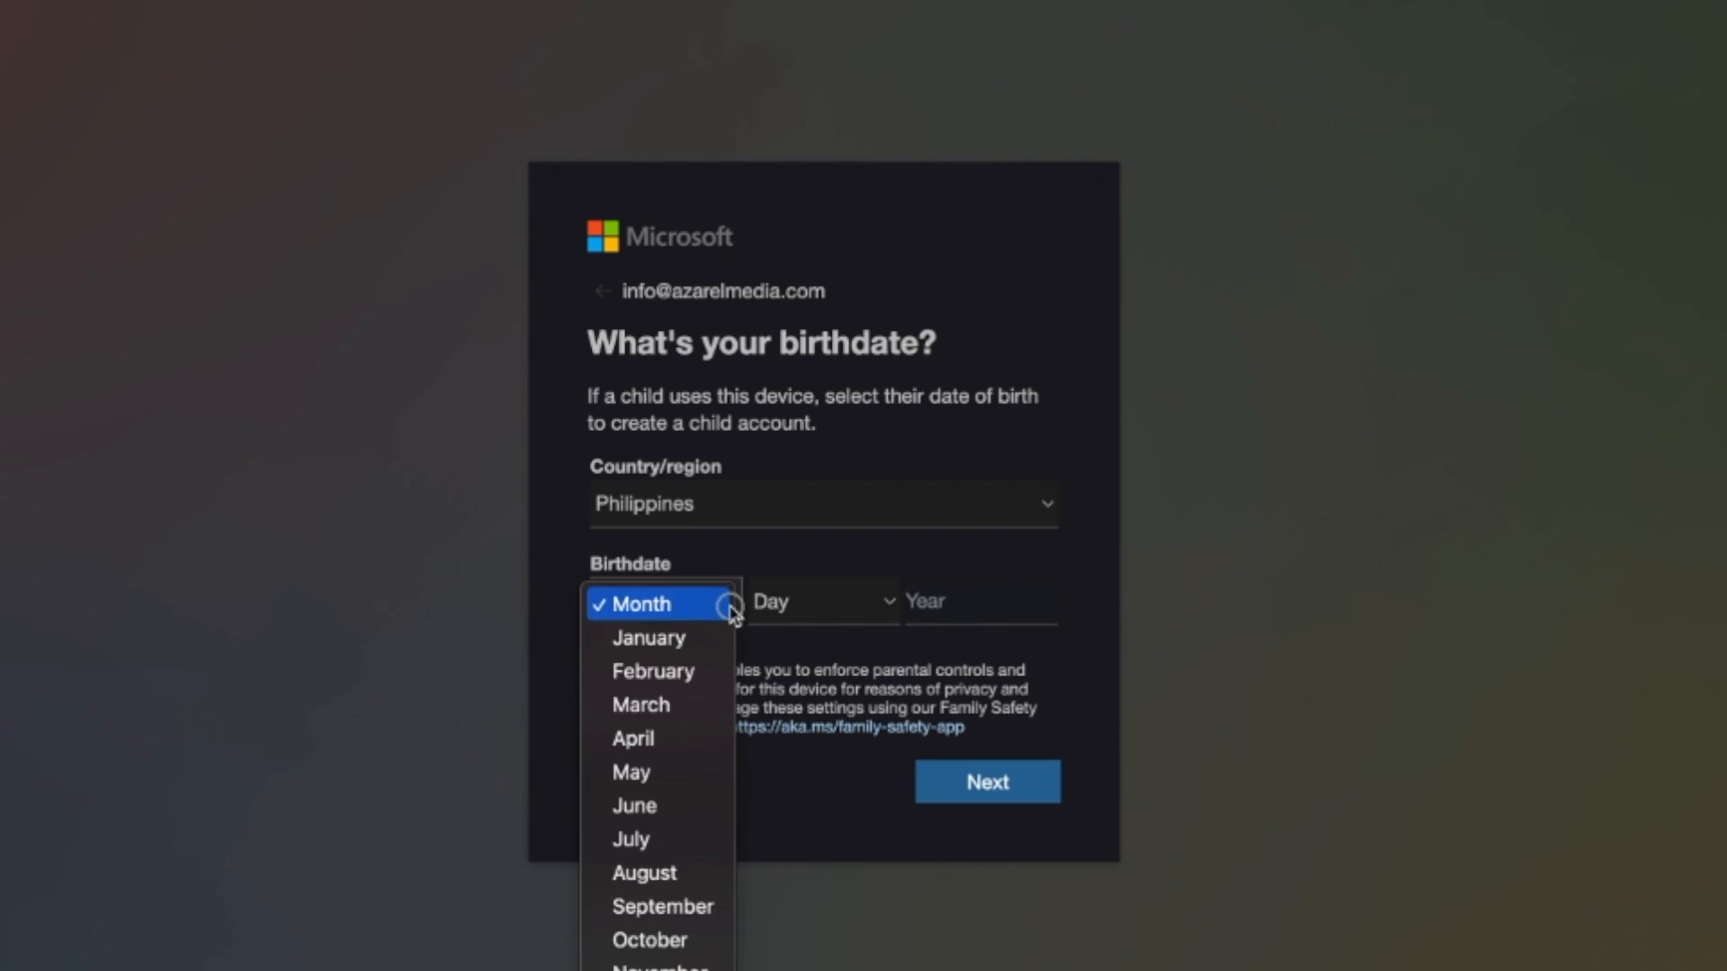
pyautogui.click(631, 737)
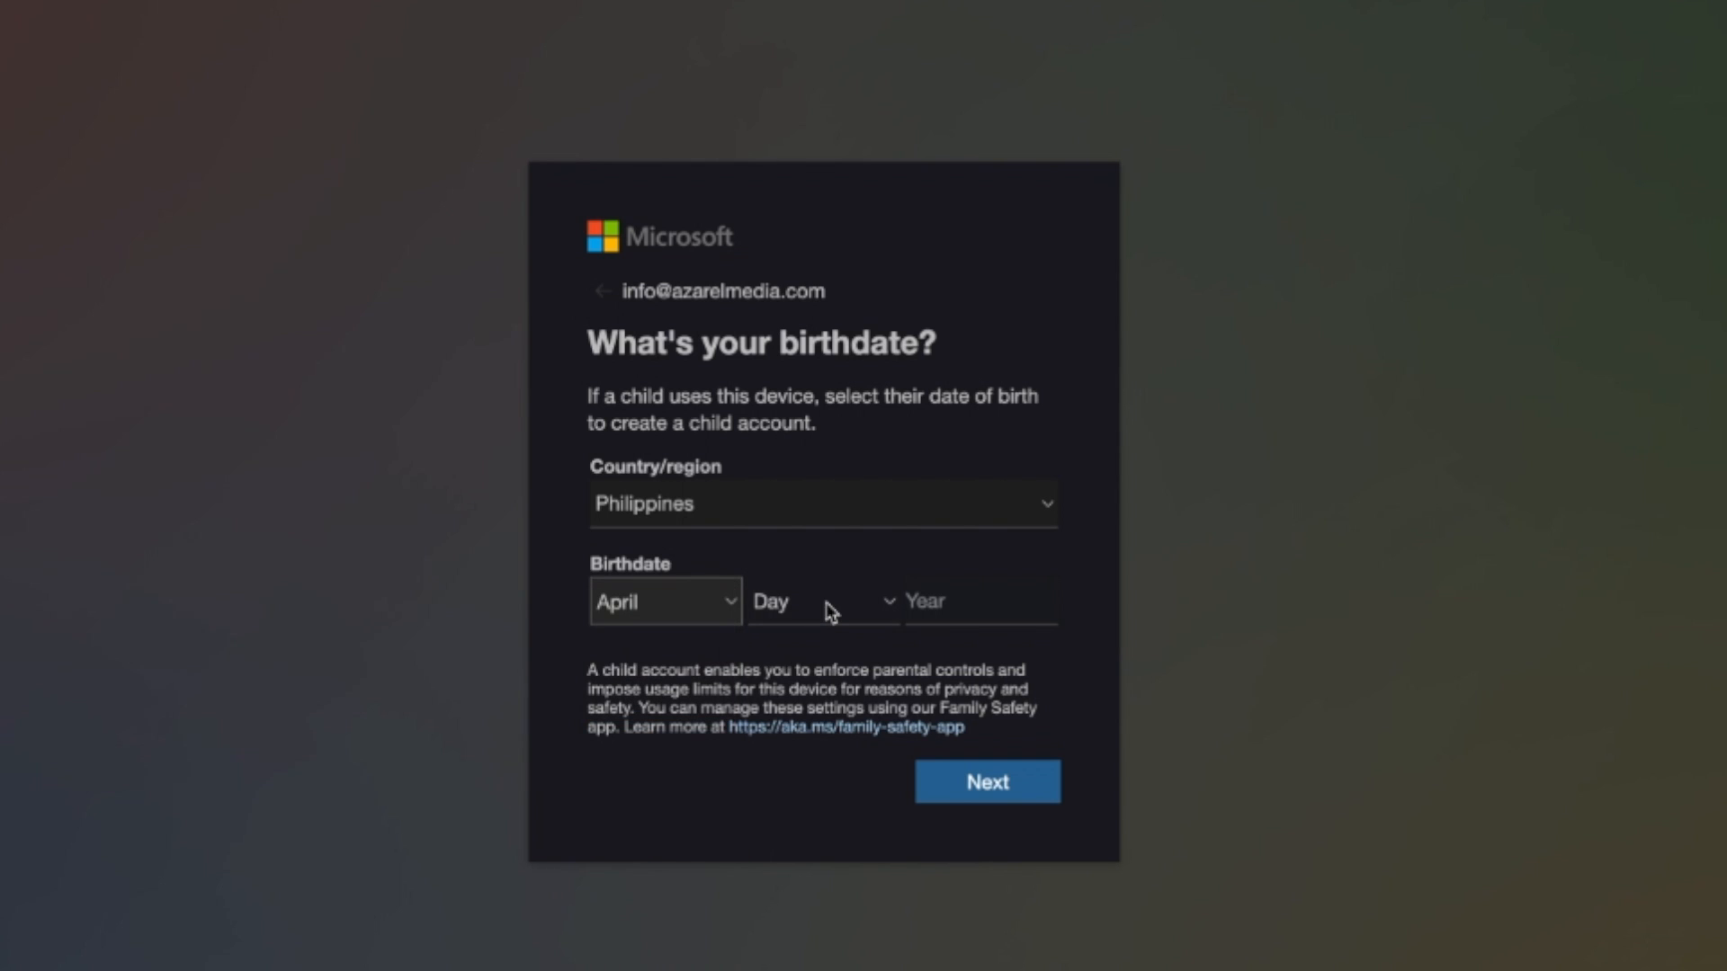
pyautogui.click(824, 601)
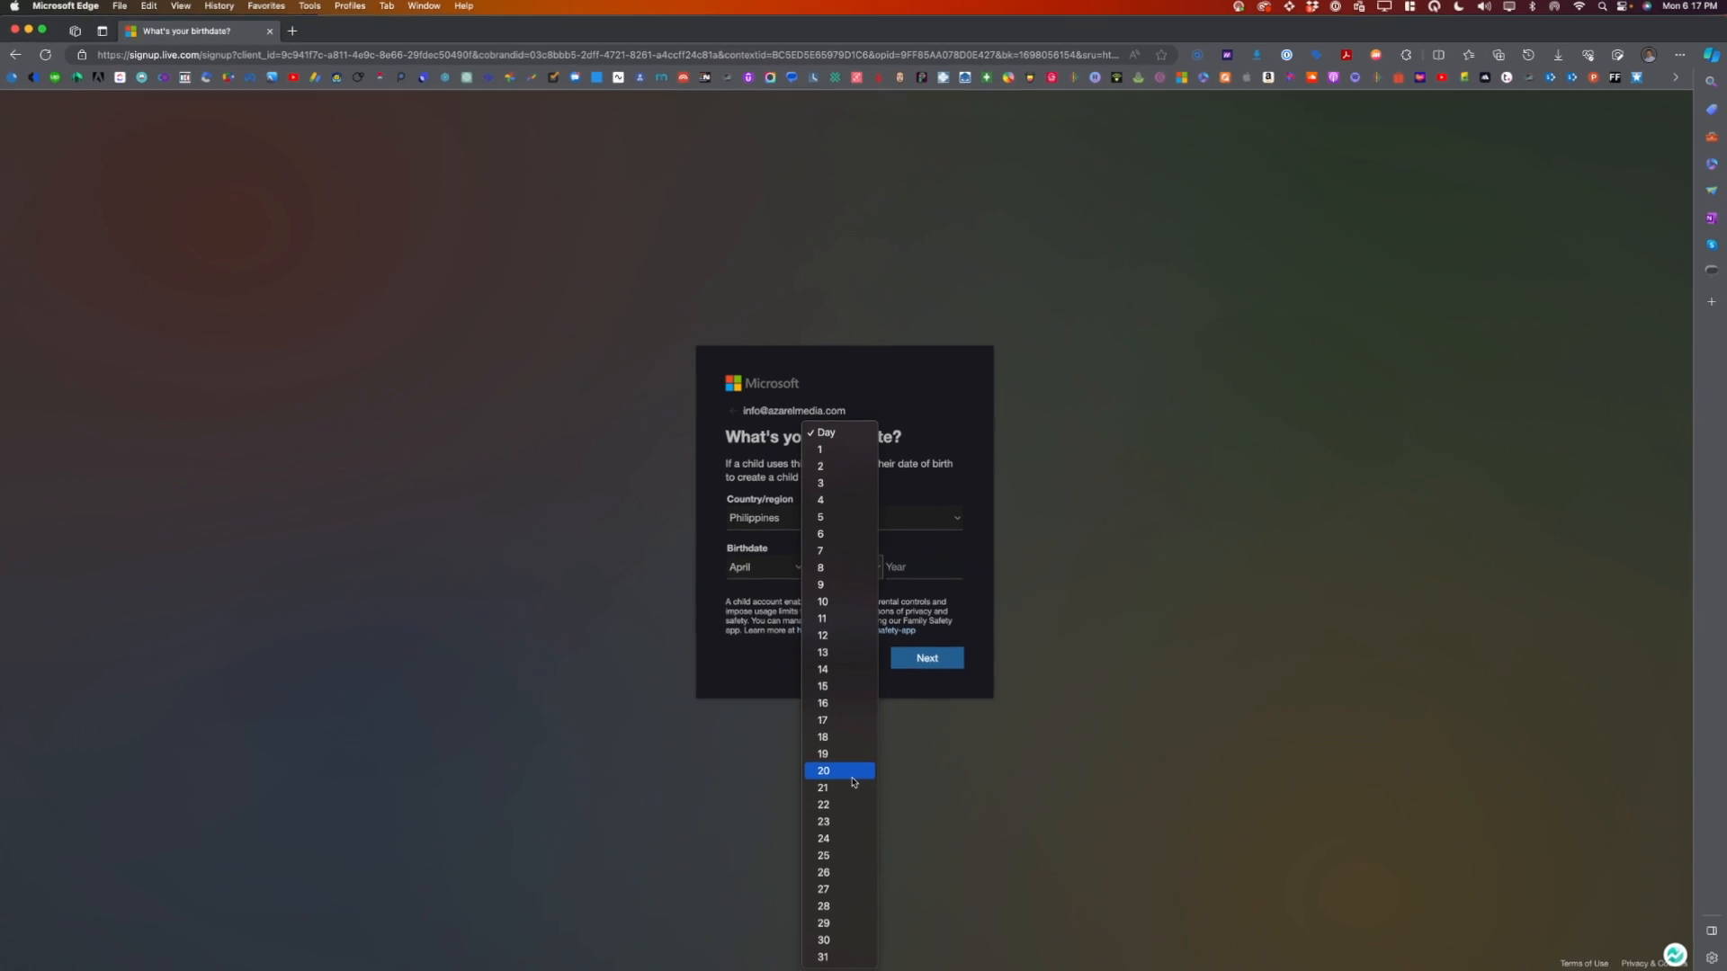
pyautogui.click(822, 823)
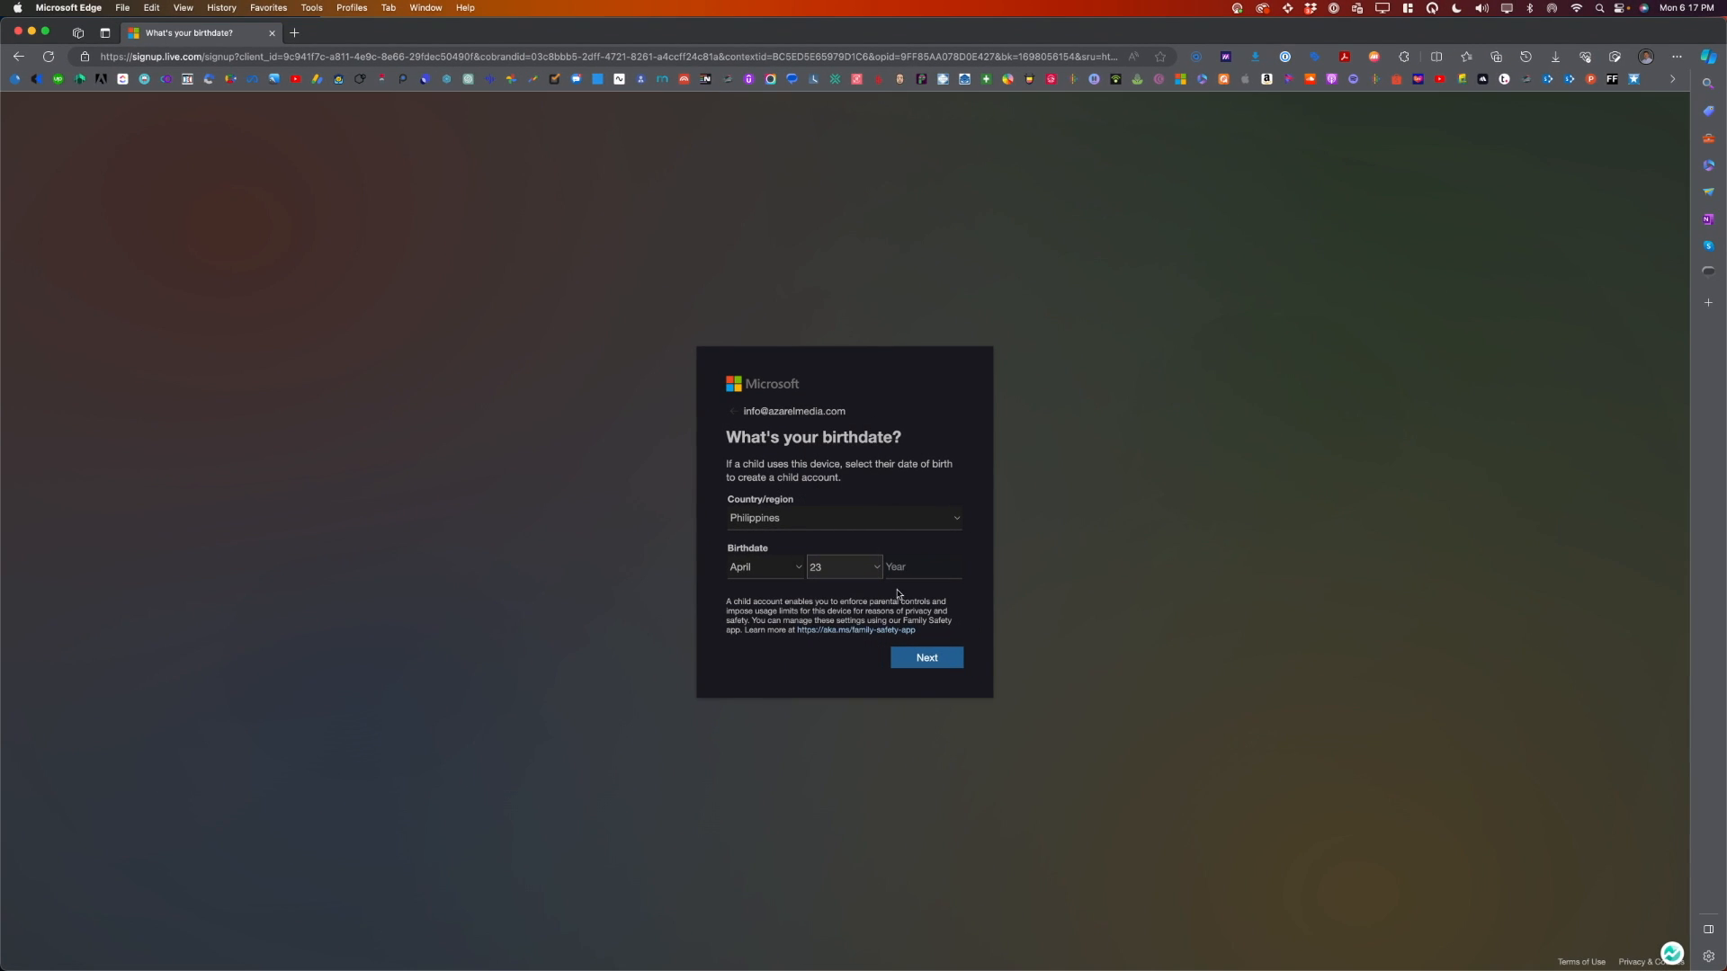
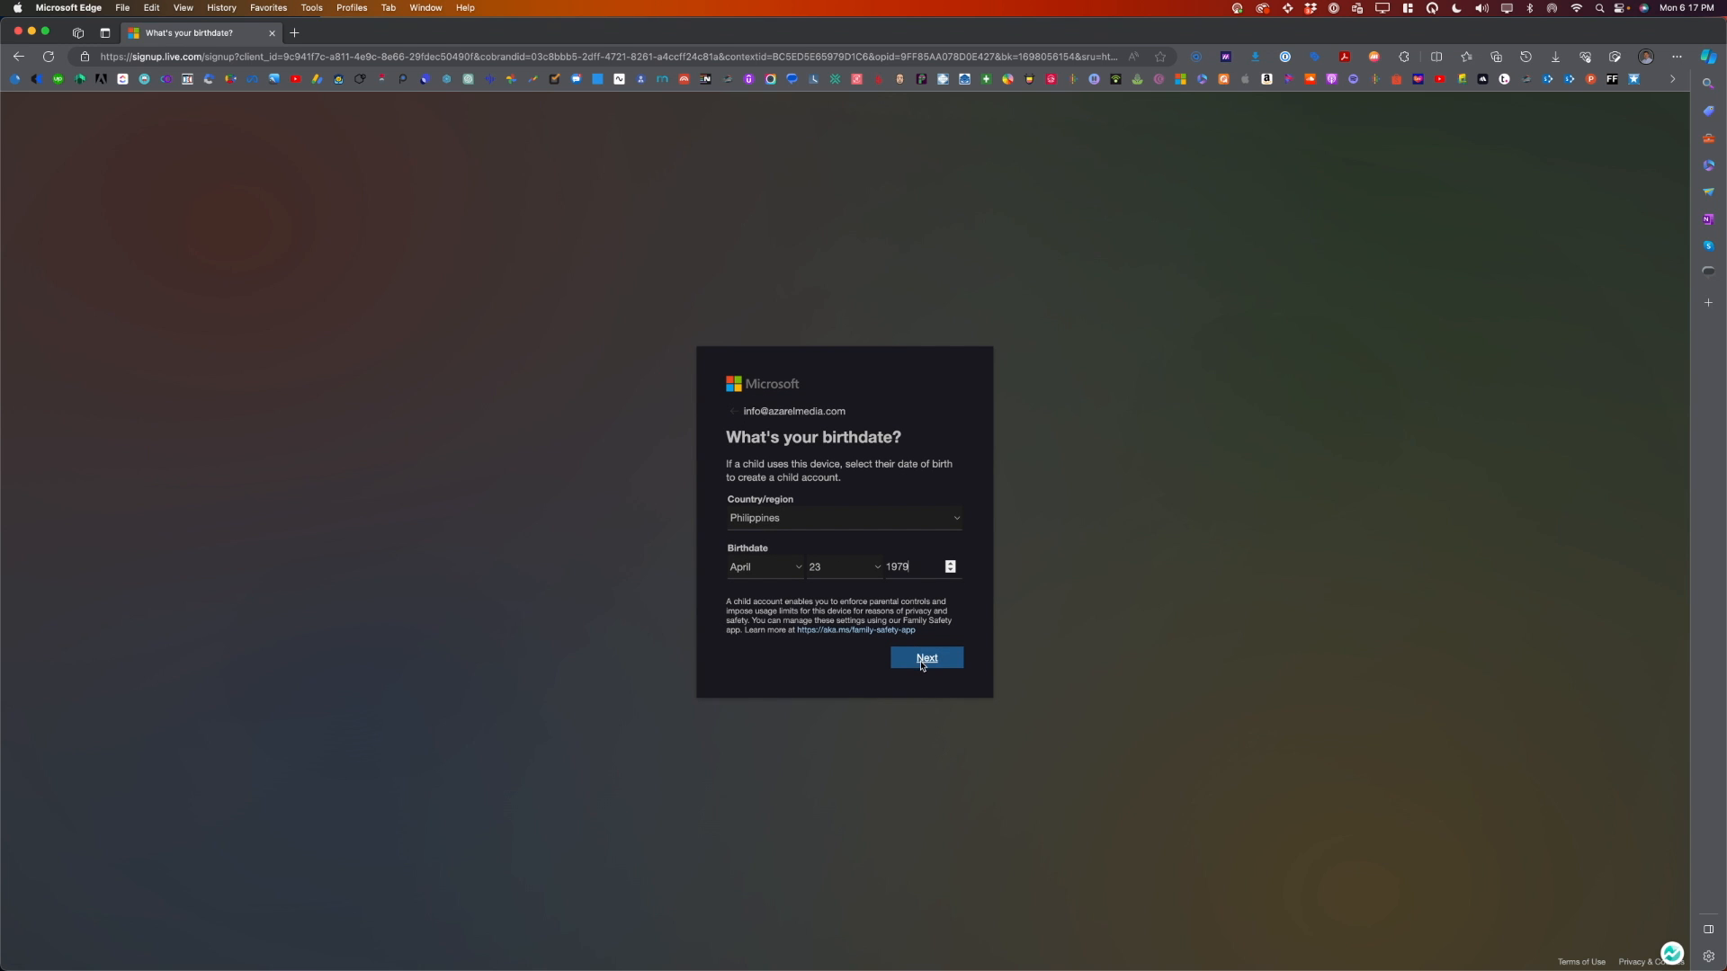
pyautogui.click(924, 658)
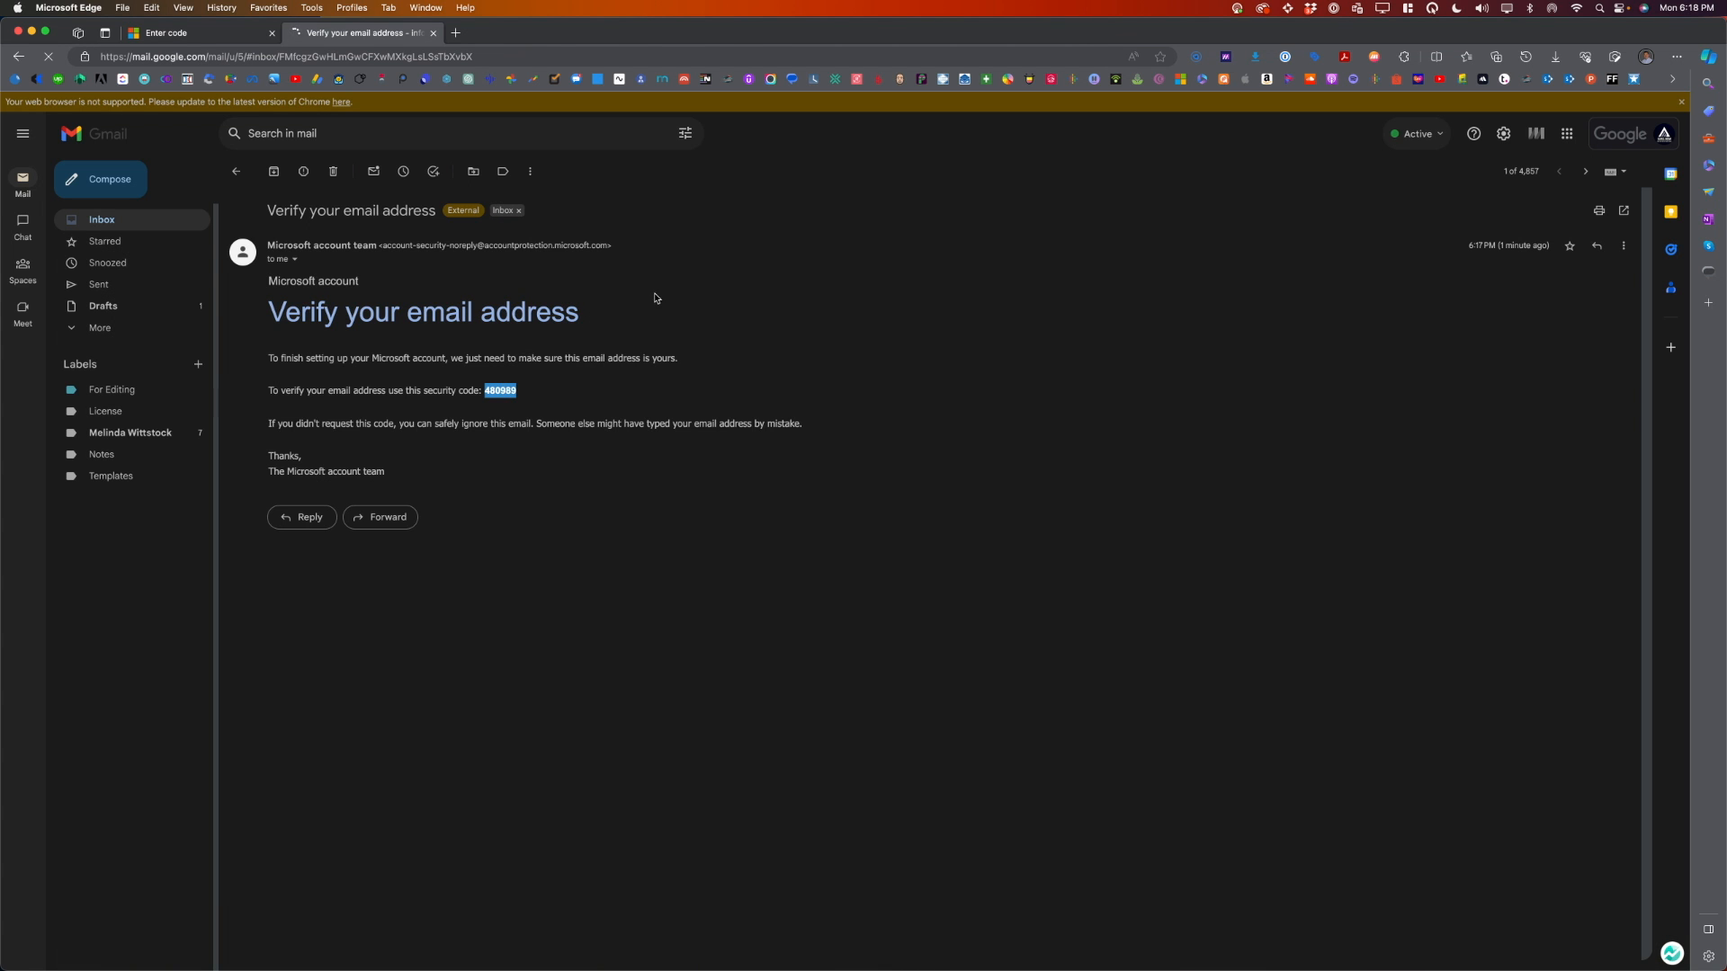
# Enter the Gmail security code, leave promotional offers unticked, and submit the email verification.
pyautogui.click(166, 33)
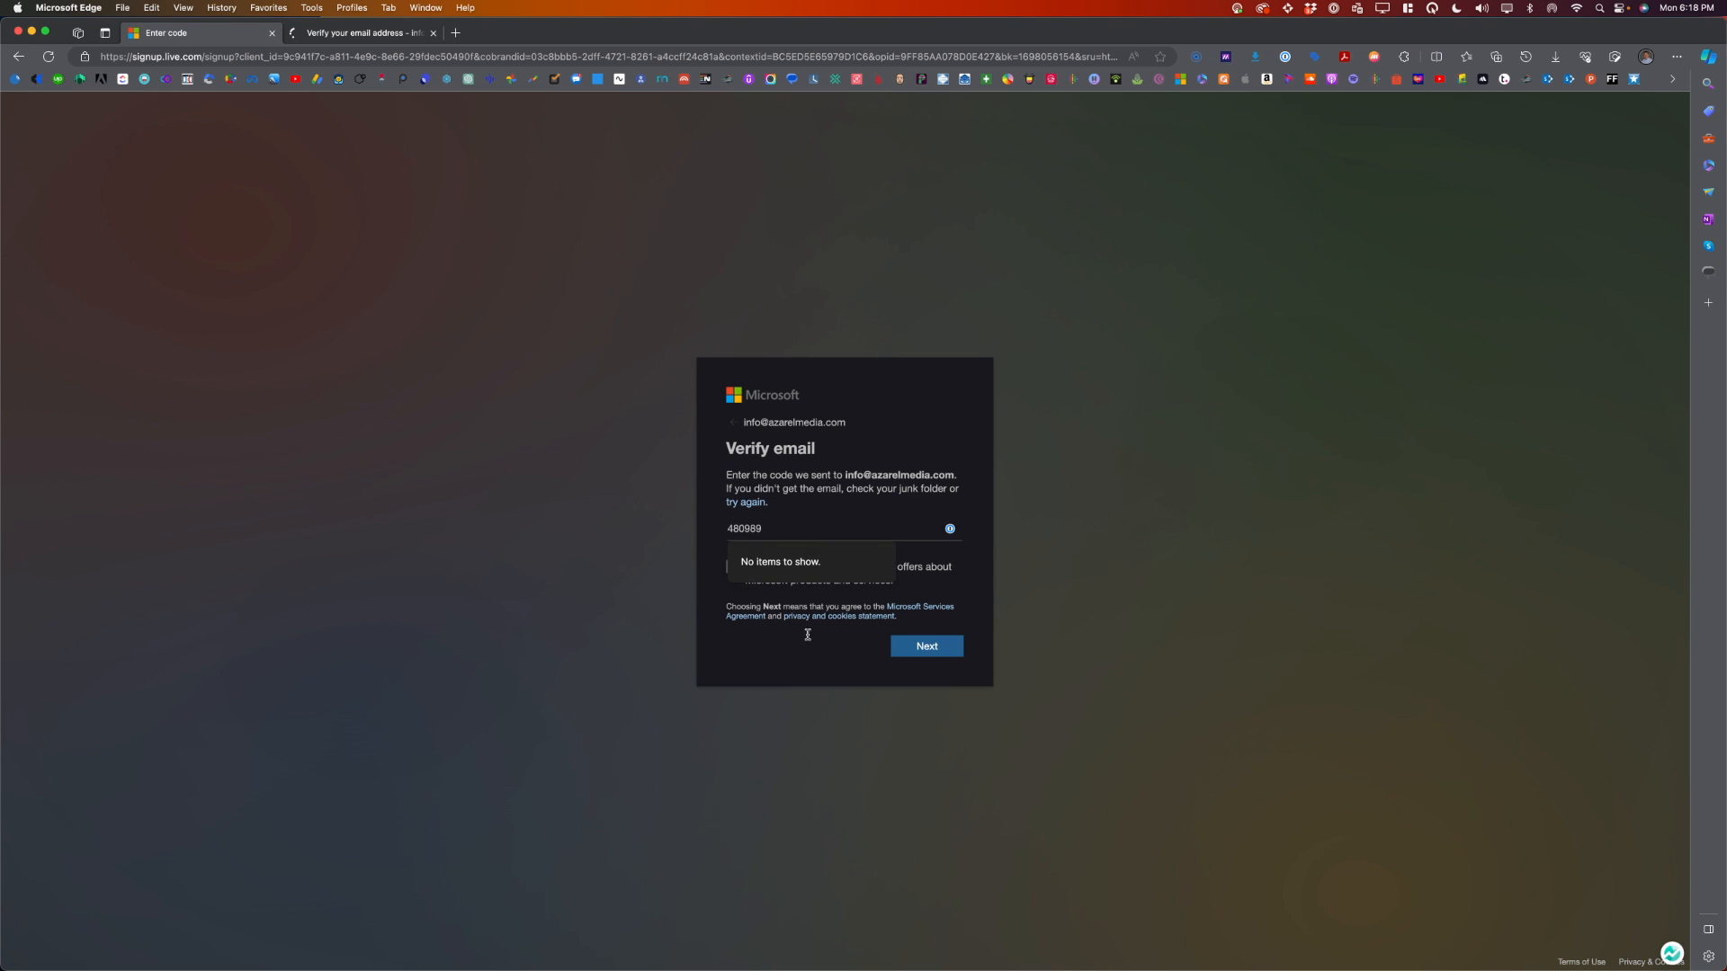
pyautogui.click(732, 567)
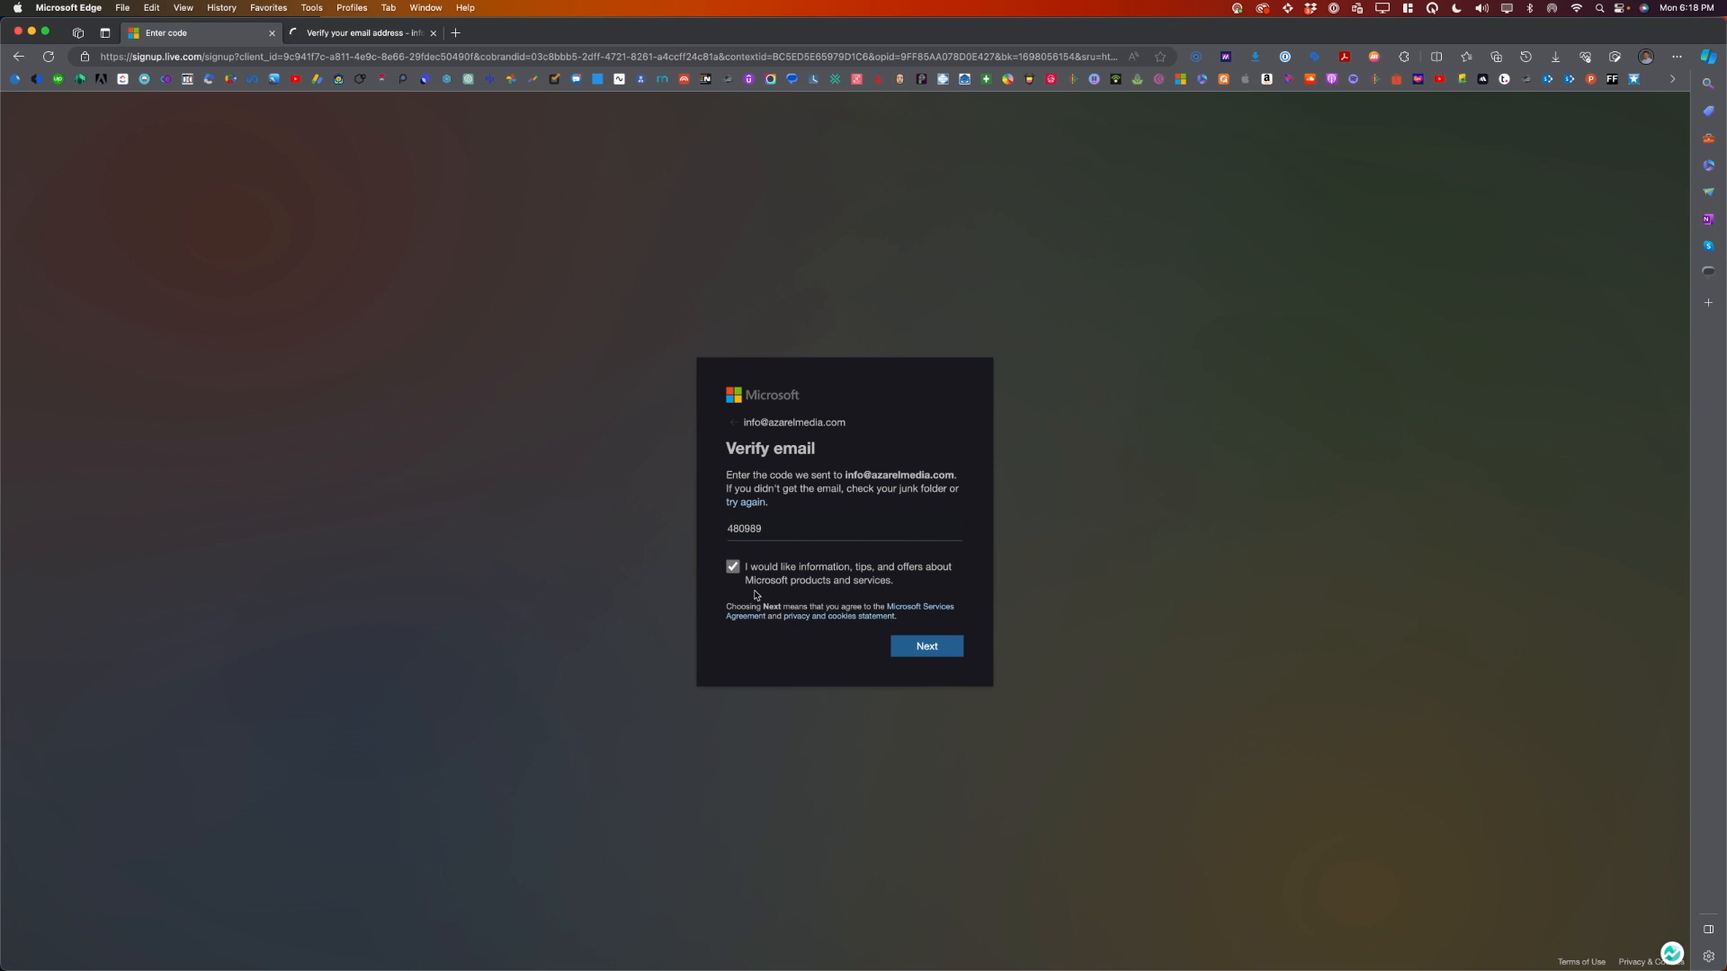
pyautogui.click(732, 567)
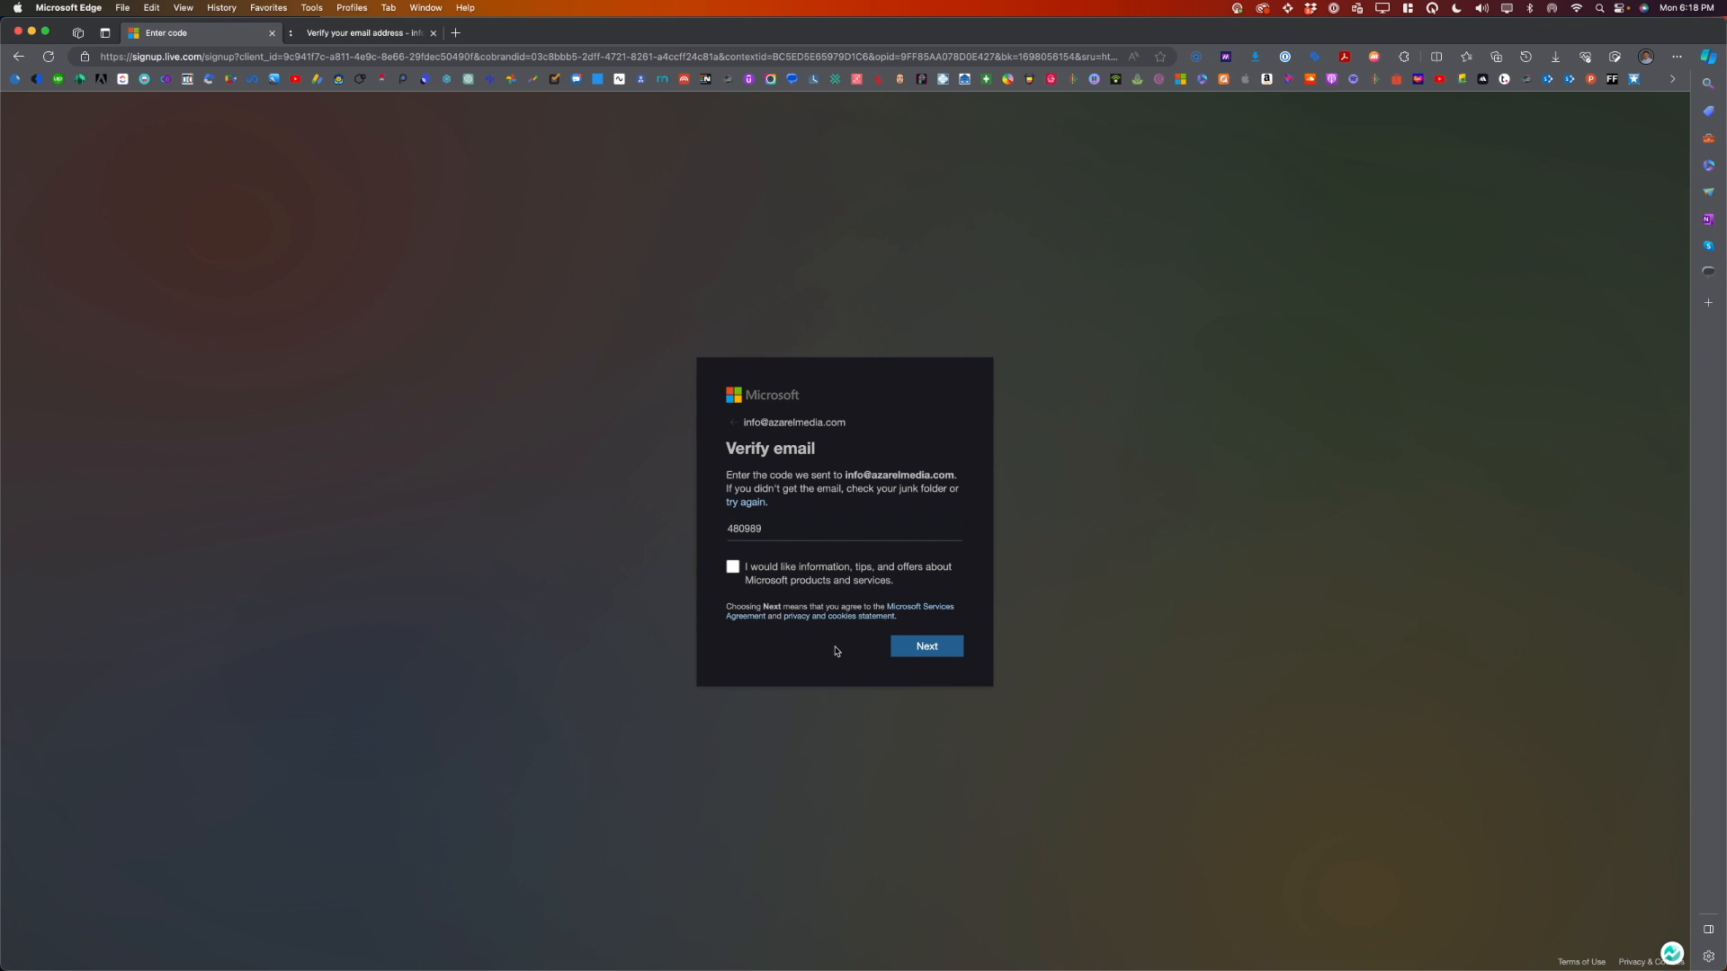
pyautogui.click(924, 645)
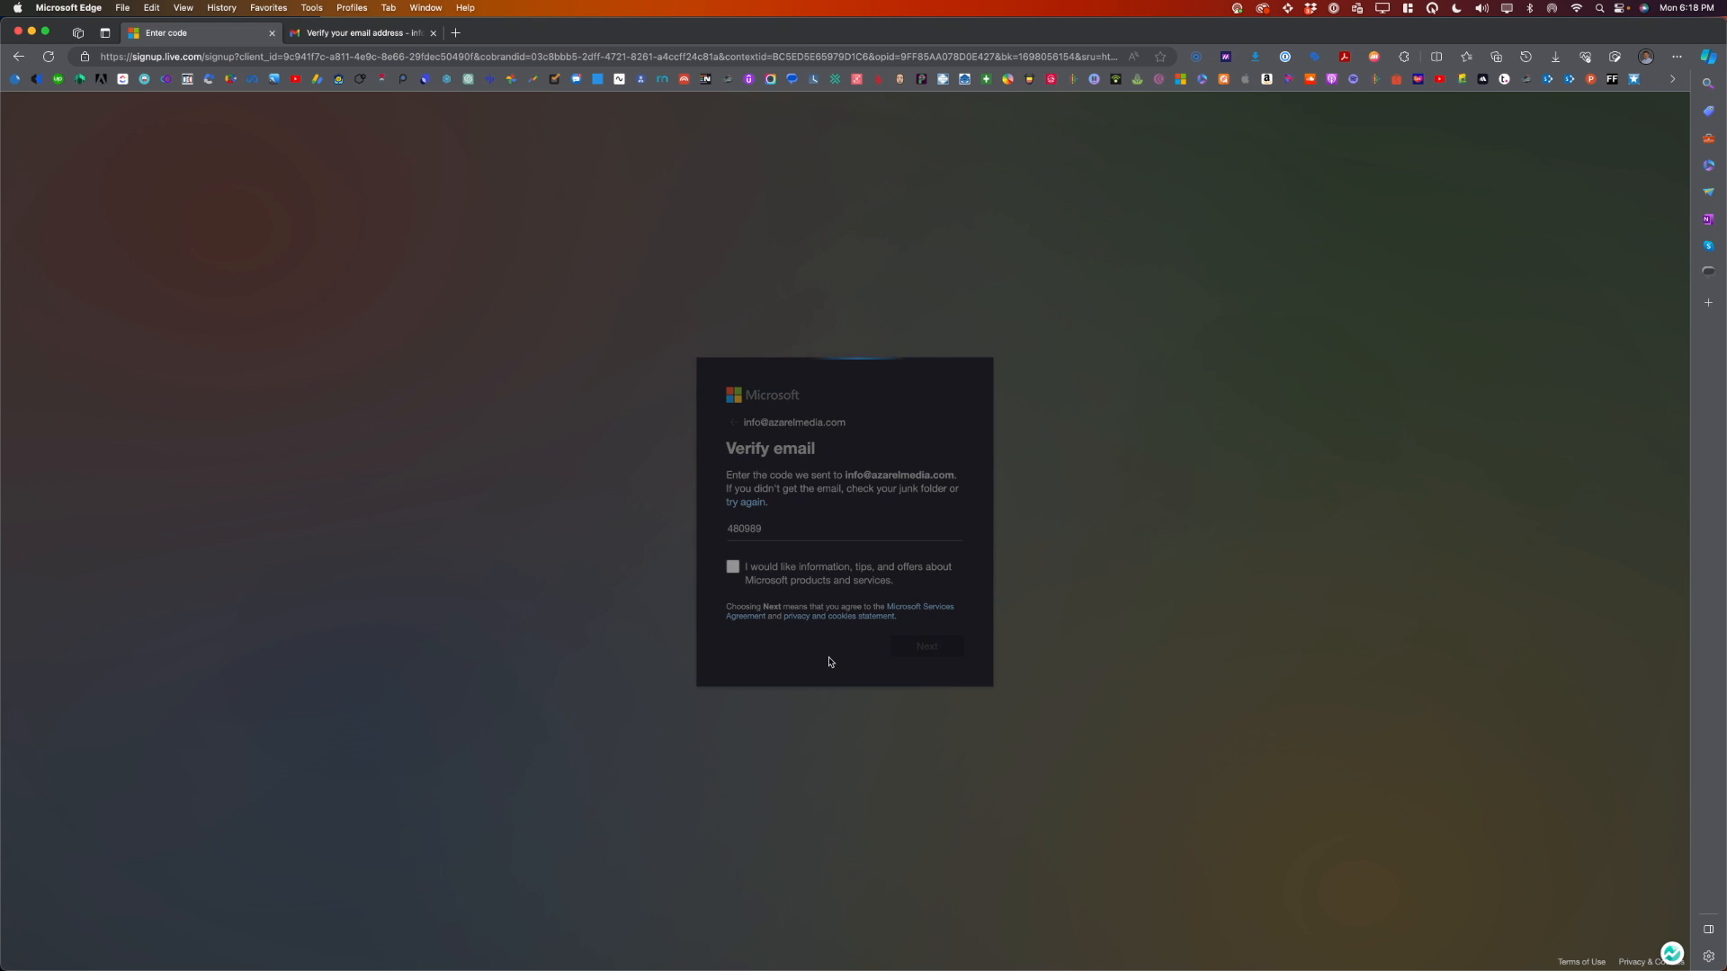
pyautogui.click(926, 646)
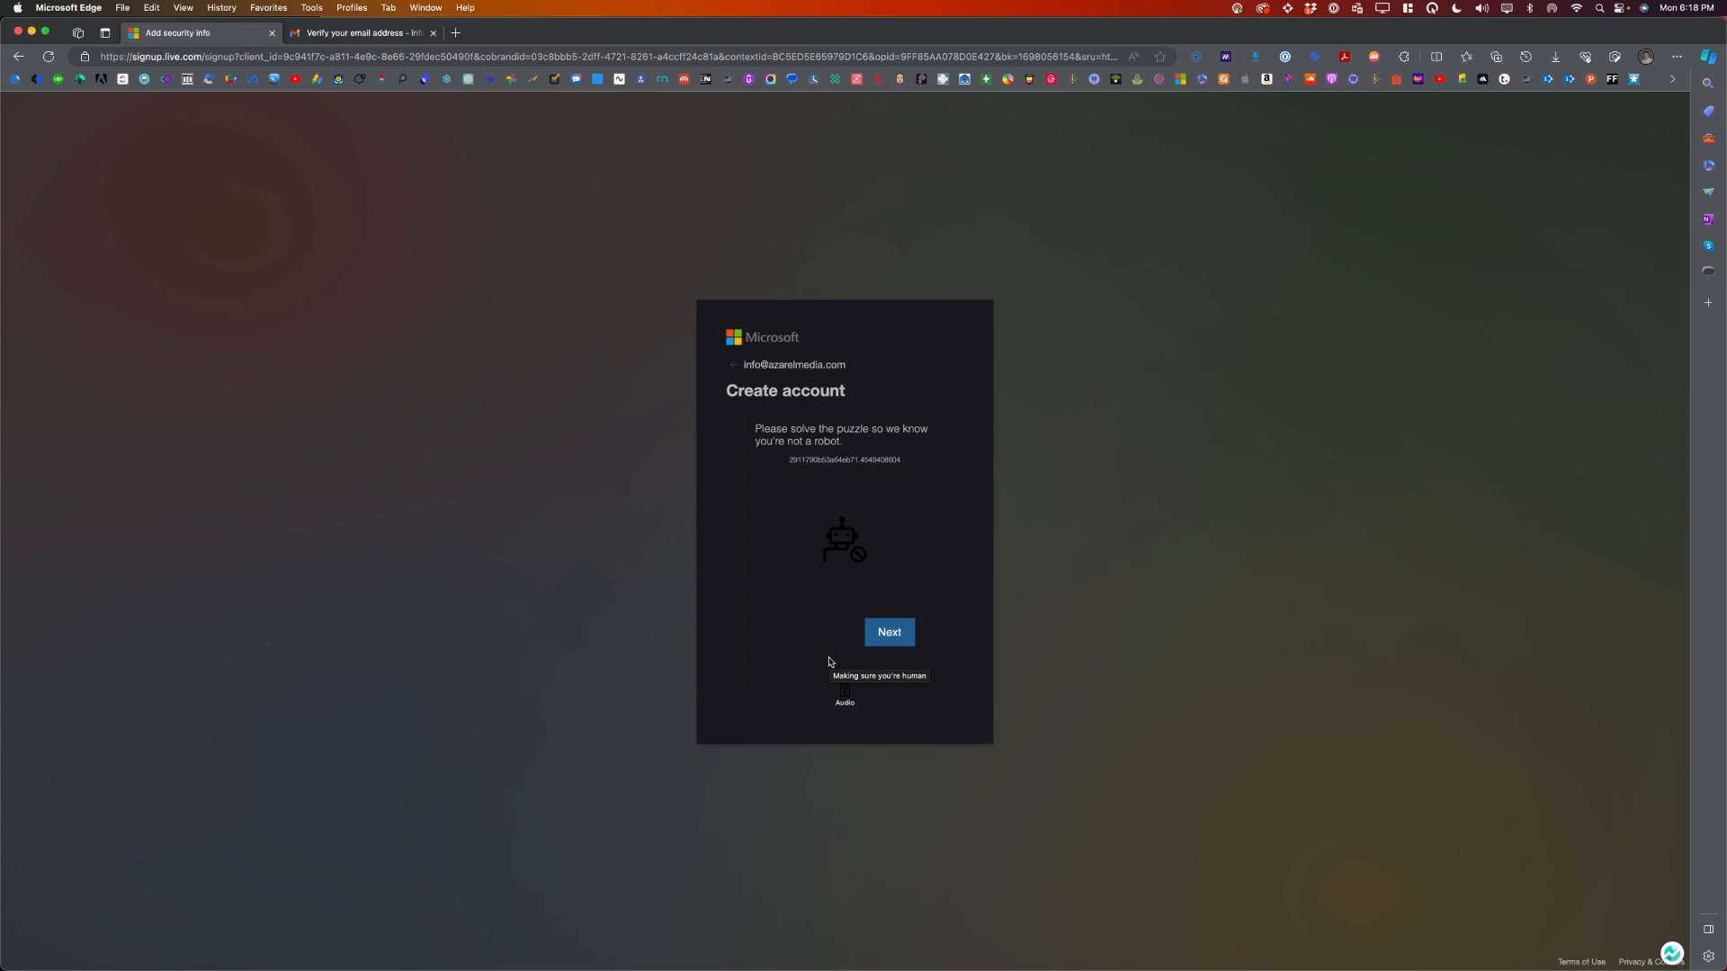
# Solve the rotate-the-animal robot check so the account is created.
pyautogui.click(887, 631)
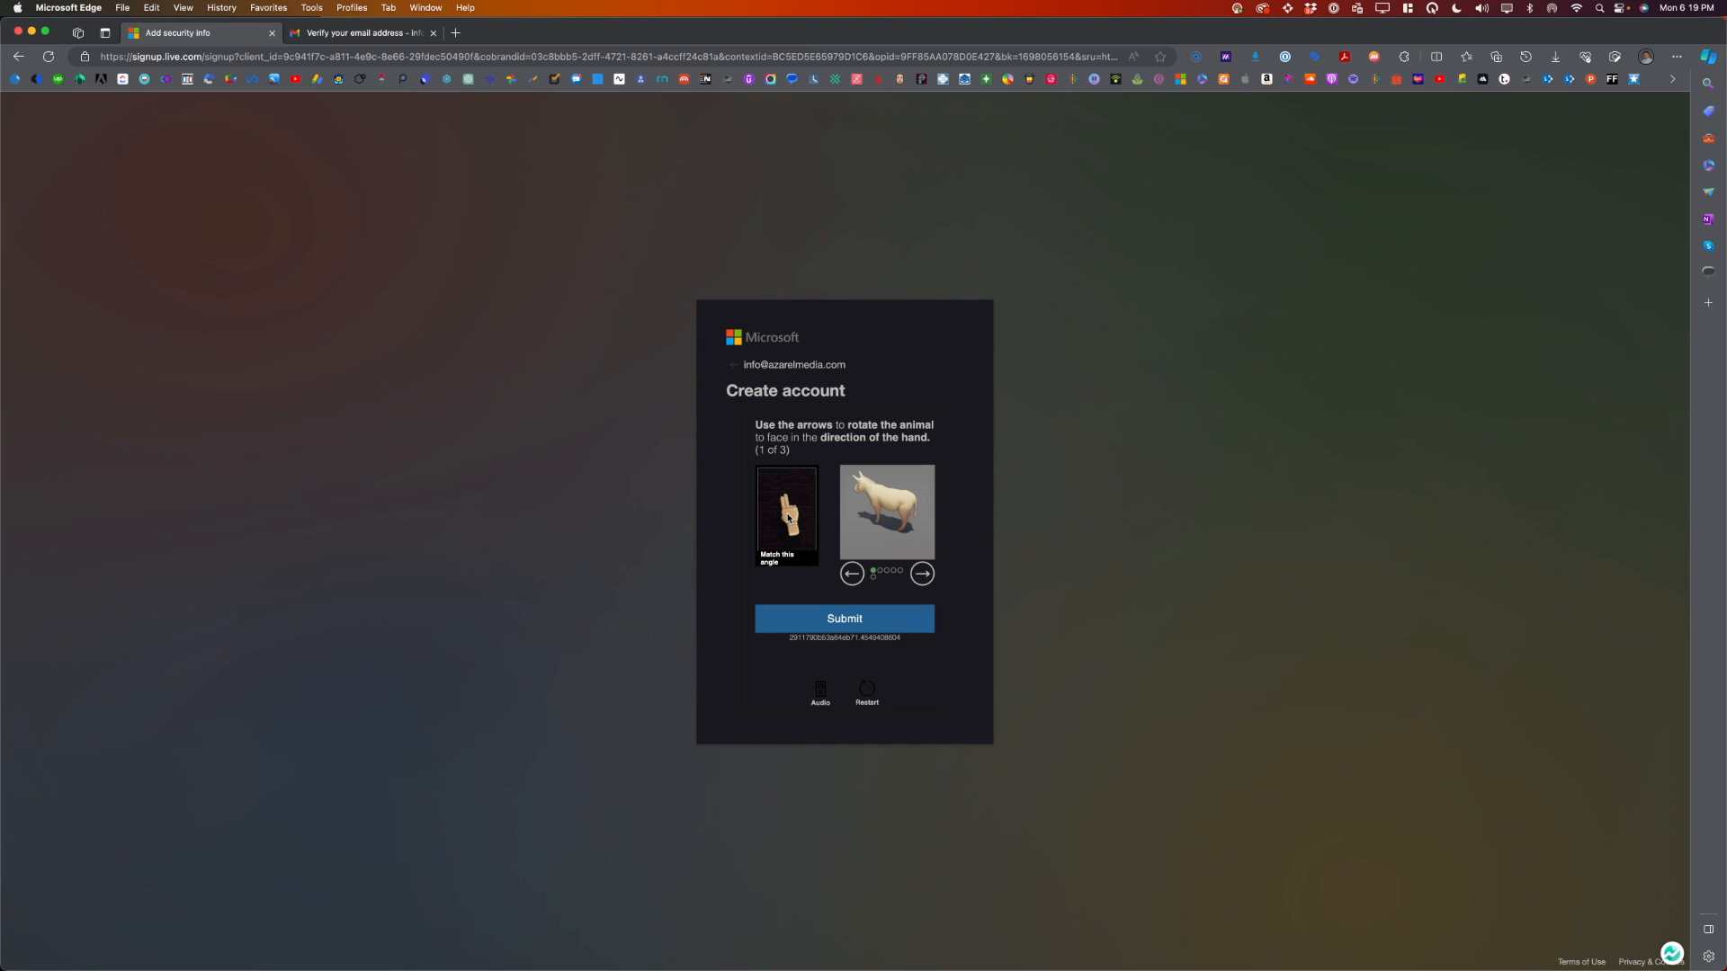
pyautogui.click(921, 574)
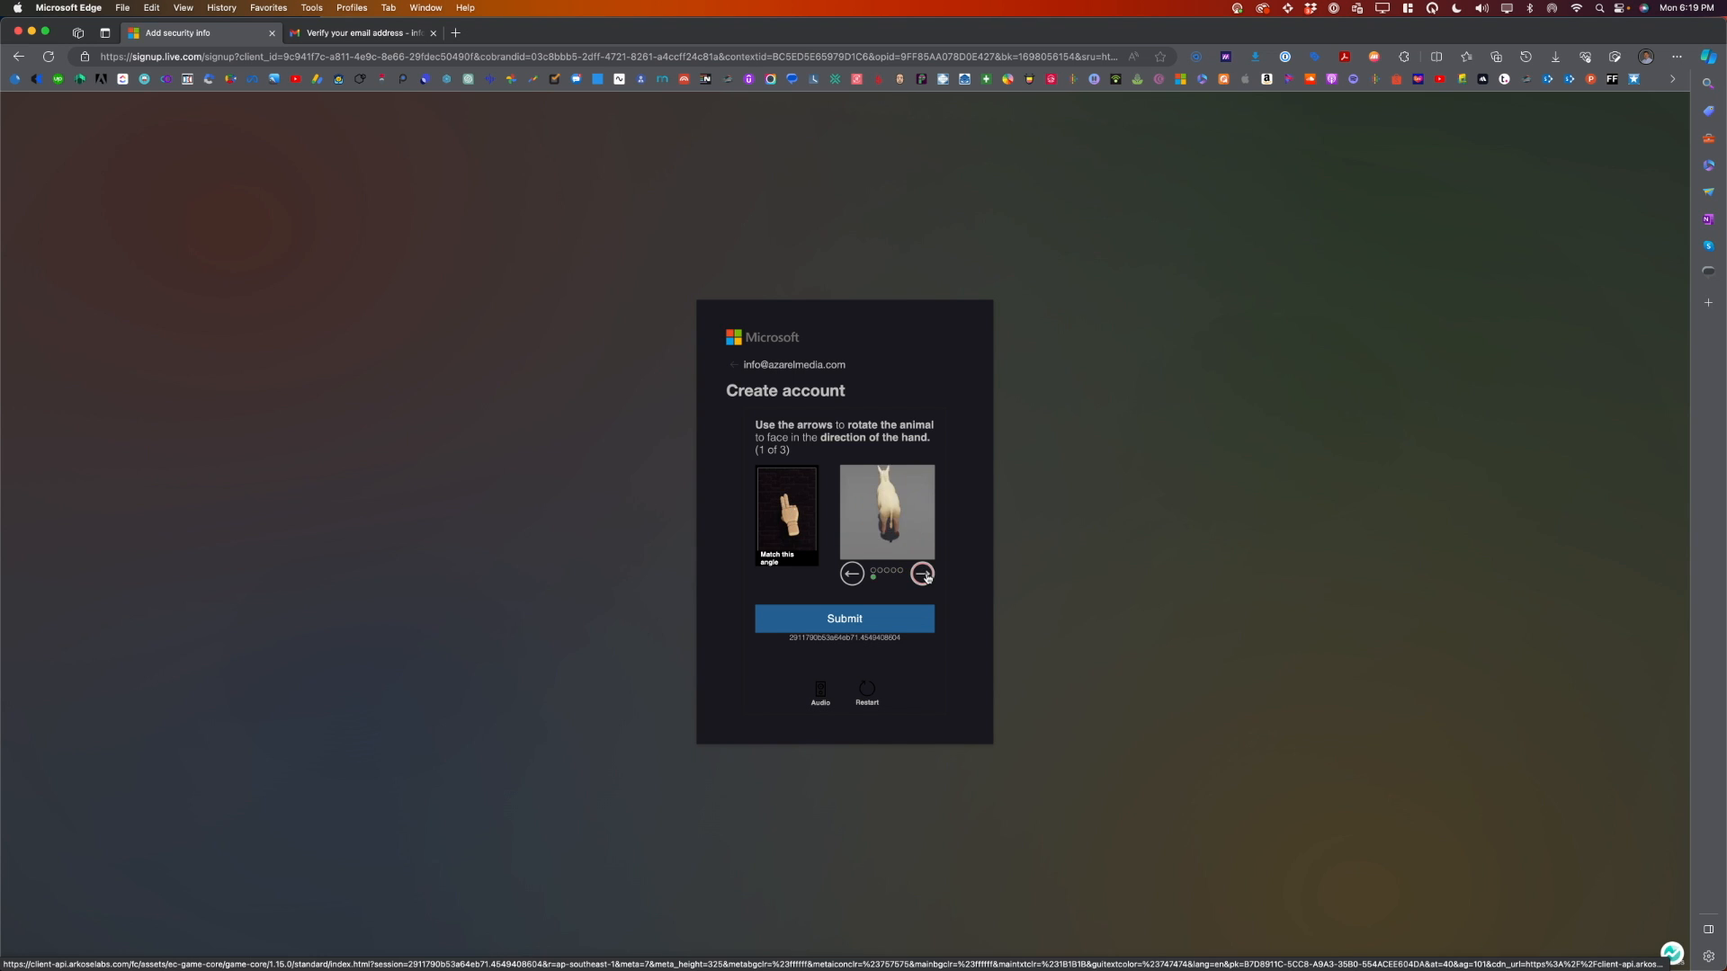
pyautogui.click(844, 617)
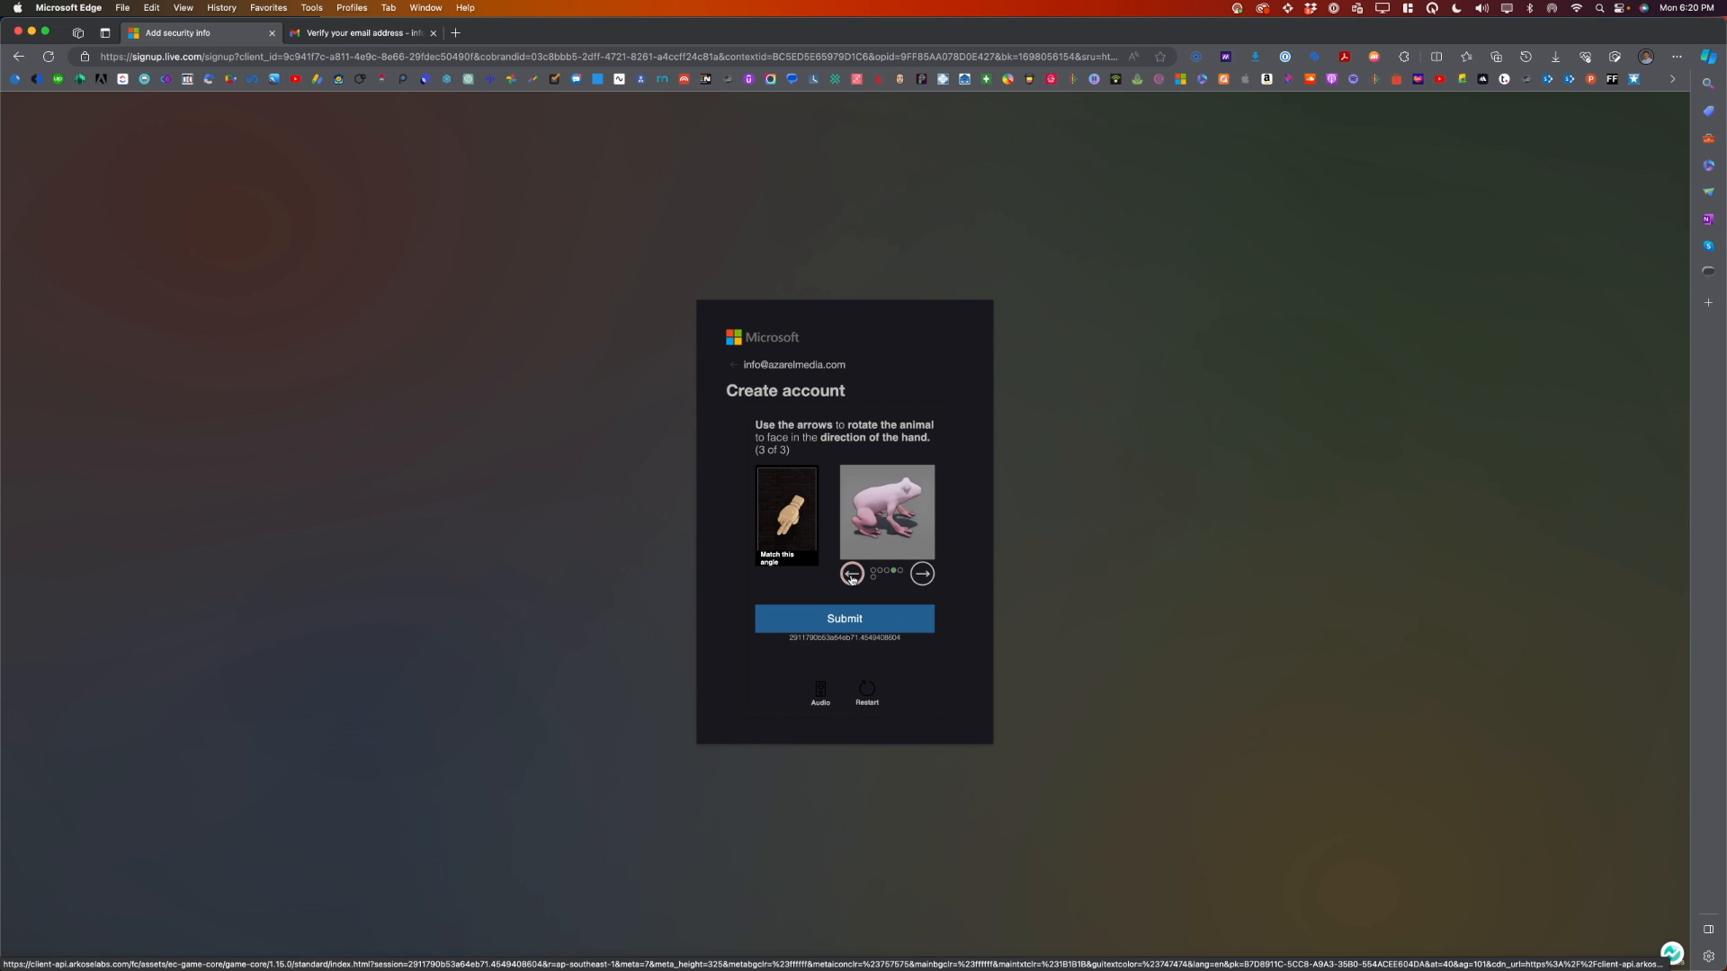
pyautogui.click(844, 617)
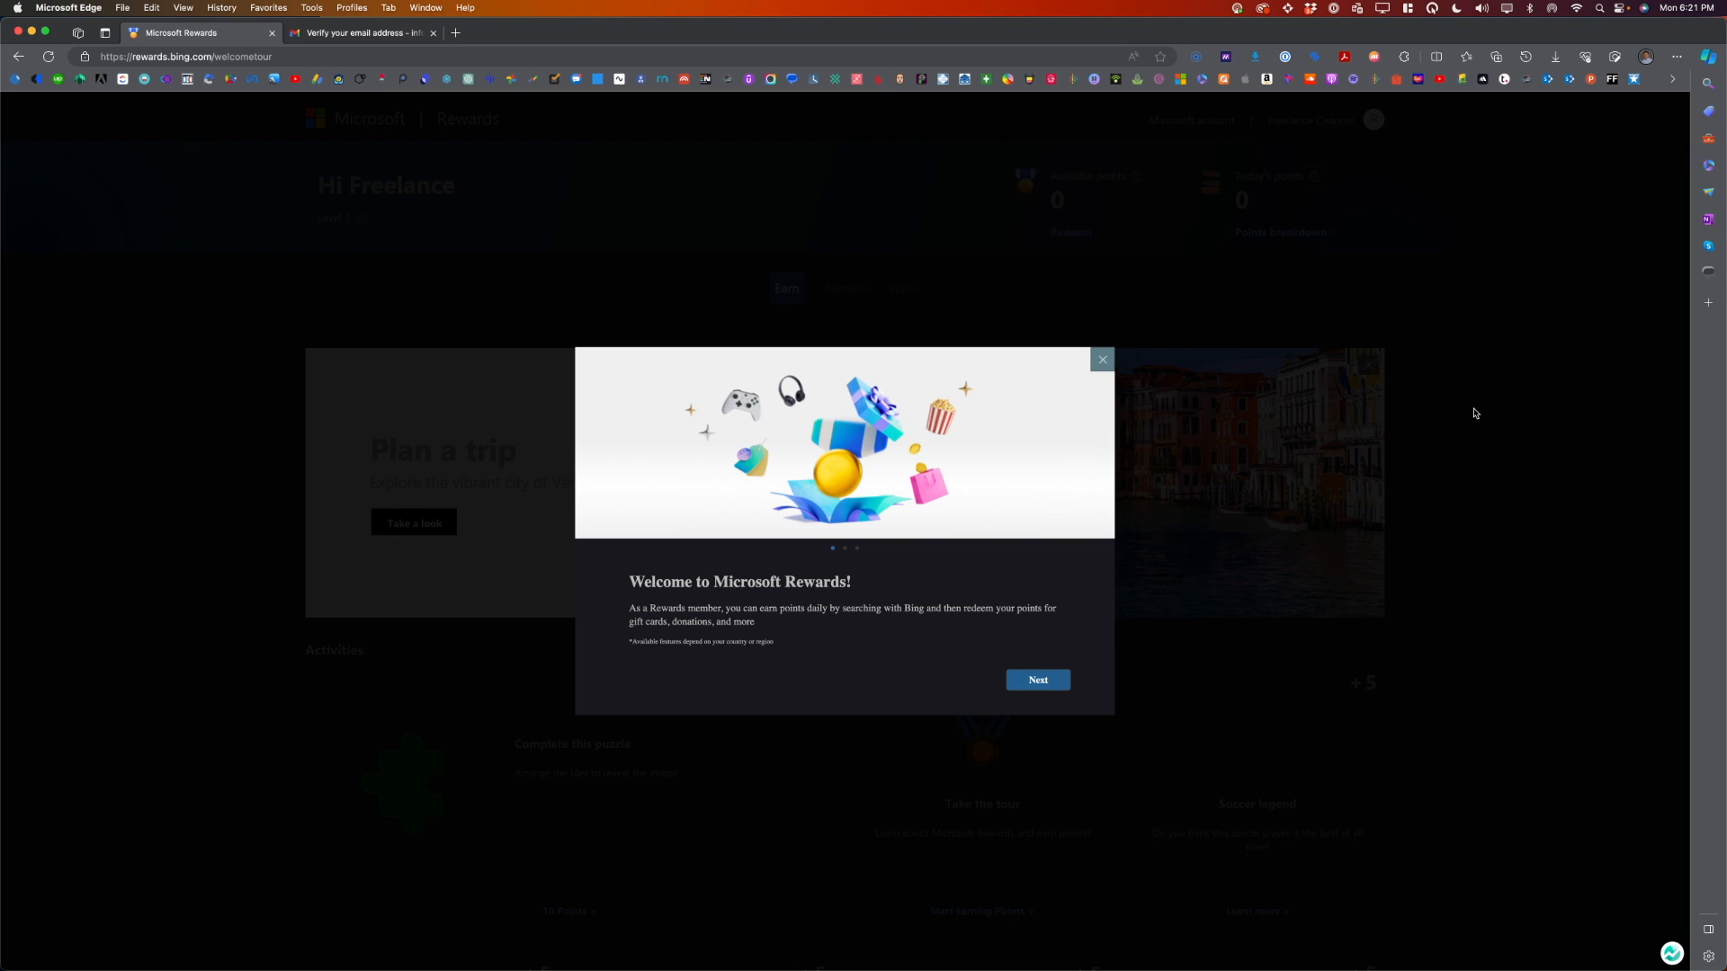
# Advance through the Welcome to Microsoft Rewards tour and finish with Explore the Program.
pyautogui.click(1036, 679)
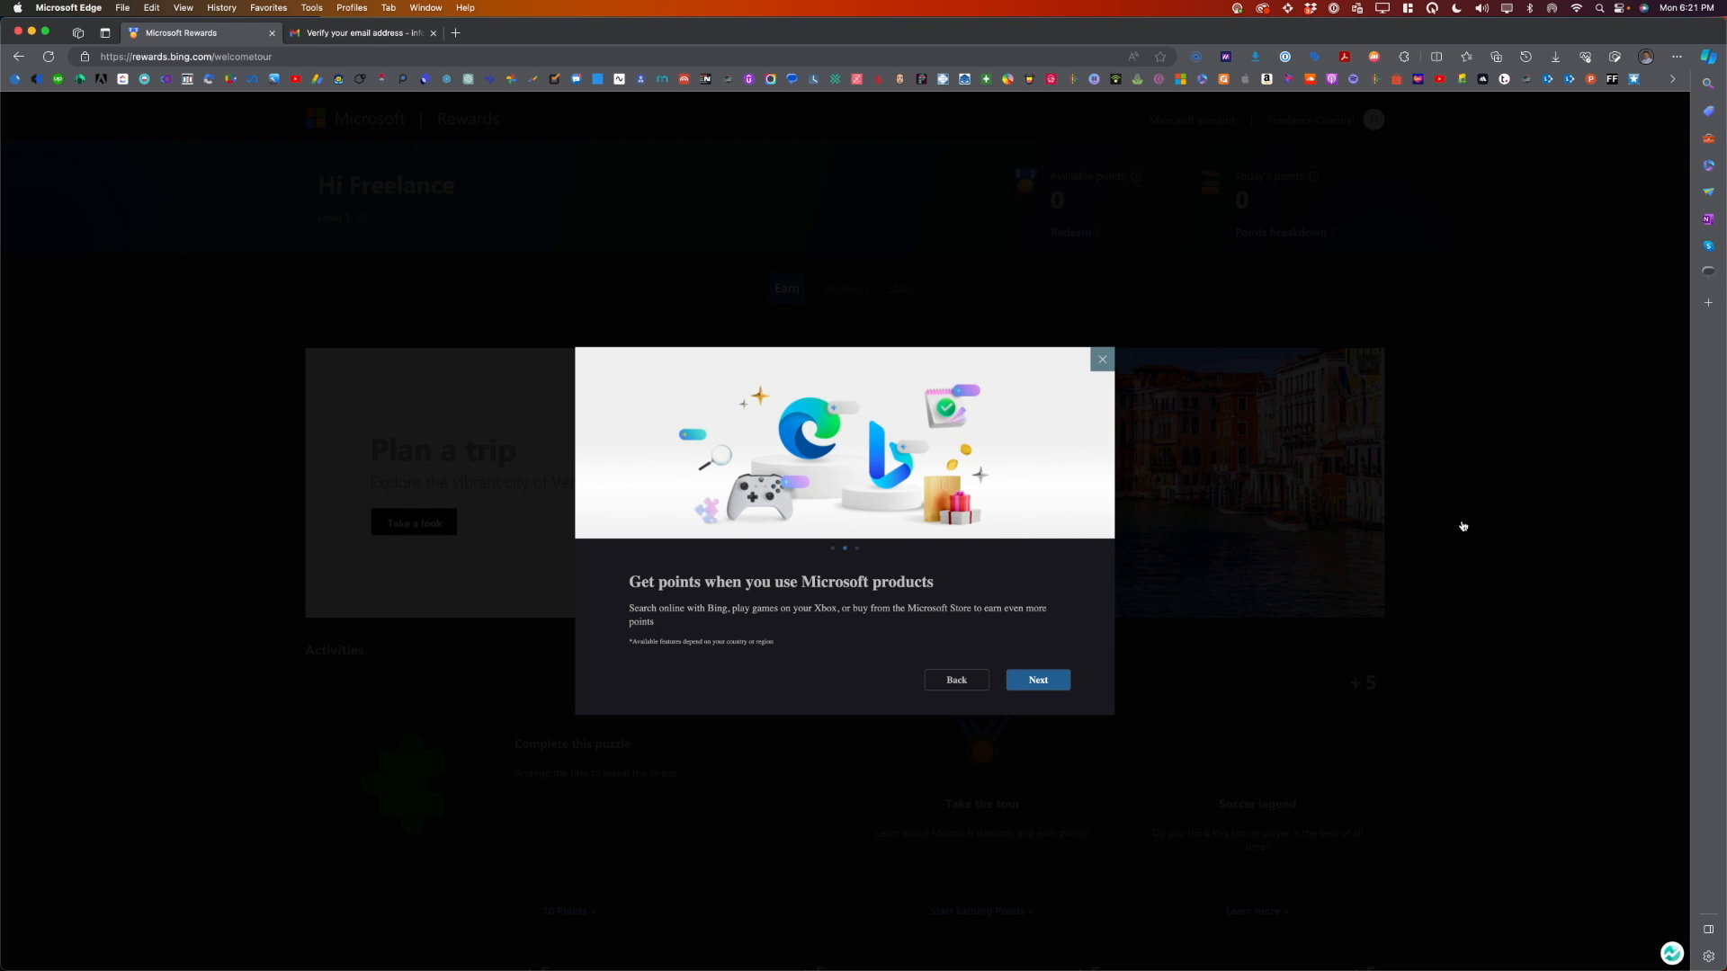
pyautogui.moveTo(820, 624)
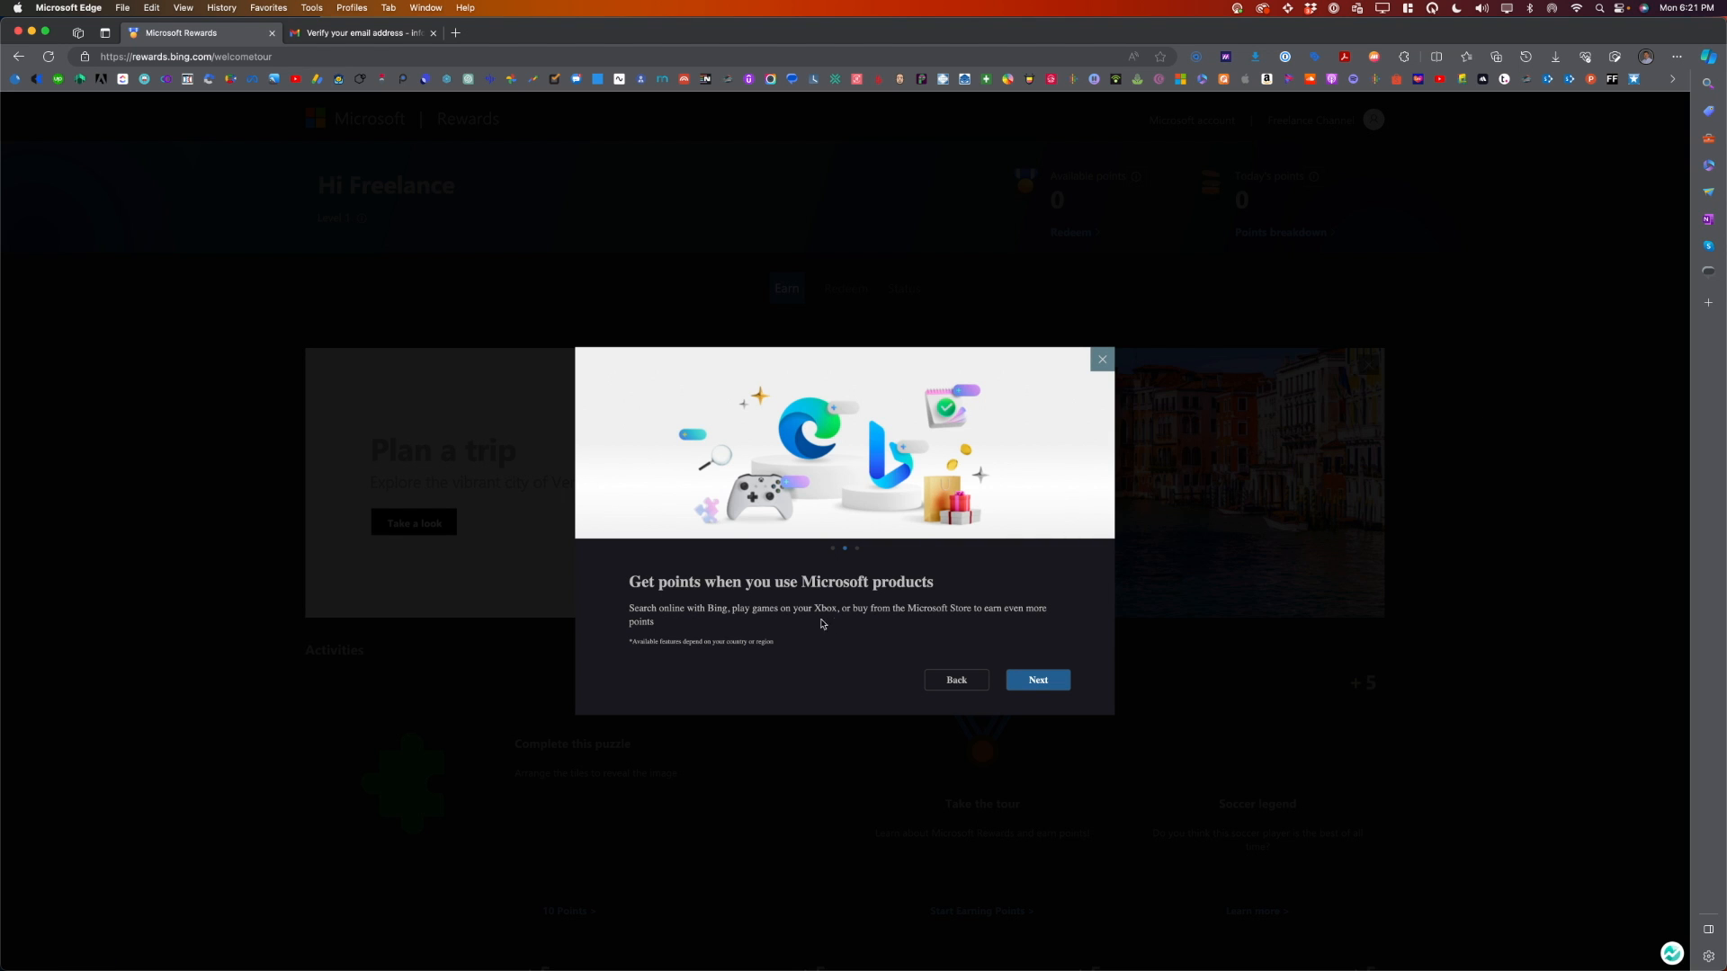
pyautogui.click(1036, 680)
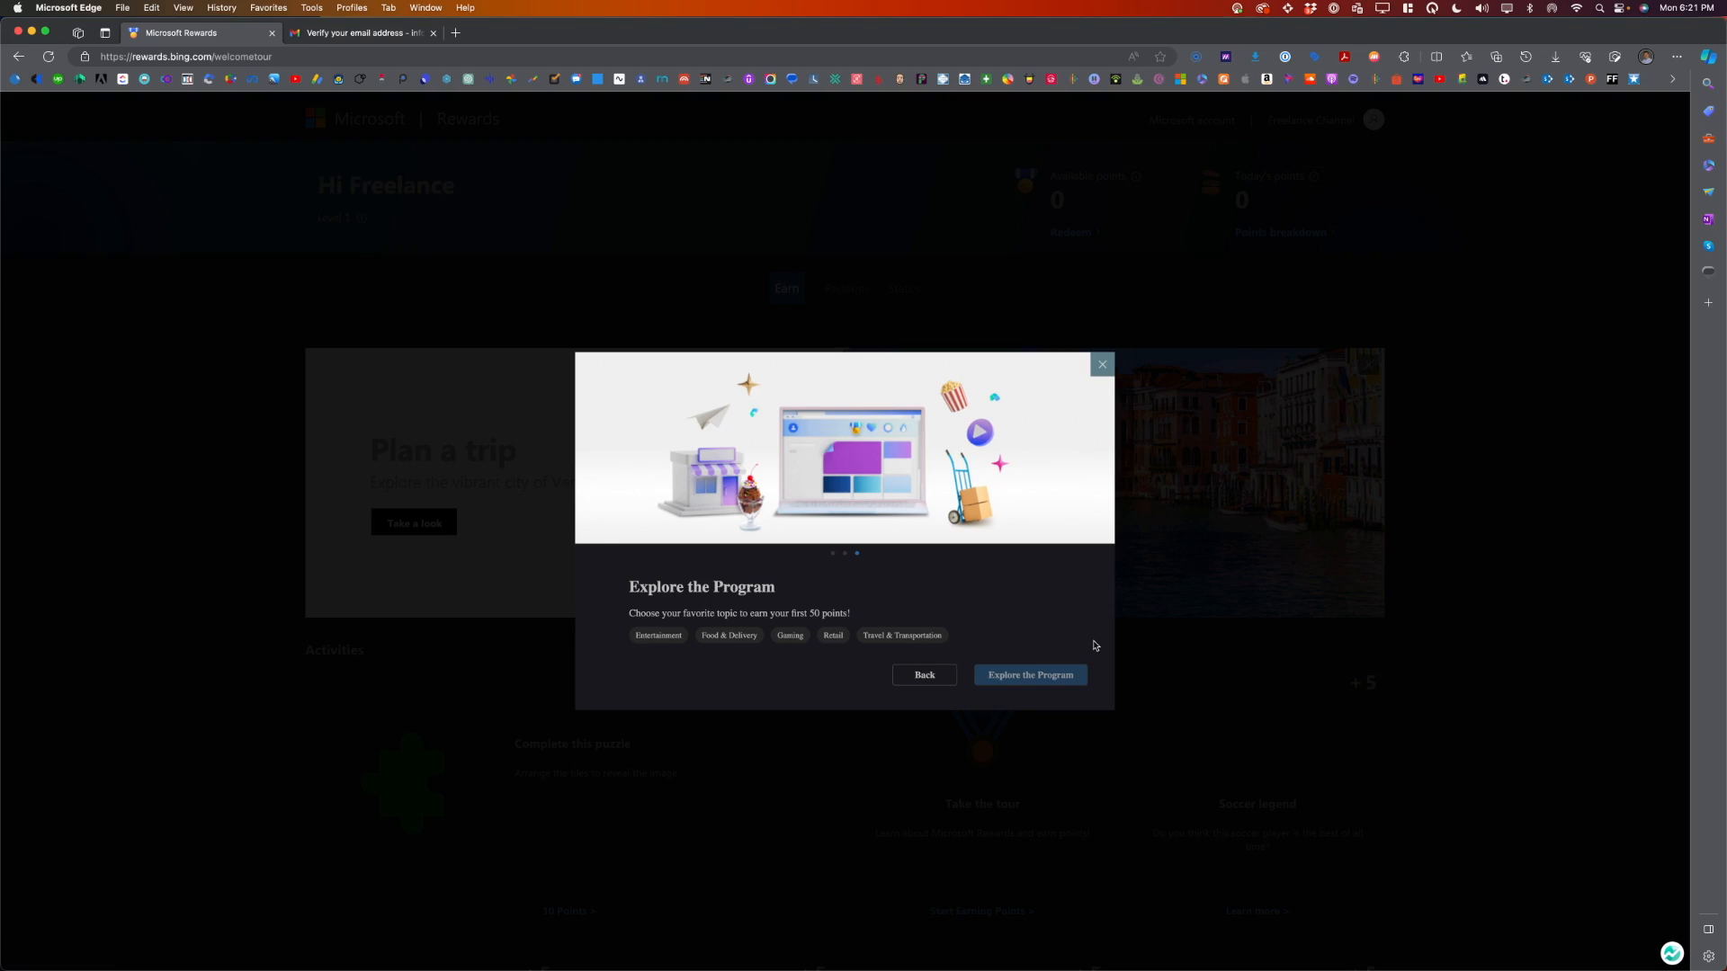
pyautogui.click(902, 635)
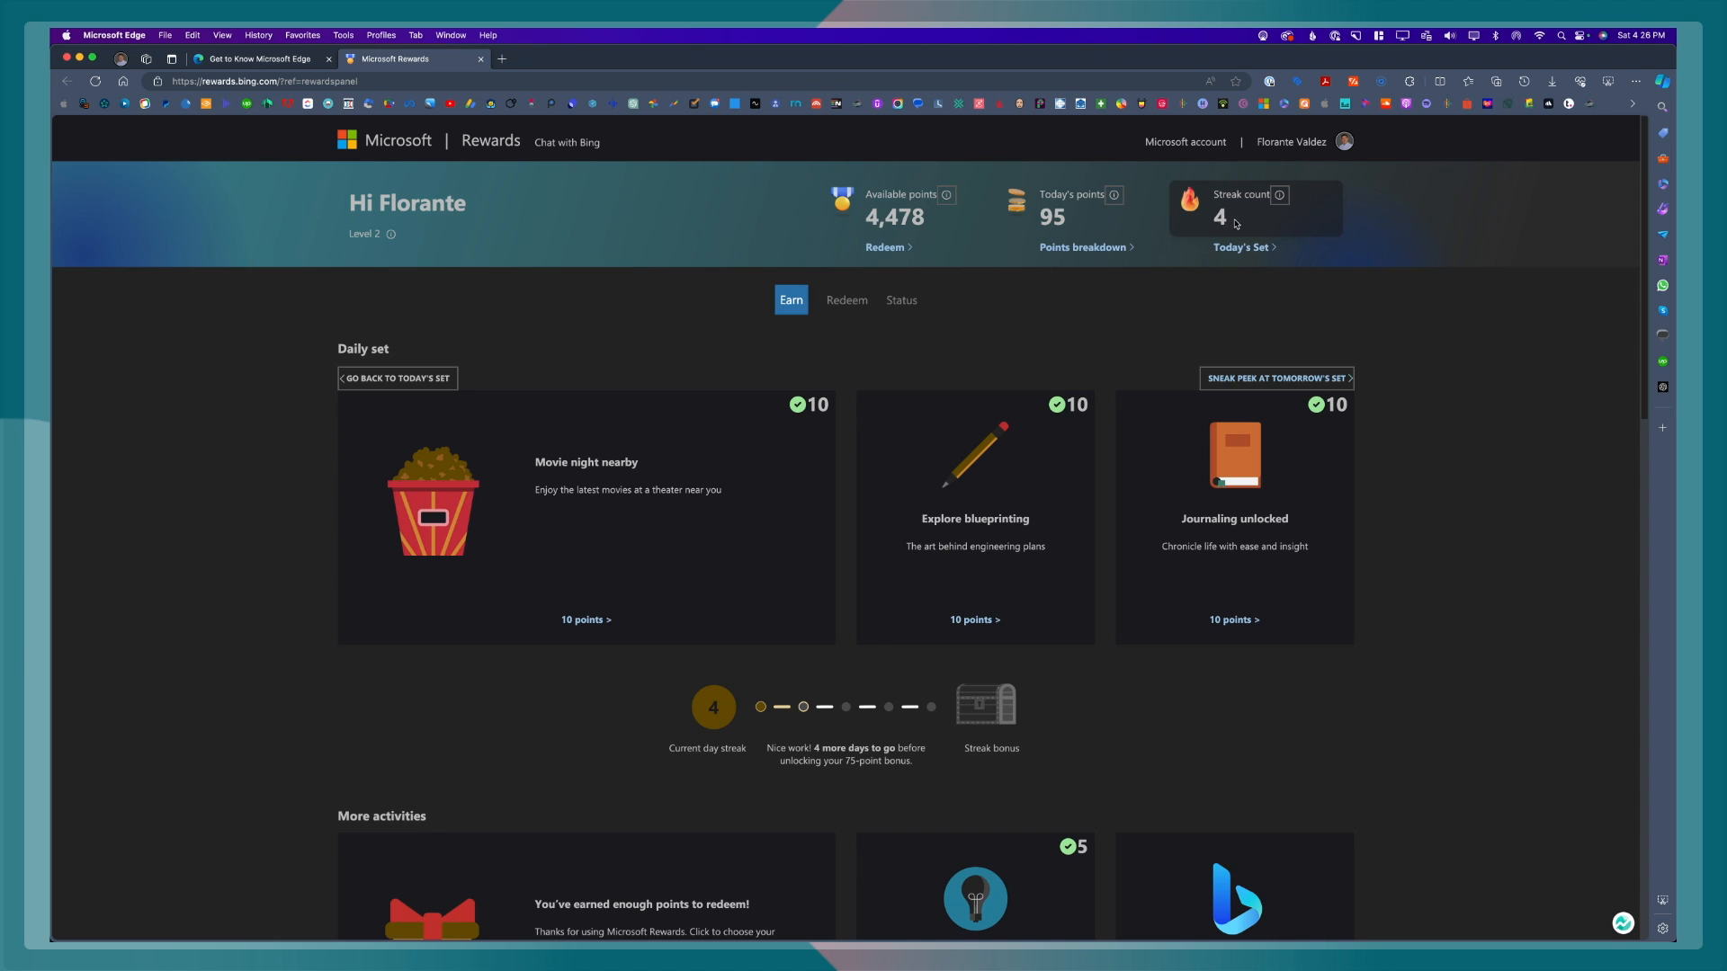
pyautogui.moveTo(1380, 232)
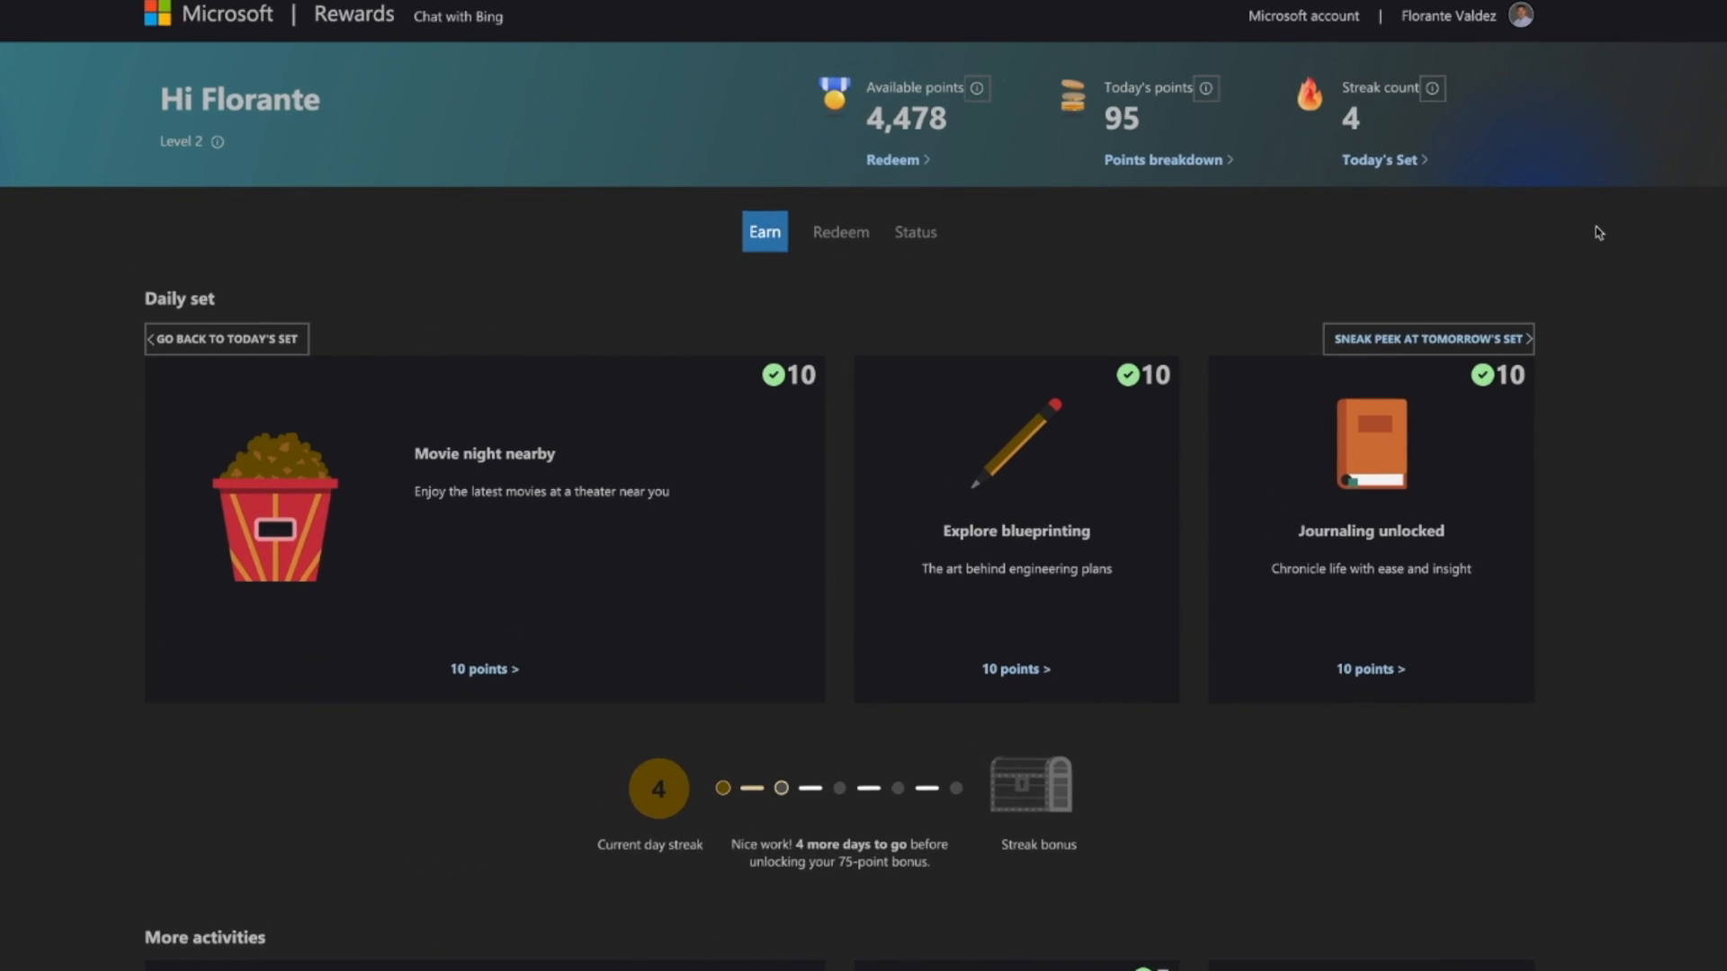
pyautogui.scroll(-3)
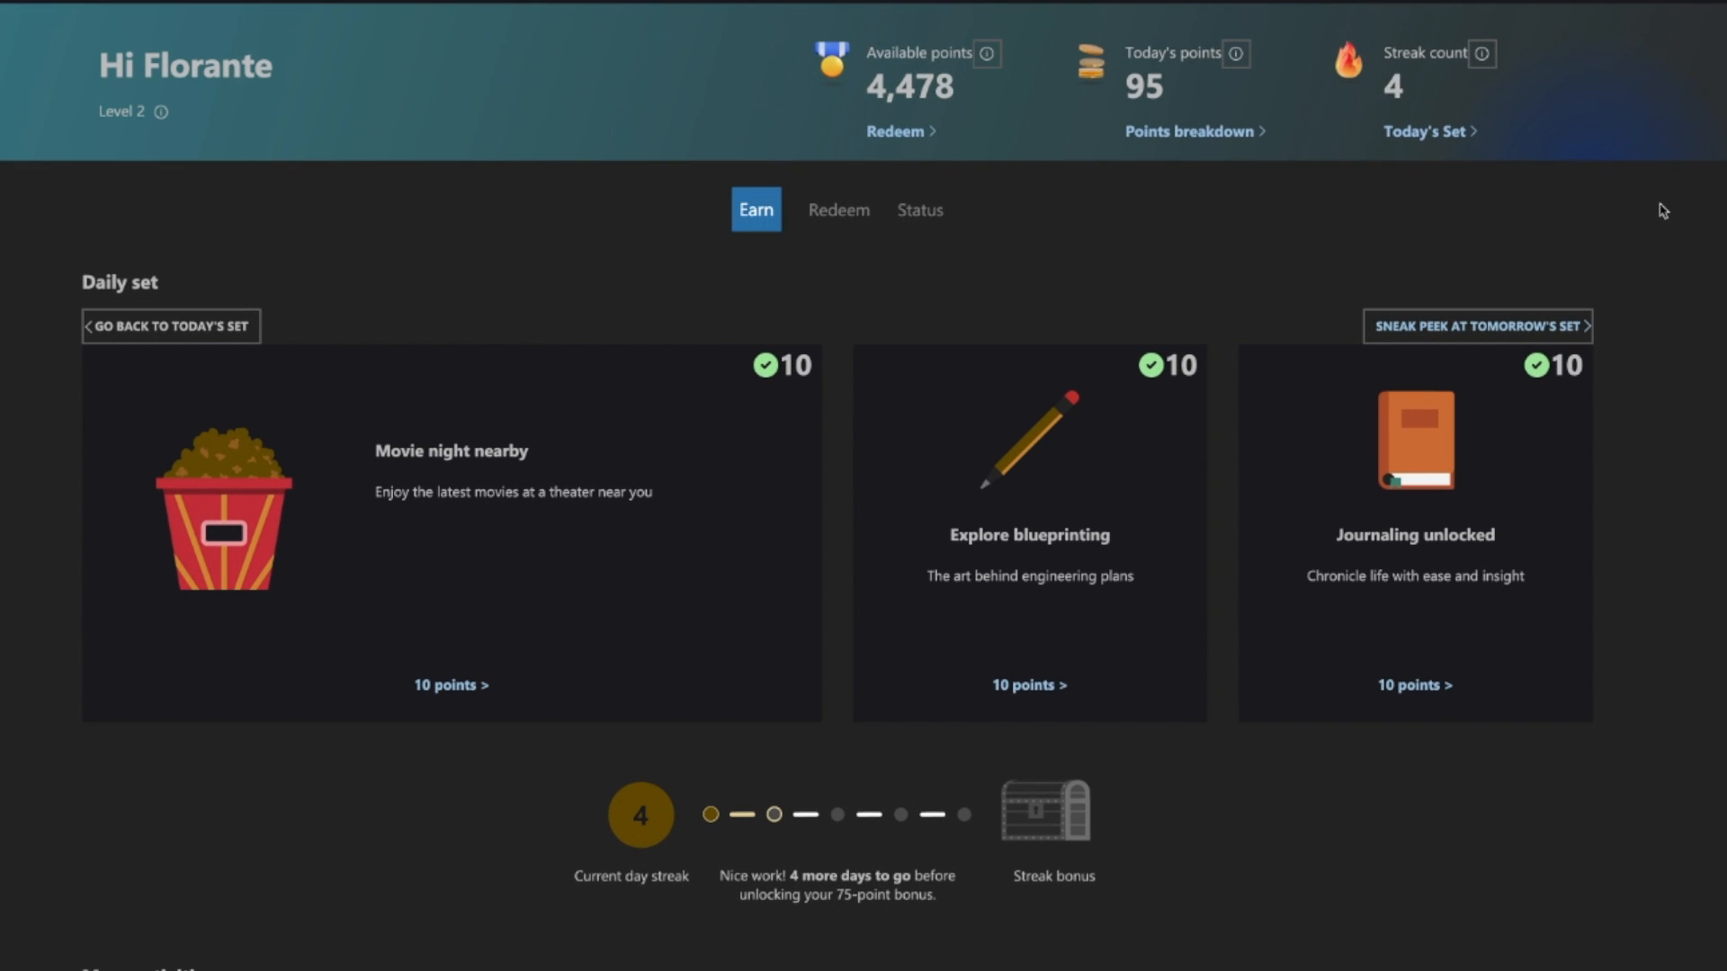
pyautogui.moveTo(1150, 279)
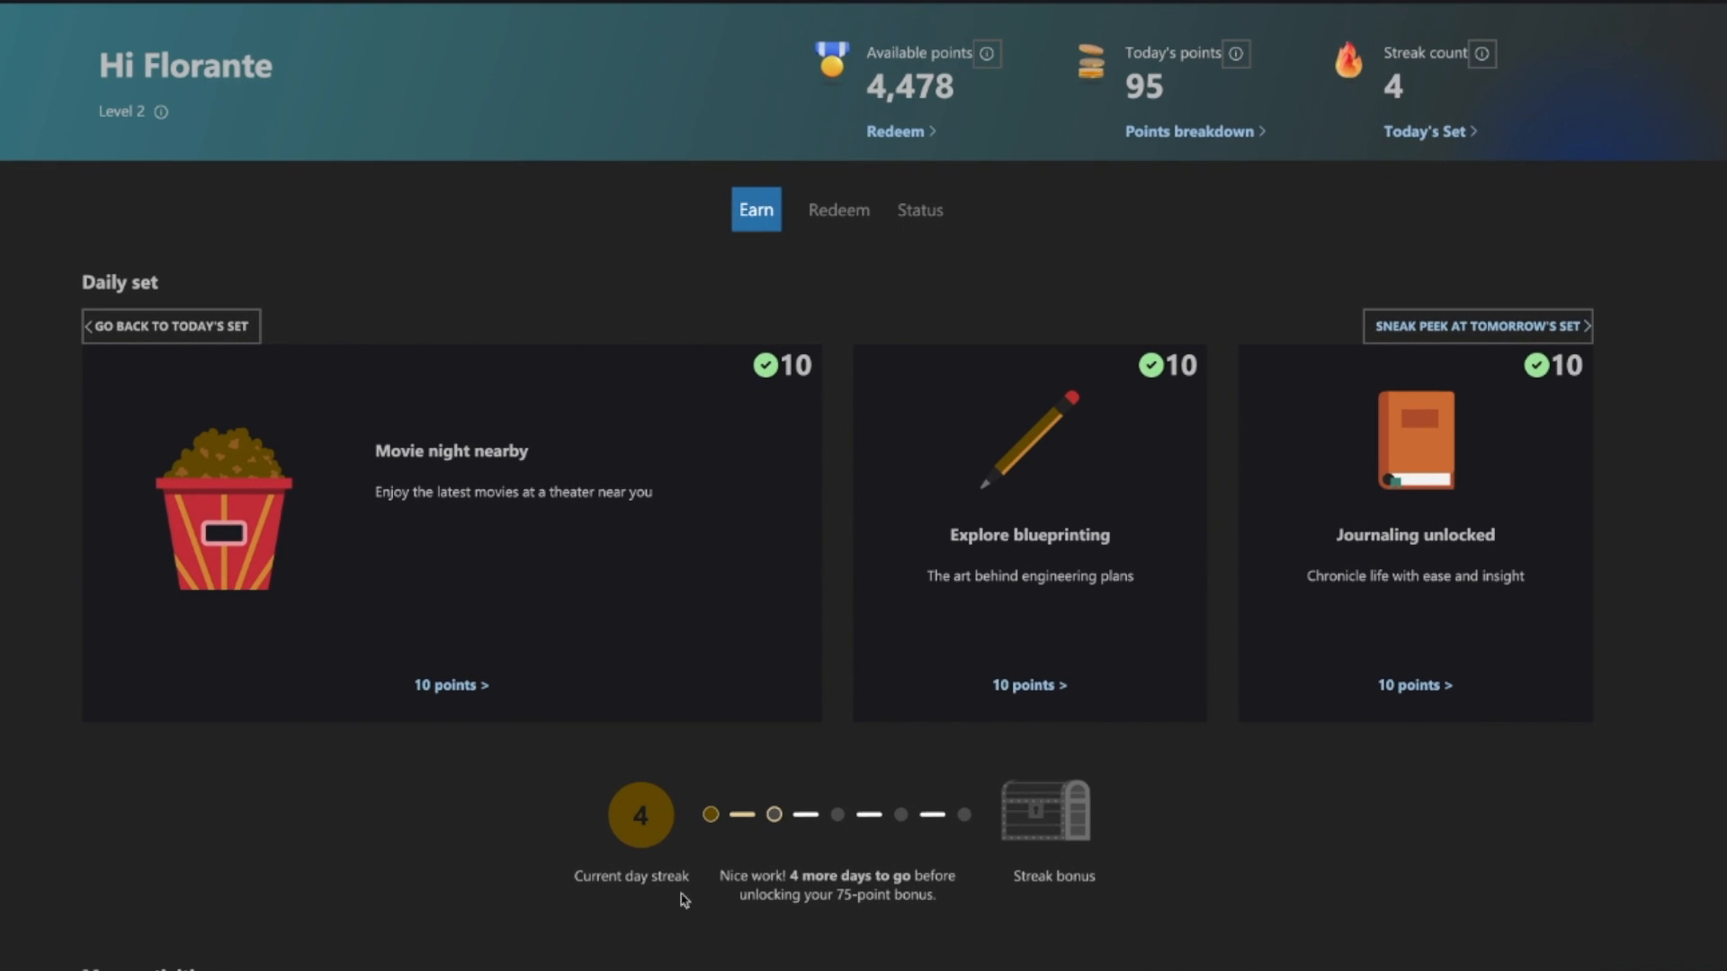
pyautogui.moveTo(796, 905)
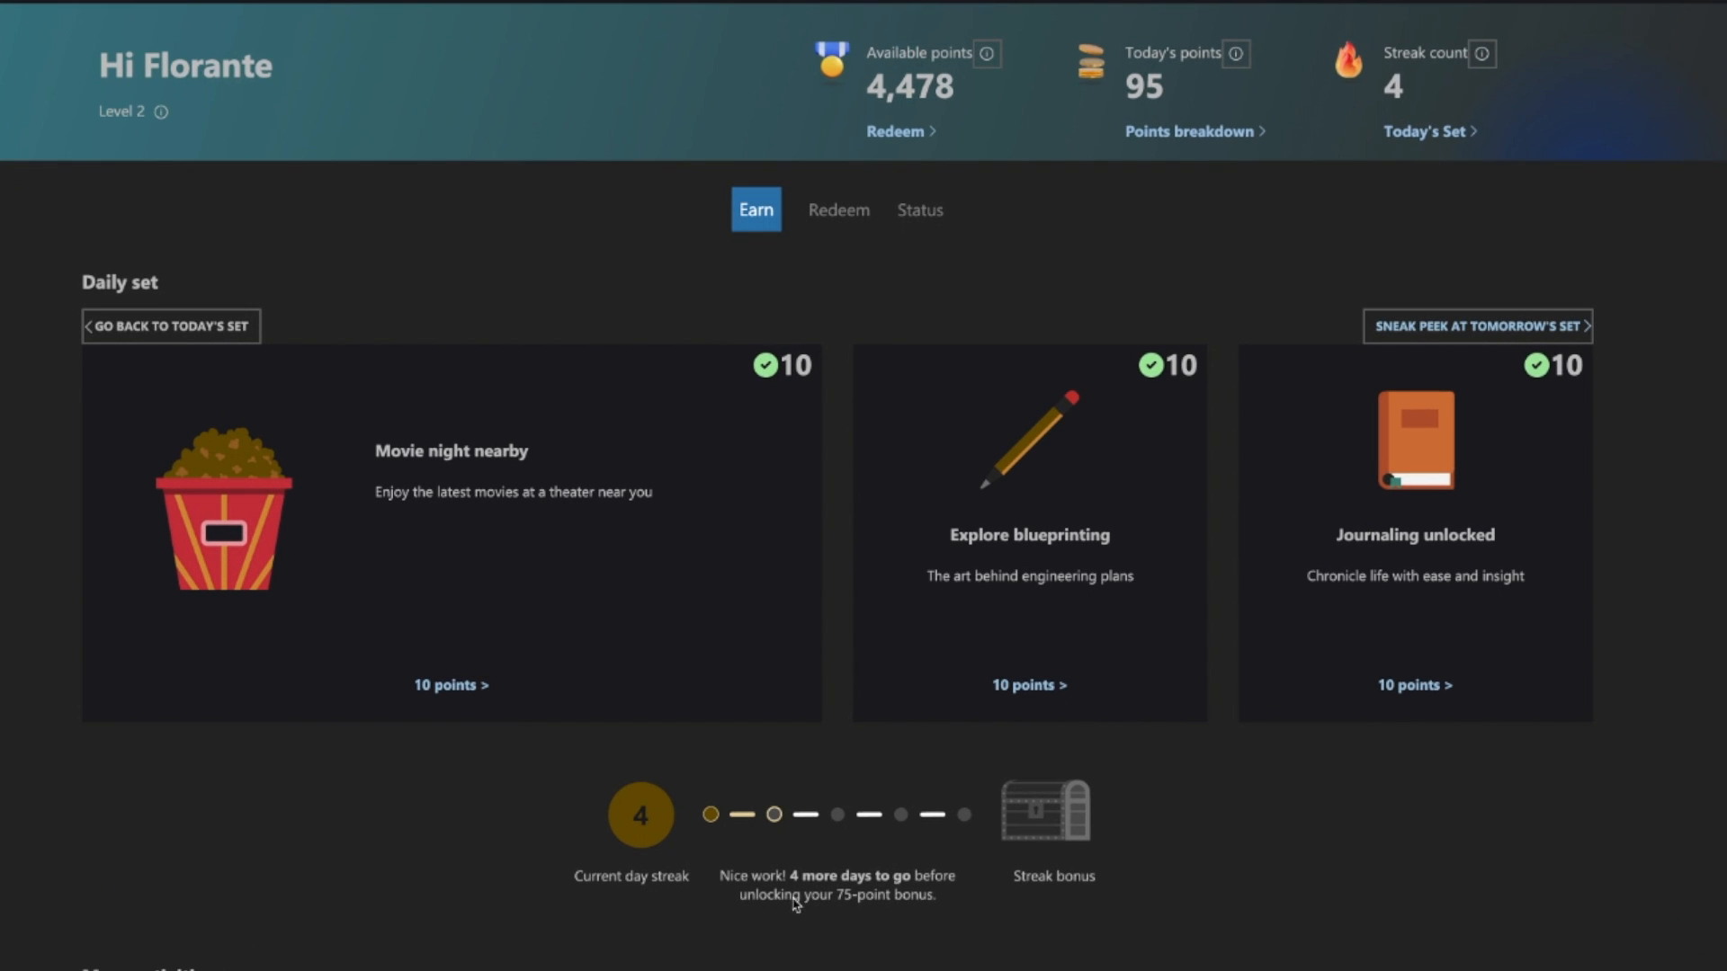
pyautogui.moveTo(955, 905)
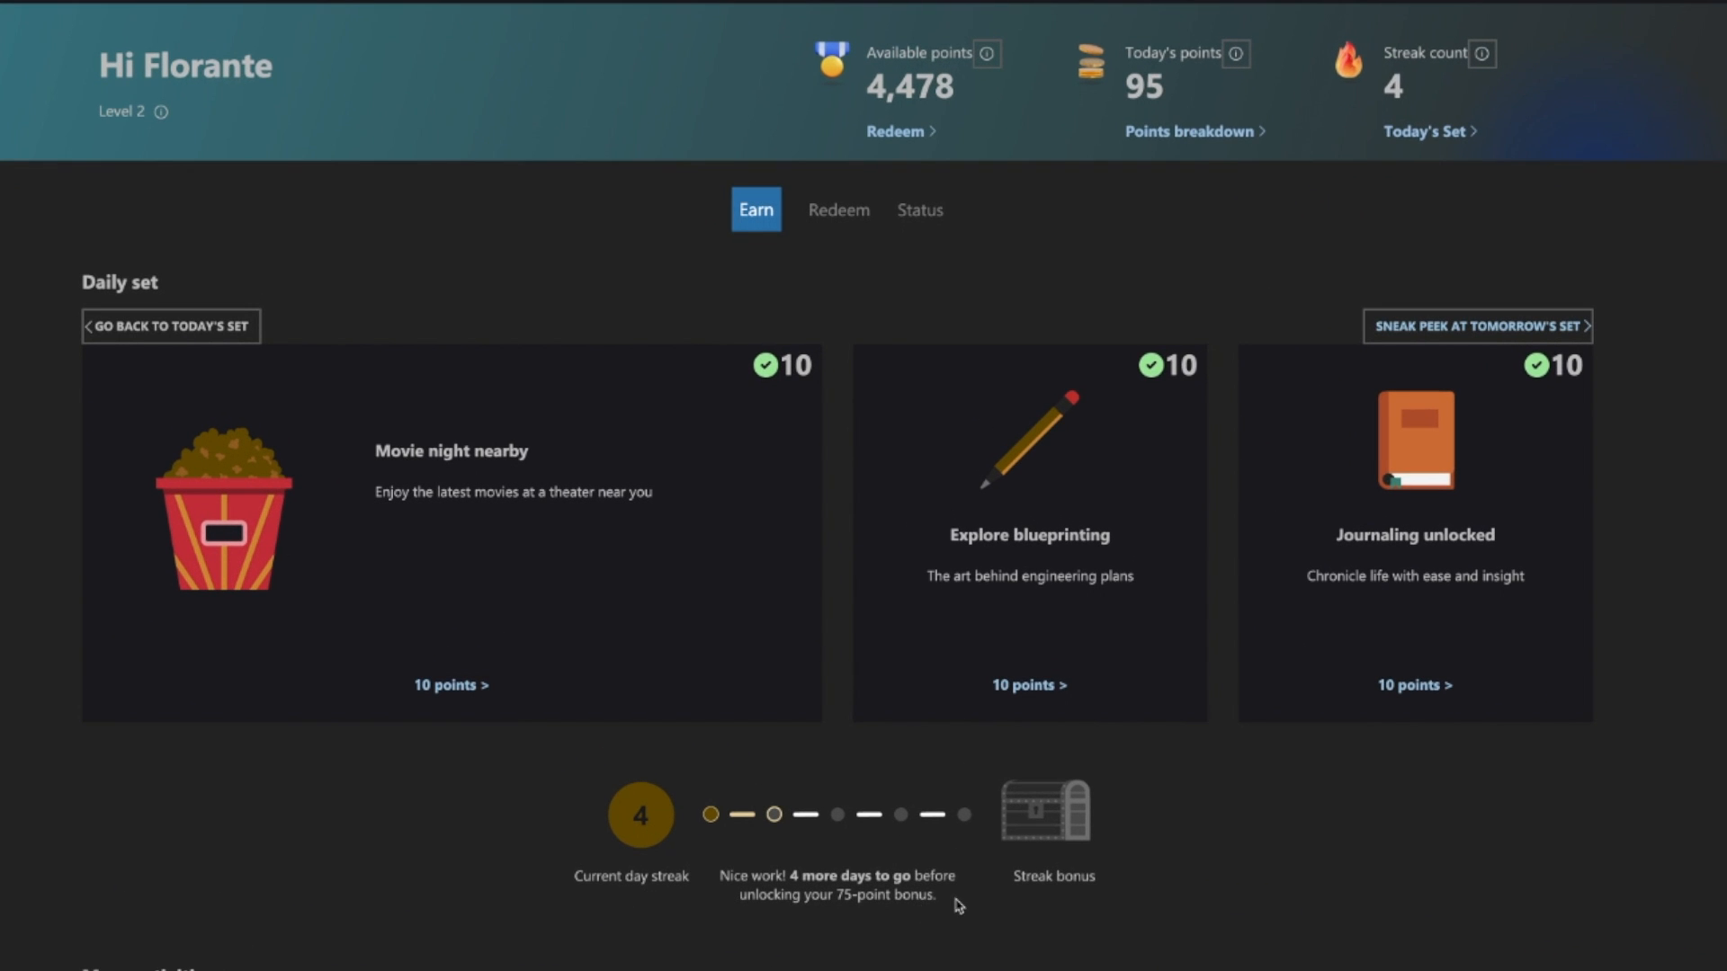
pyautogui.moveTo(881, 919)
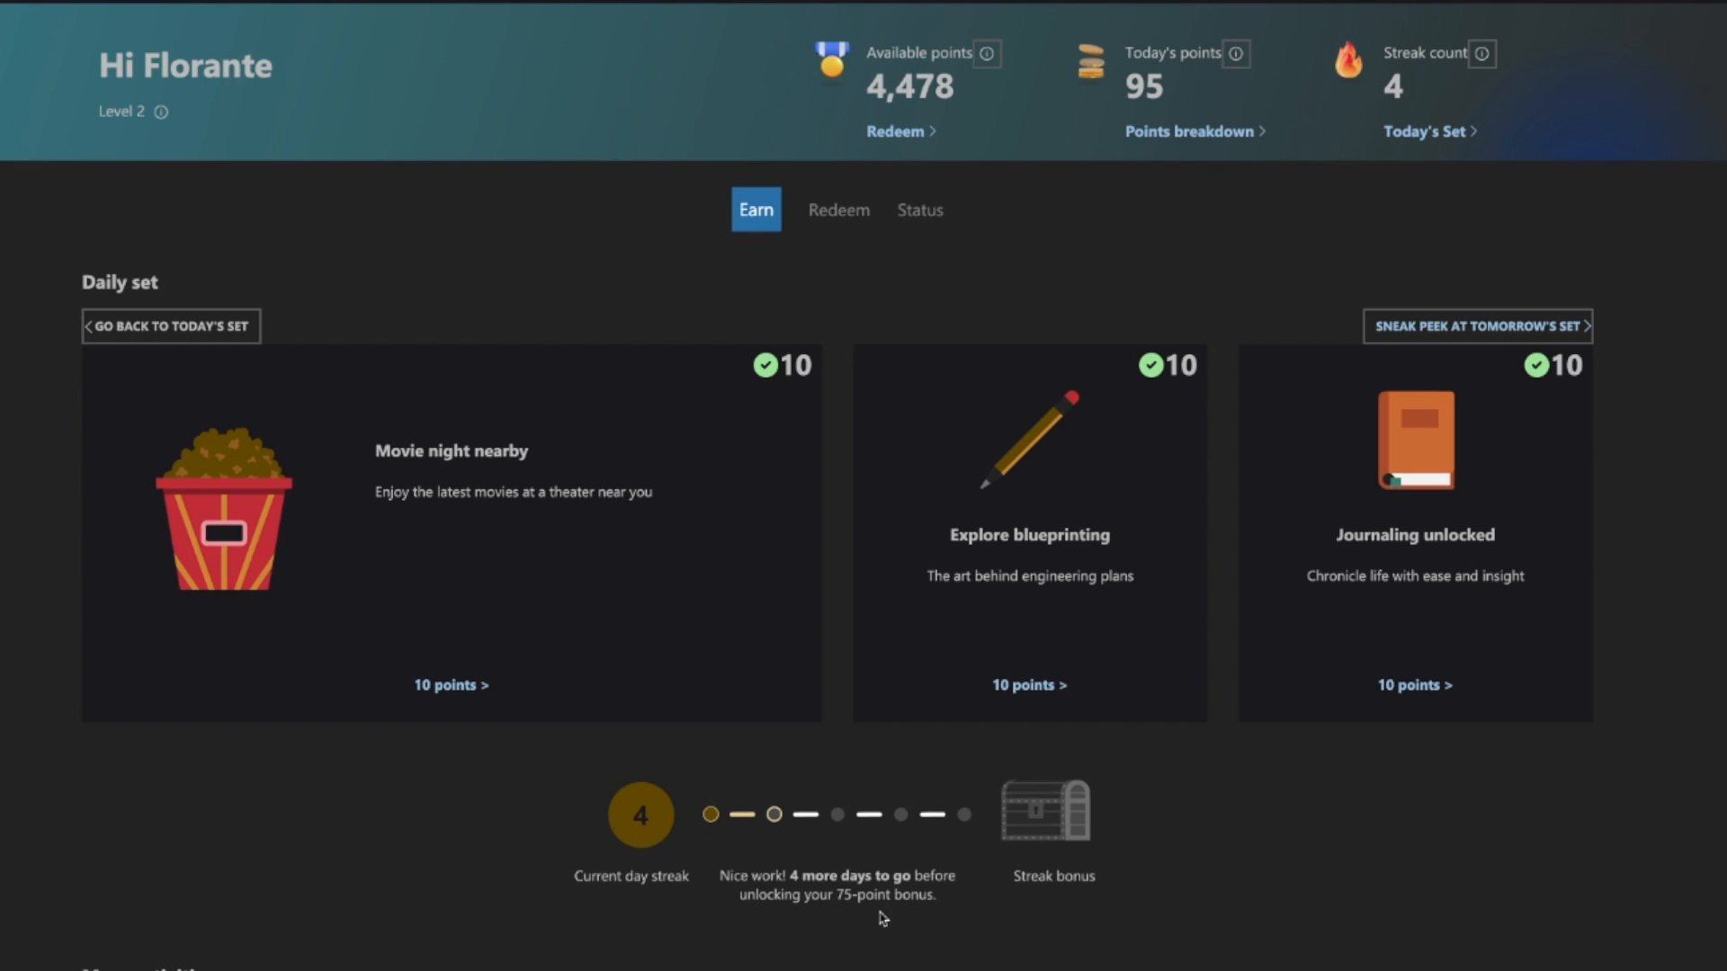
pyautogui.moveTo(910, 919)
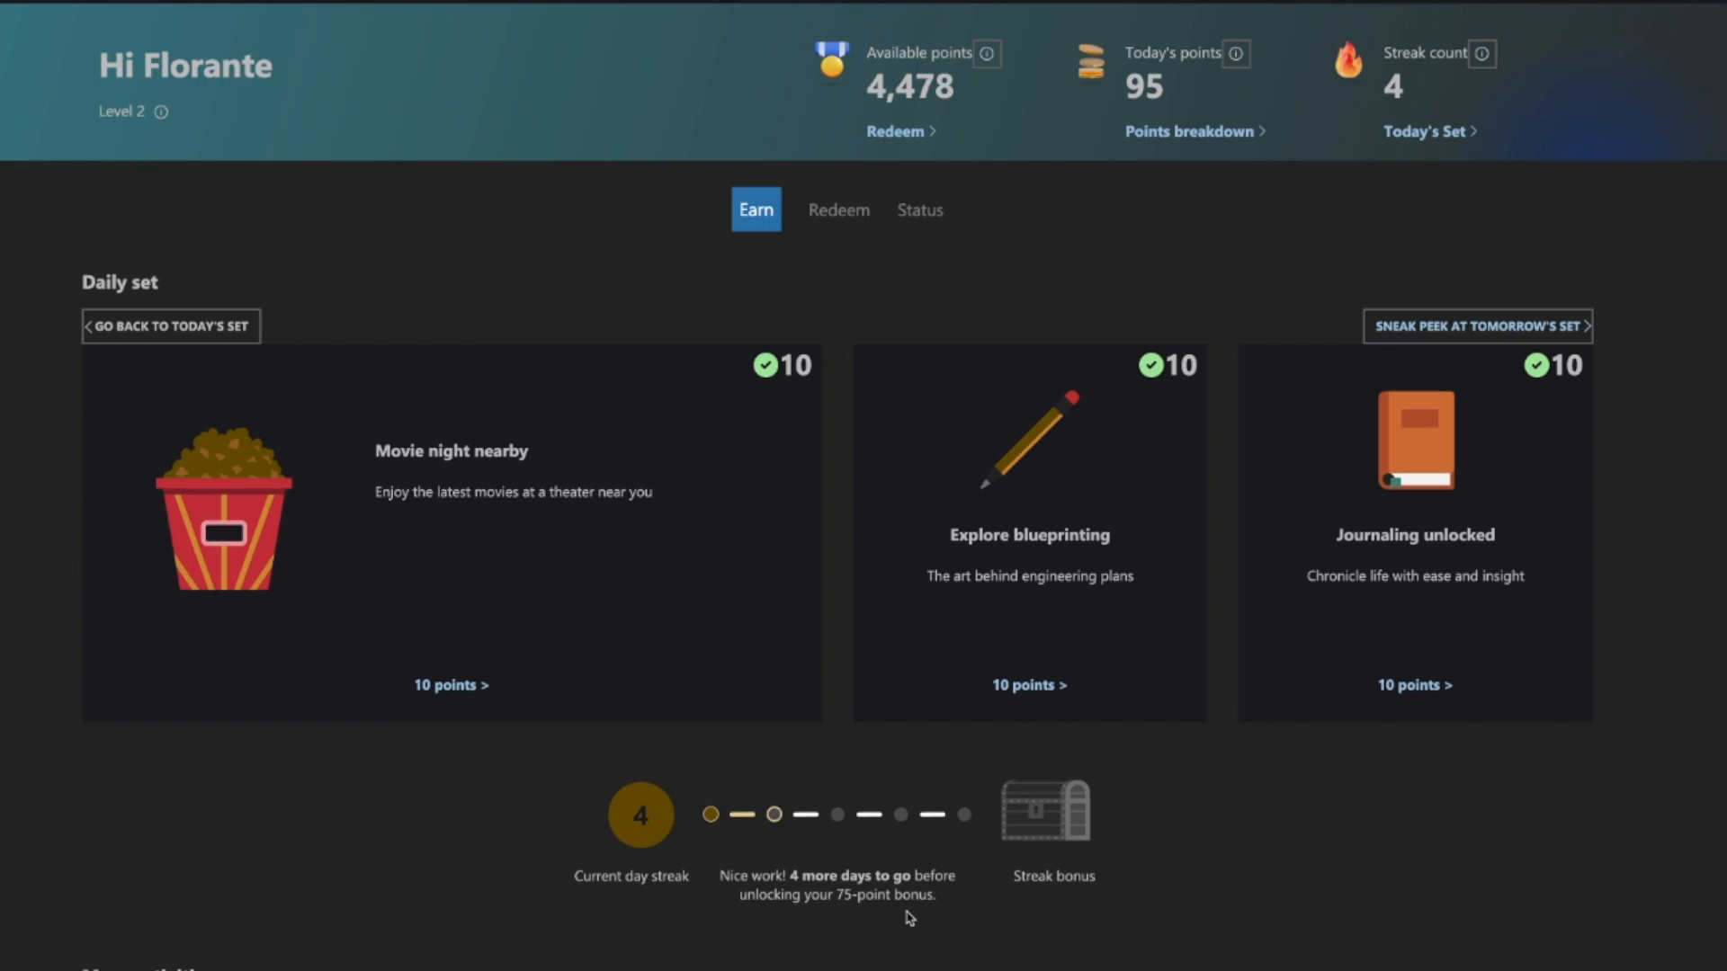
pyautogui.moveTo(876, 901)
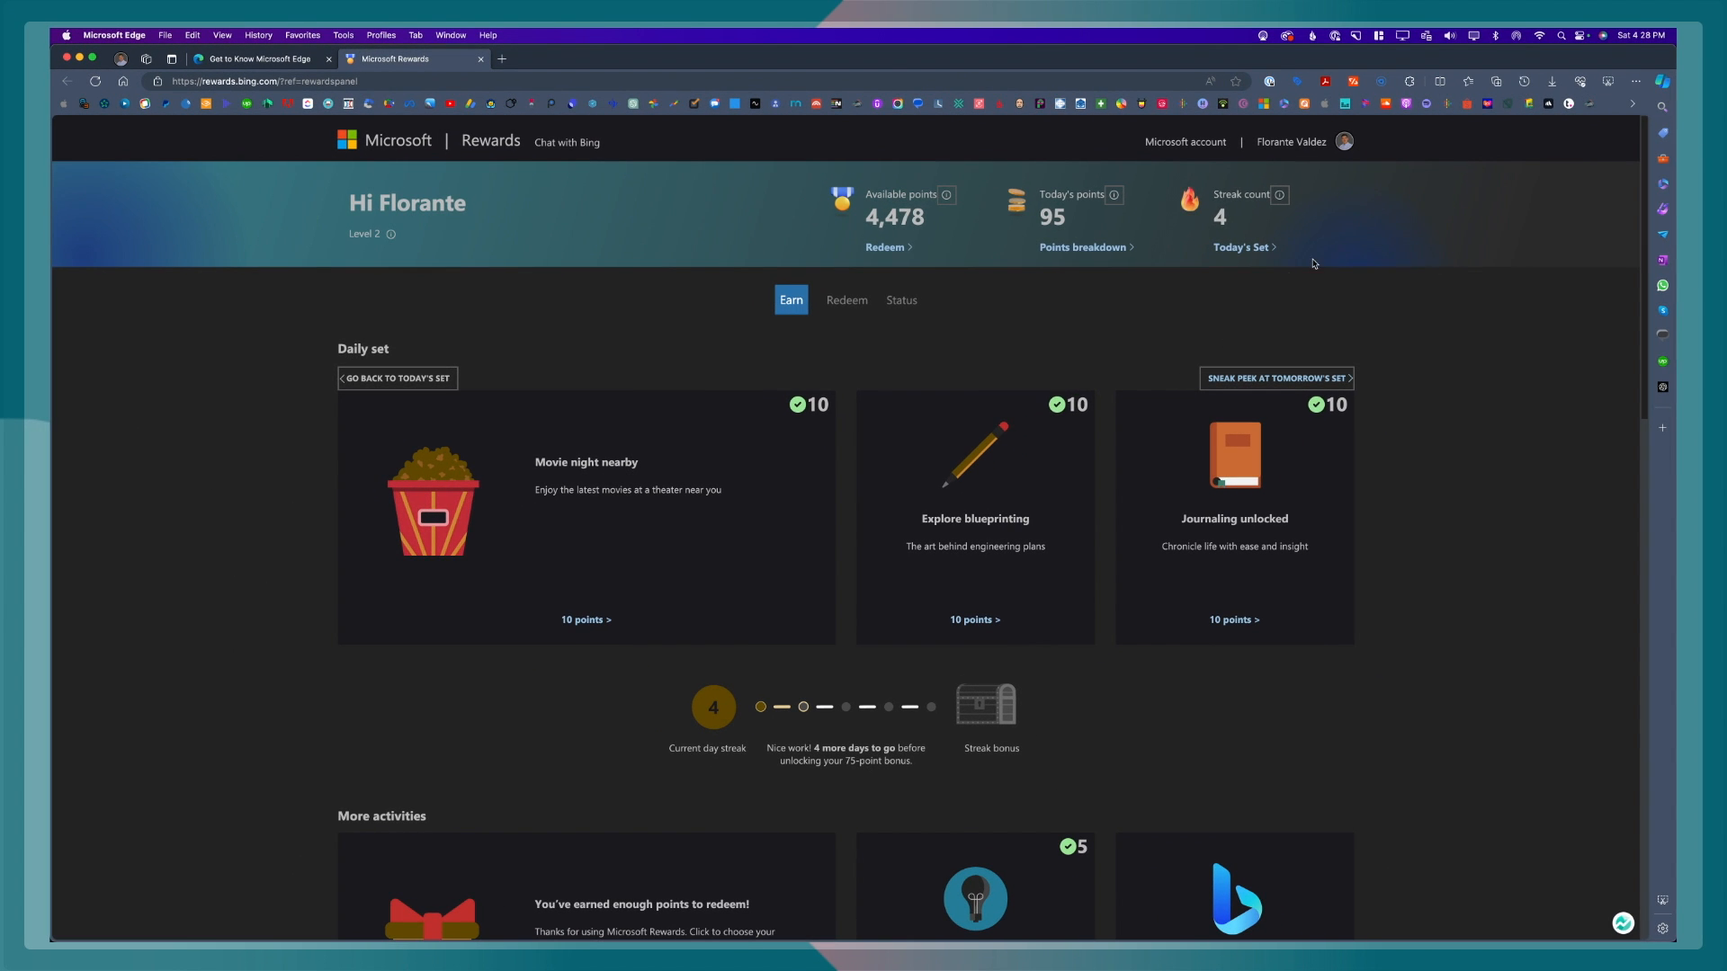
pyautogui.moveTo(733, 445)
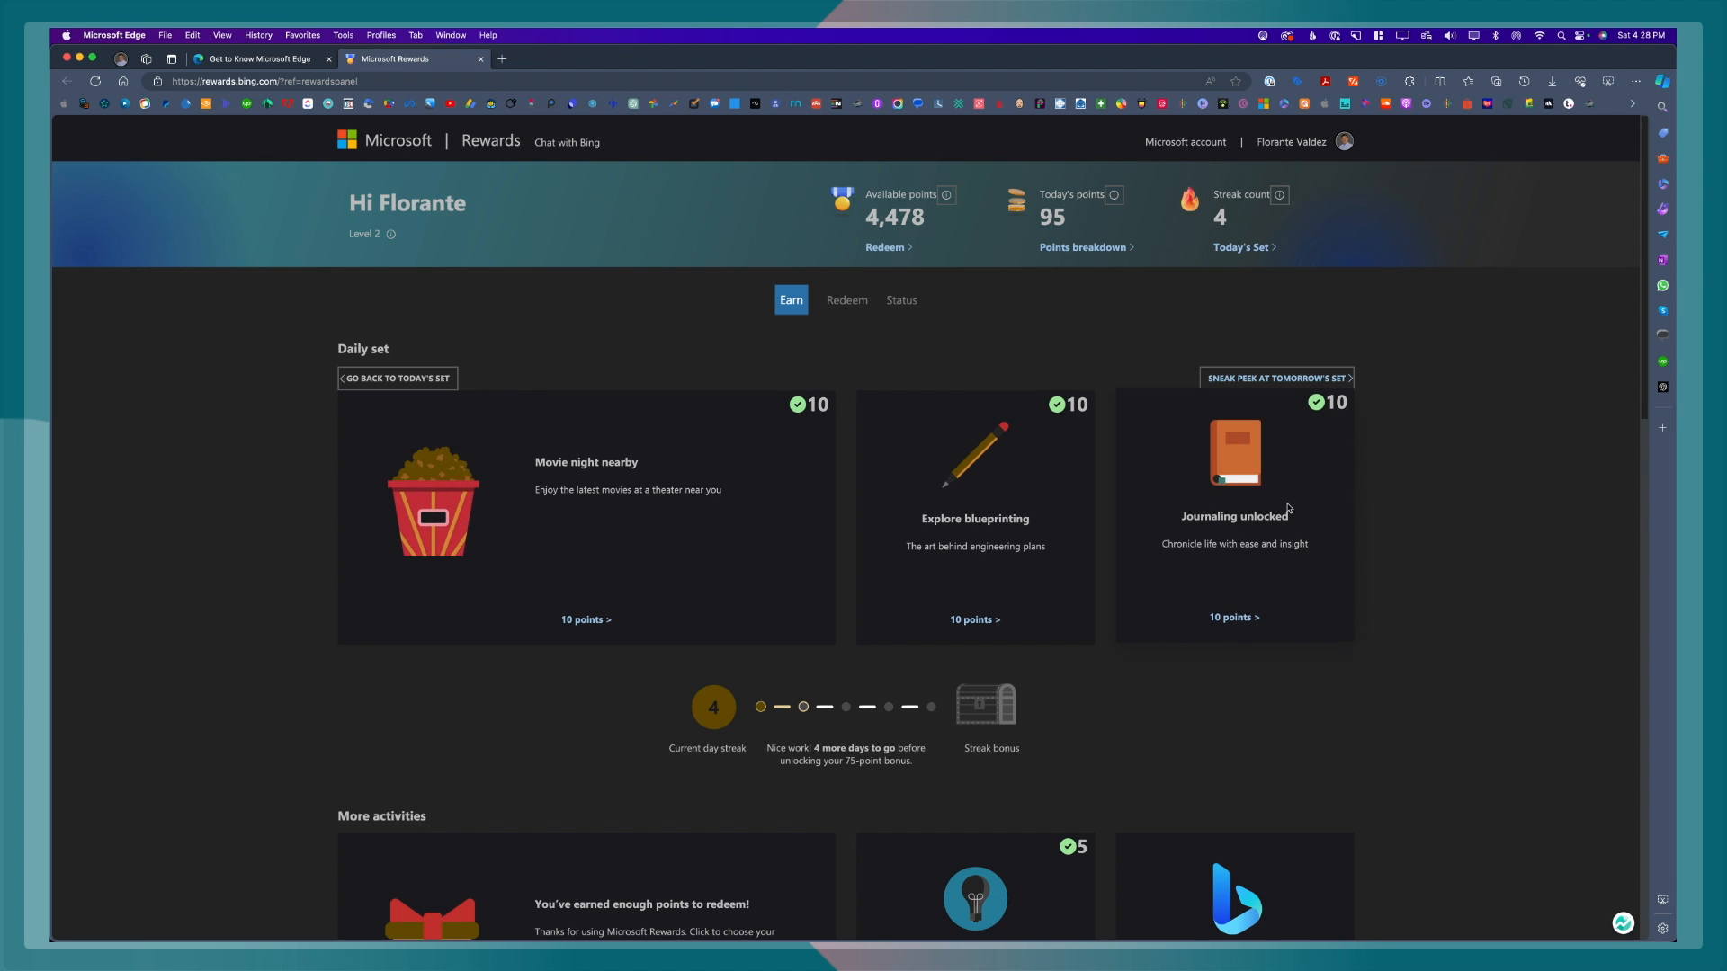
pyautogui.scroll(-3)
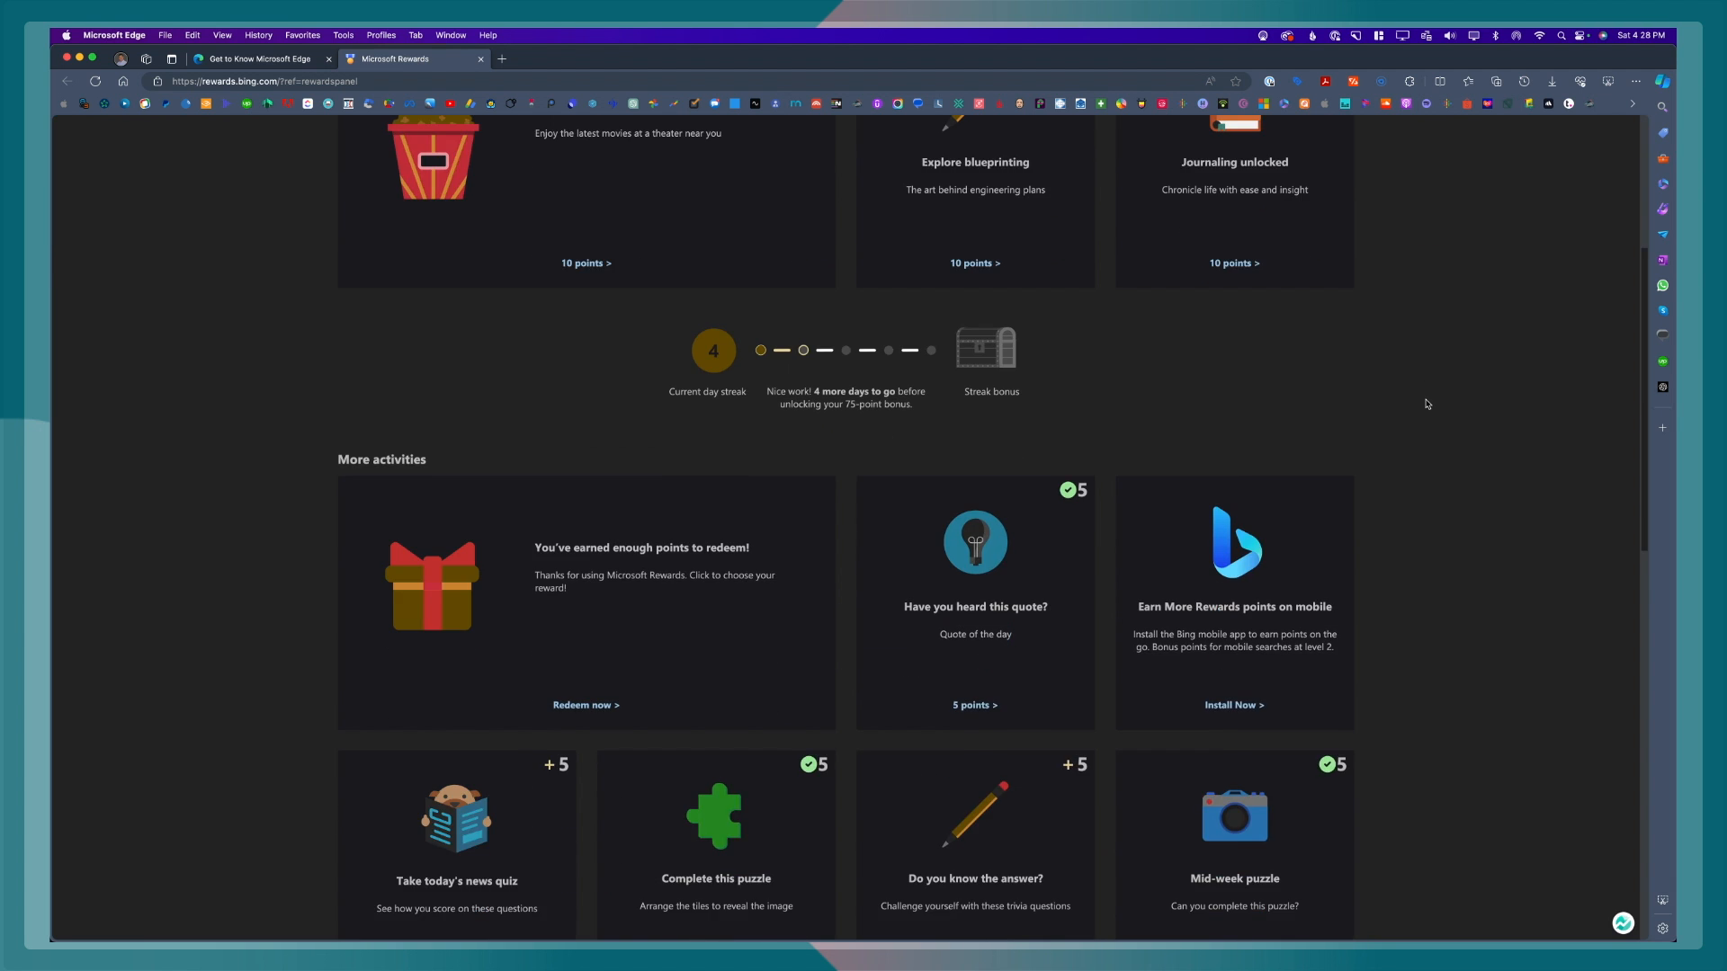
pyautogui.scroll(-3)
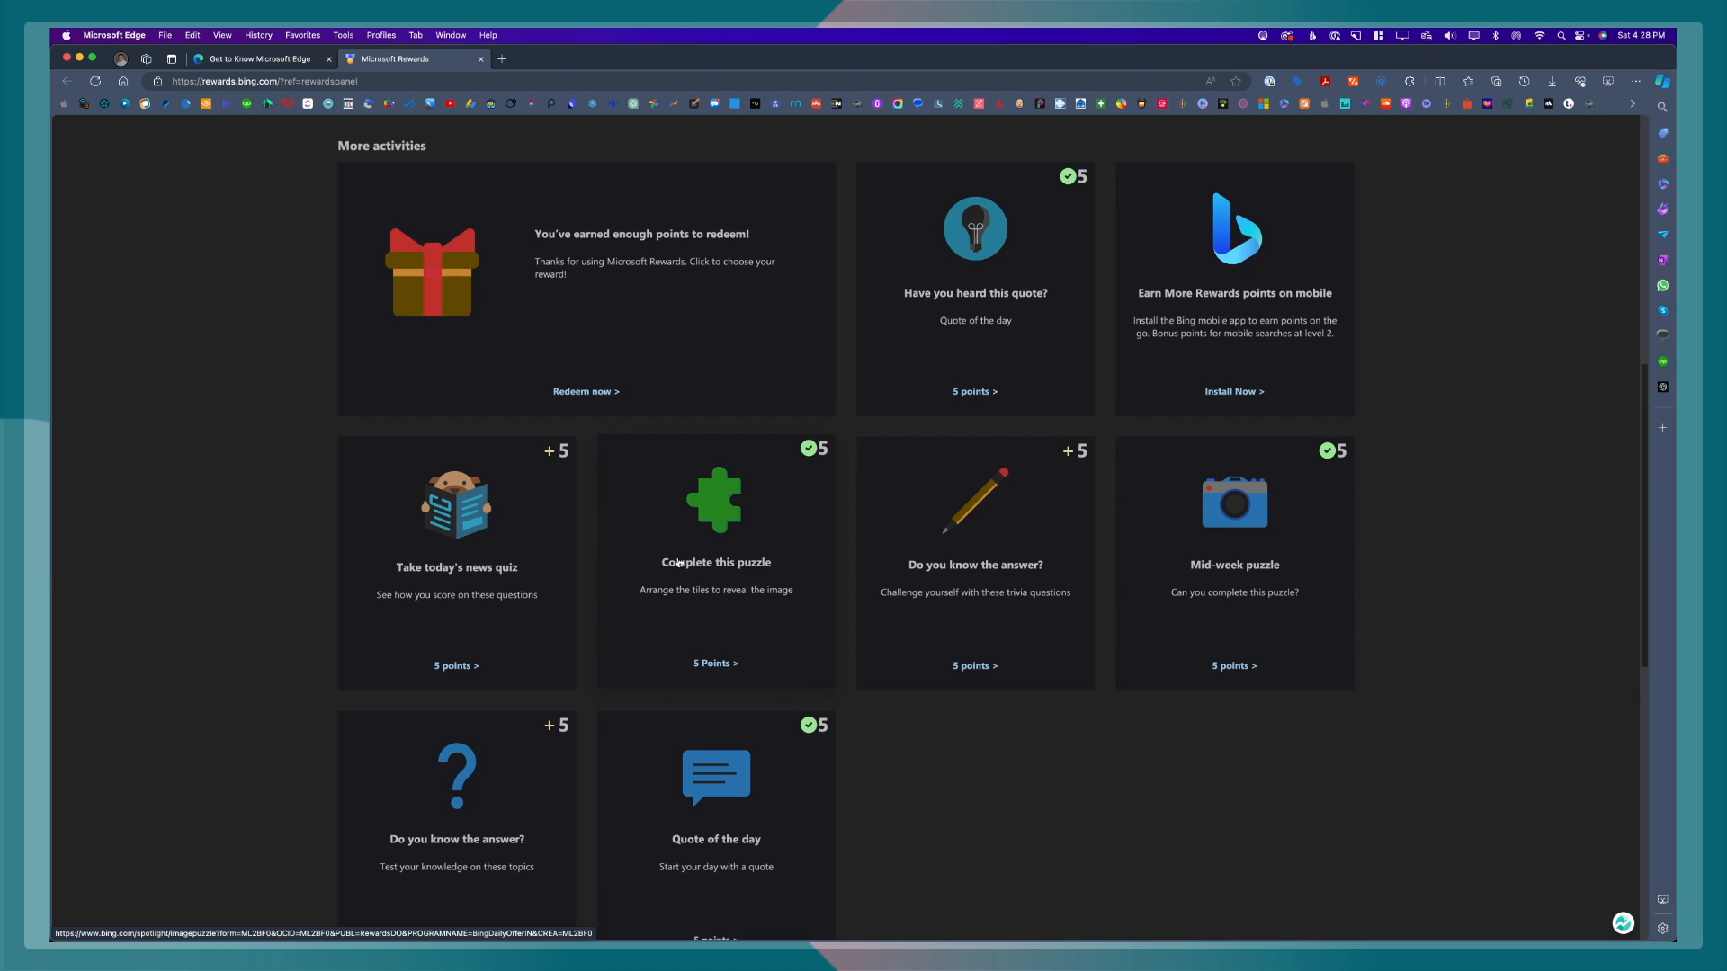
pyautogui.moveTo(748, 525)
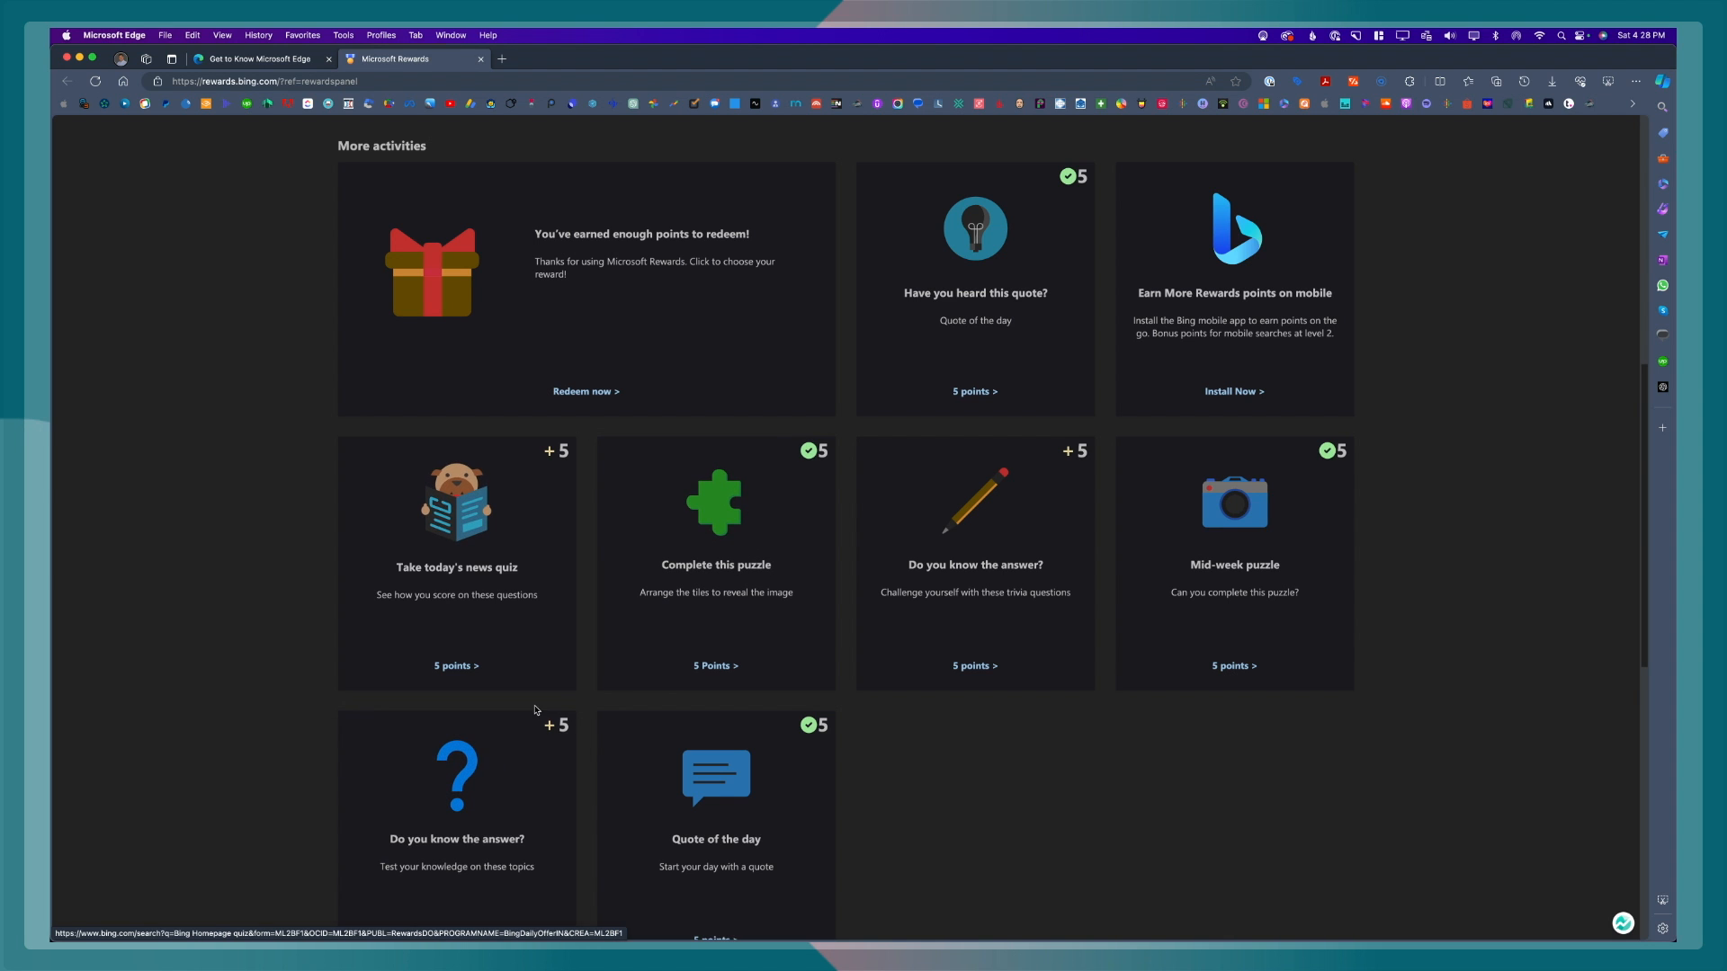
pyautogui.moveTo(706, 792)
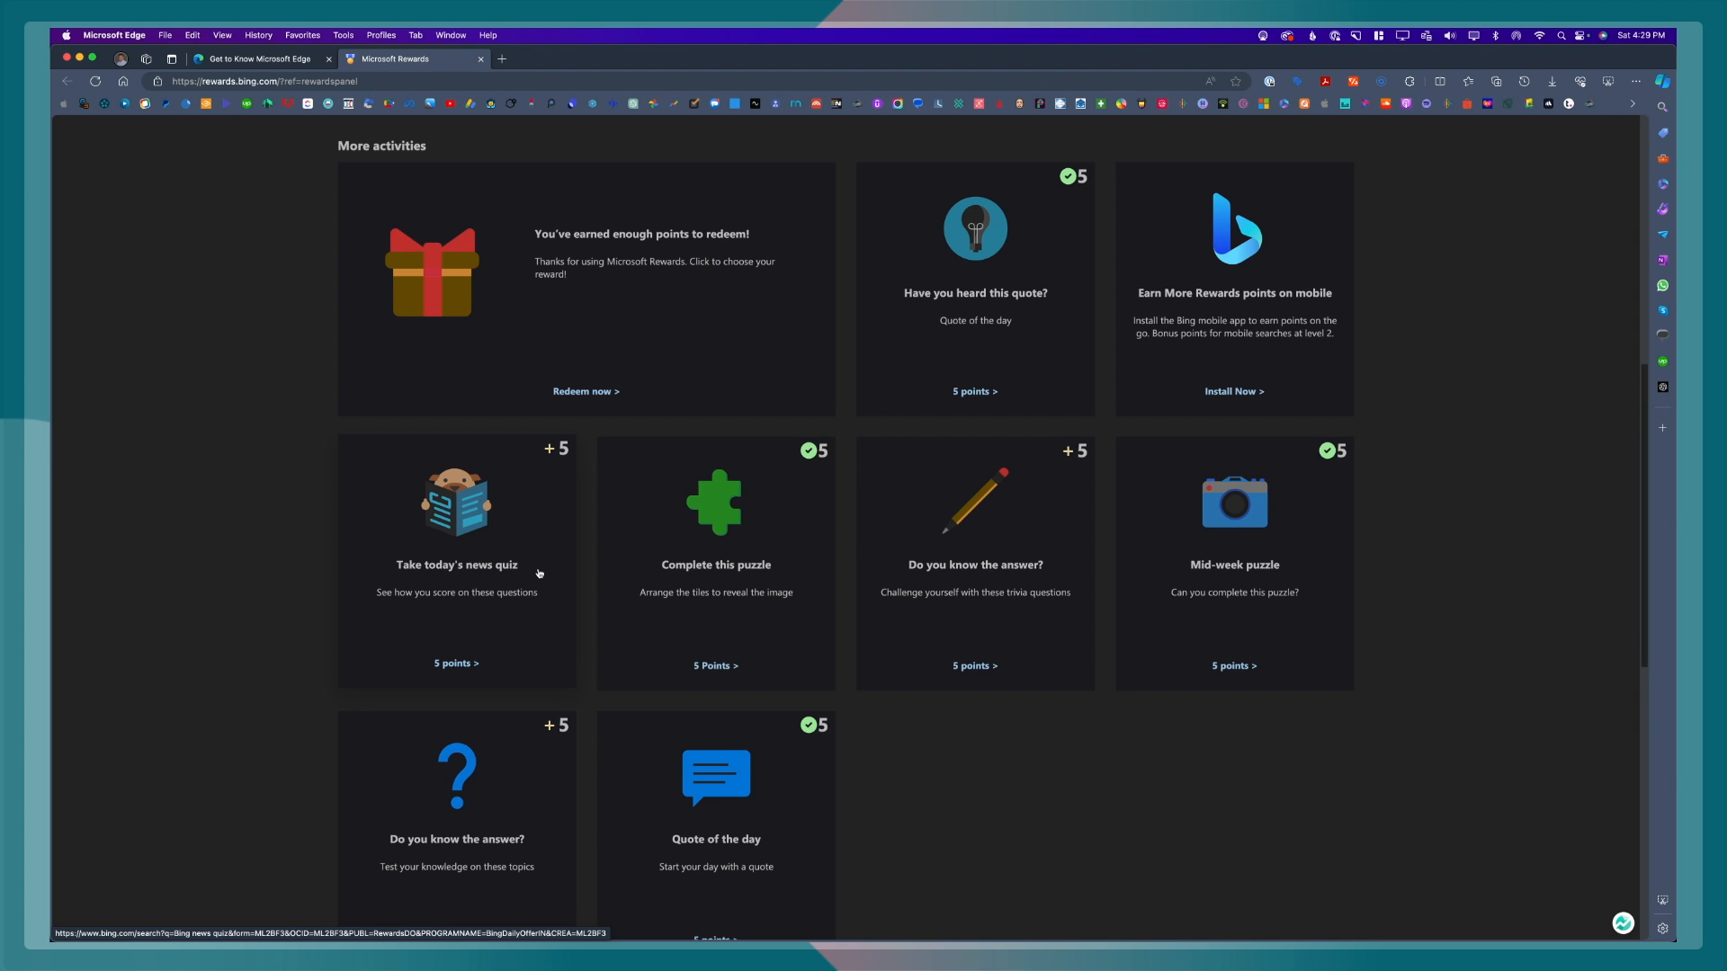
pyautogui.scroll(-3)
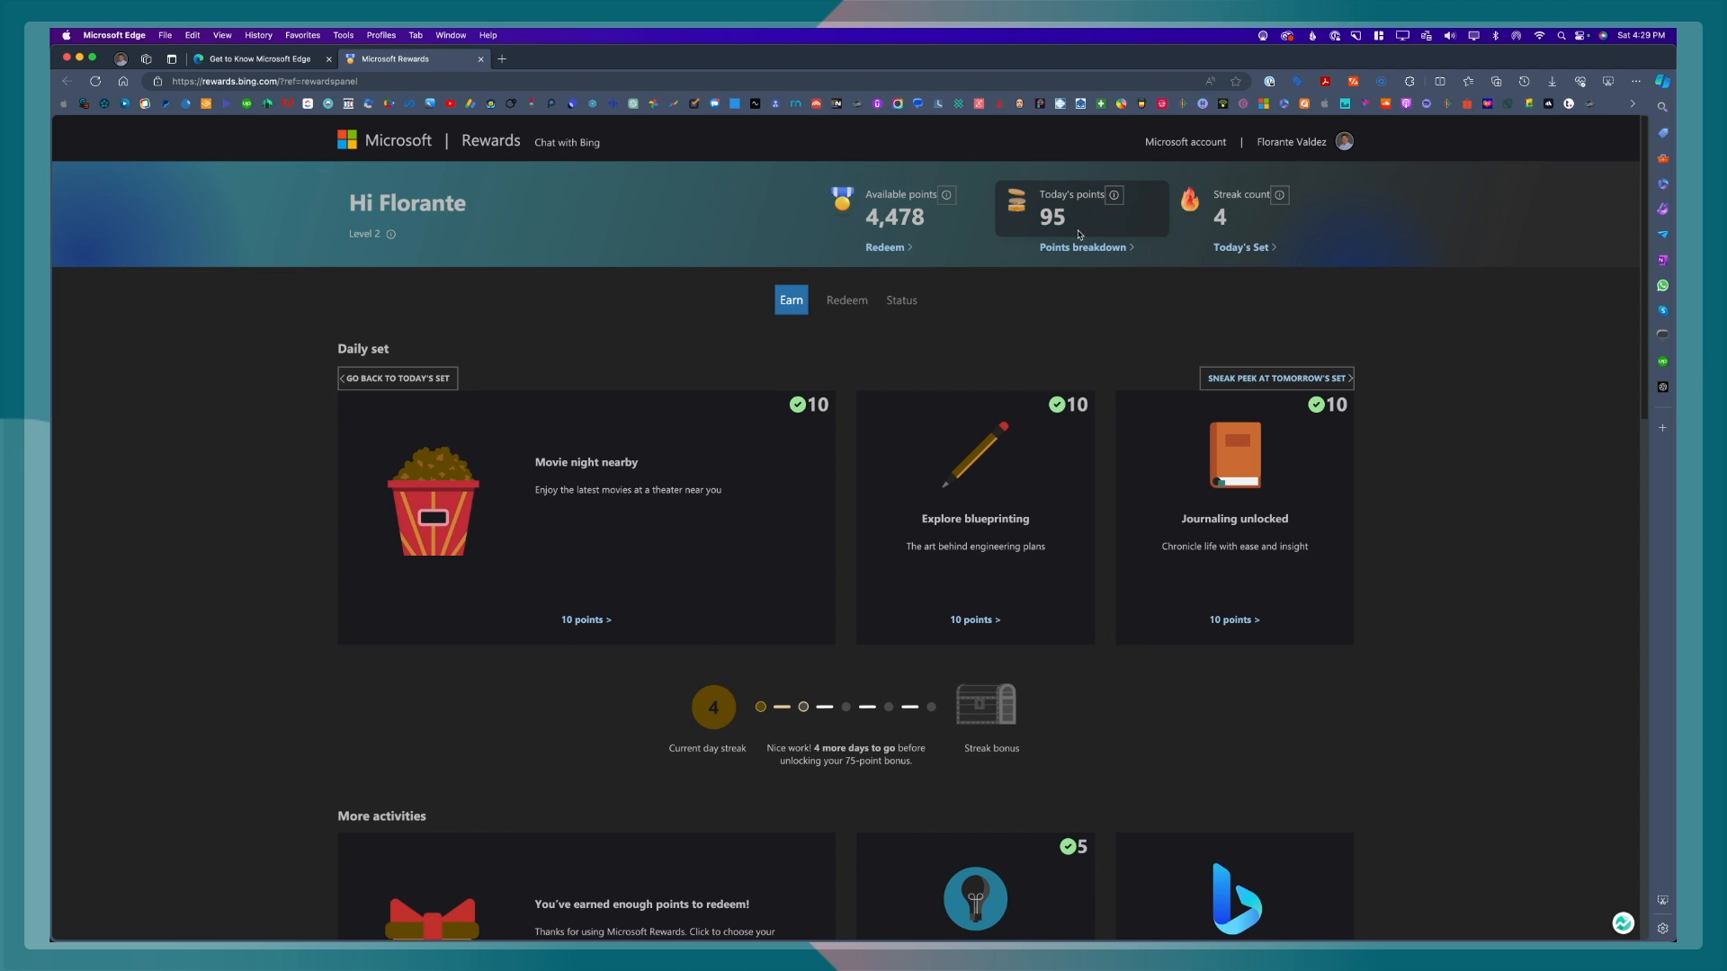
pyautogui.moveTo(1088, 257)
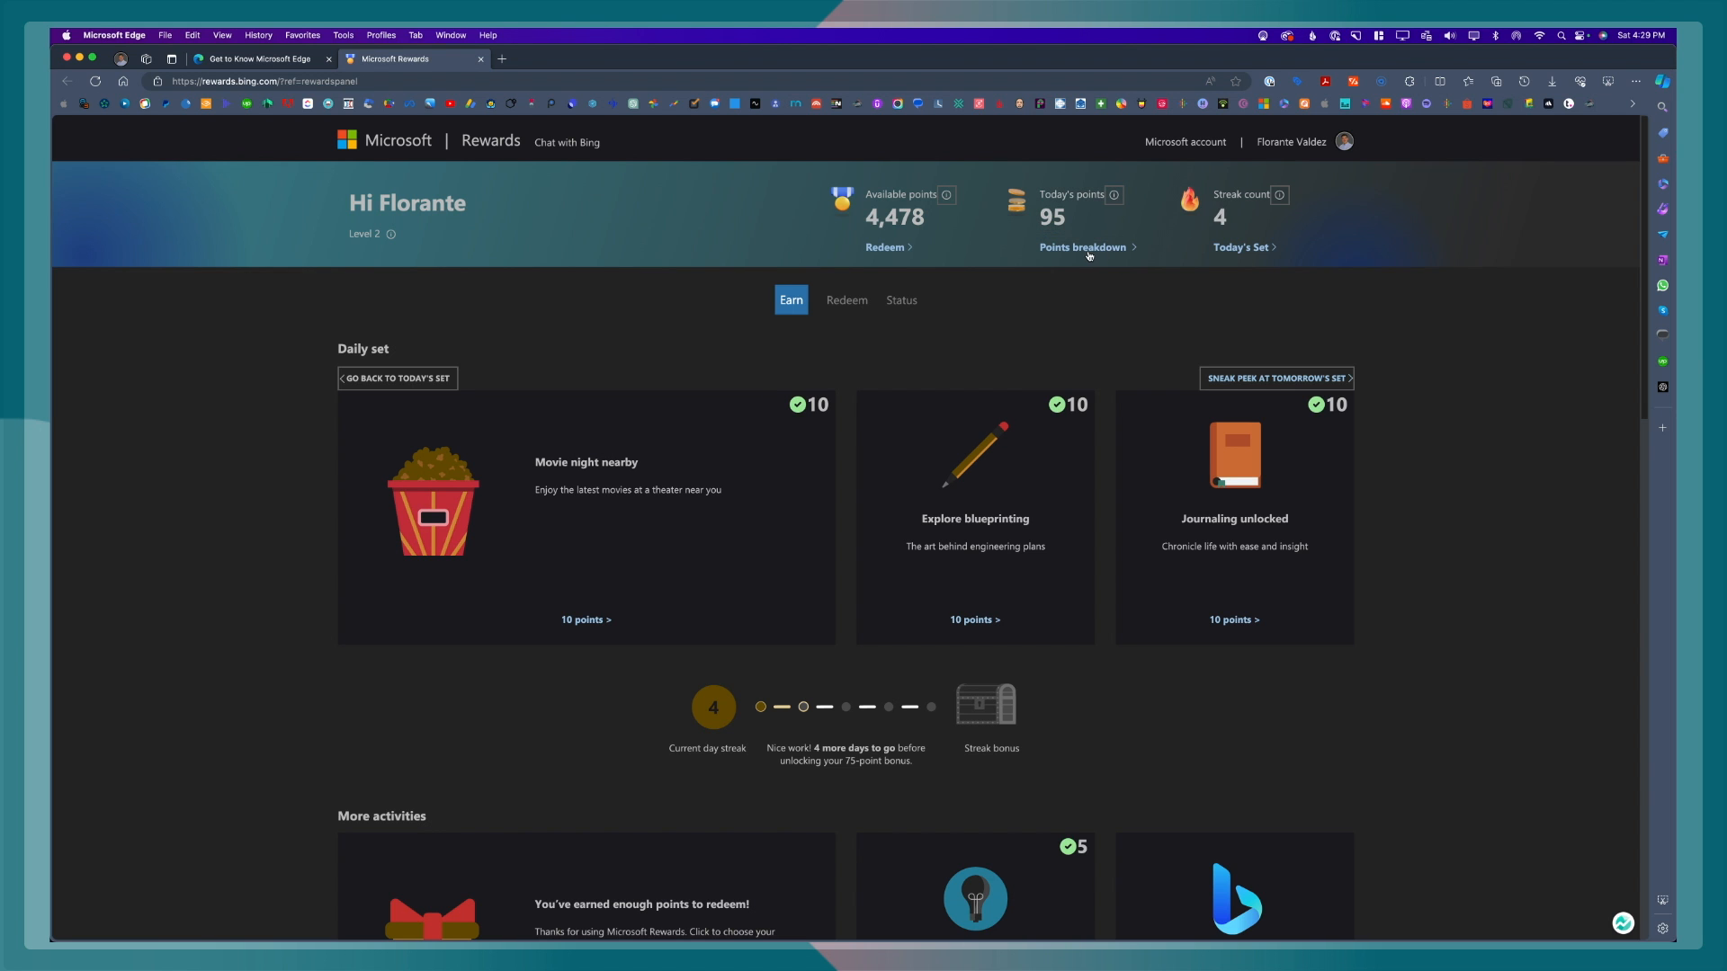
# View today's points breakdown with Level 2 status and 45/90 PC search points, then close it.
pyautogui.click(1082, 246)
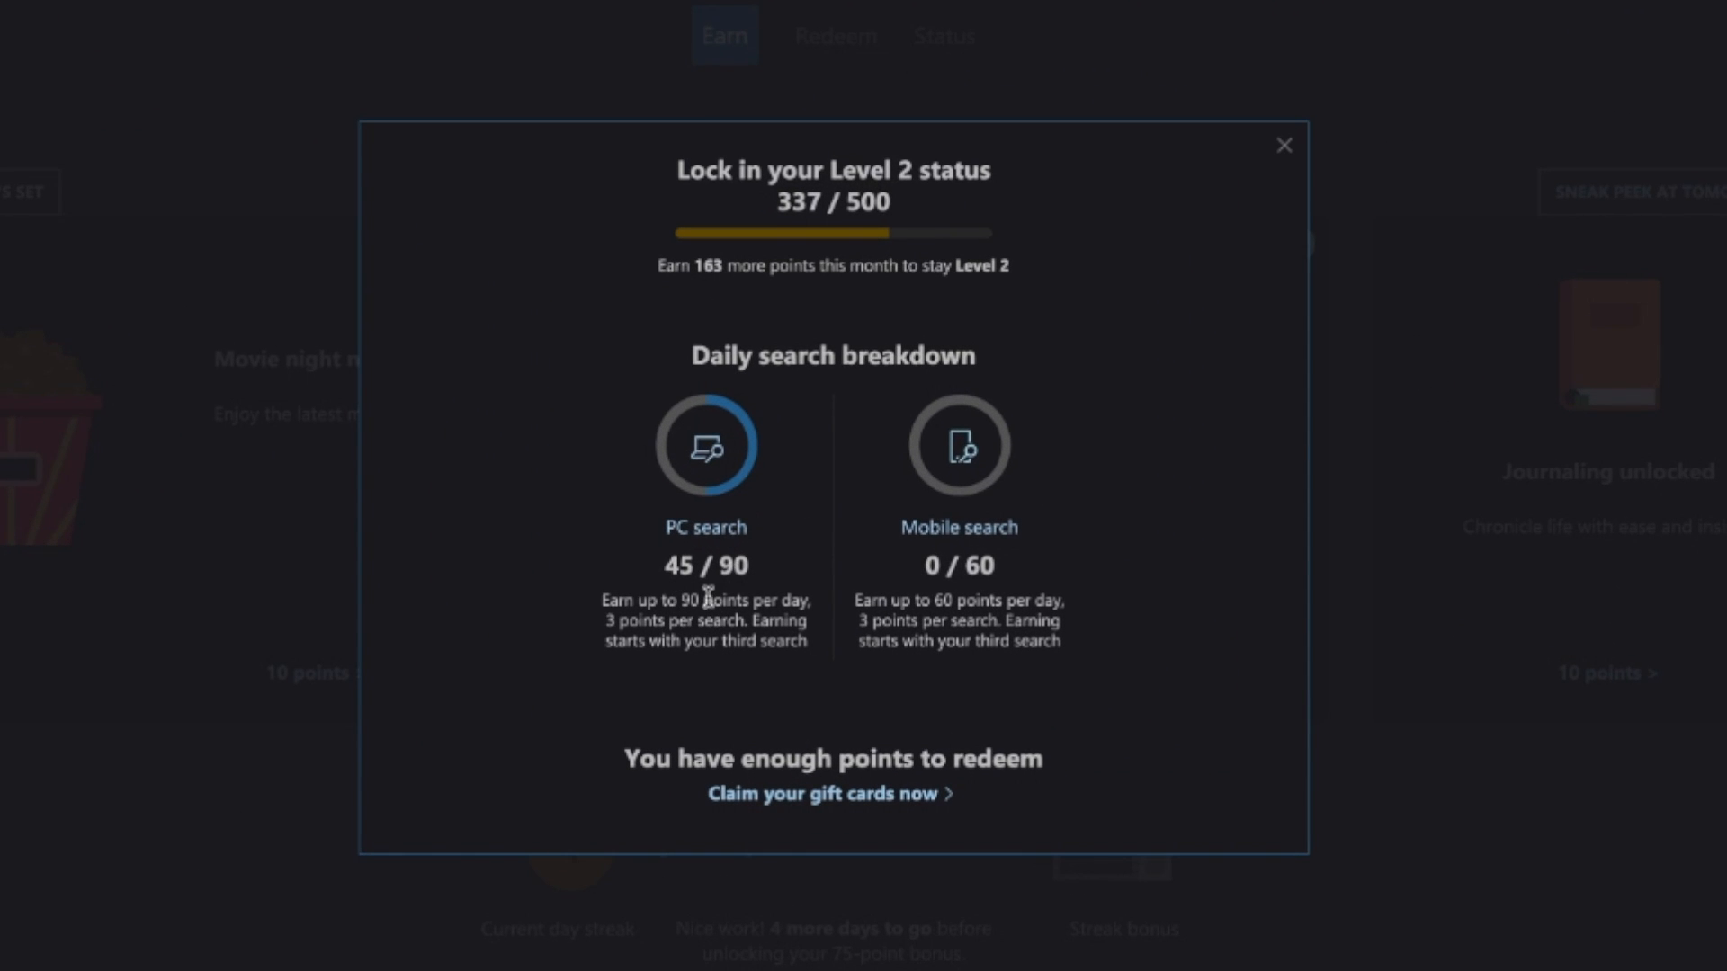
pyautogui.moveTo(939, 624)
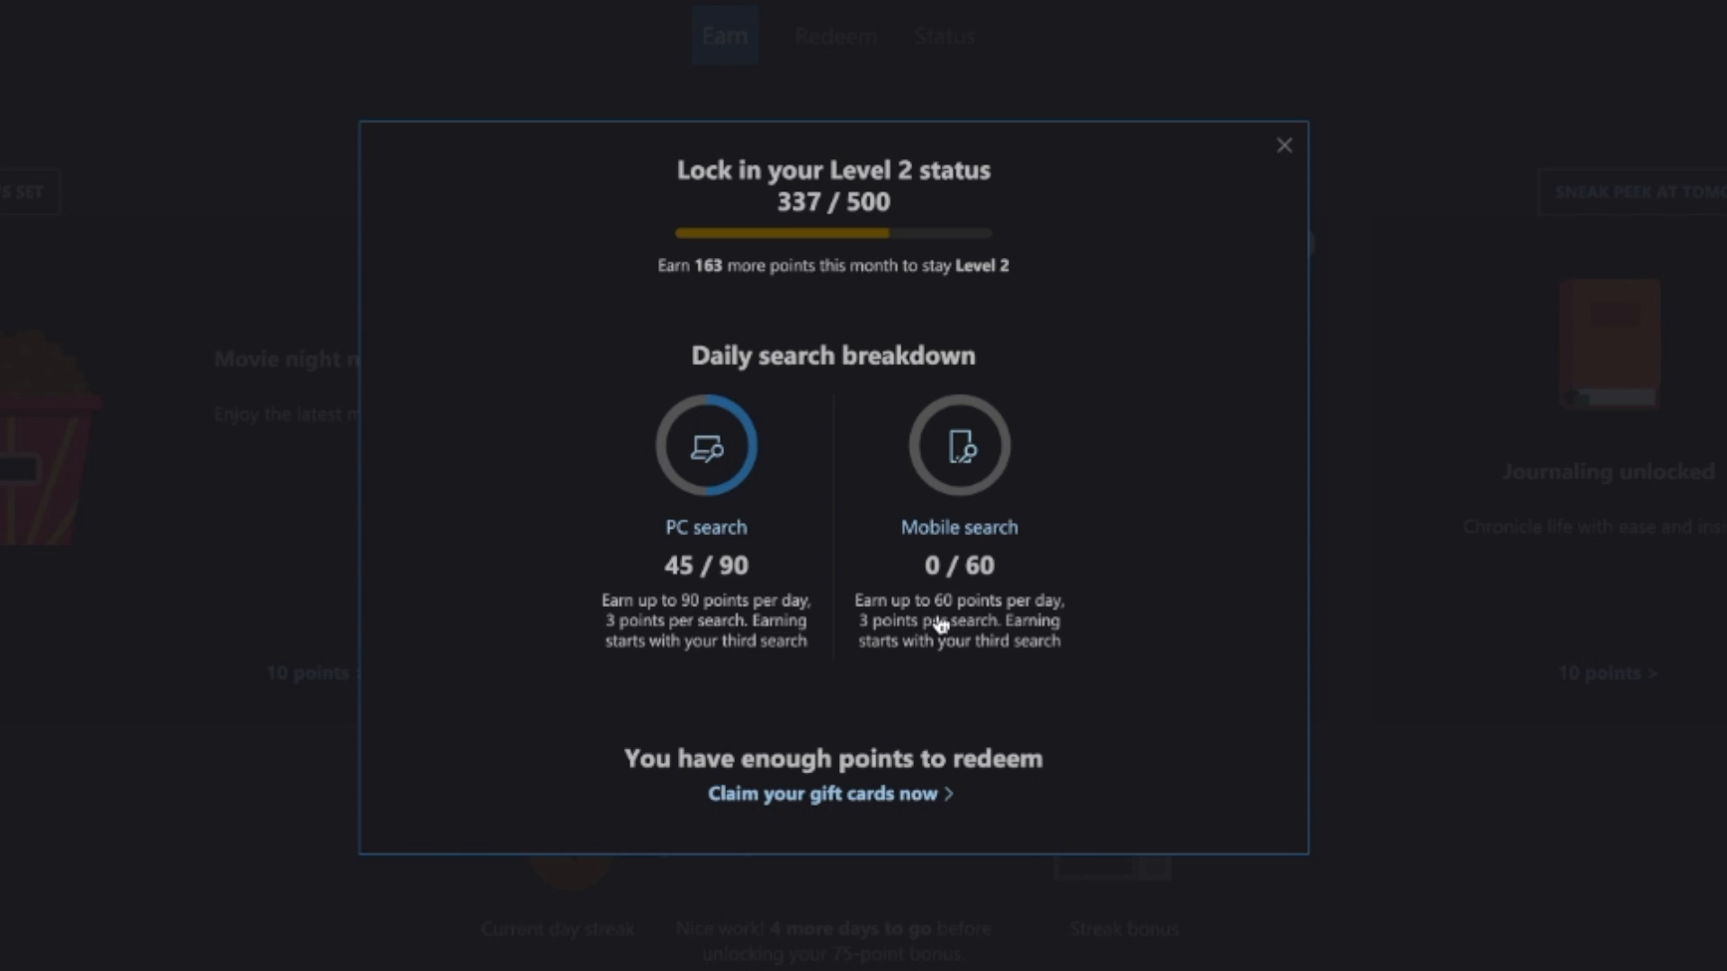
pyautogui.moveTo(936, 622)
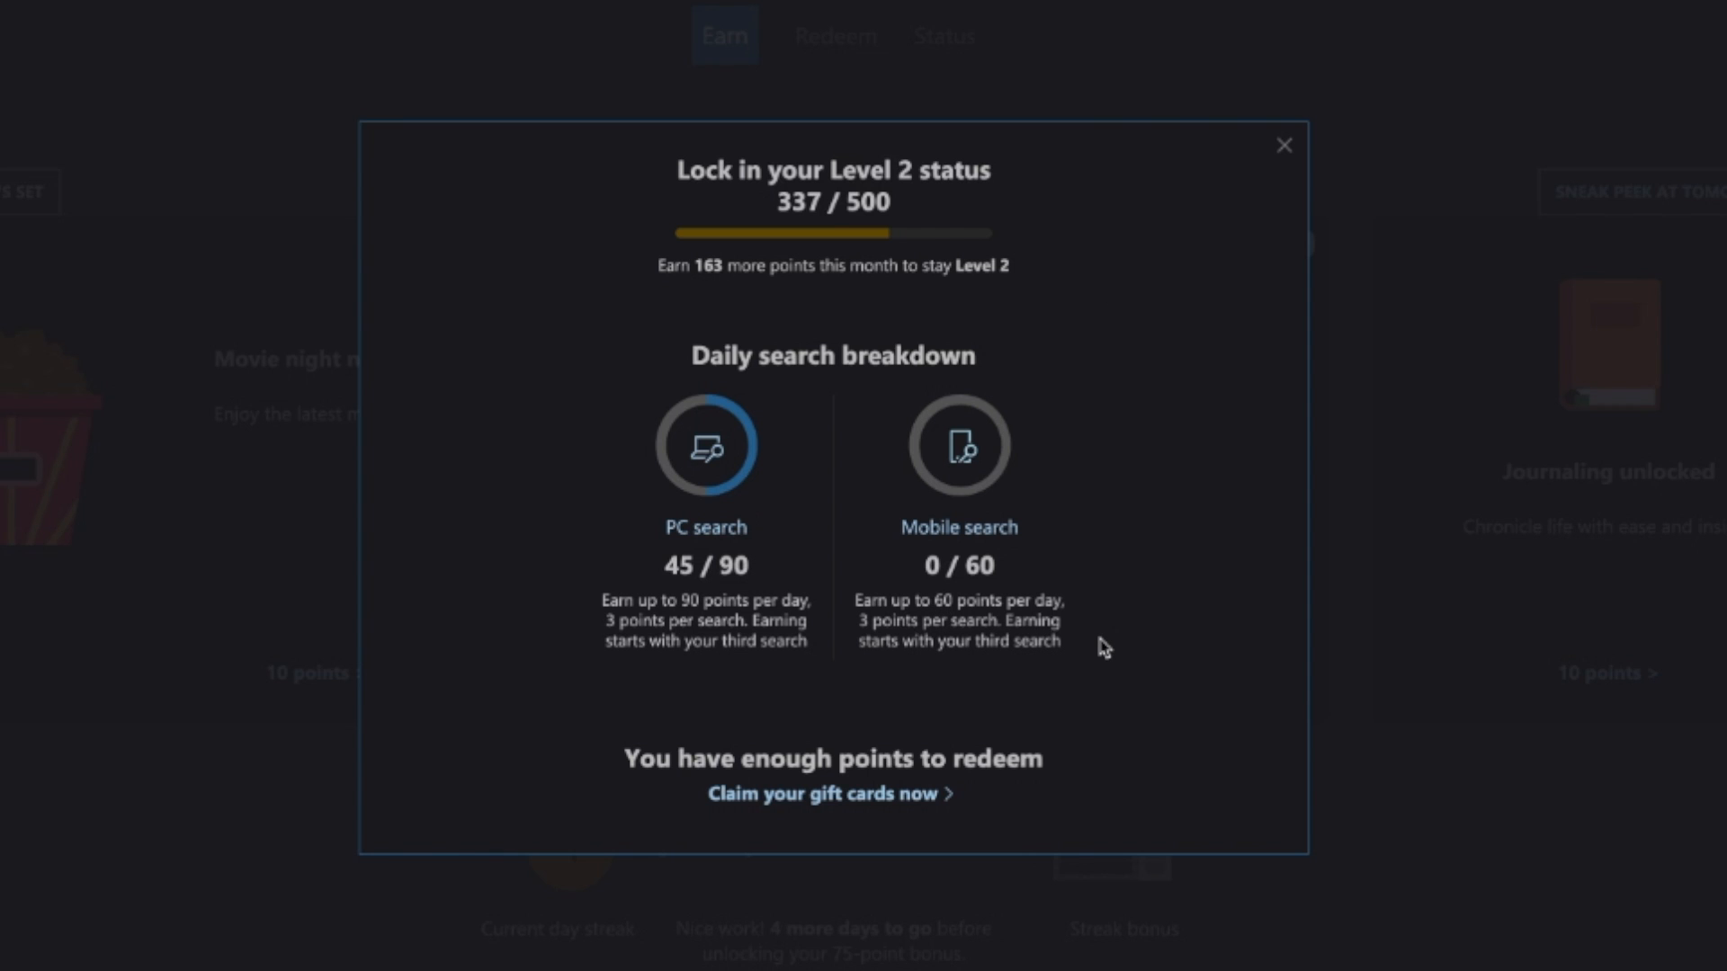
pyautogui.click(1284, 144)
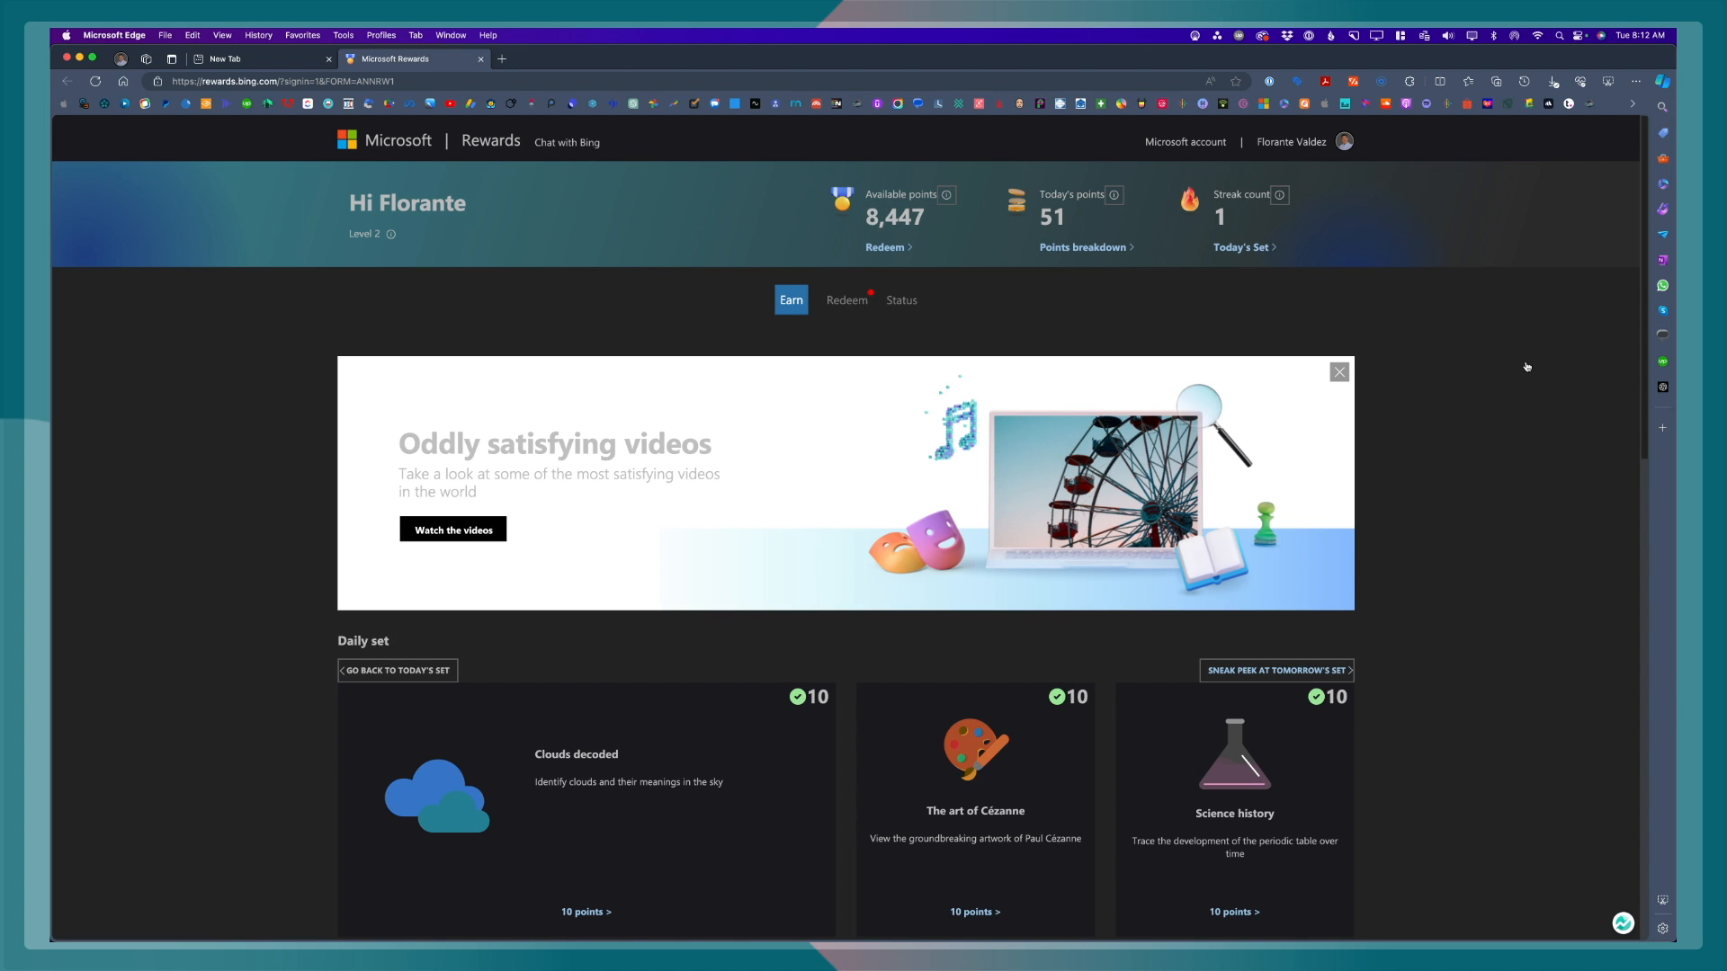
pyautogui.moveTo(1381, 318)
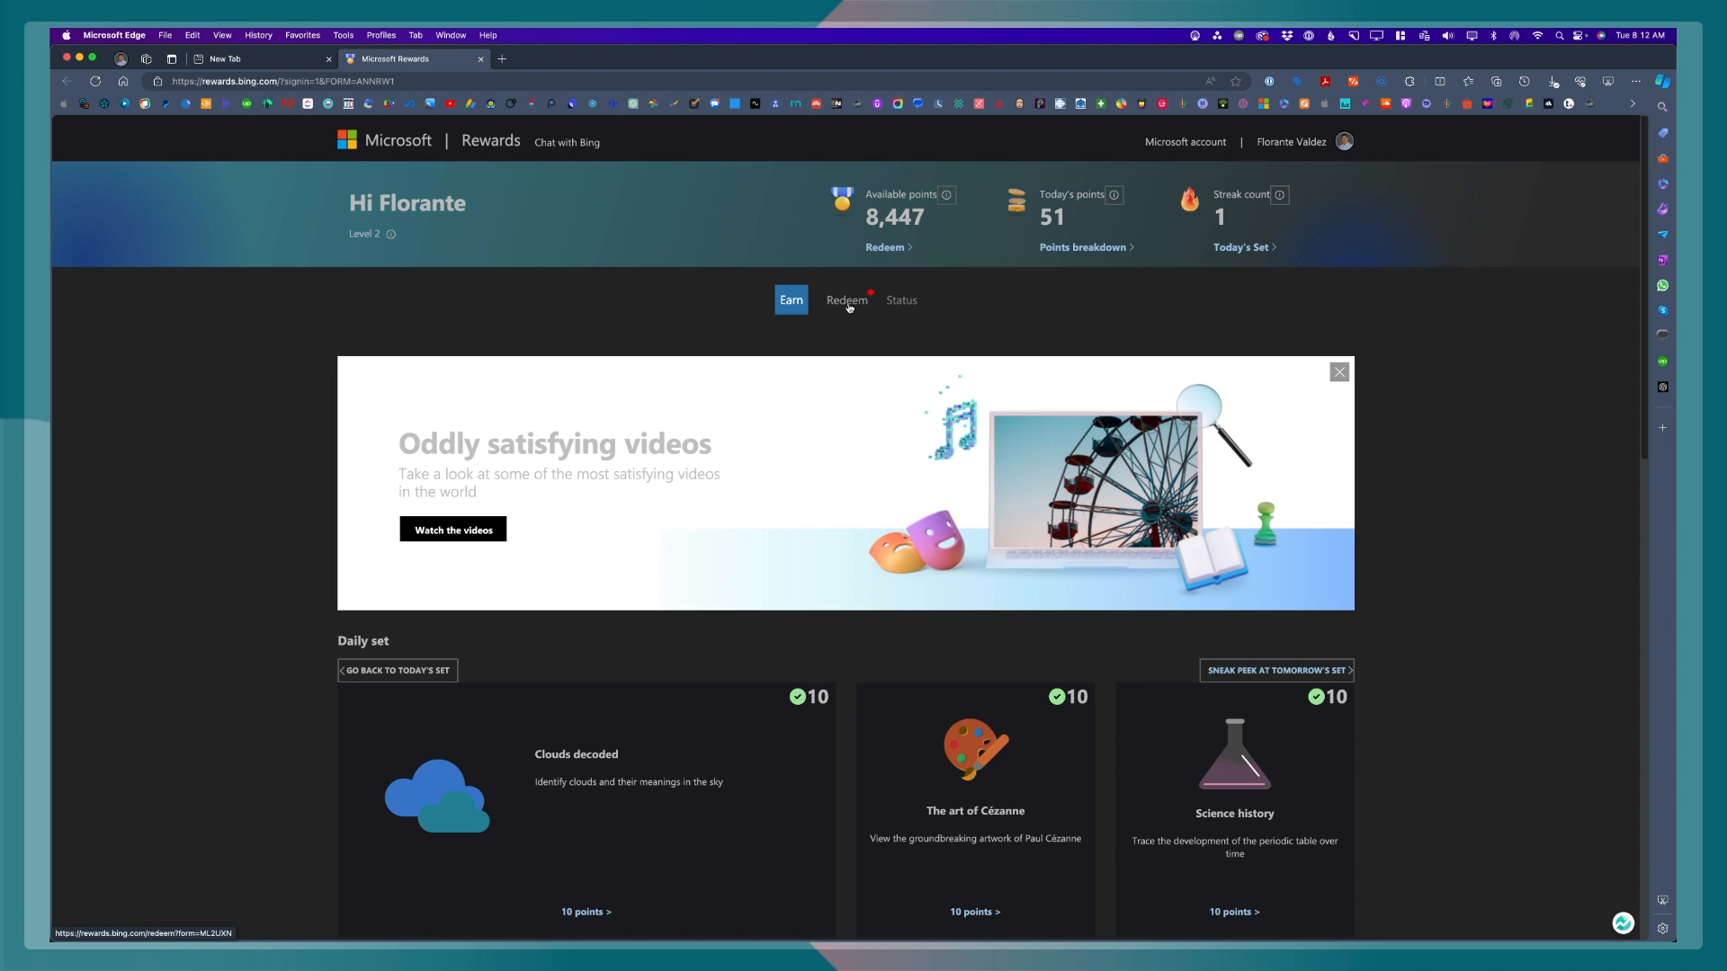
# Browse the Redeem catalog of gift cards and game rewards against 8,447 points.
pyautogui.click(848, 300)
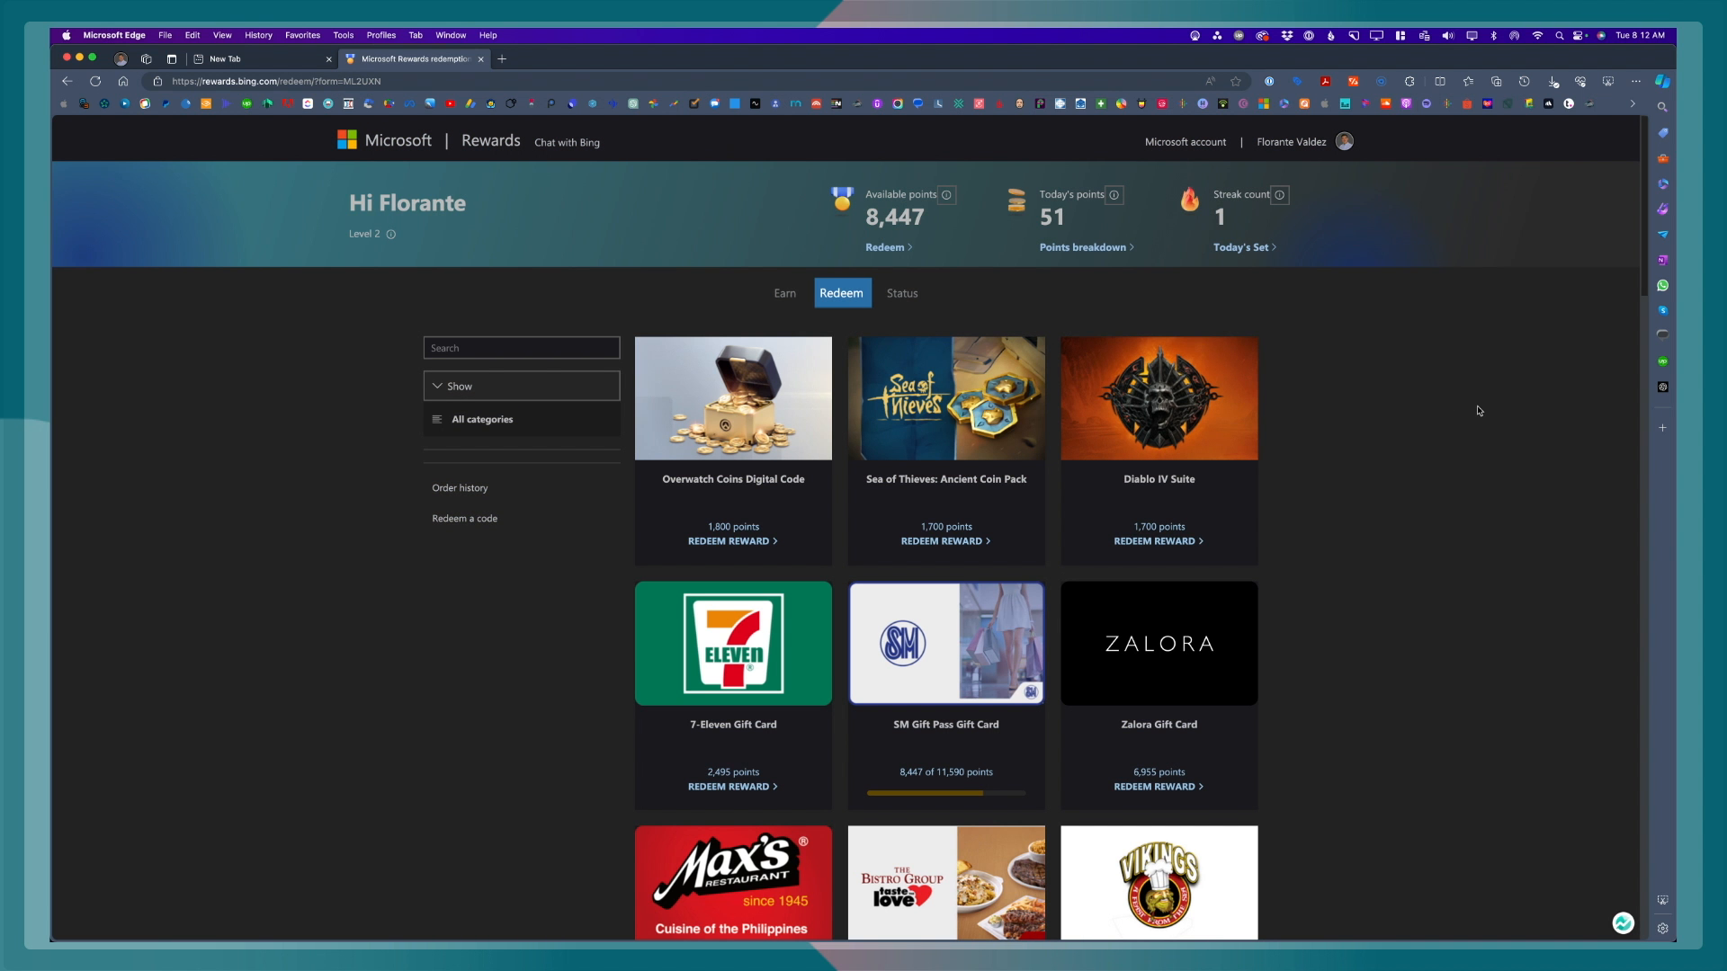
pyautogui.scroll(-3)
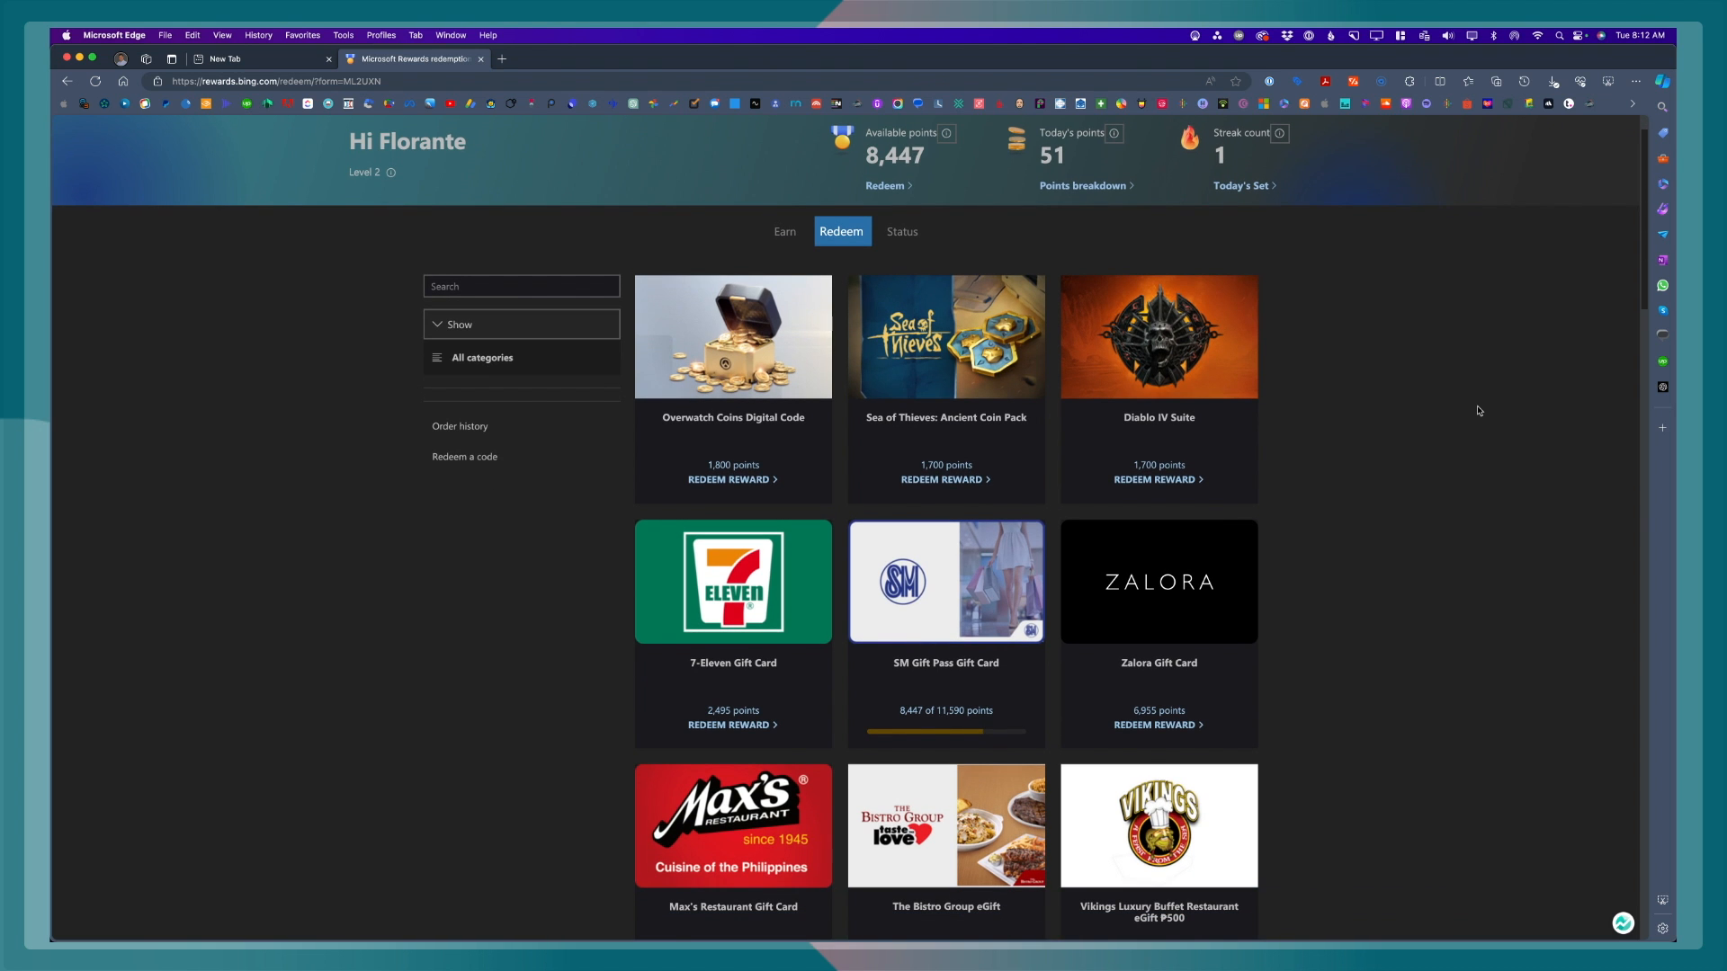
pyautogui.scroll(-3)
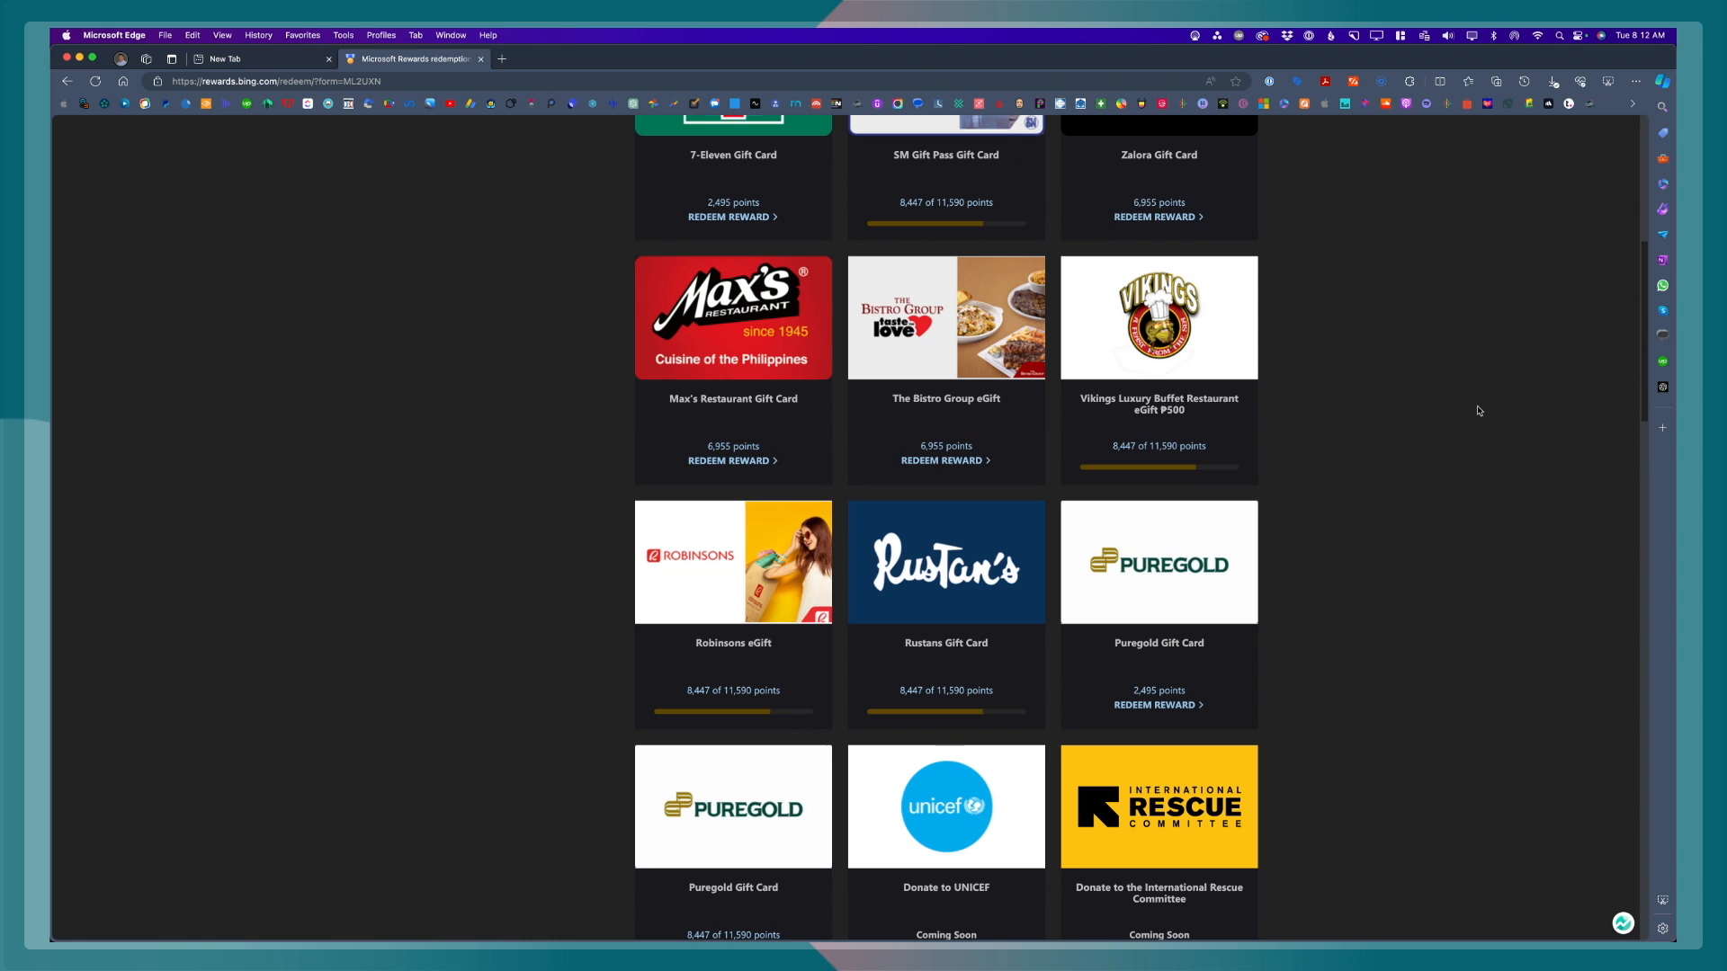
pyautogui.scroll(-3)
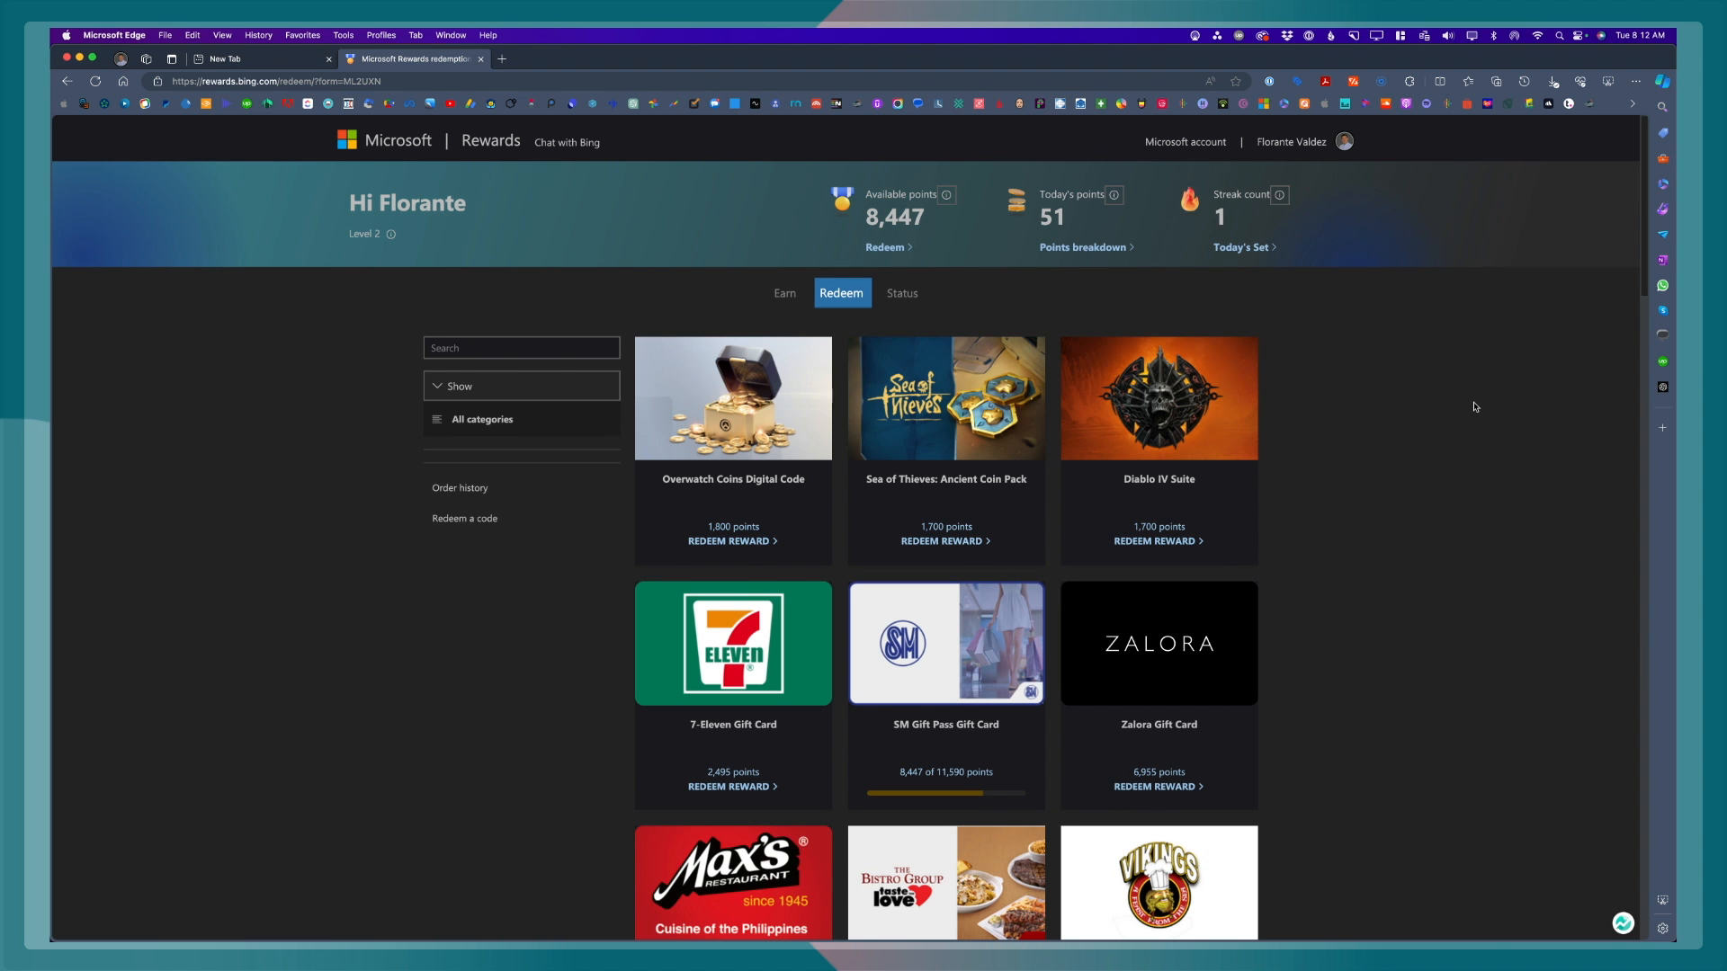
pyautogui.moveTo(1458, 448)
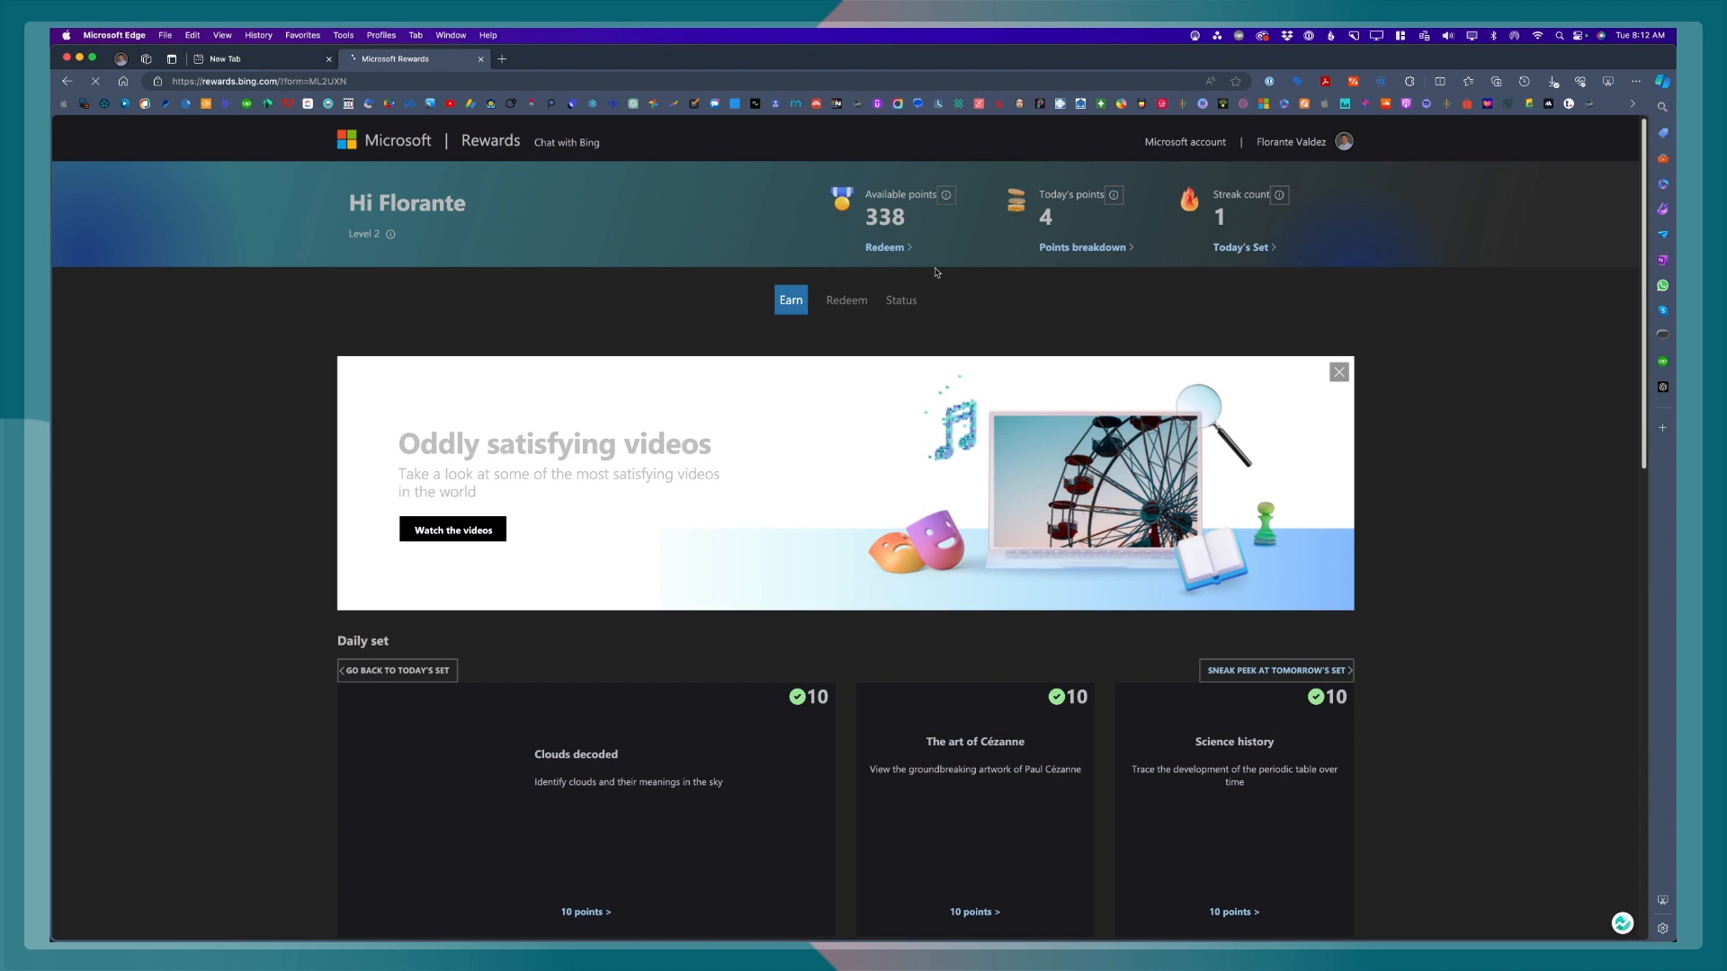
# Redeem the G-Cash reward for 4,635 points, keeping the ₱200 gift card amount, reaching confirmation.
pyautogui.scroll(-3)
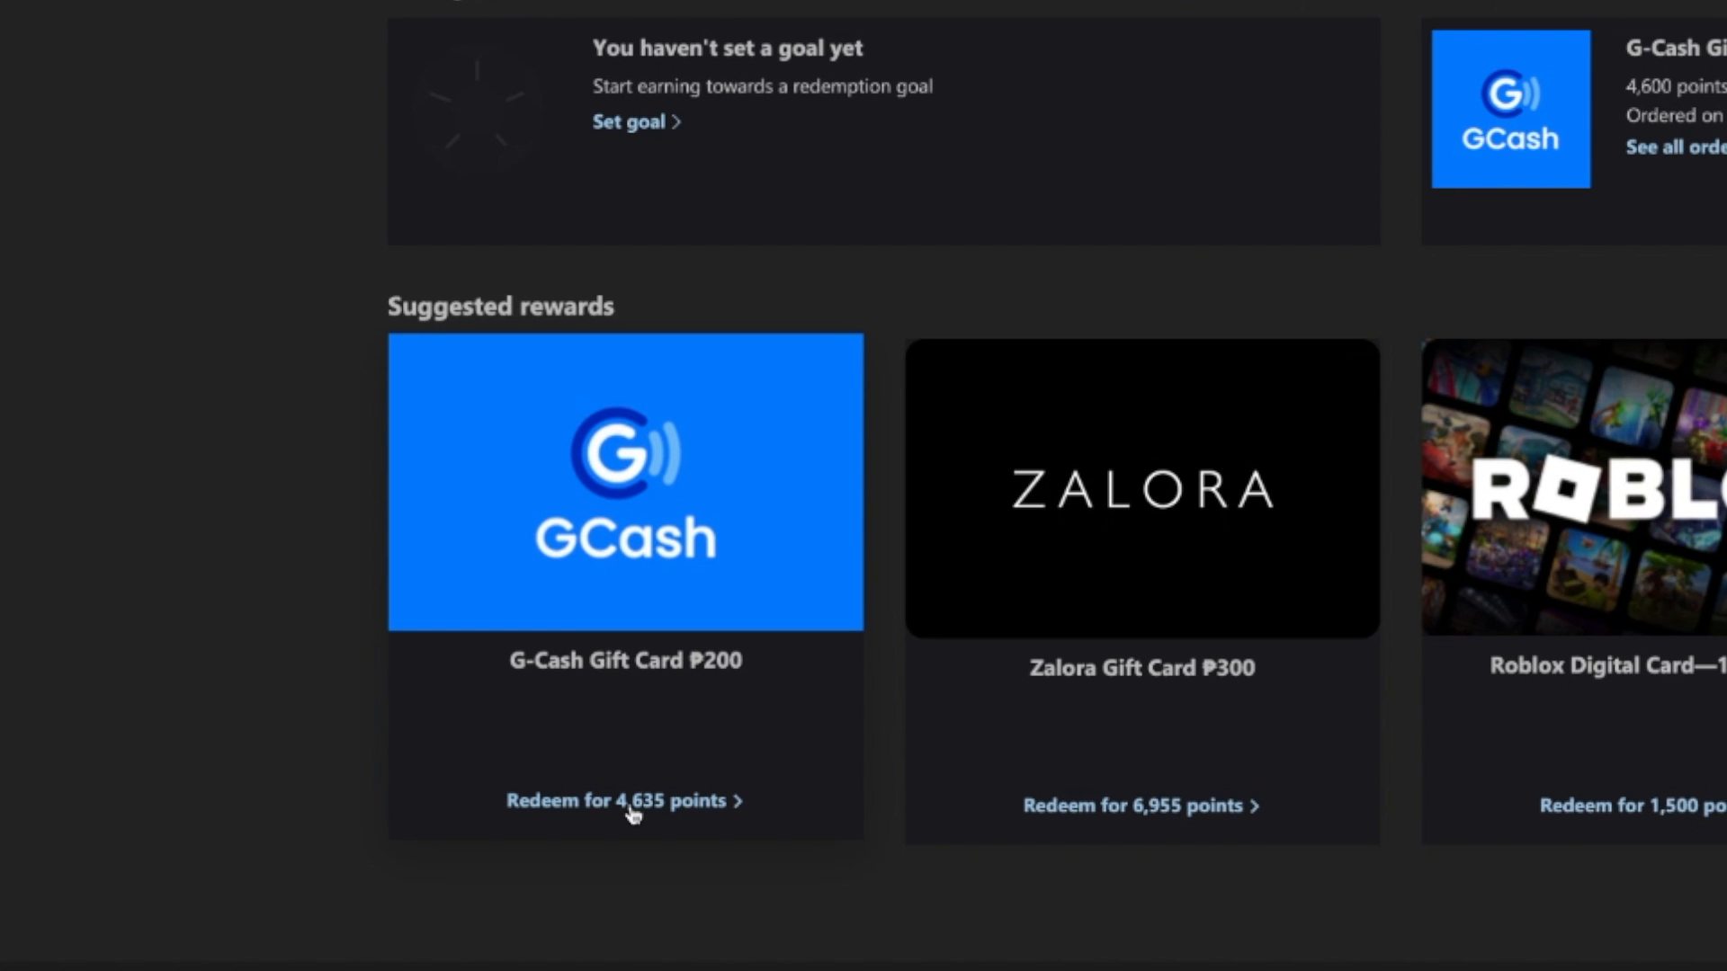
pyautogui.scroll(3)
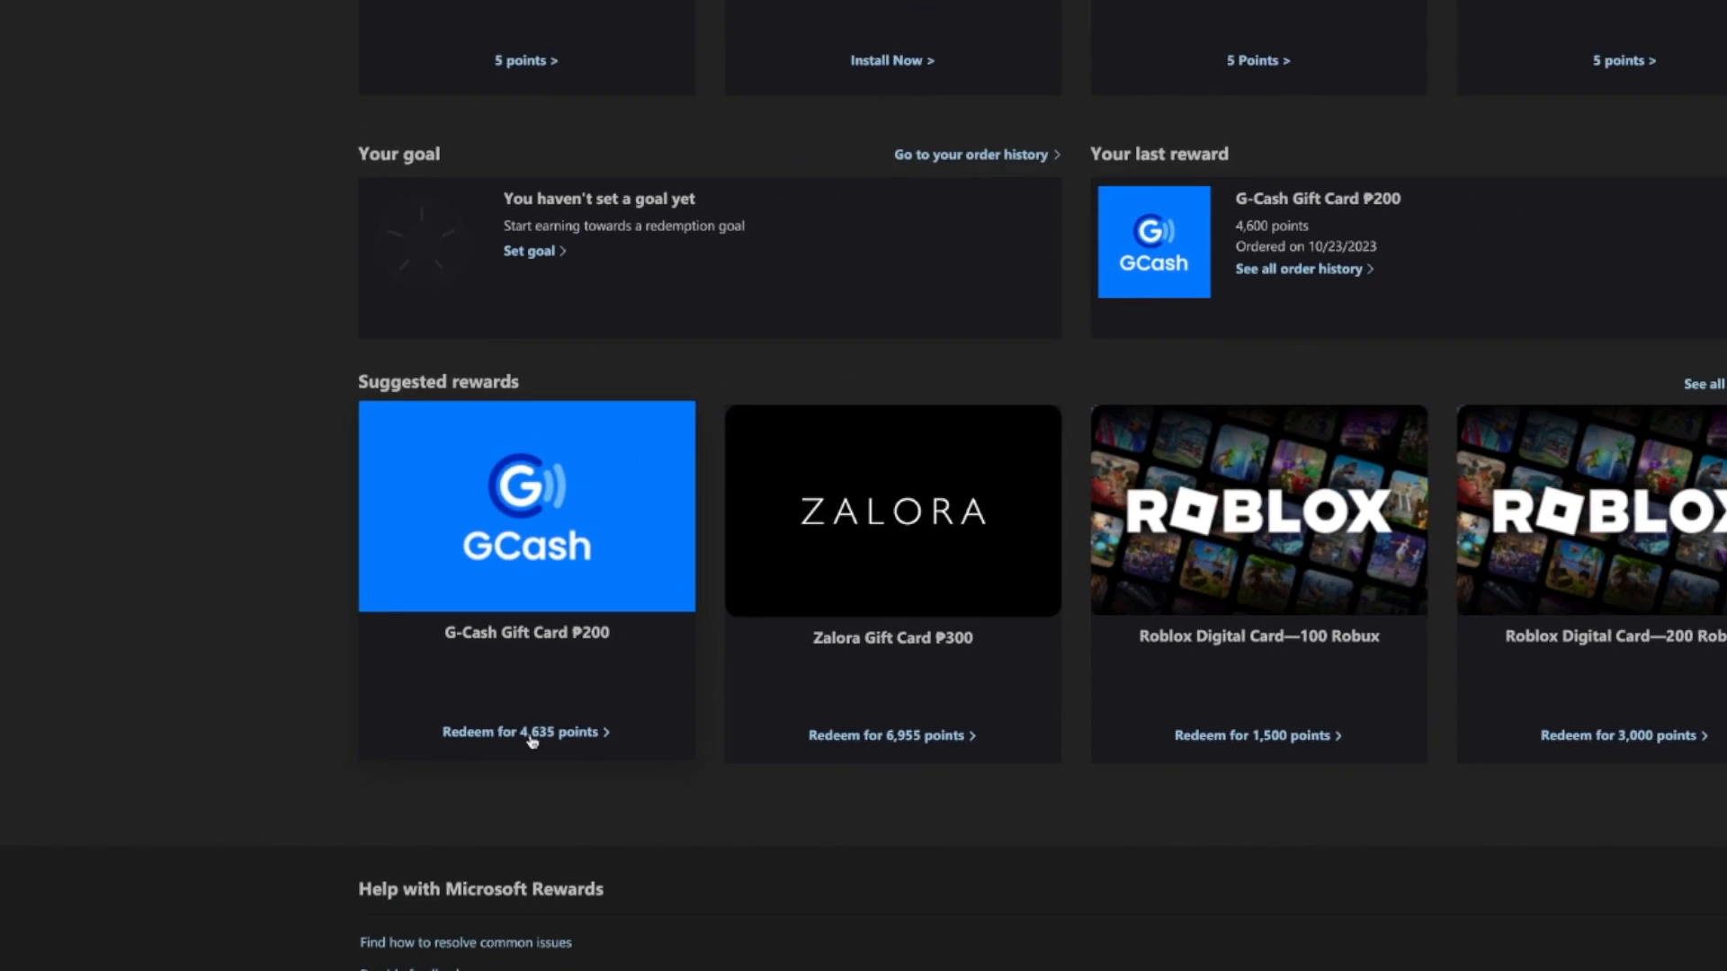
pyautogui.click(523, 732)
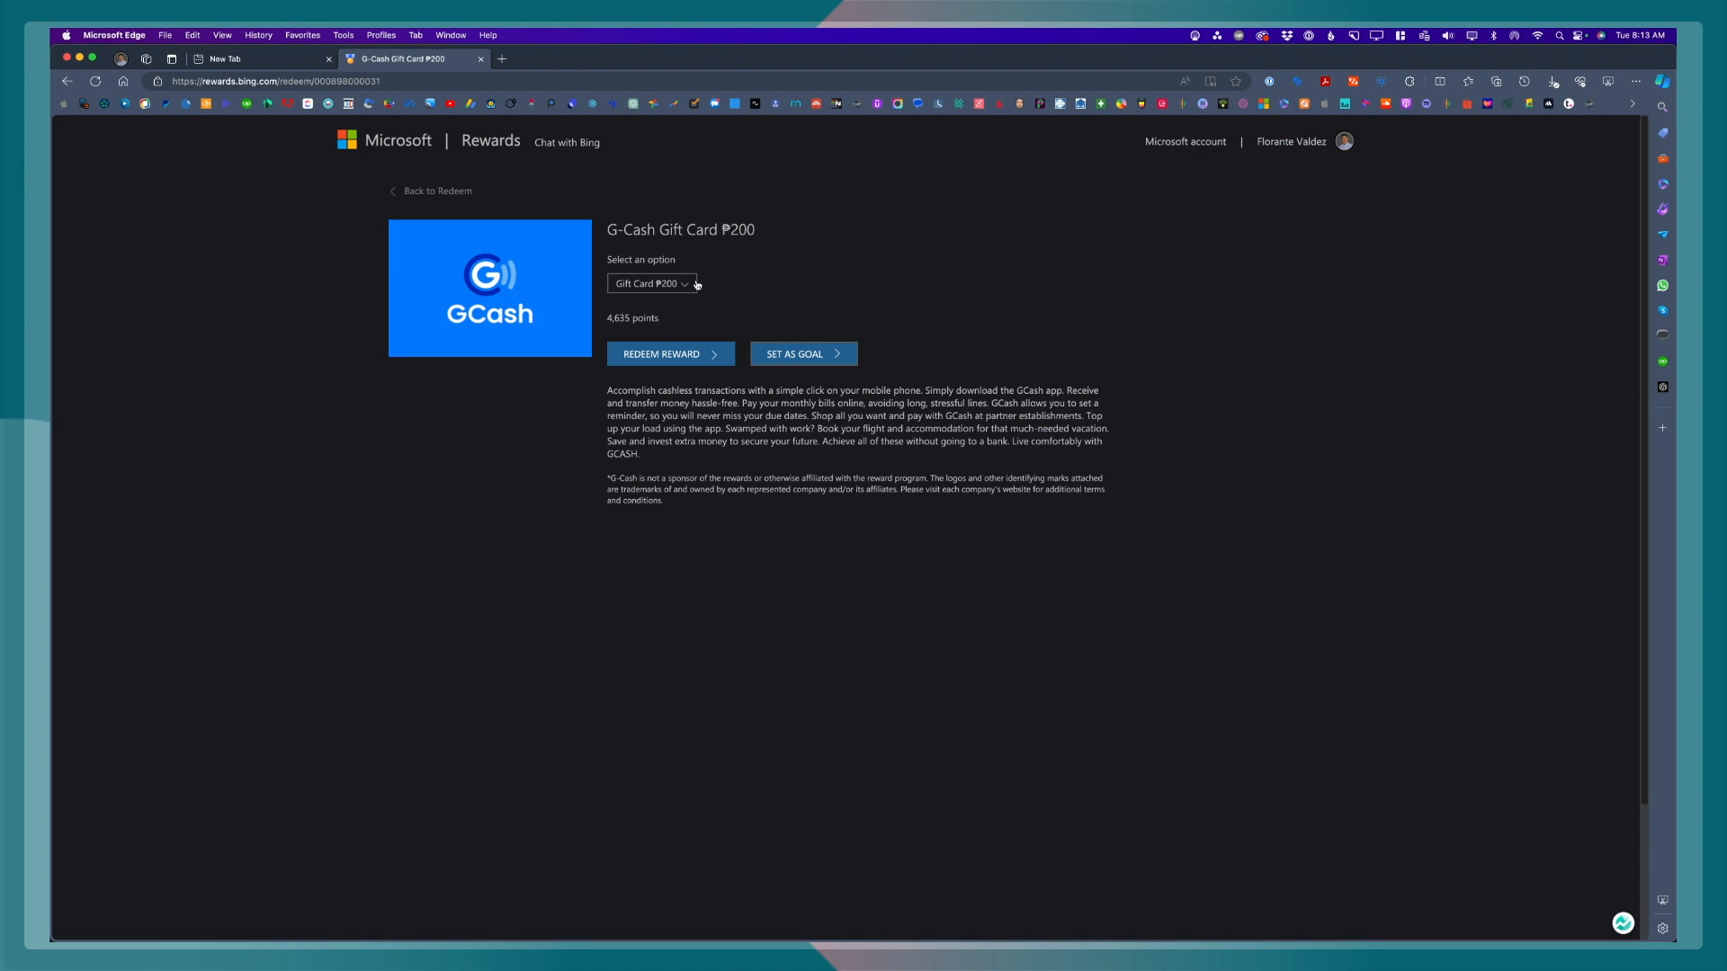
pyautogui.click(651, 282)
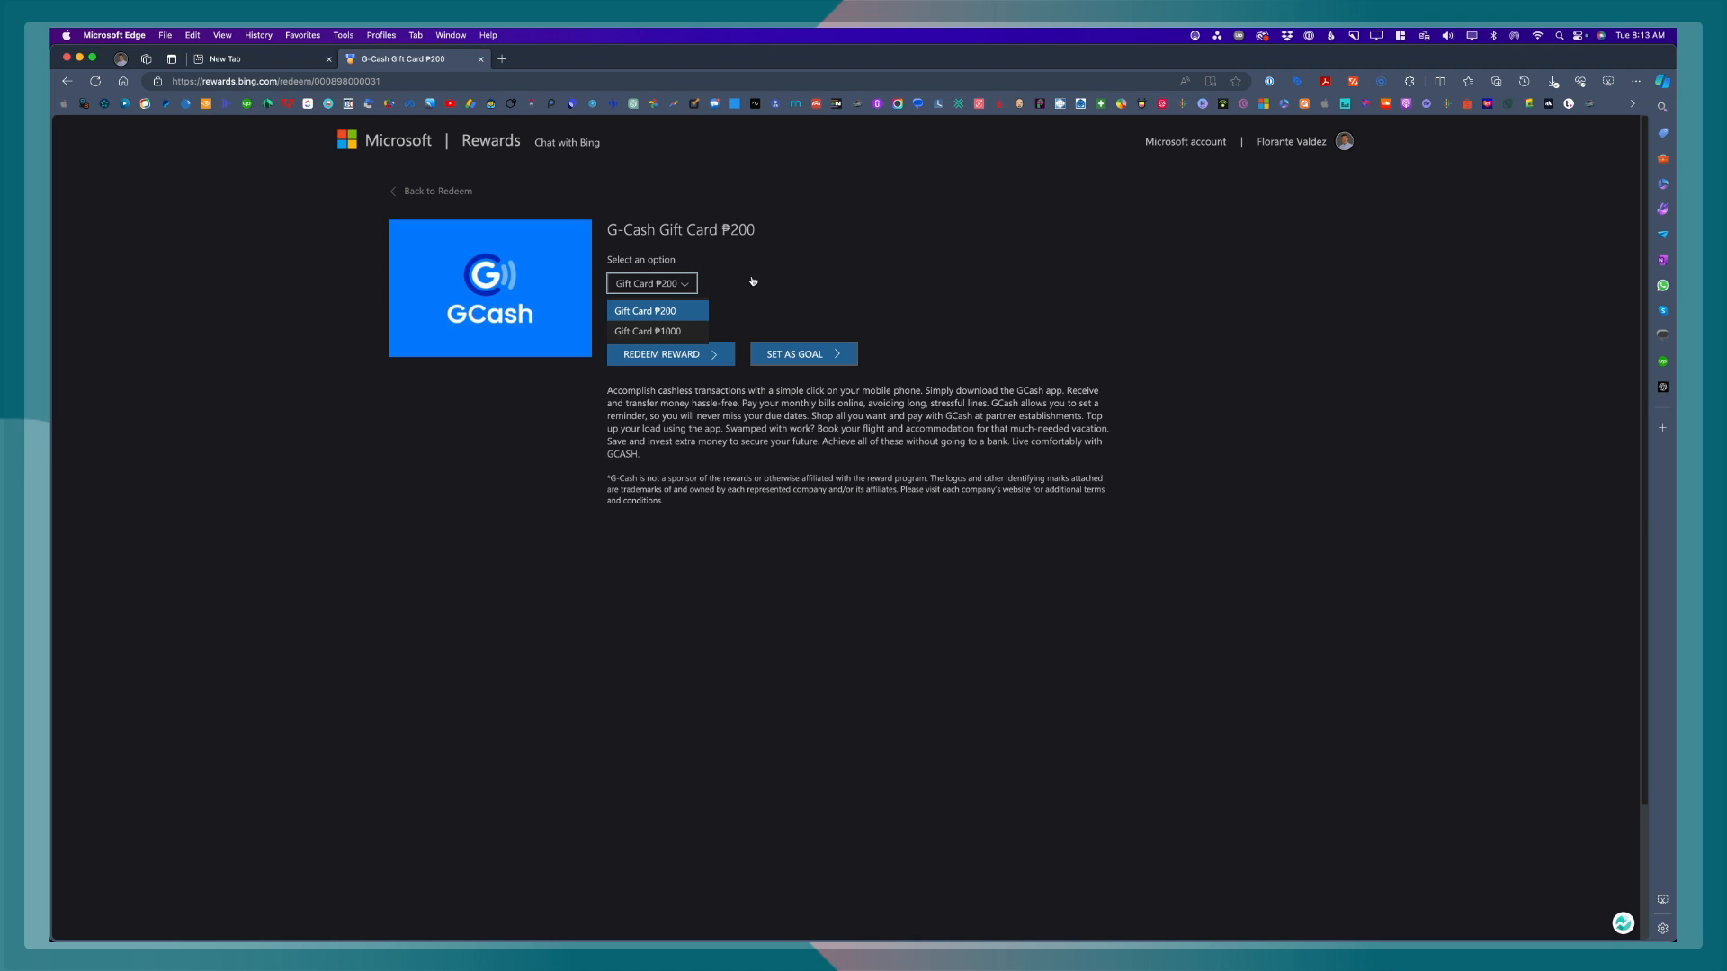
pyautogui.click(647, 312)
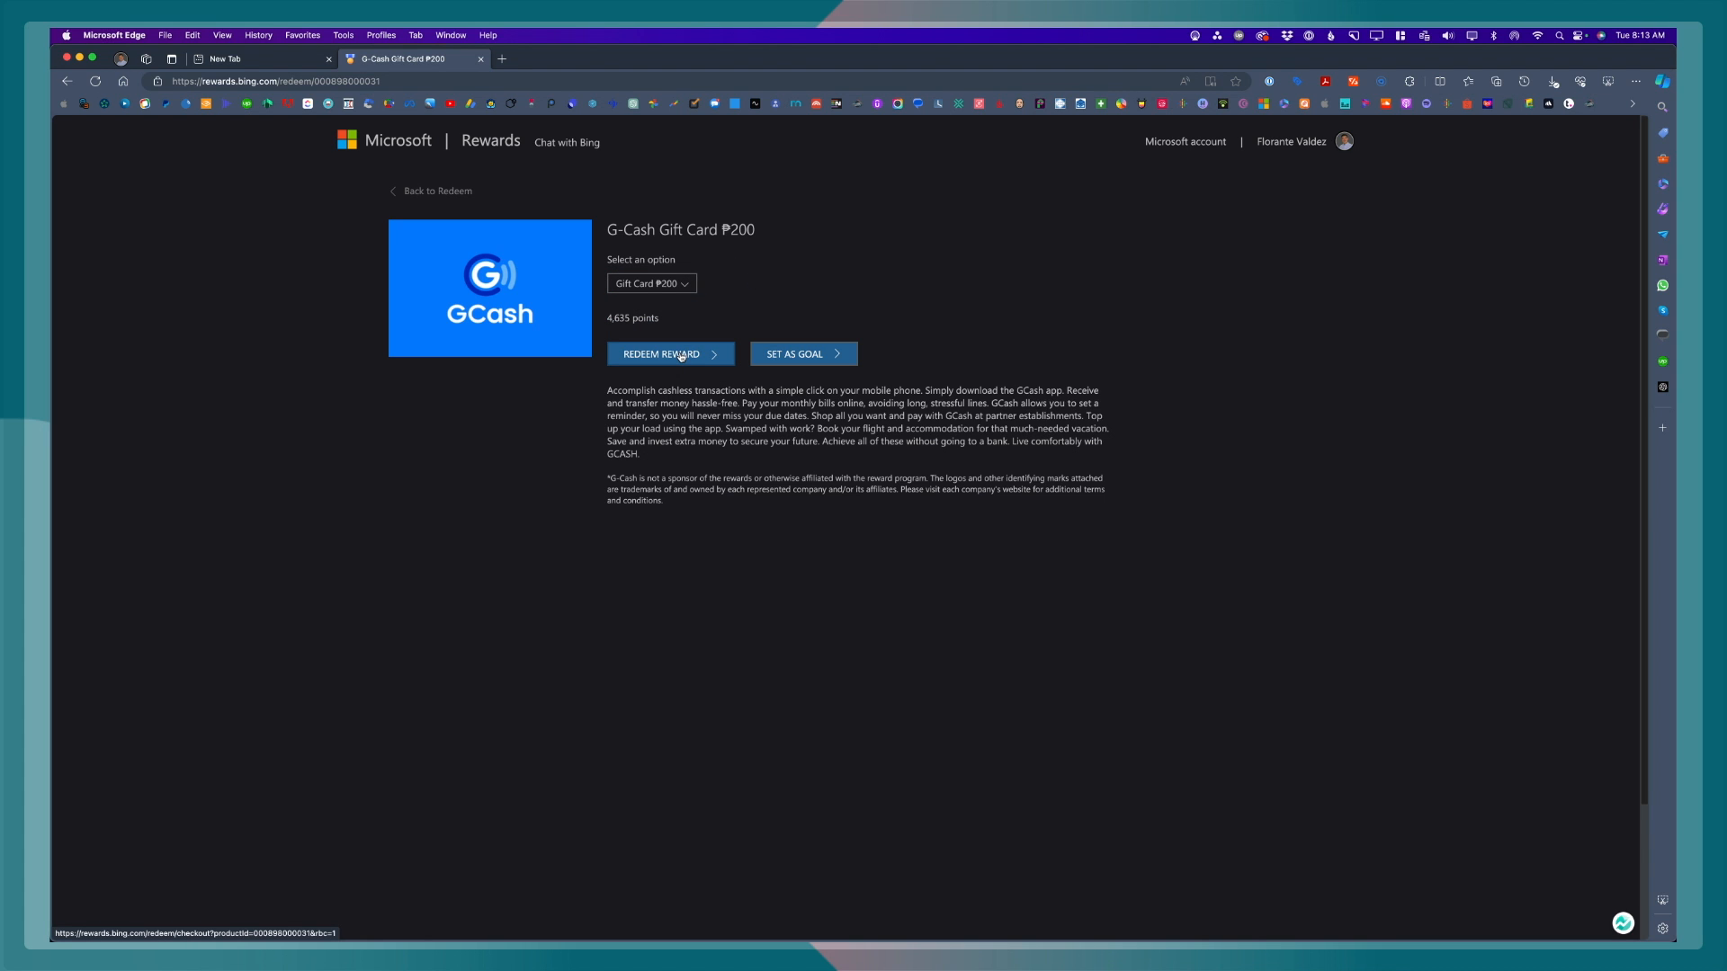
pyautogui.click(662, 354)
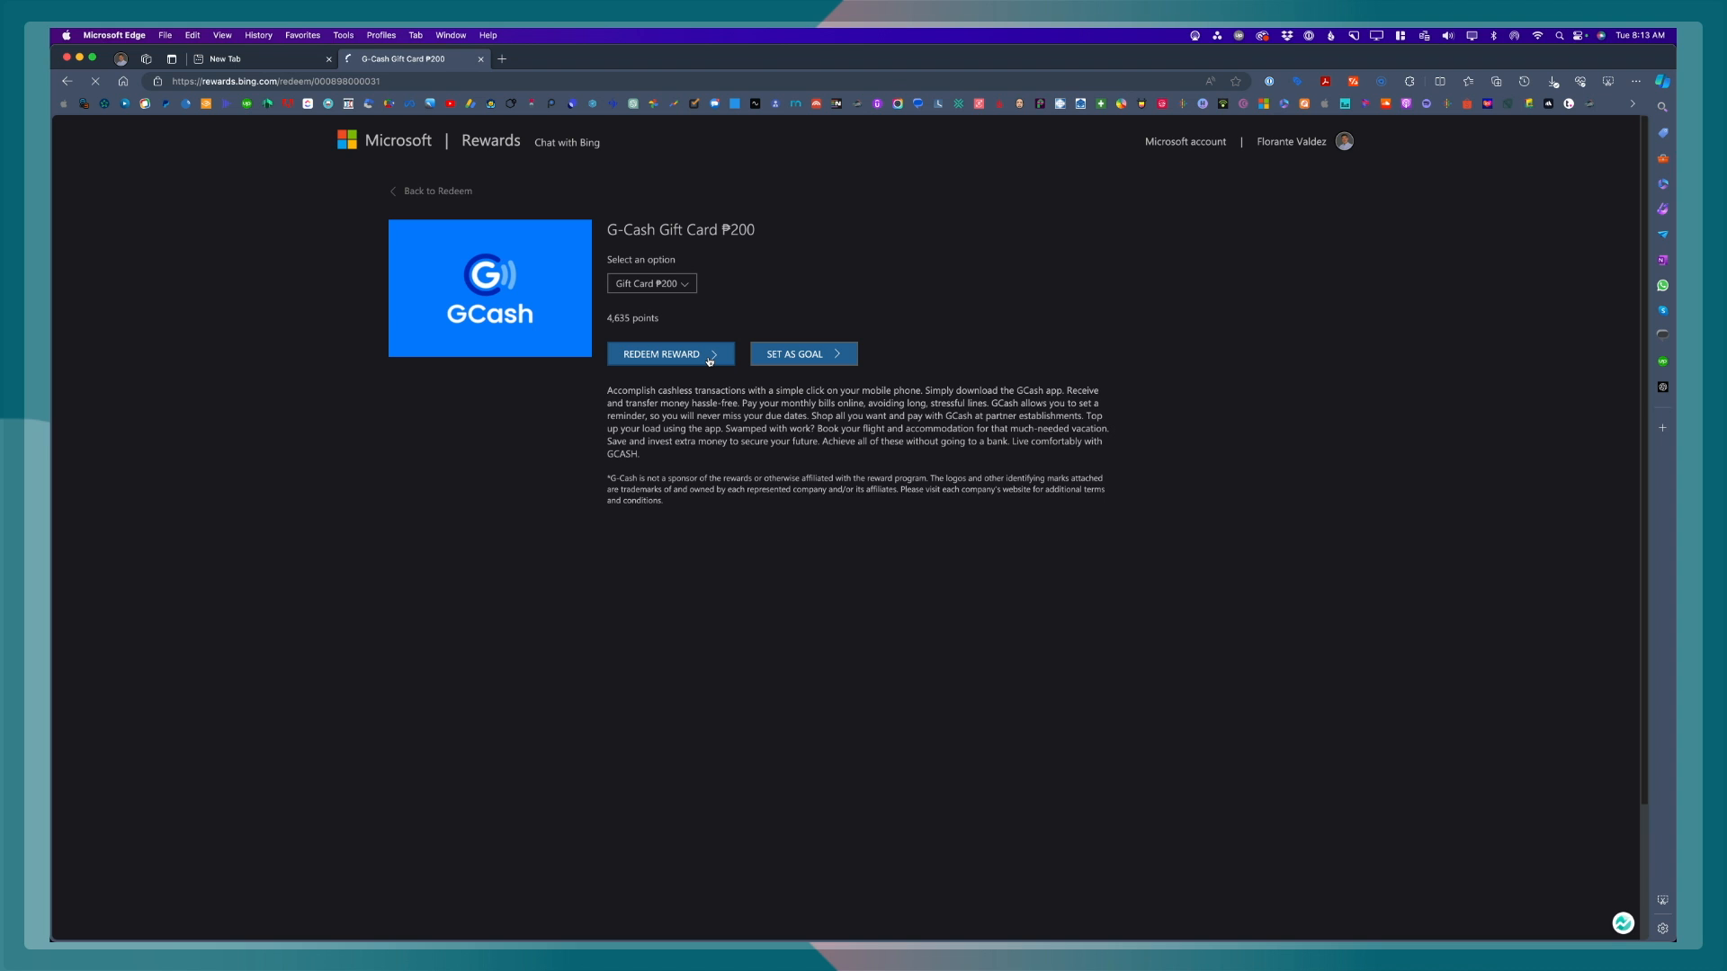
pyautogui.click(663, 354)
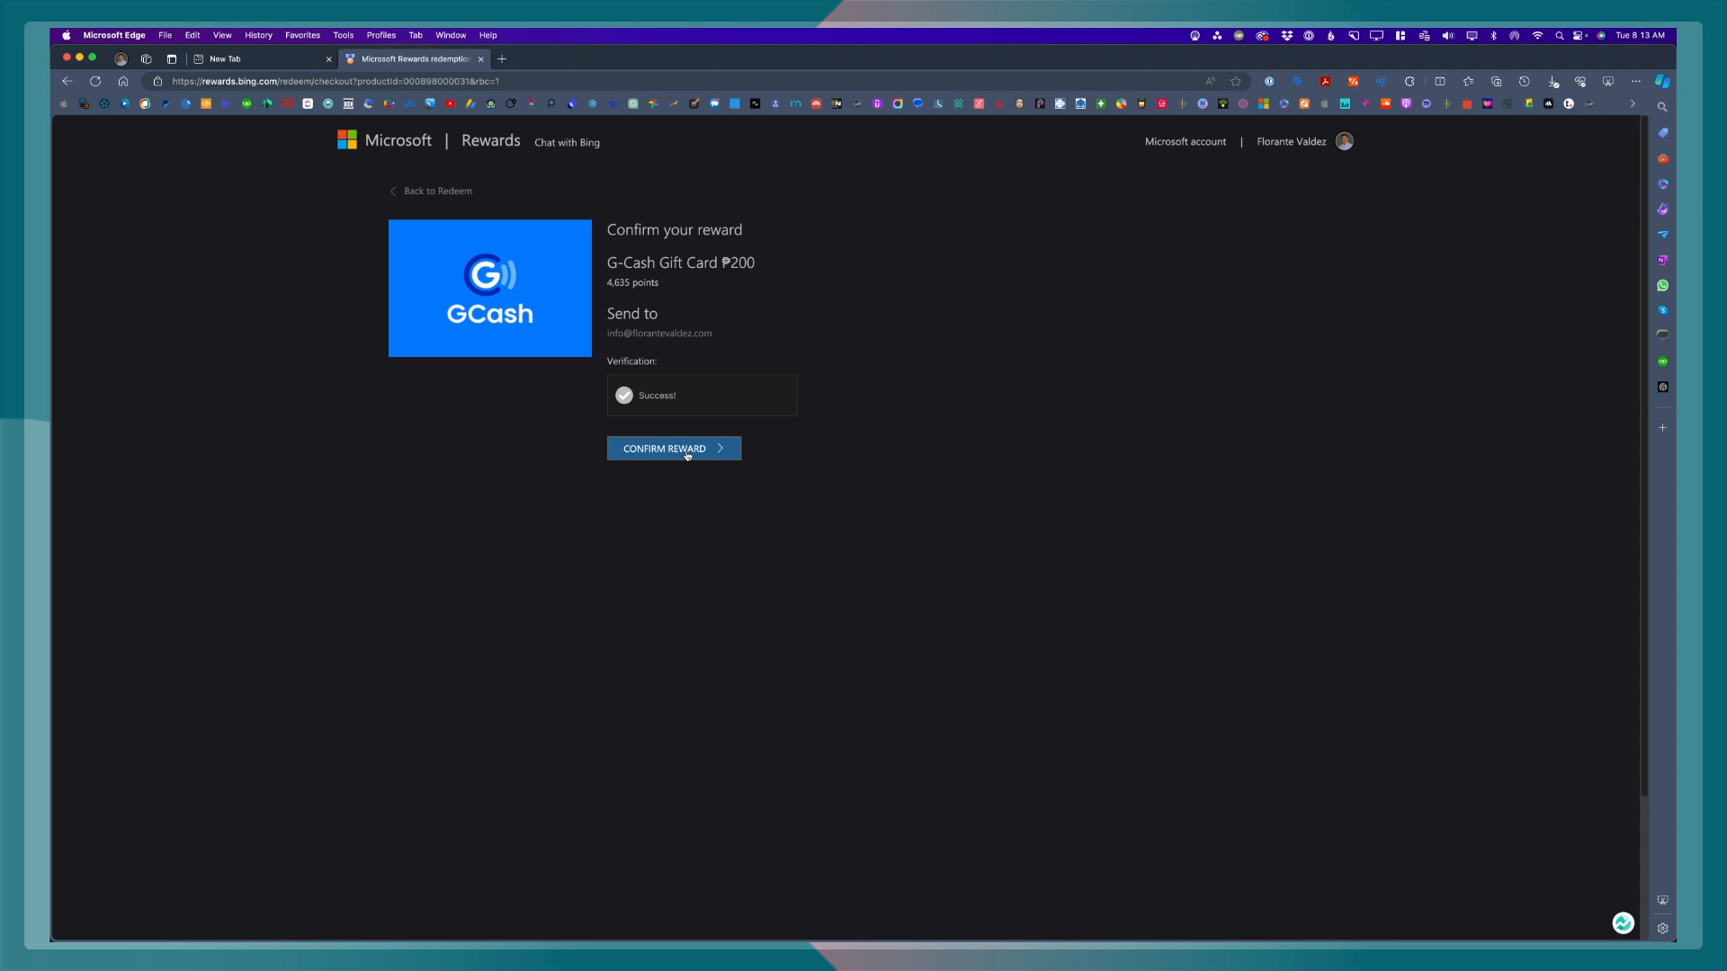
# Confirm the ₱200 G-Cash reward and request the verification code by text message.
pyautogui.click(673, 447)
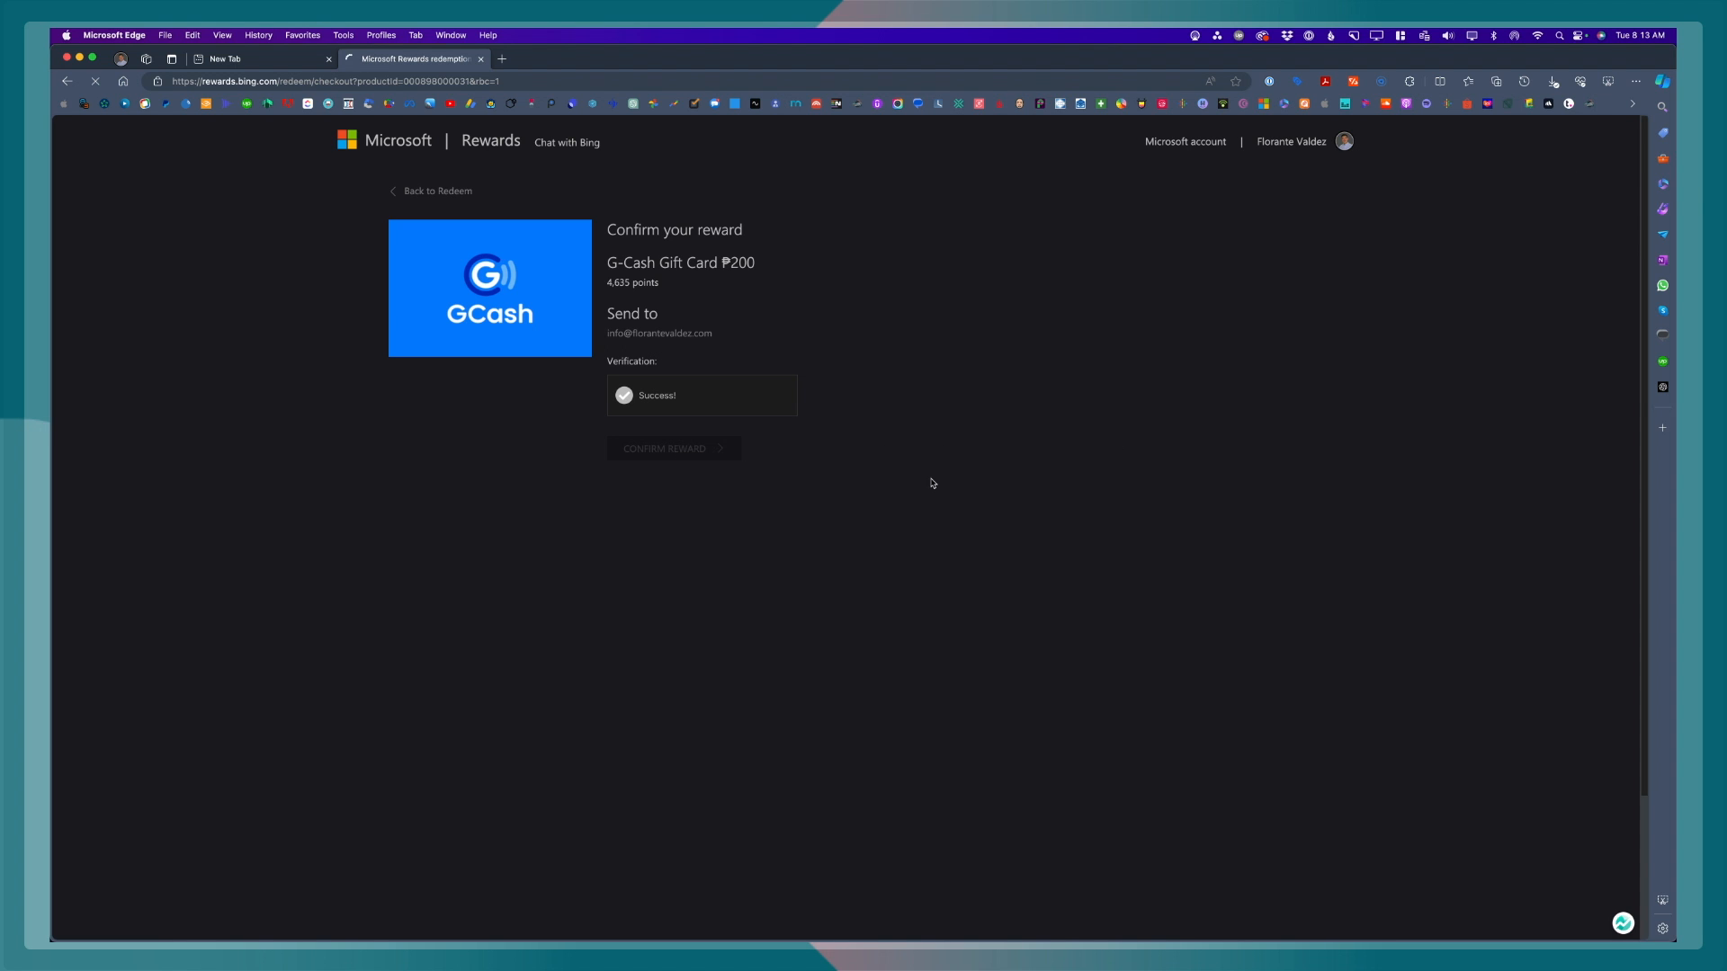
pyautogui.click(673, 448)
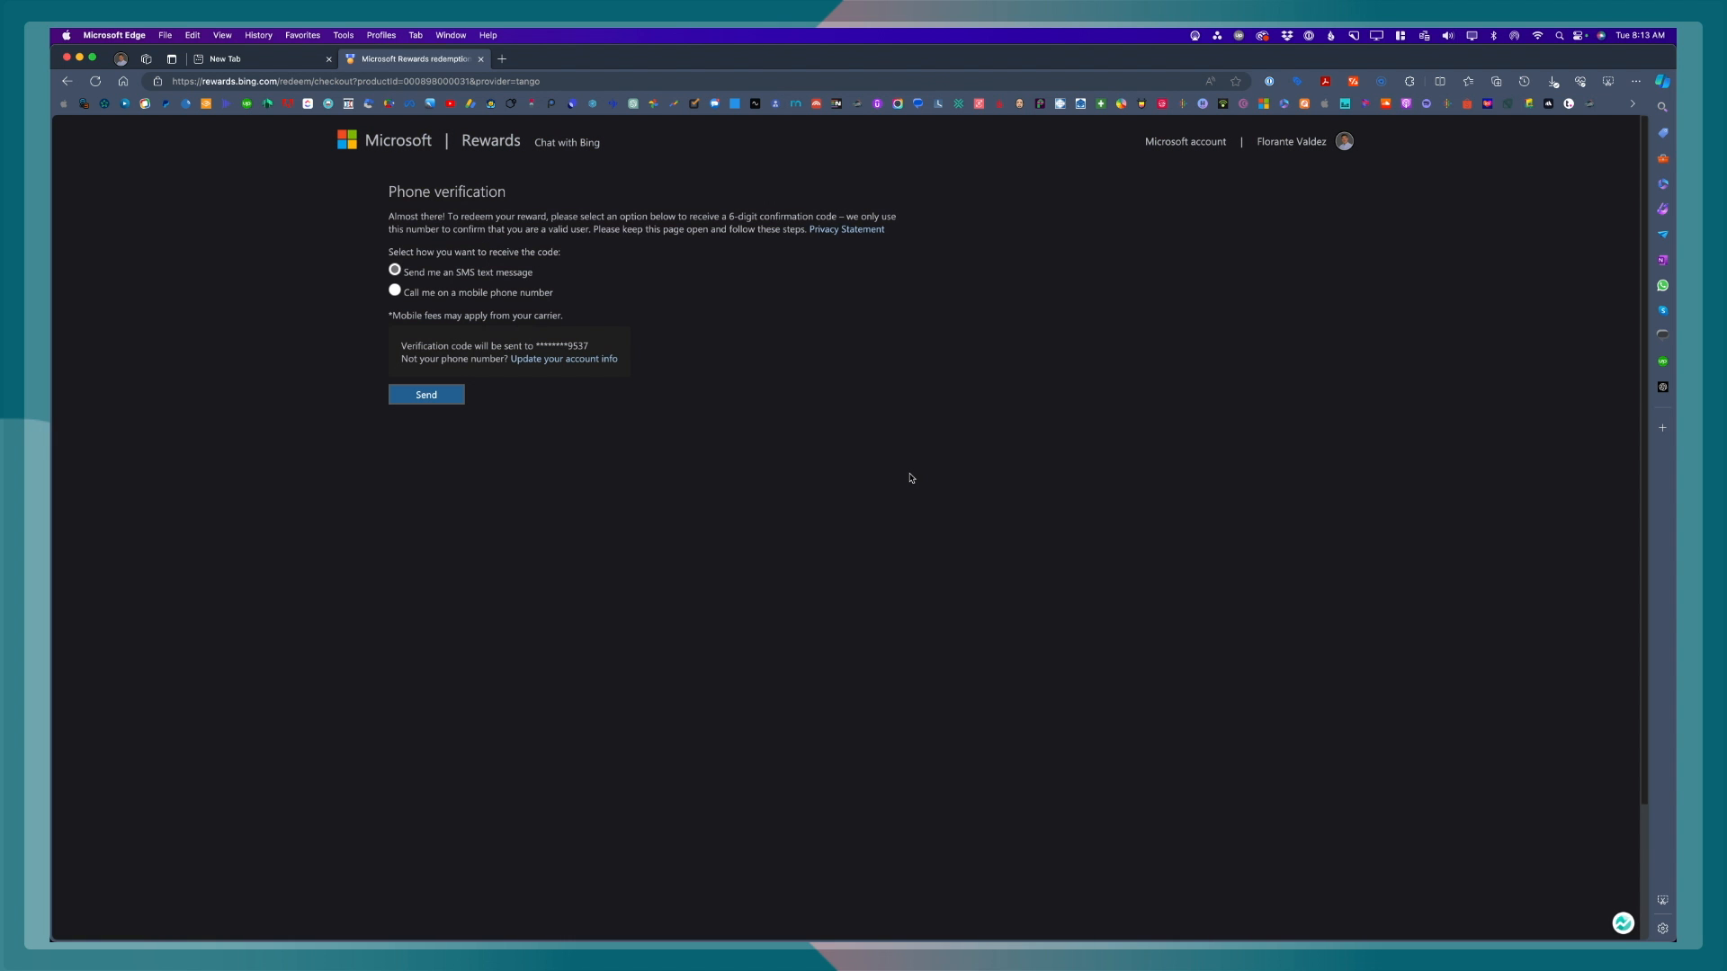
pyautogui.moveTo(592, 430)
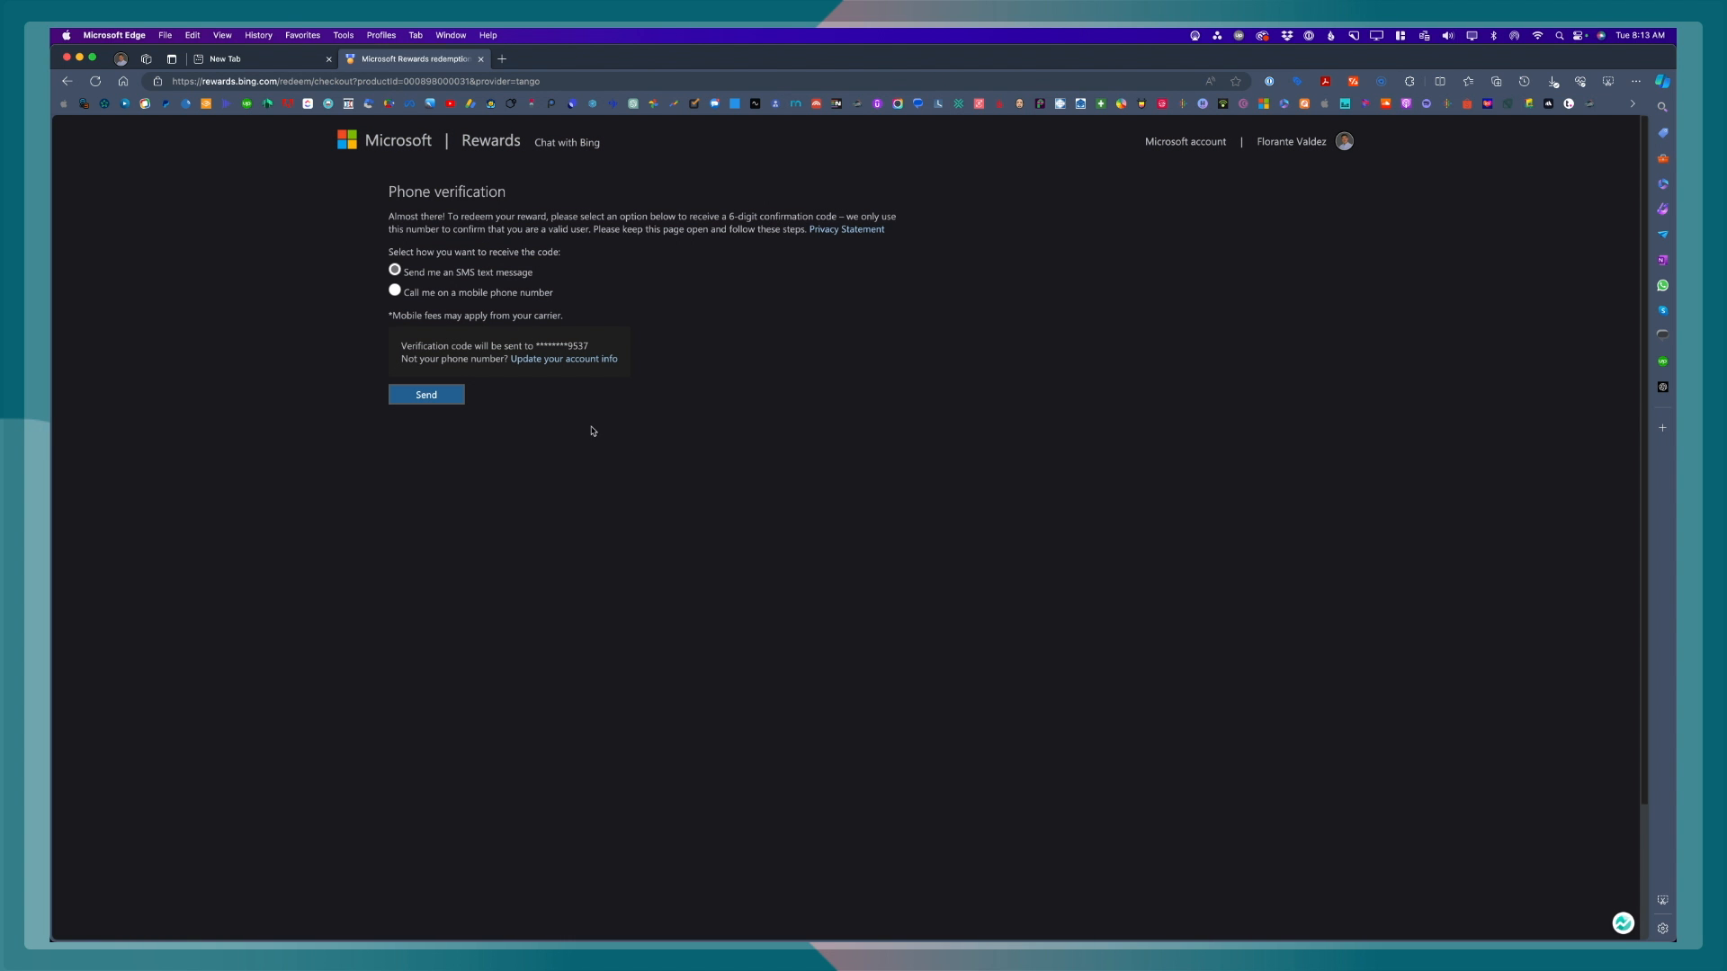
pyautogui.click(424, 394)
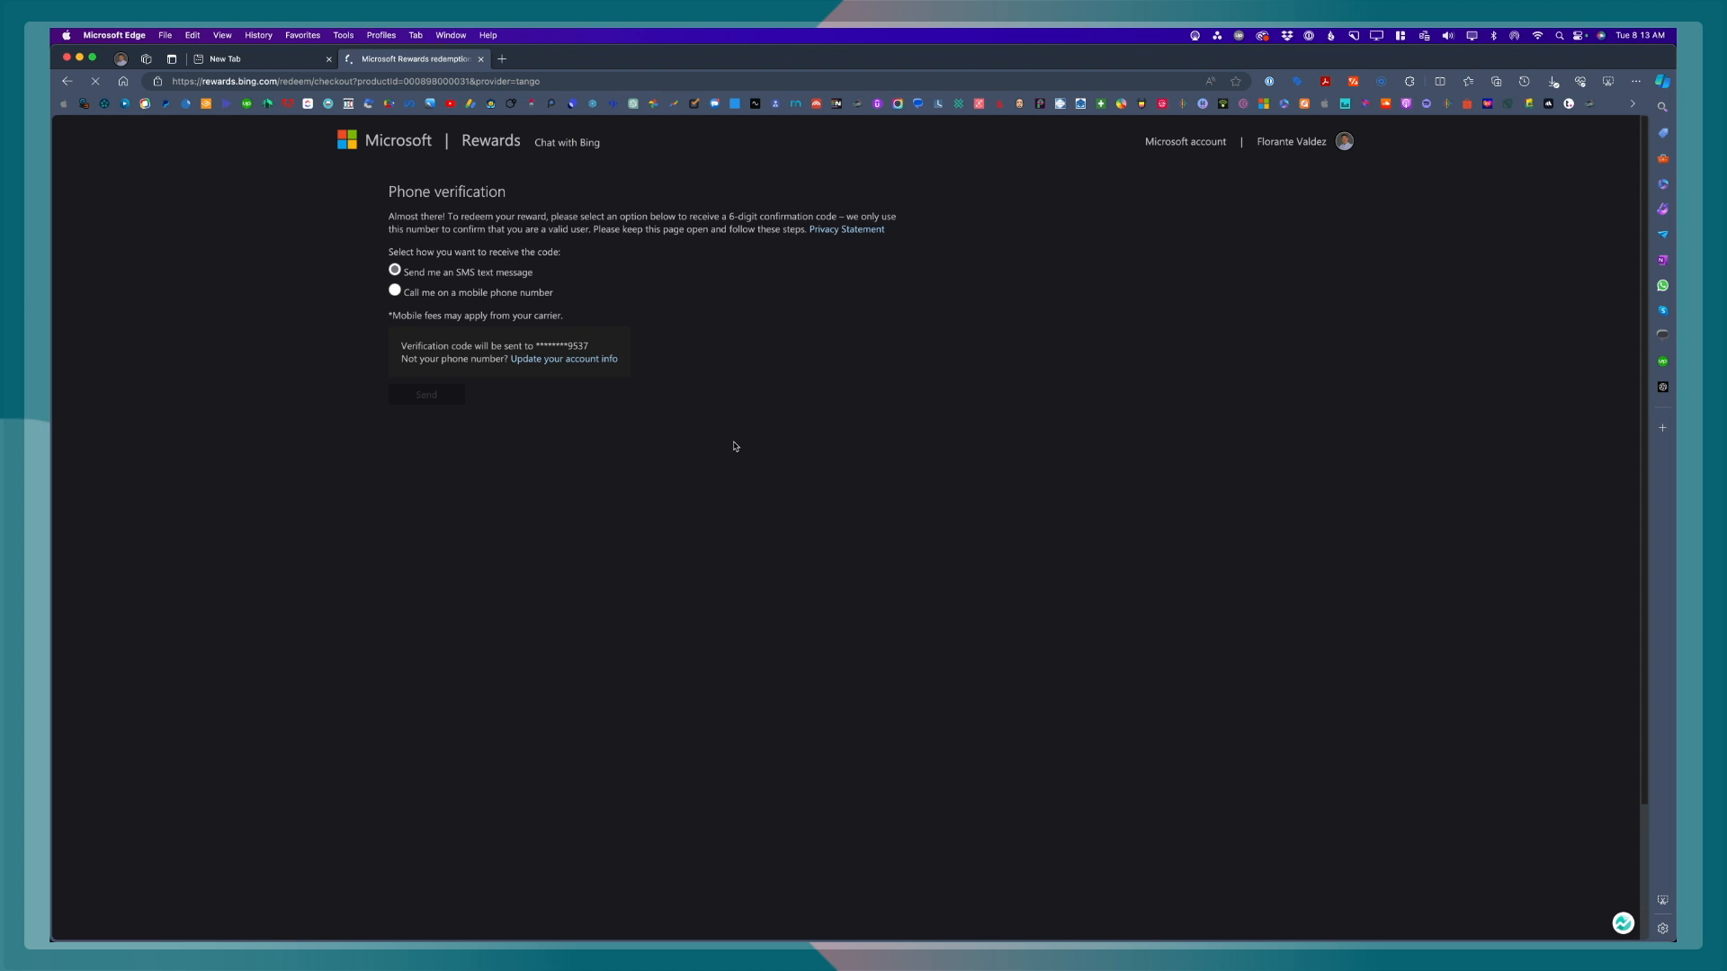
pyautogui.click(424, 394)
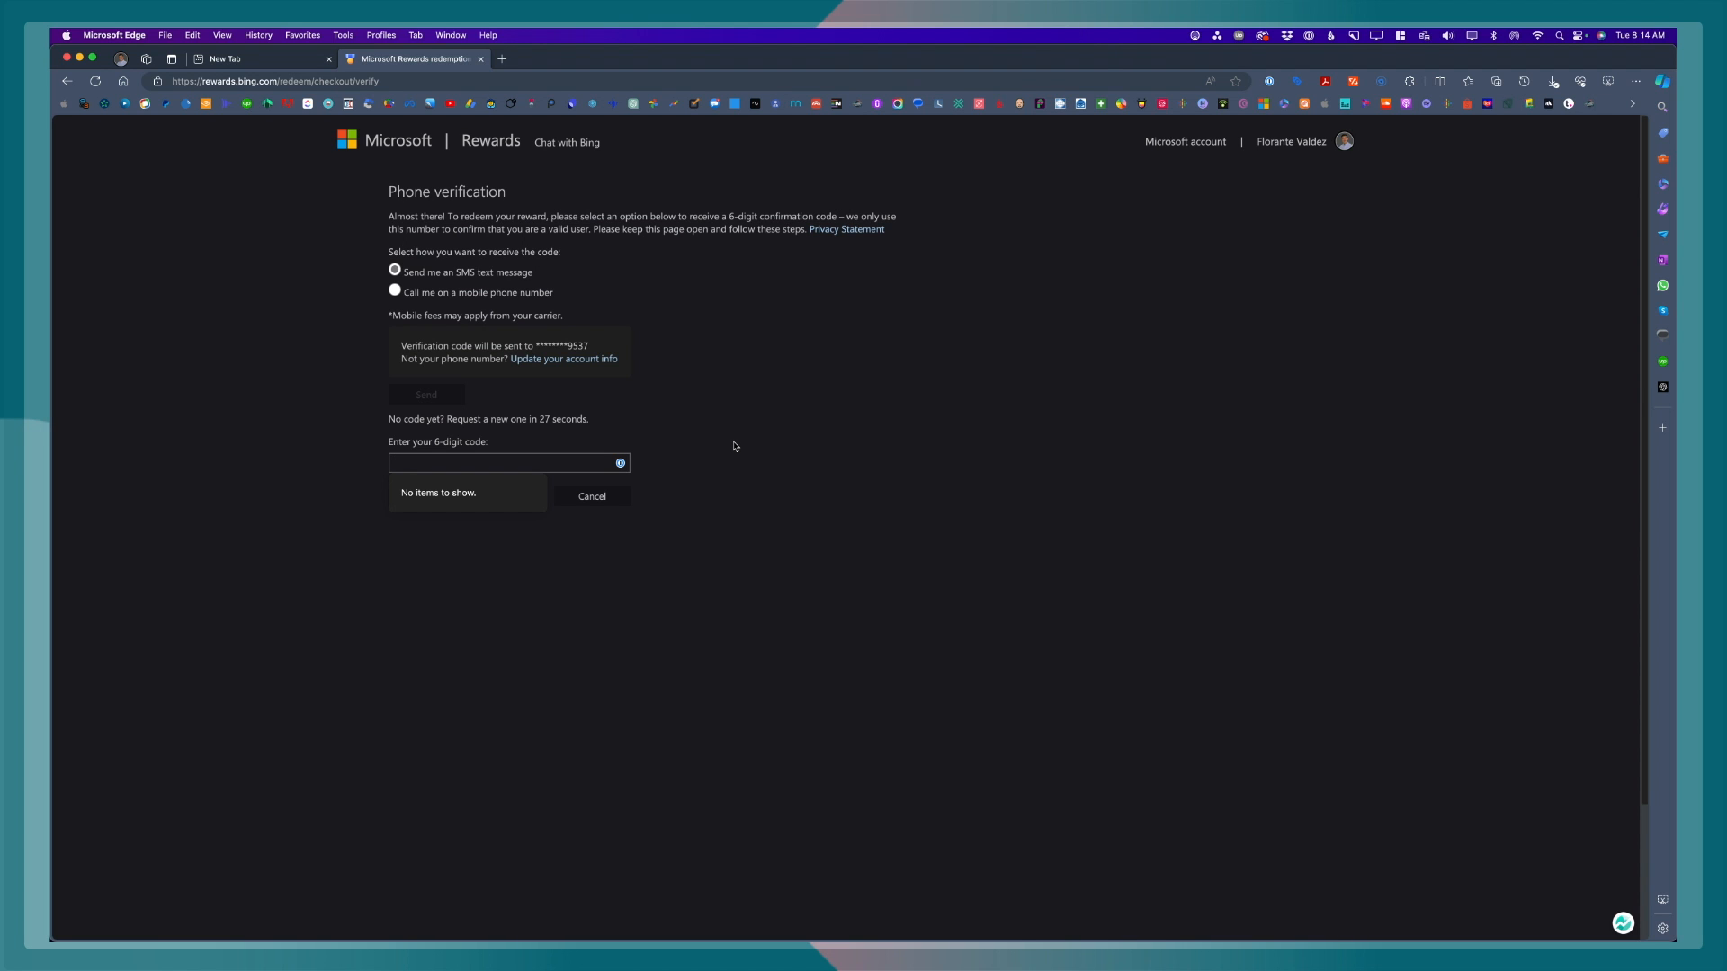
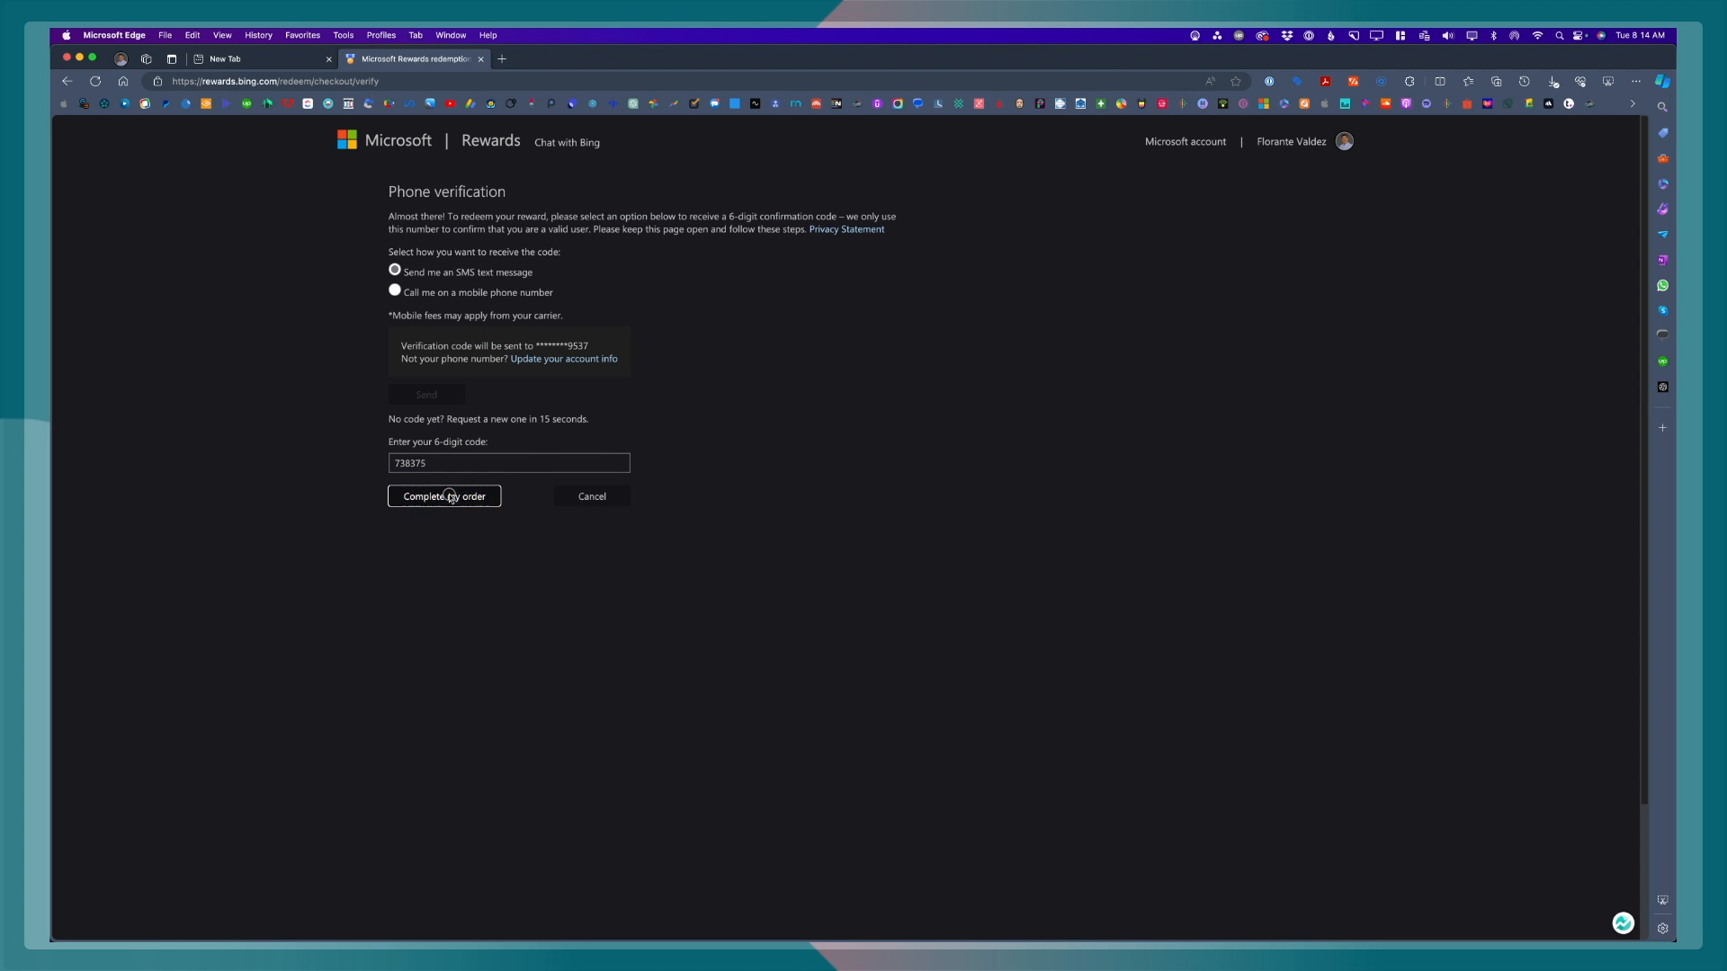
pyautogui.click(443, 496)
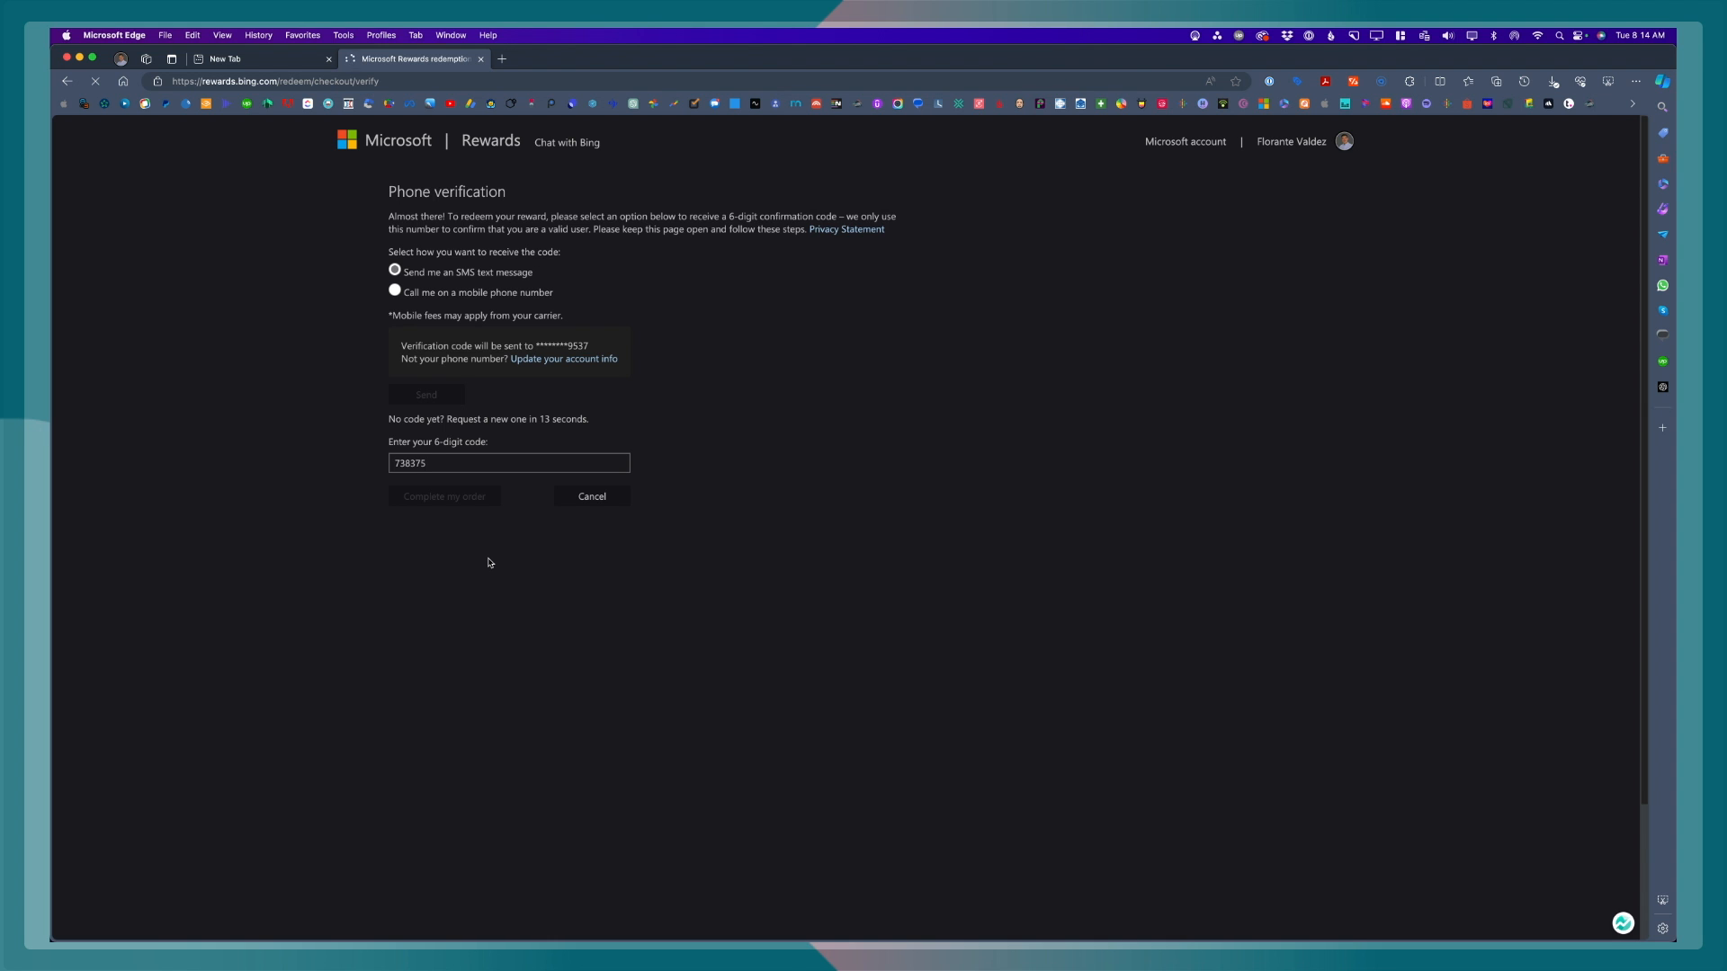
pyautogui.click(444, 497)
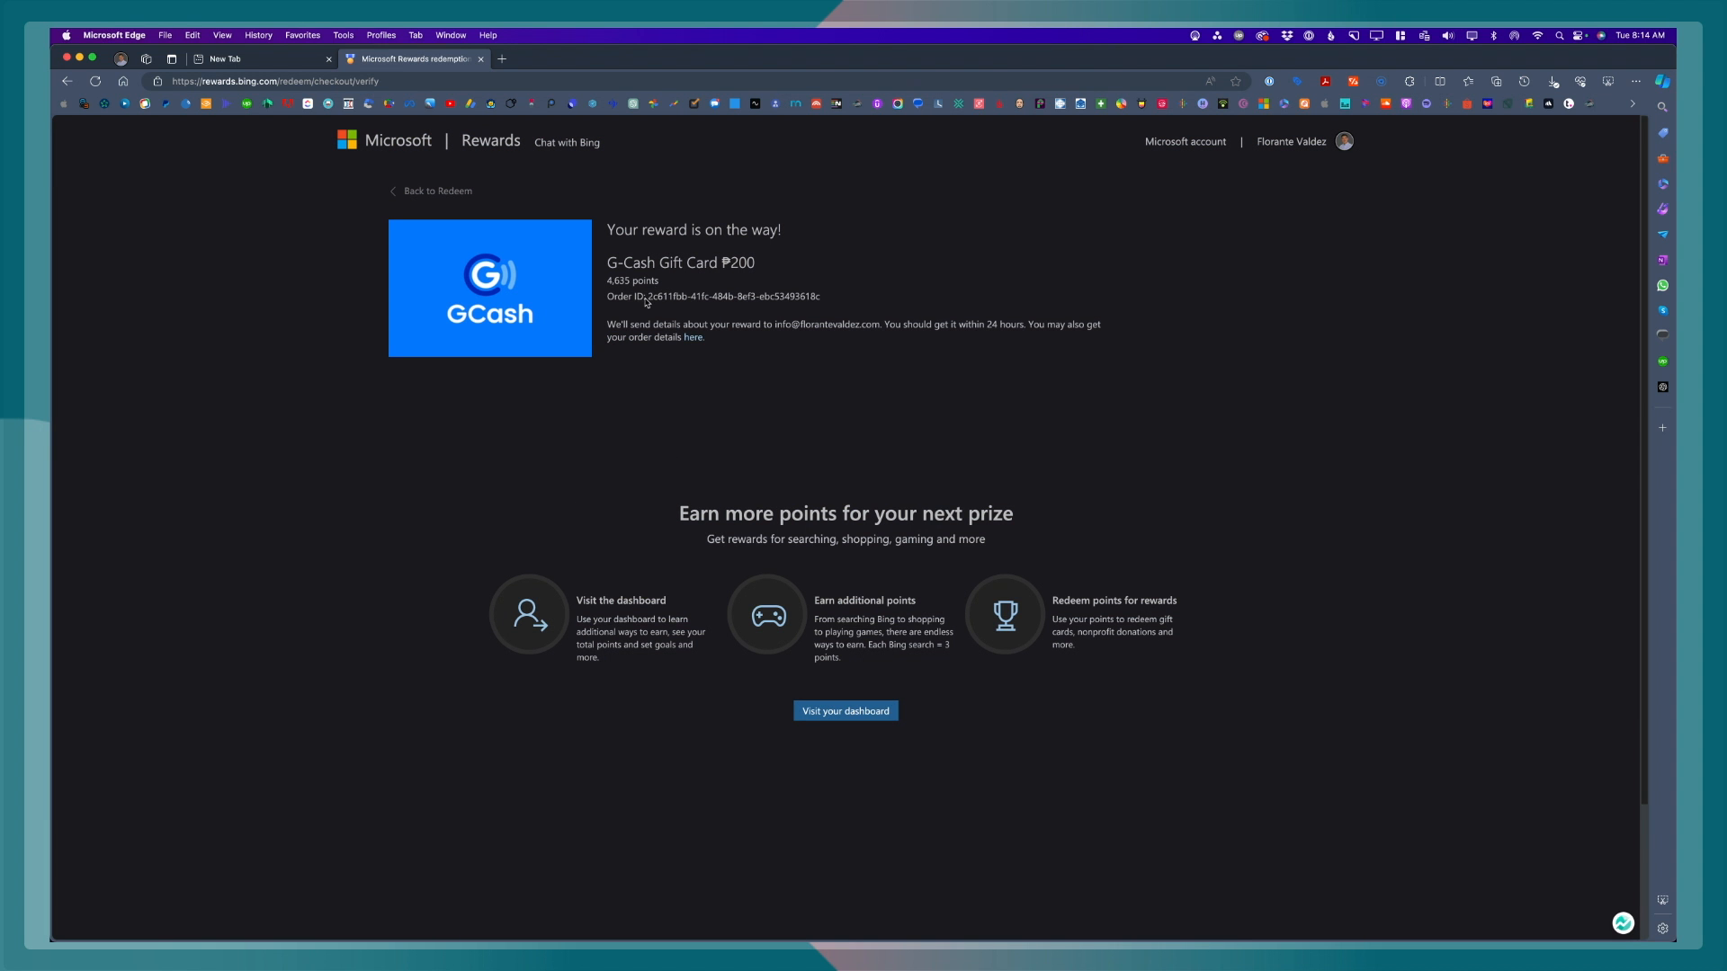
pyautogui.moveTo(913, 326)
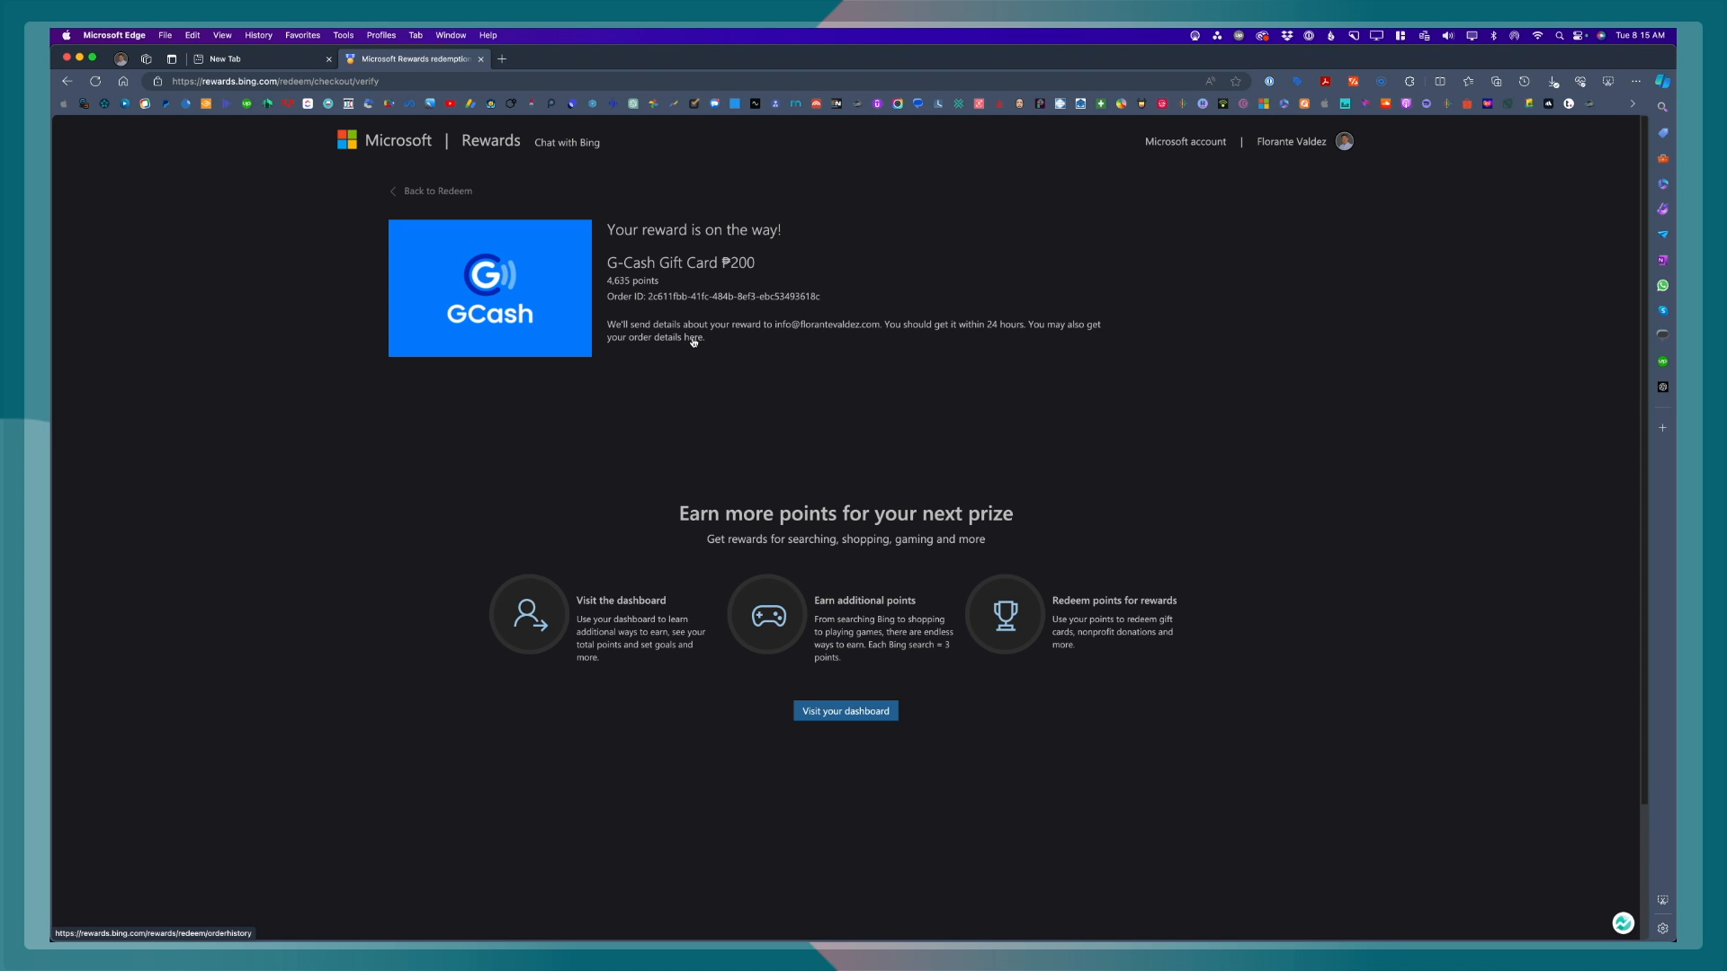
# View the sent ₱200 G-Cash order in order history, get its code and follow the redemption link.
pyautogui.click(691, 337)
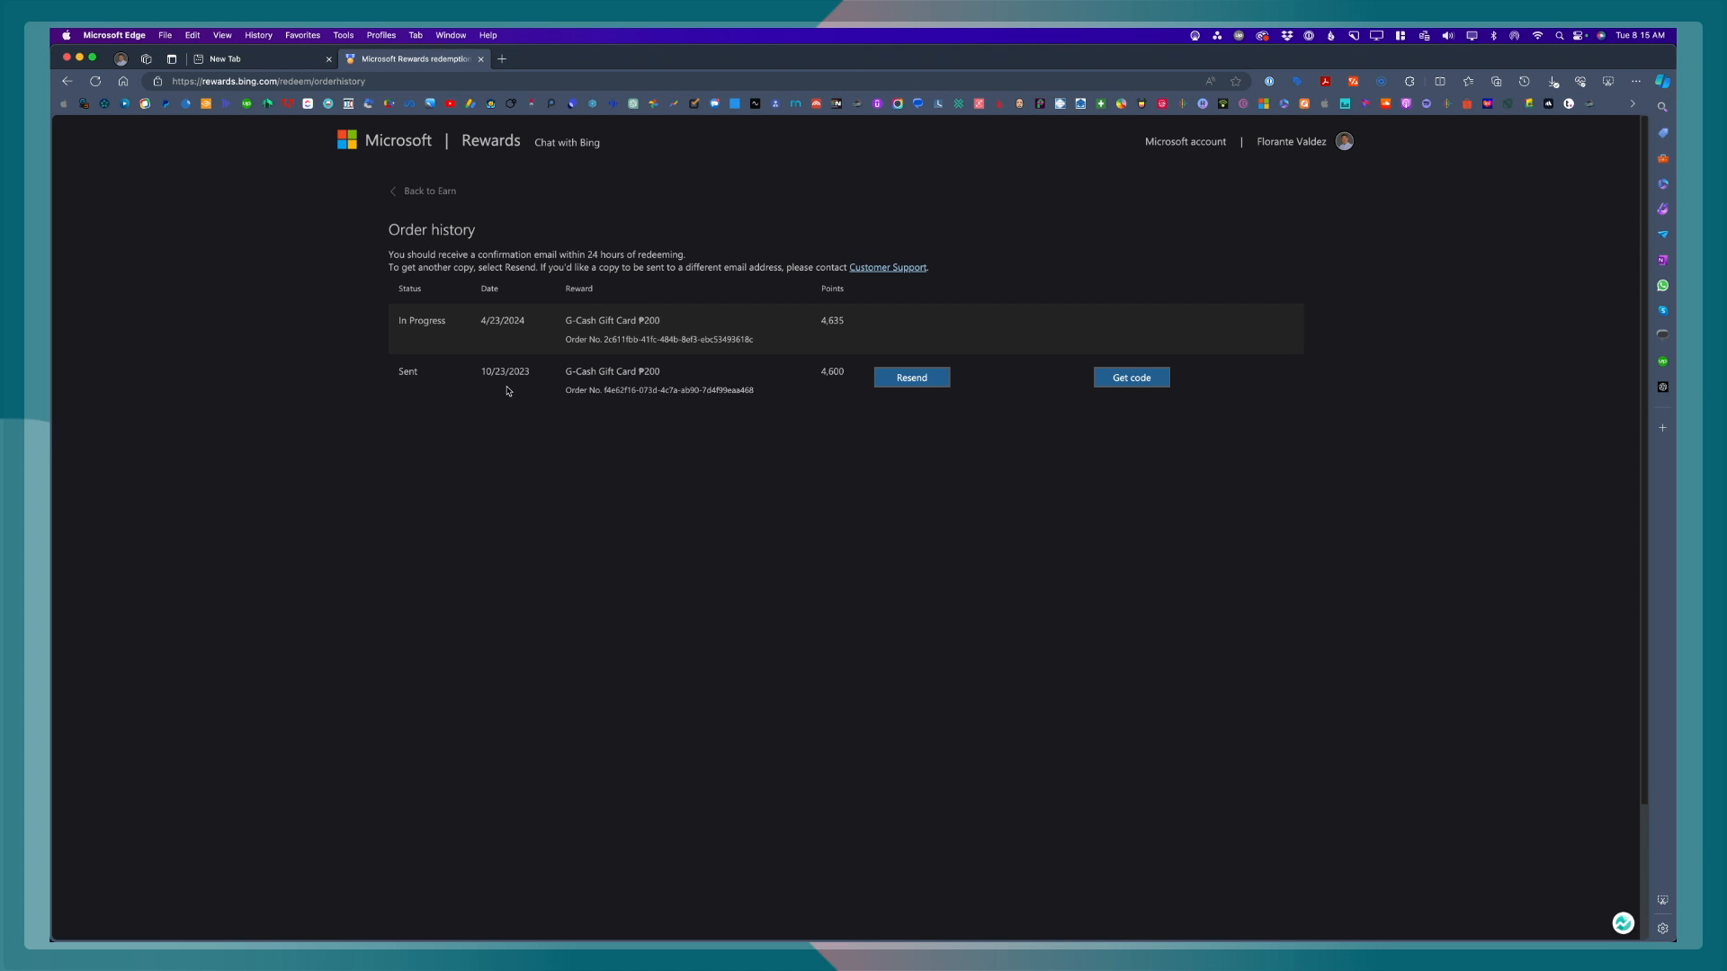
pyautogui.moveTo(463, 342)
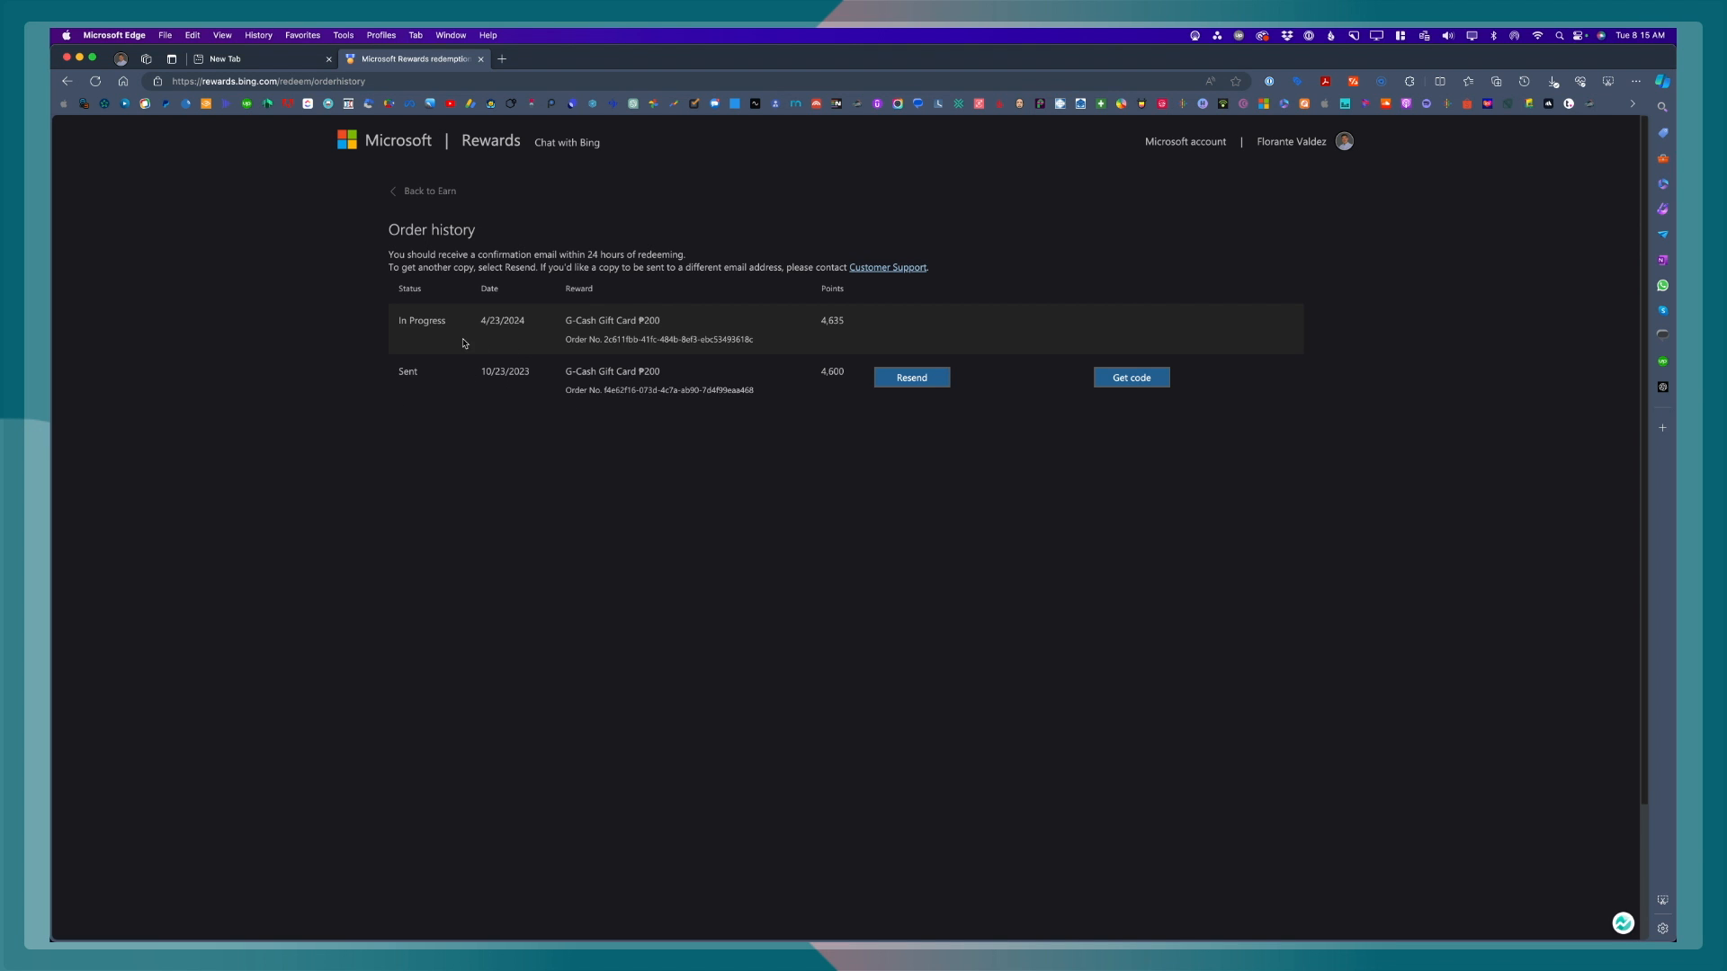
pyautogui.moveTo(459, 339)
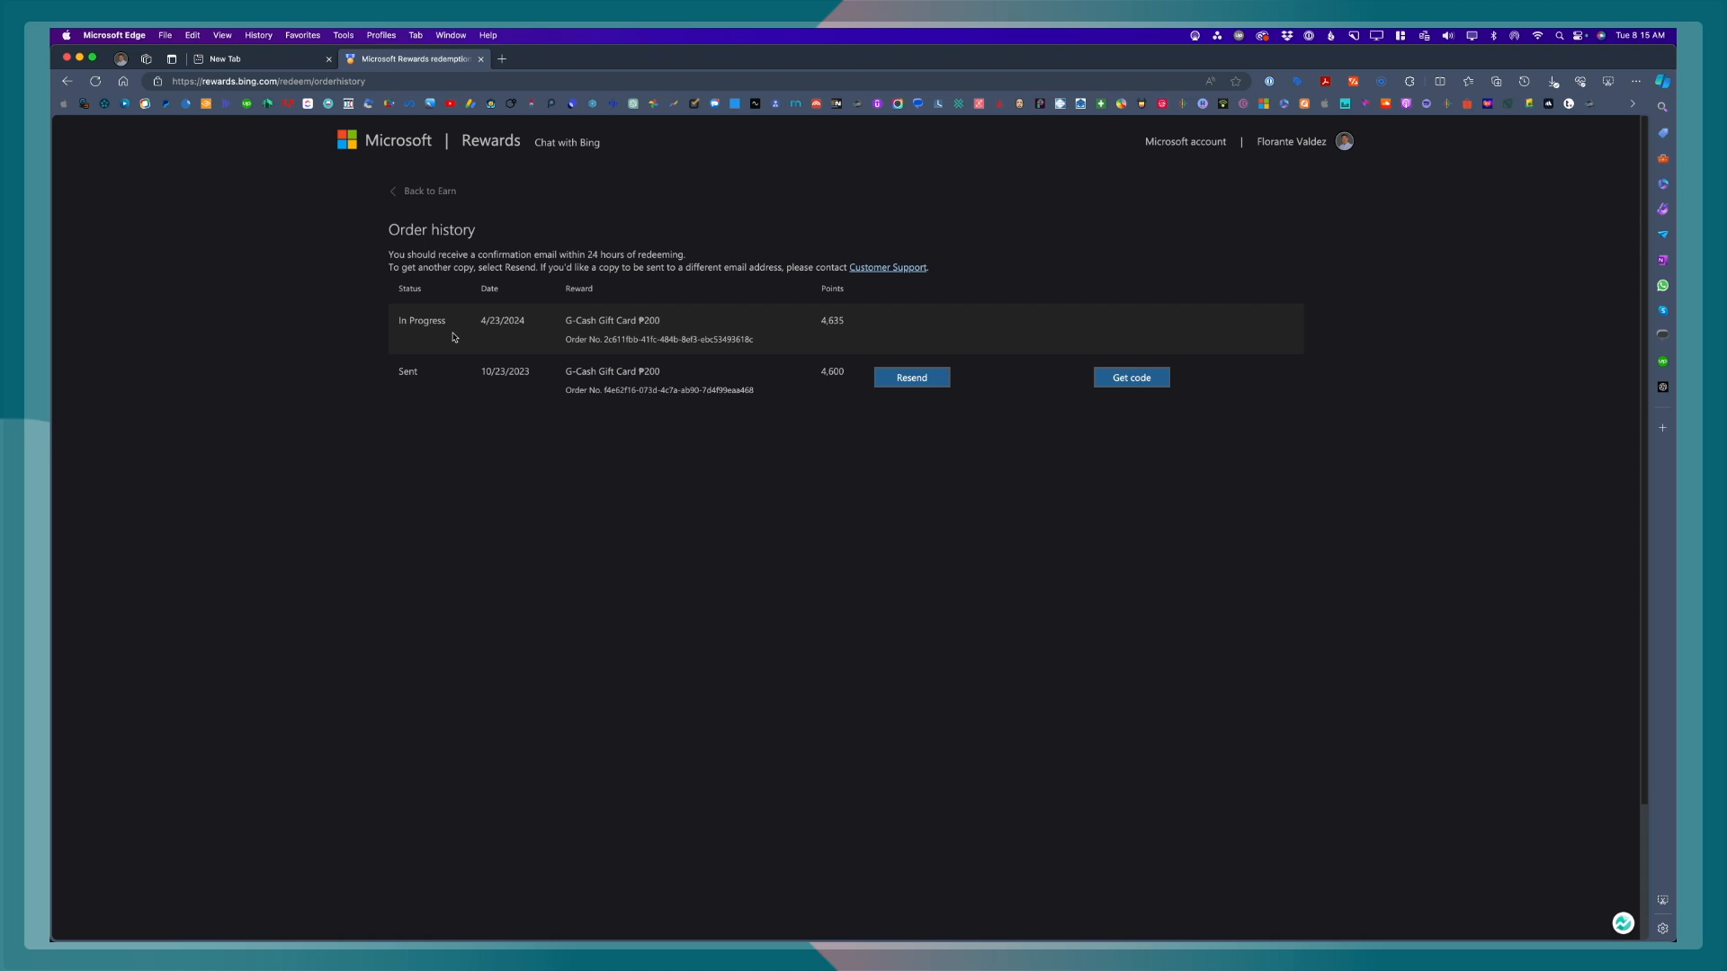
pyautogui.moveTo(833, 337)
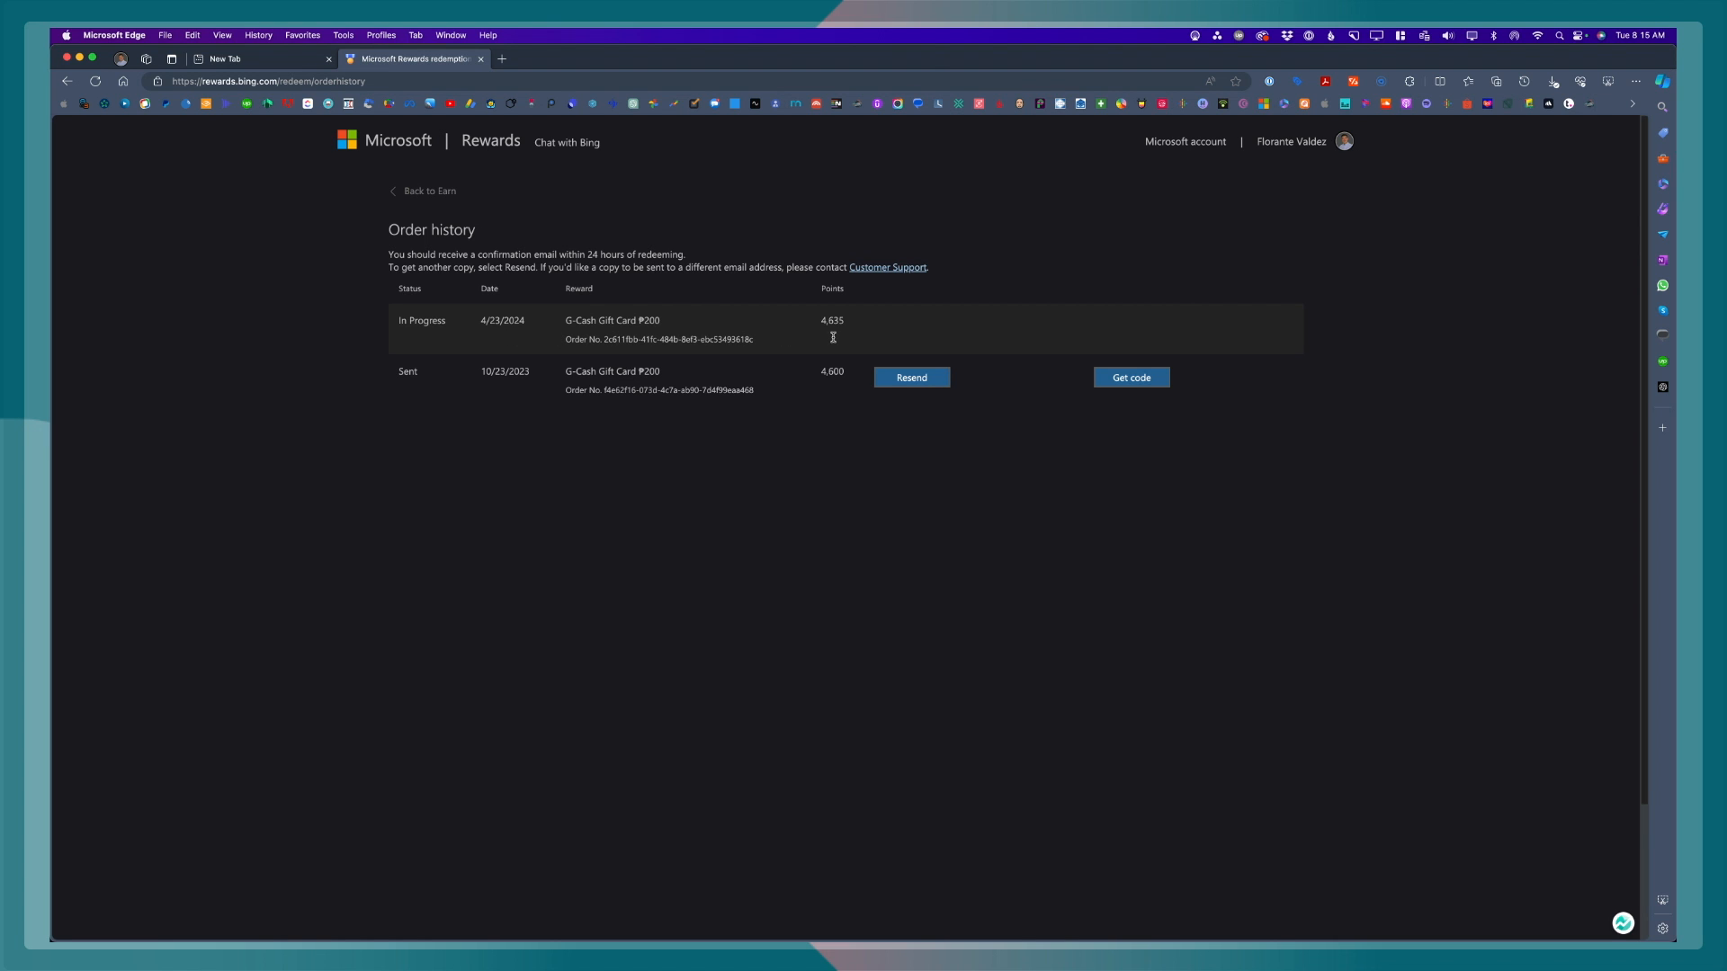
pyautogui.moveTo(833, 340)
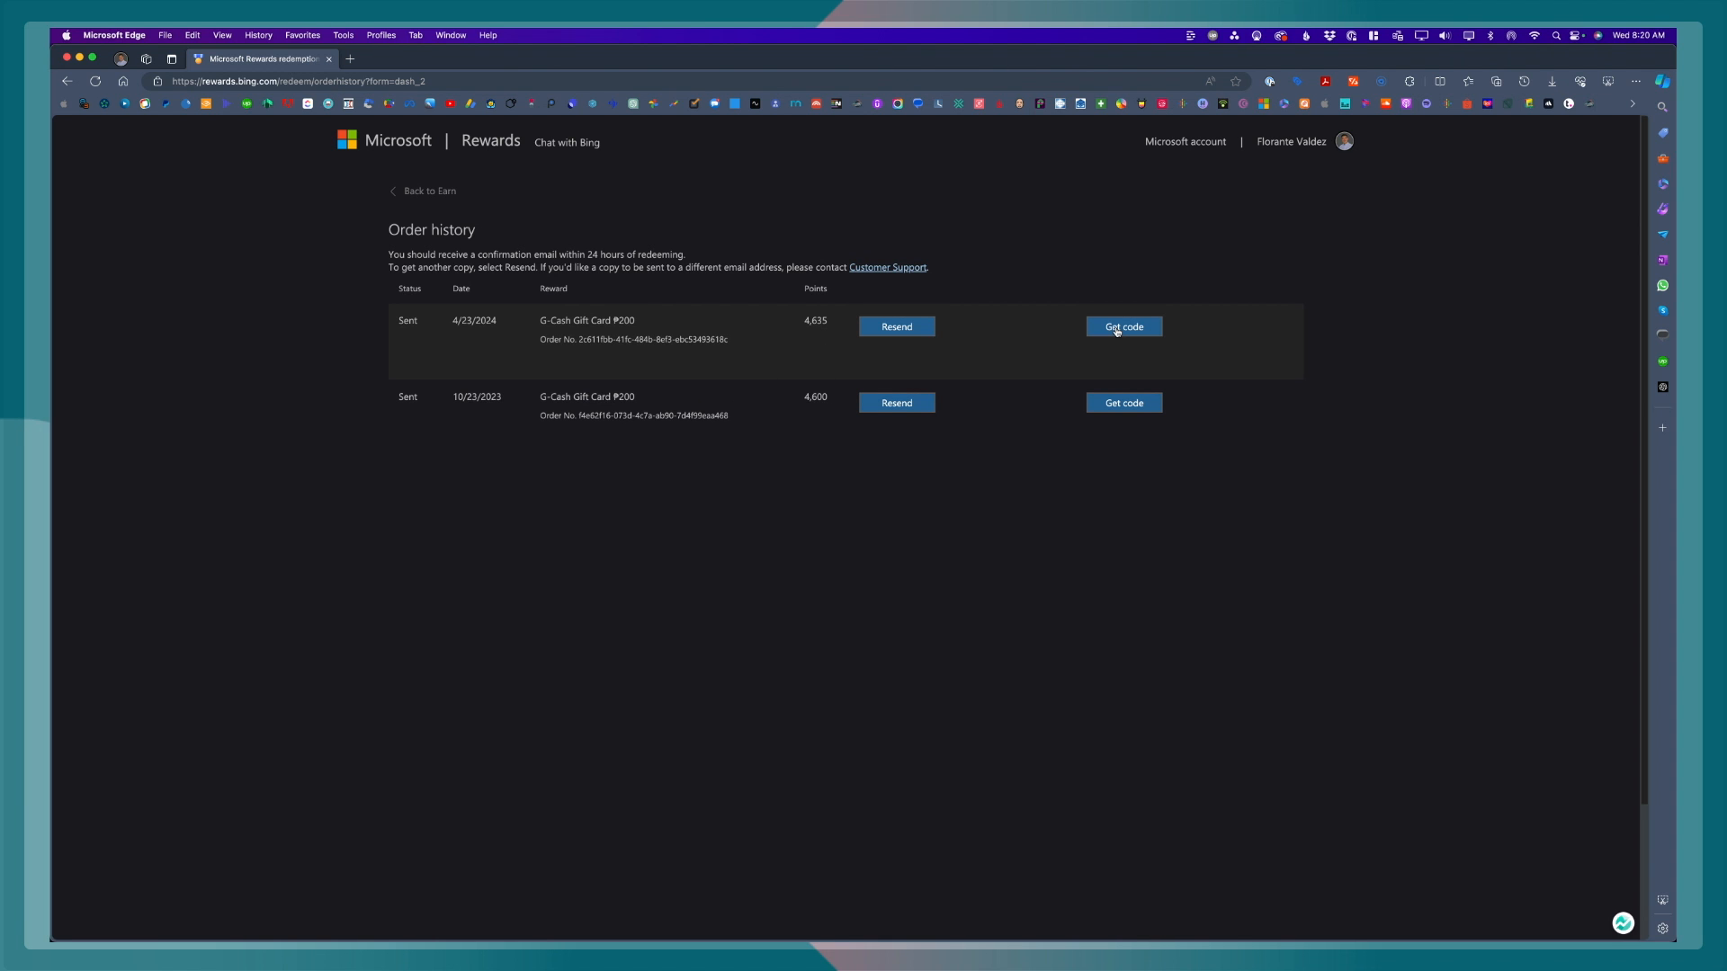
pyautogui.click(1122, 326)
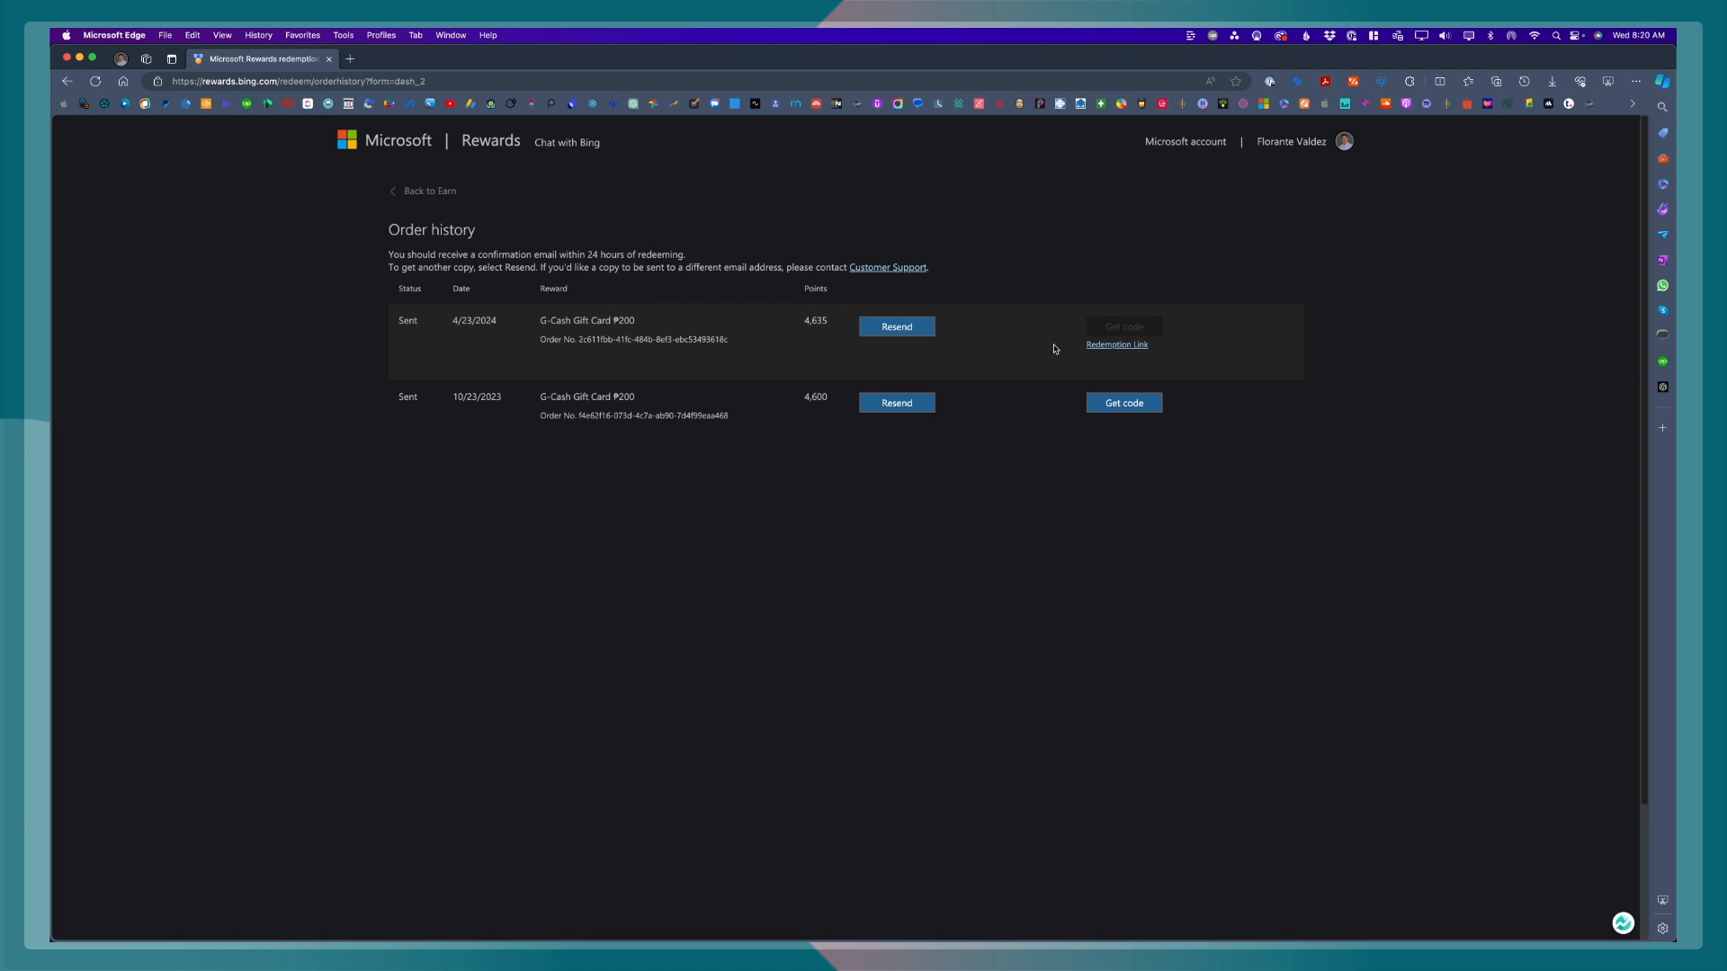
pyautogui.moveTo(1116, 345)
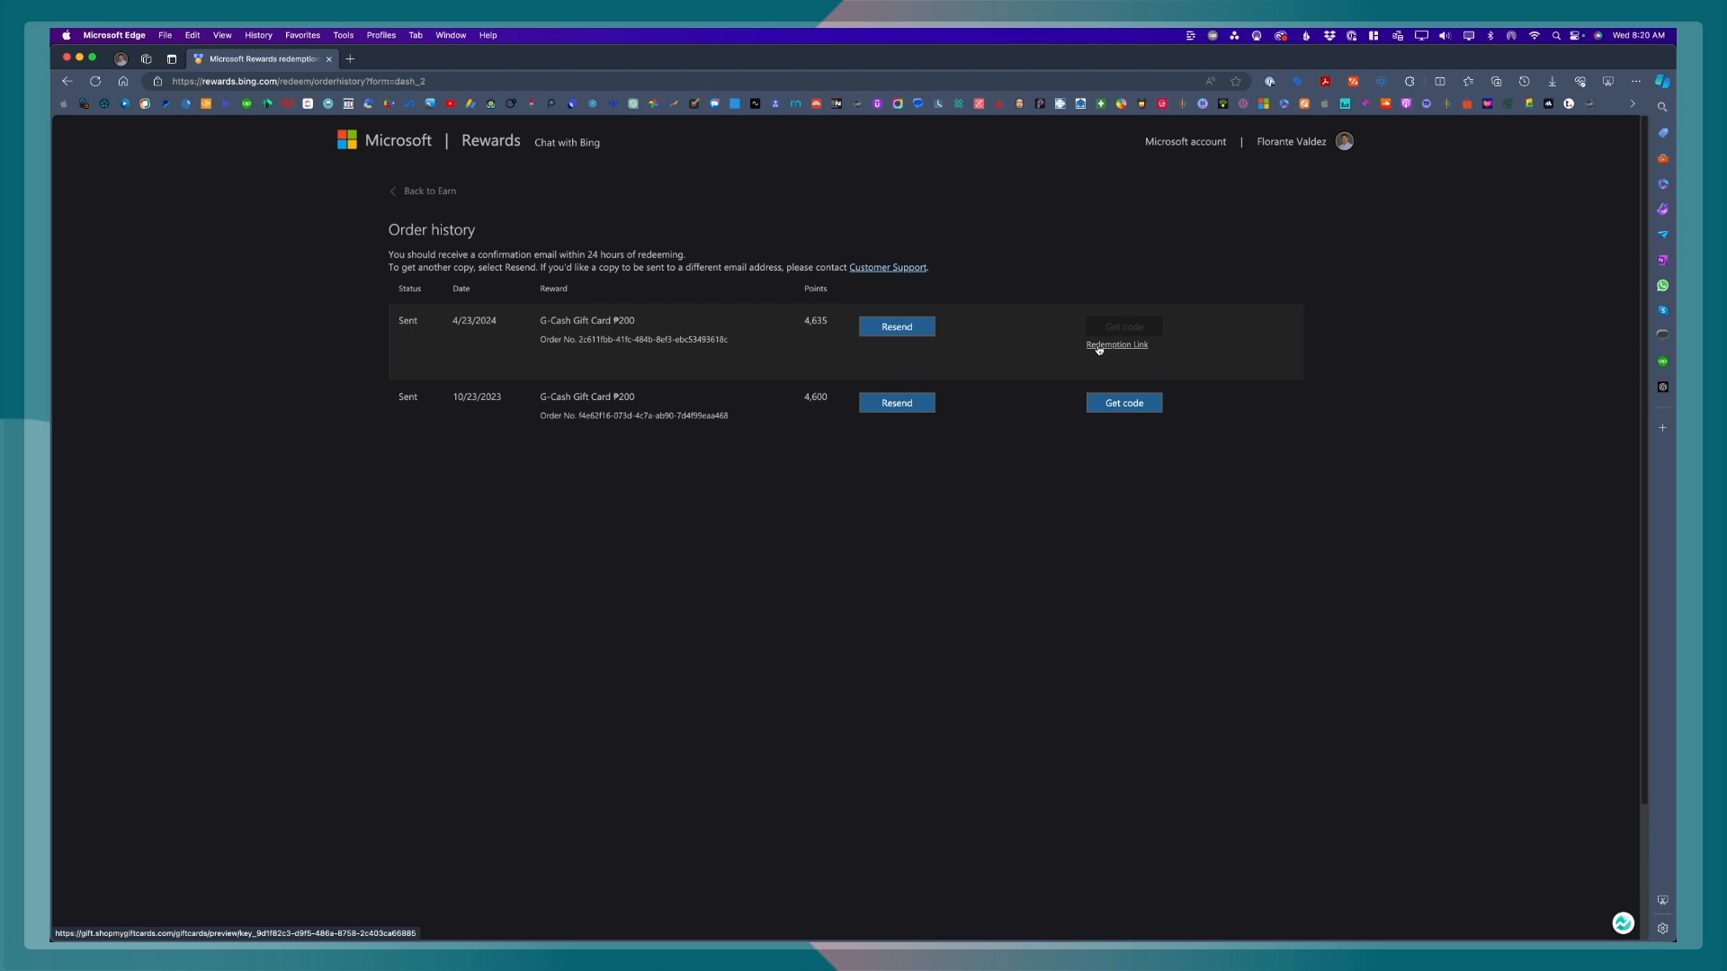
pyautogui.click(1115, 345)
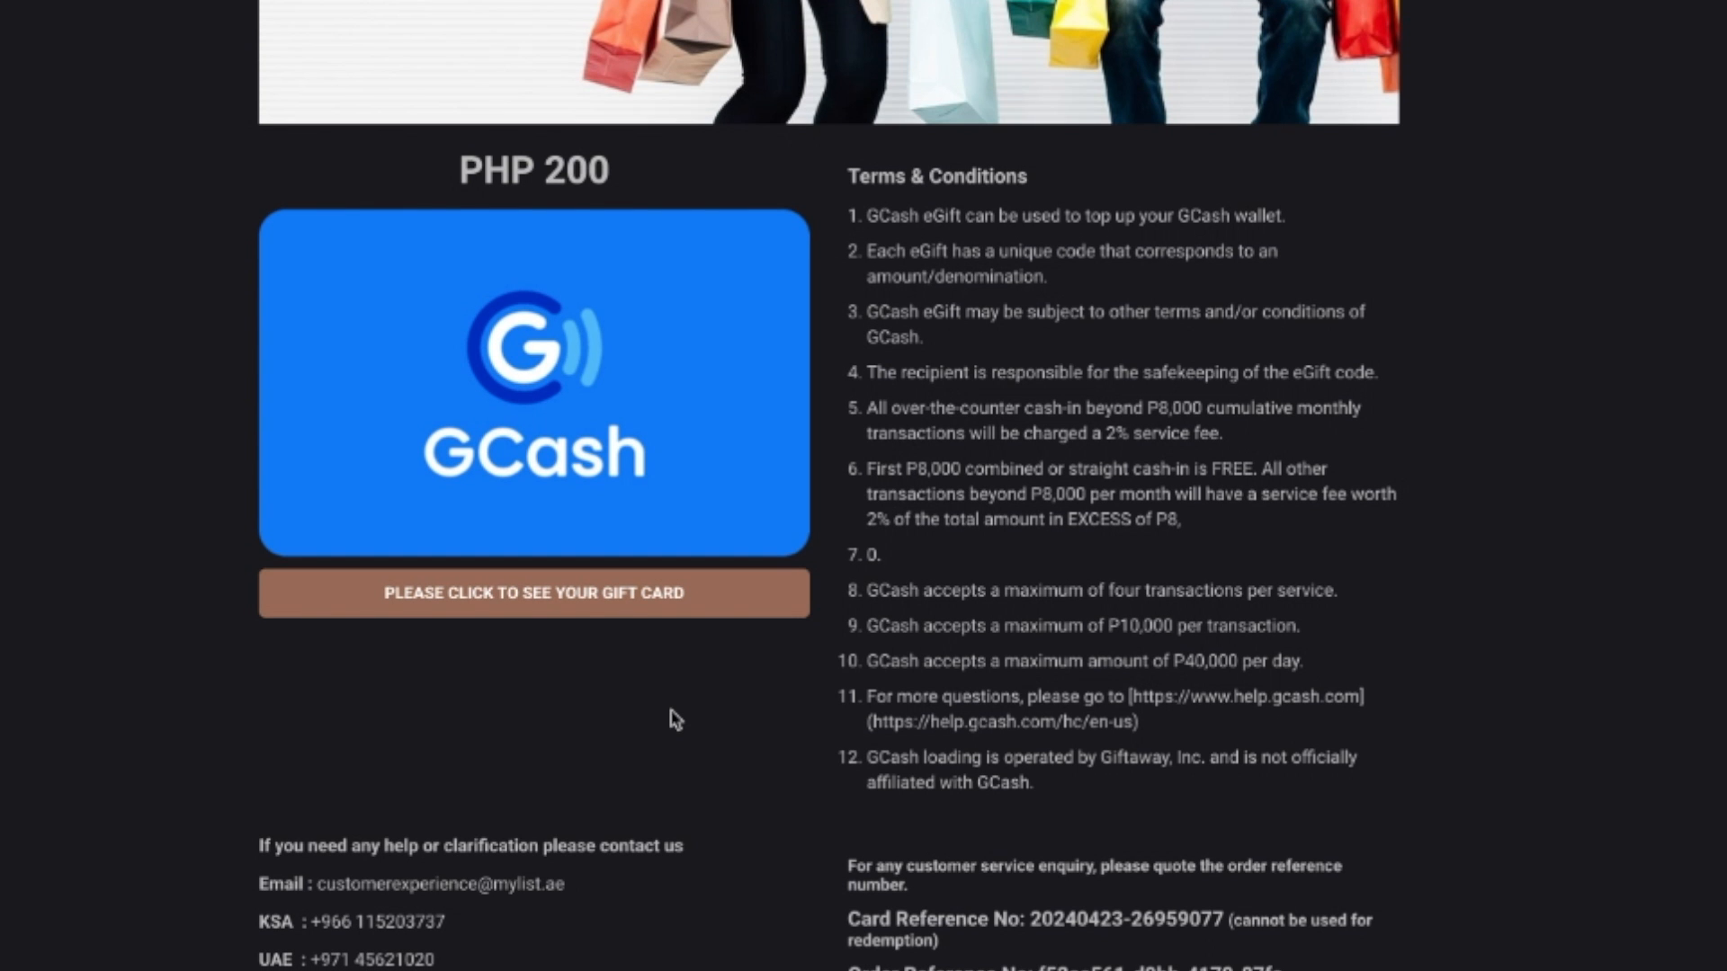
pyautogui.moveTo(697, 698)
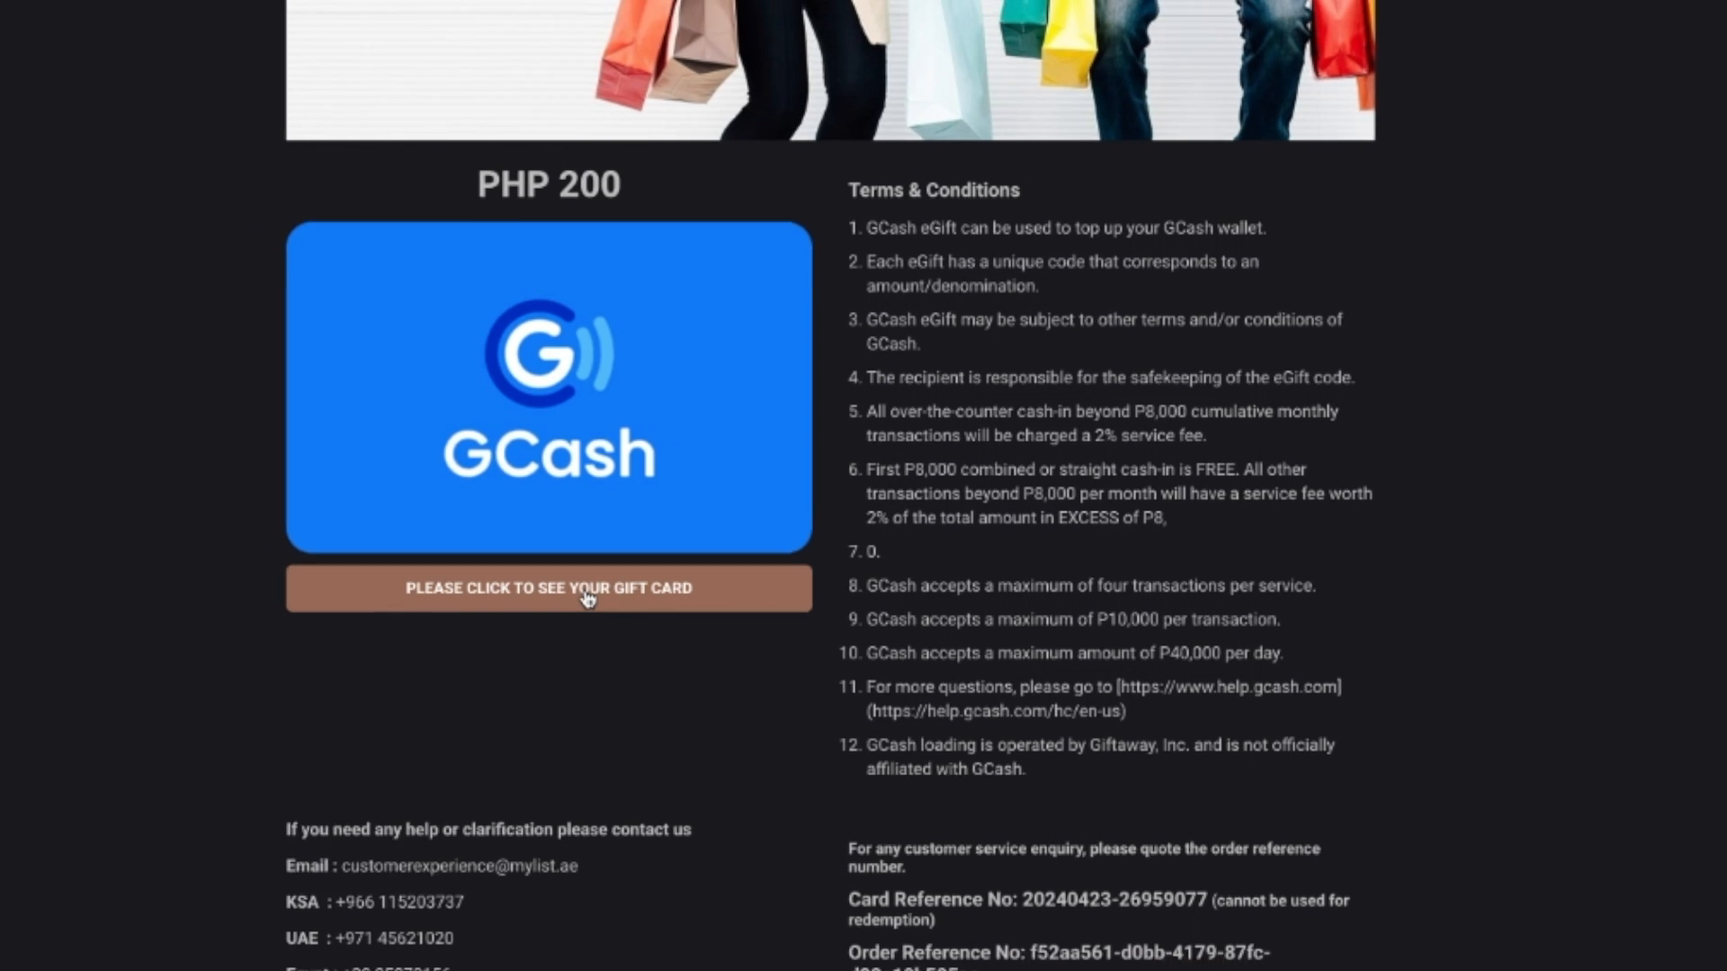
# Reveal the ₱200 GCash voucher code and order number, then place a second pane beside it.
pyautogui.click(547, 586)
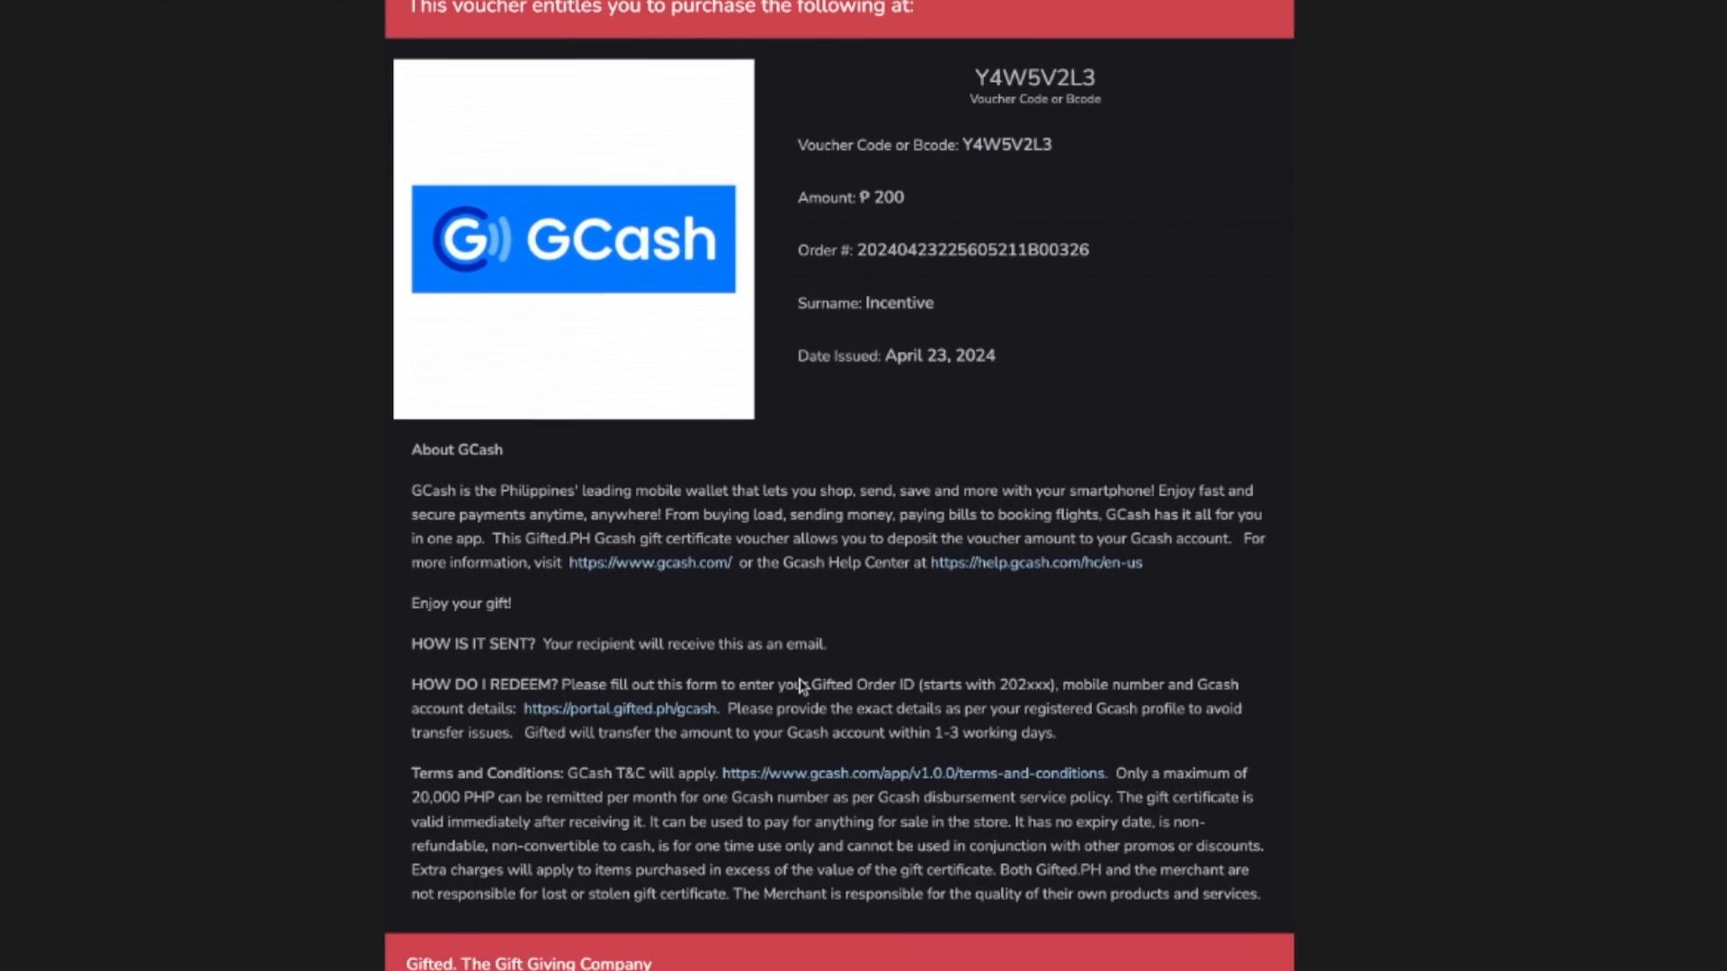
pyautogui.scroll(-3)
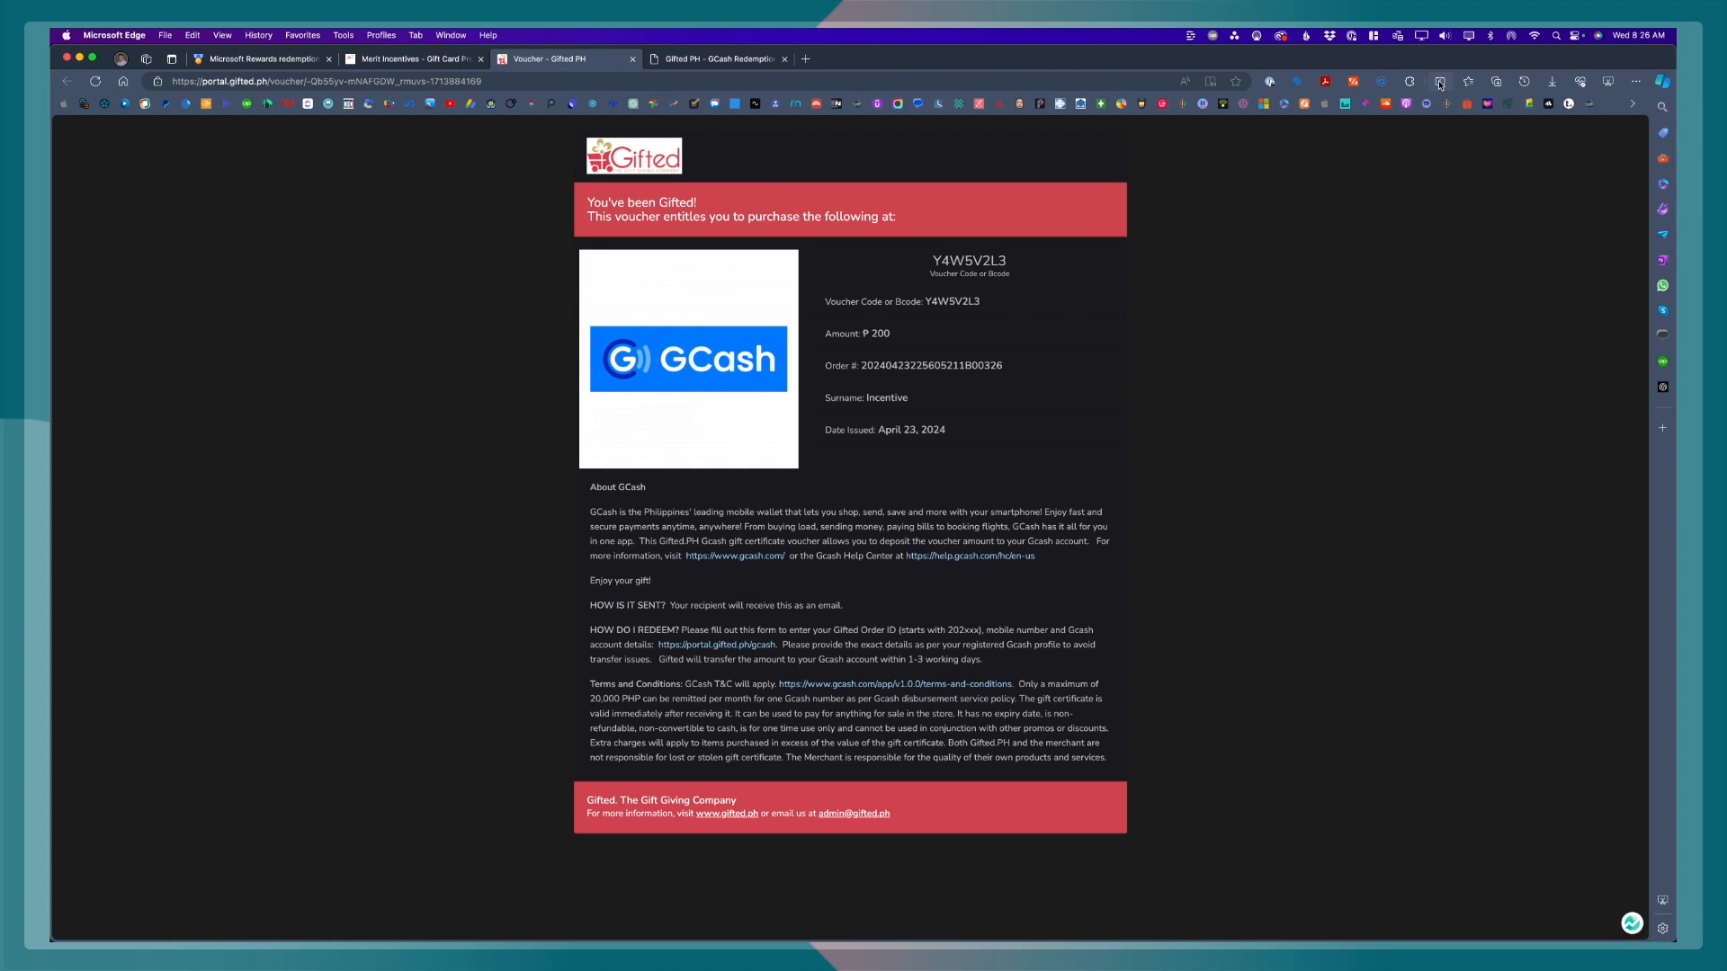
pyautogui.click(1439, 81)
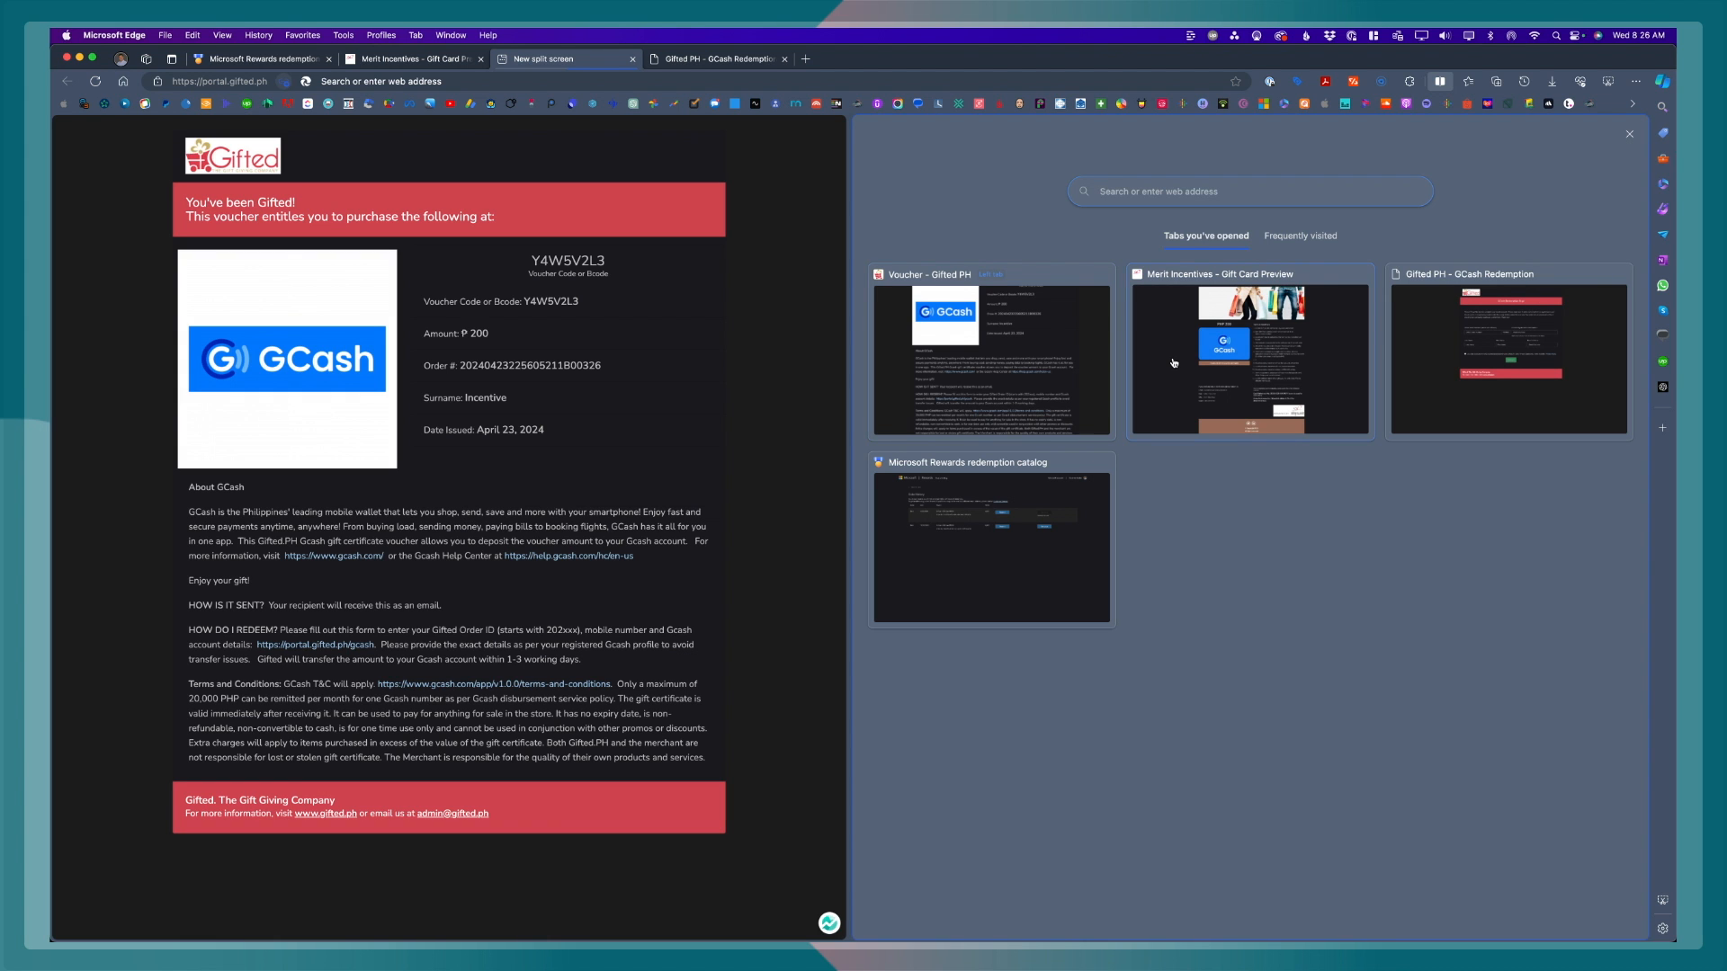
pyautogui.moveTo(1463, 354)
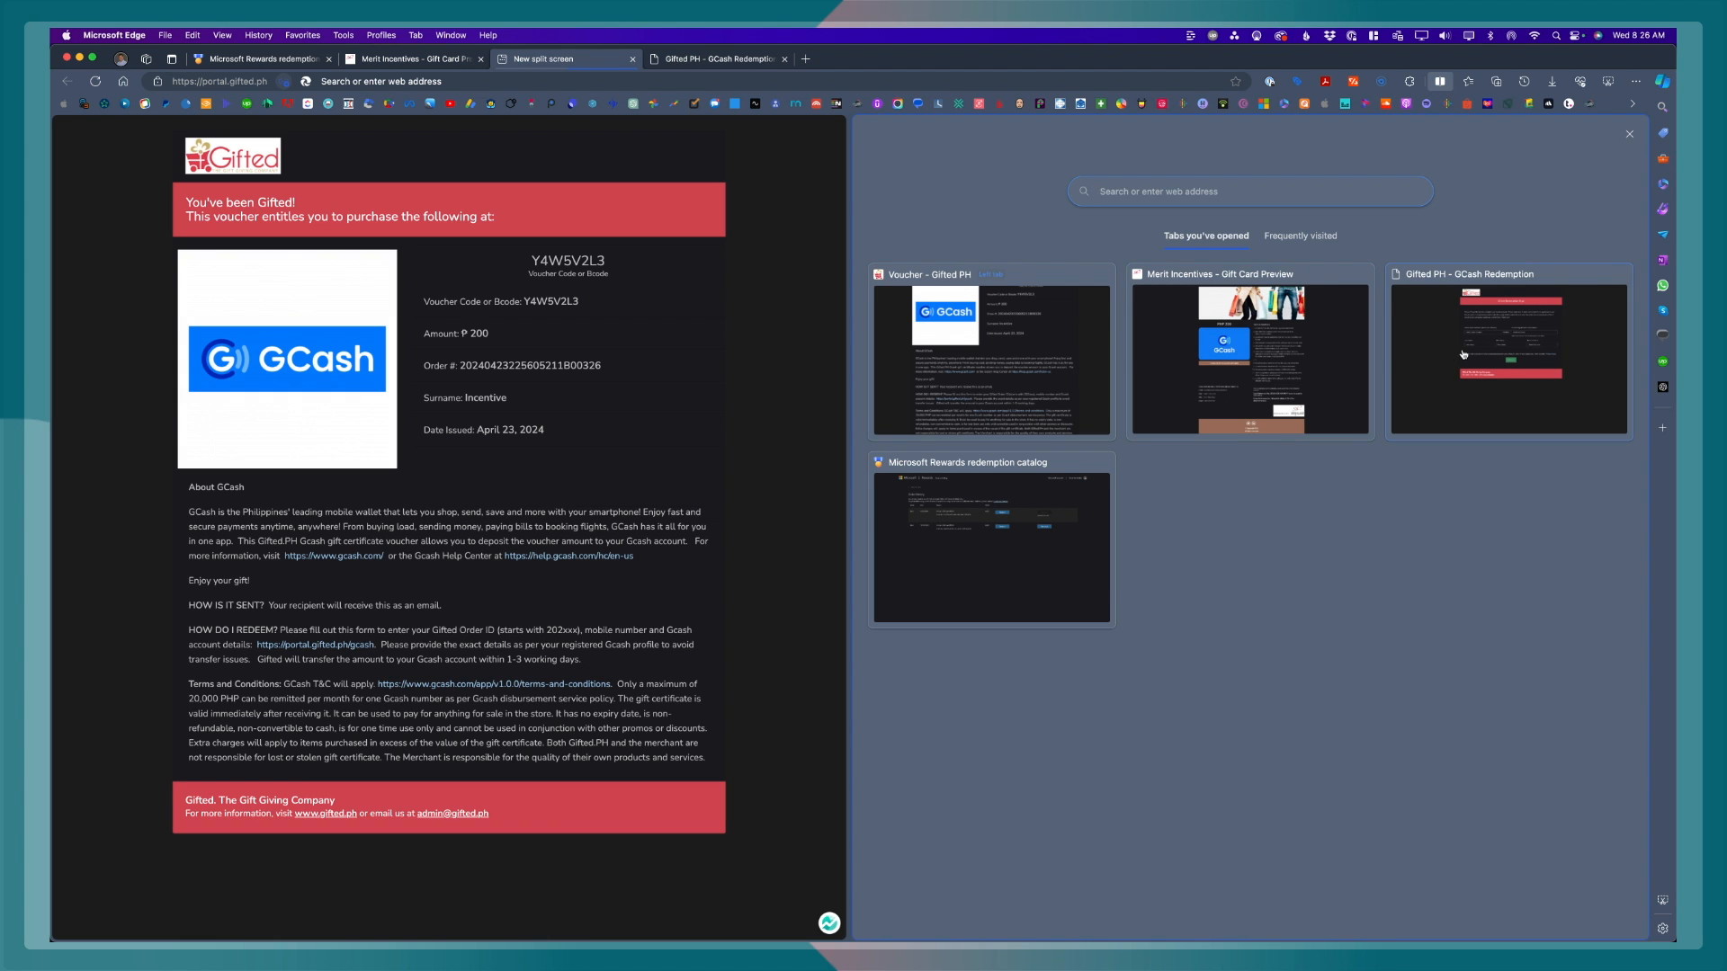
pyautogui.click(1508, 358)
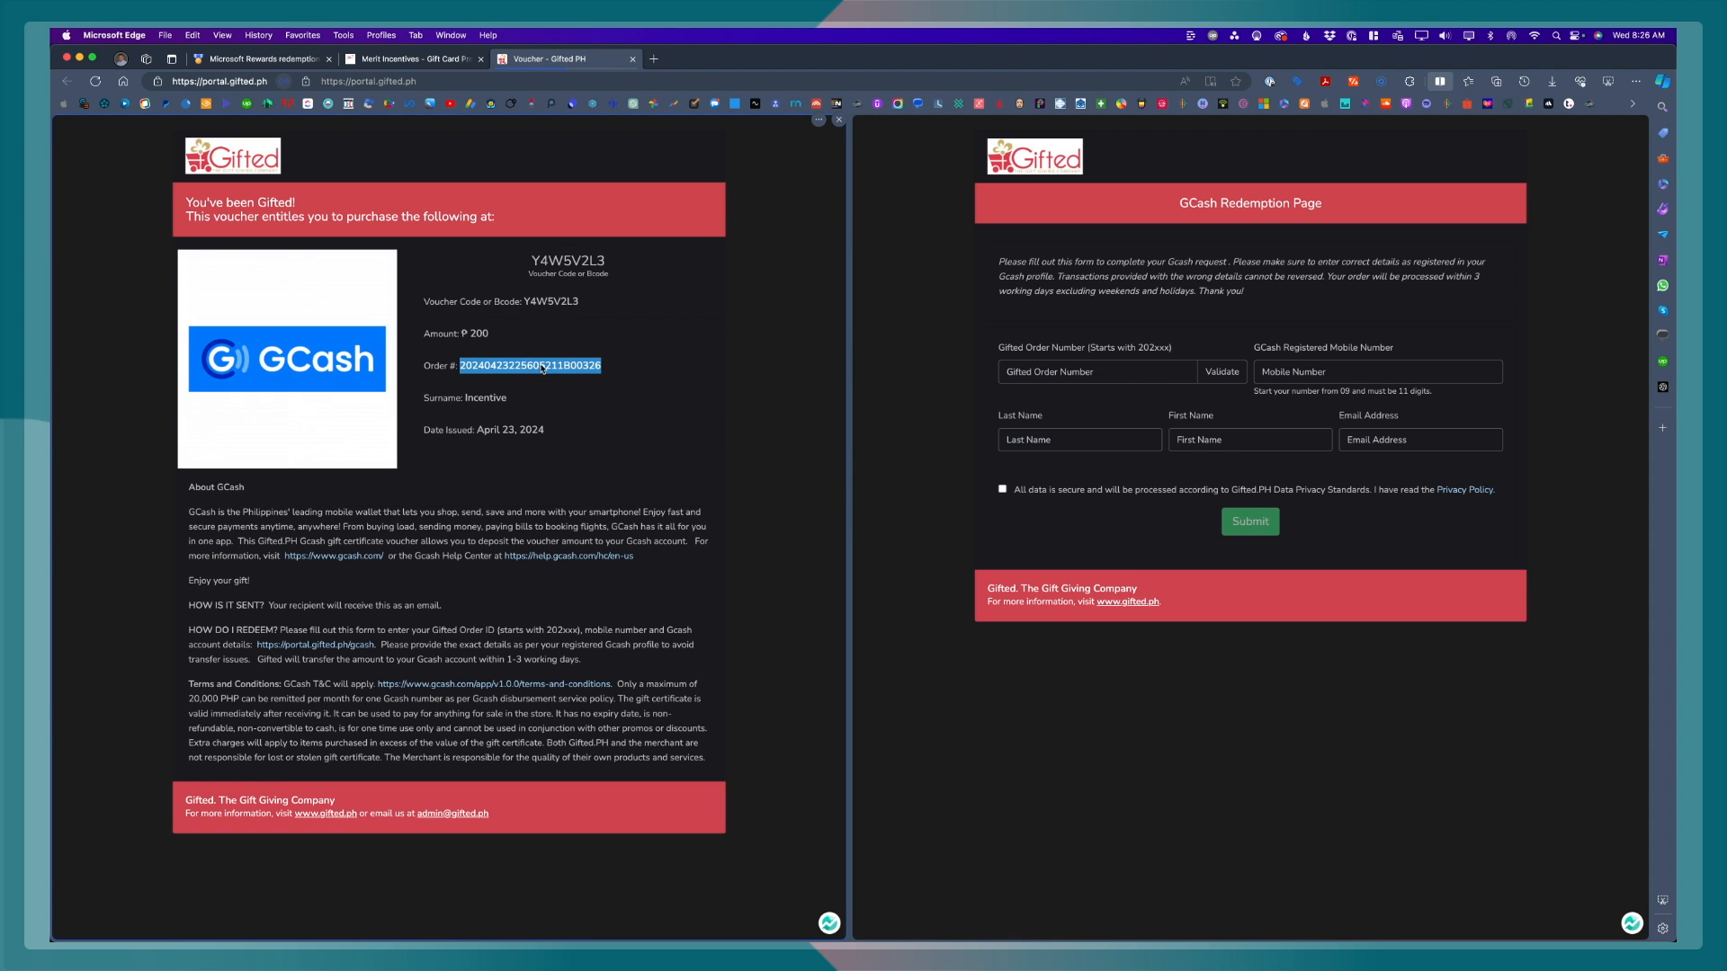
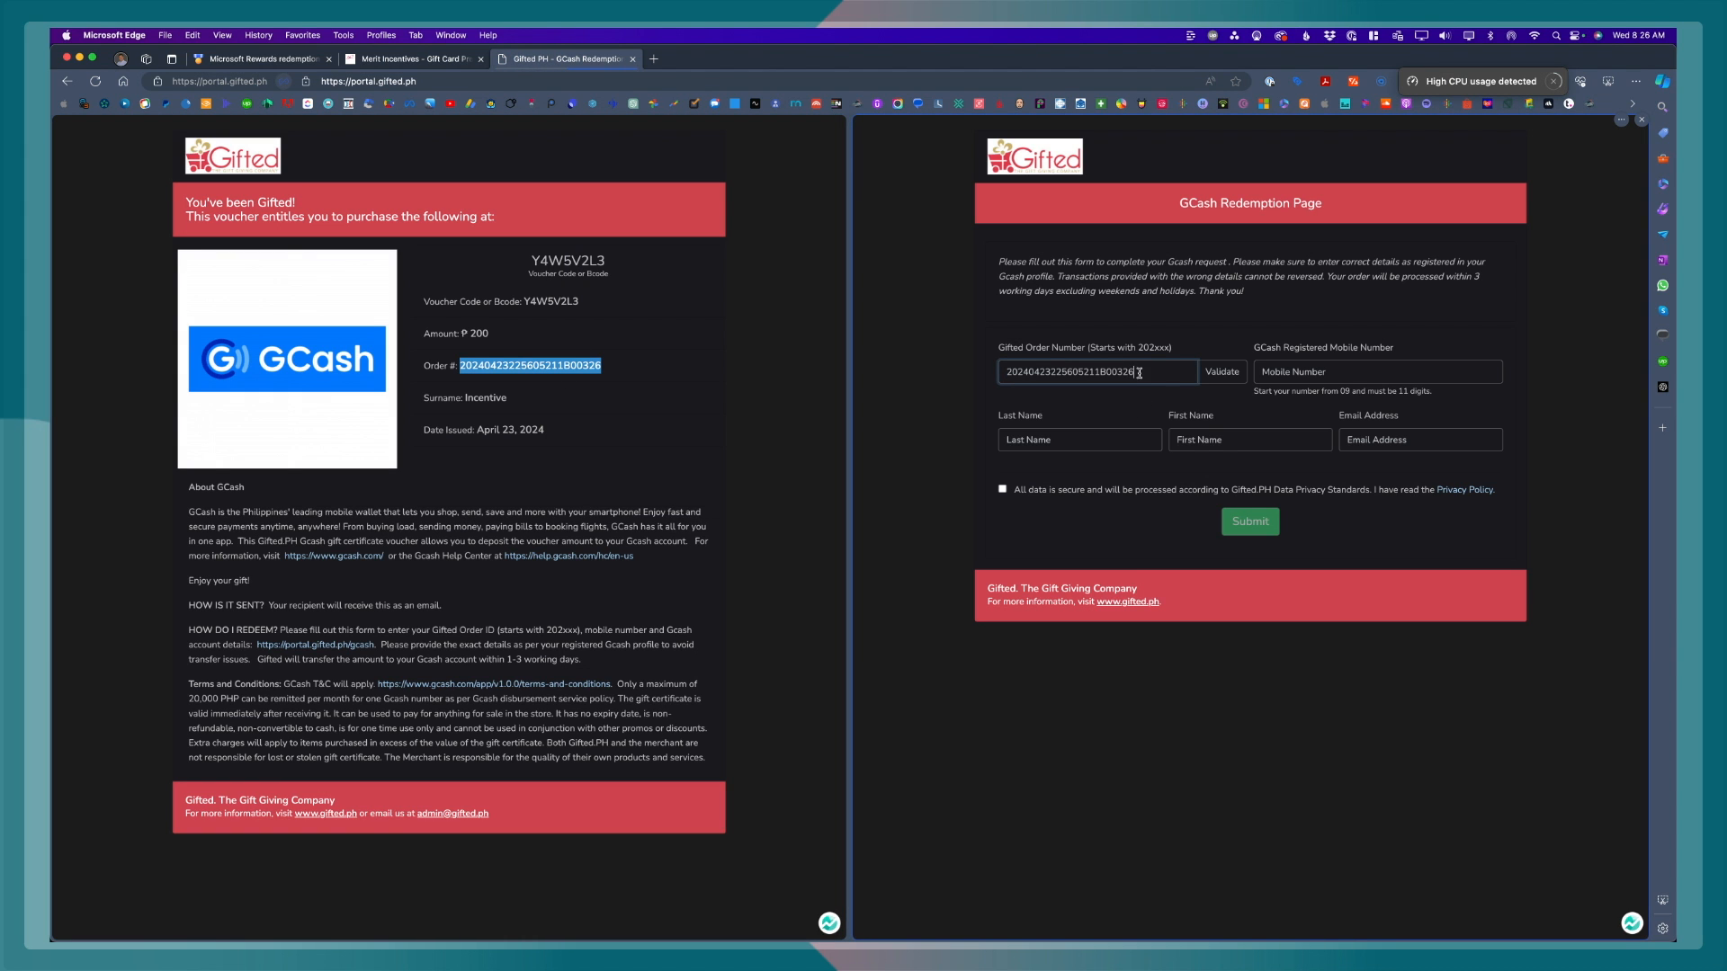
pyautogui.click(1220, 371)
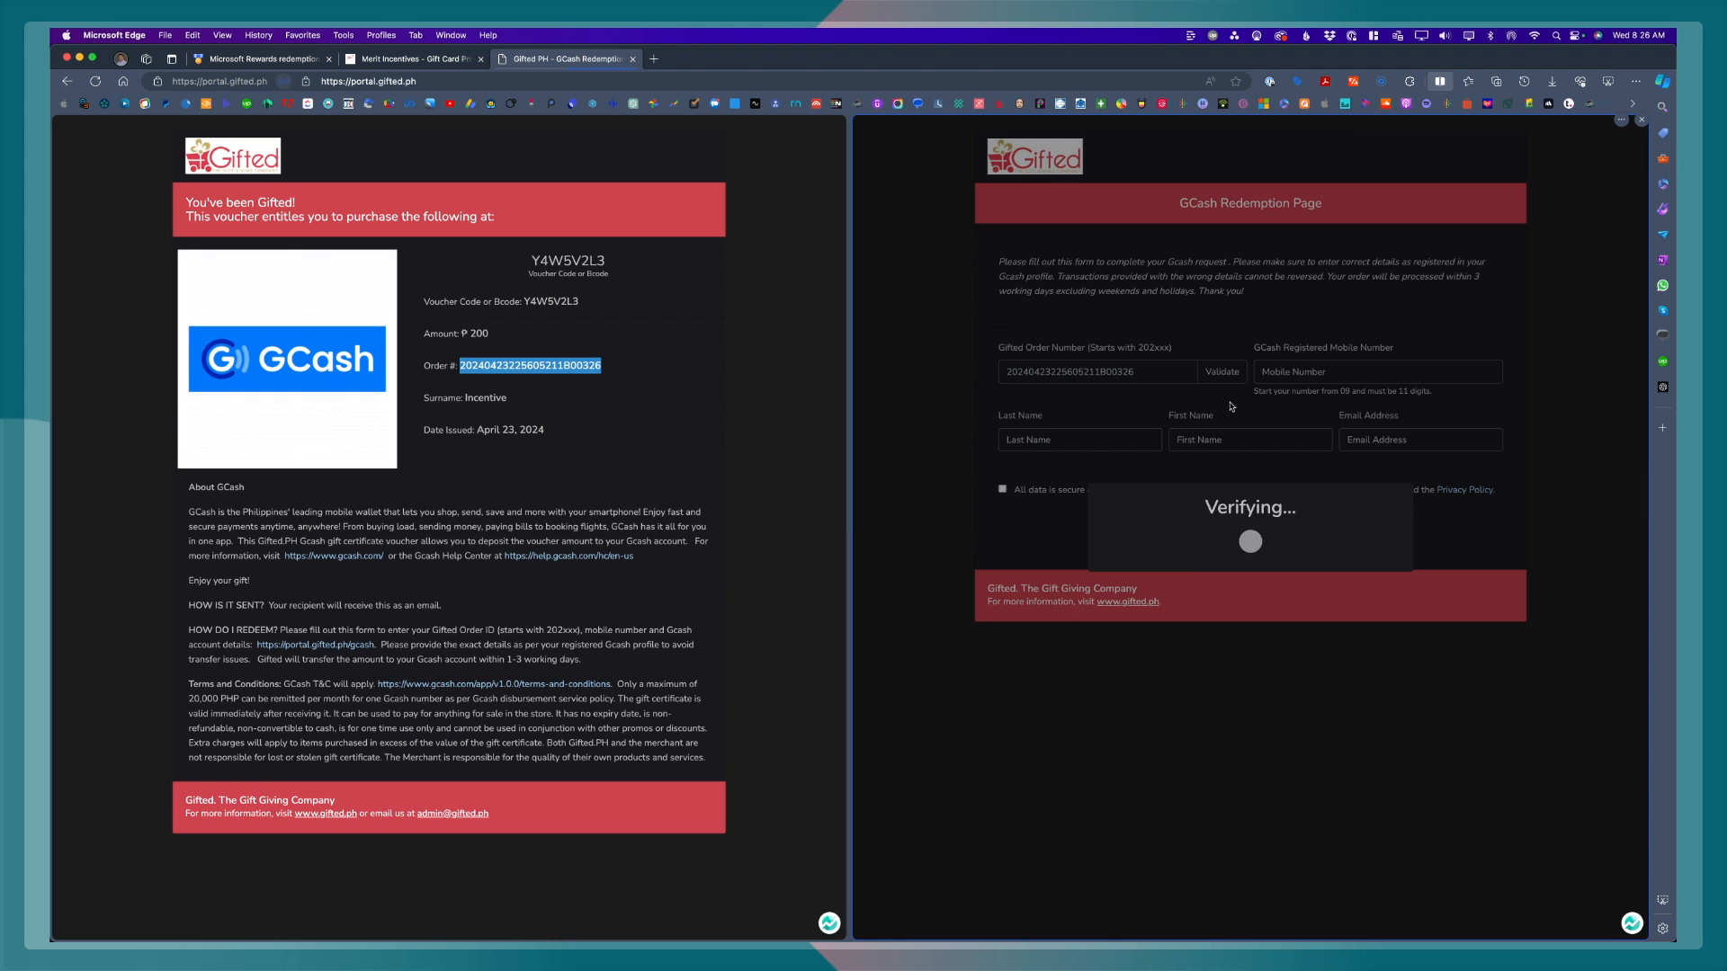
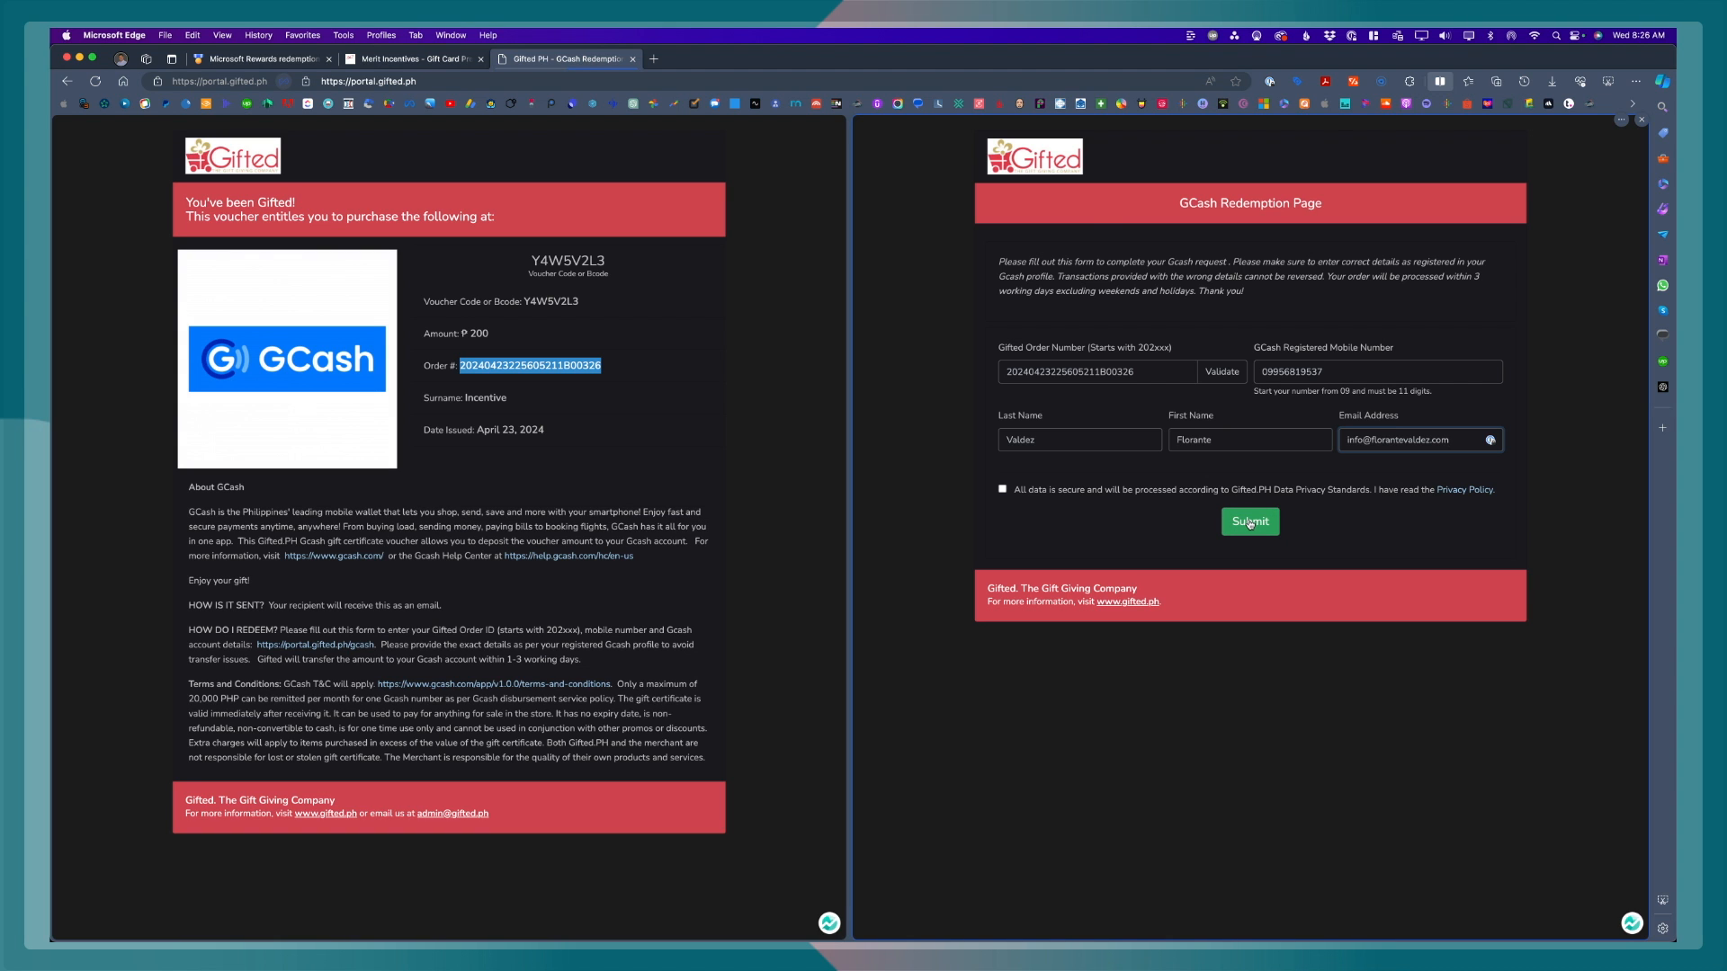
pyautogui.click(1248, 521)
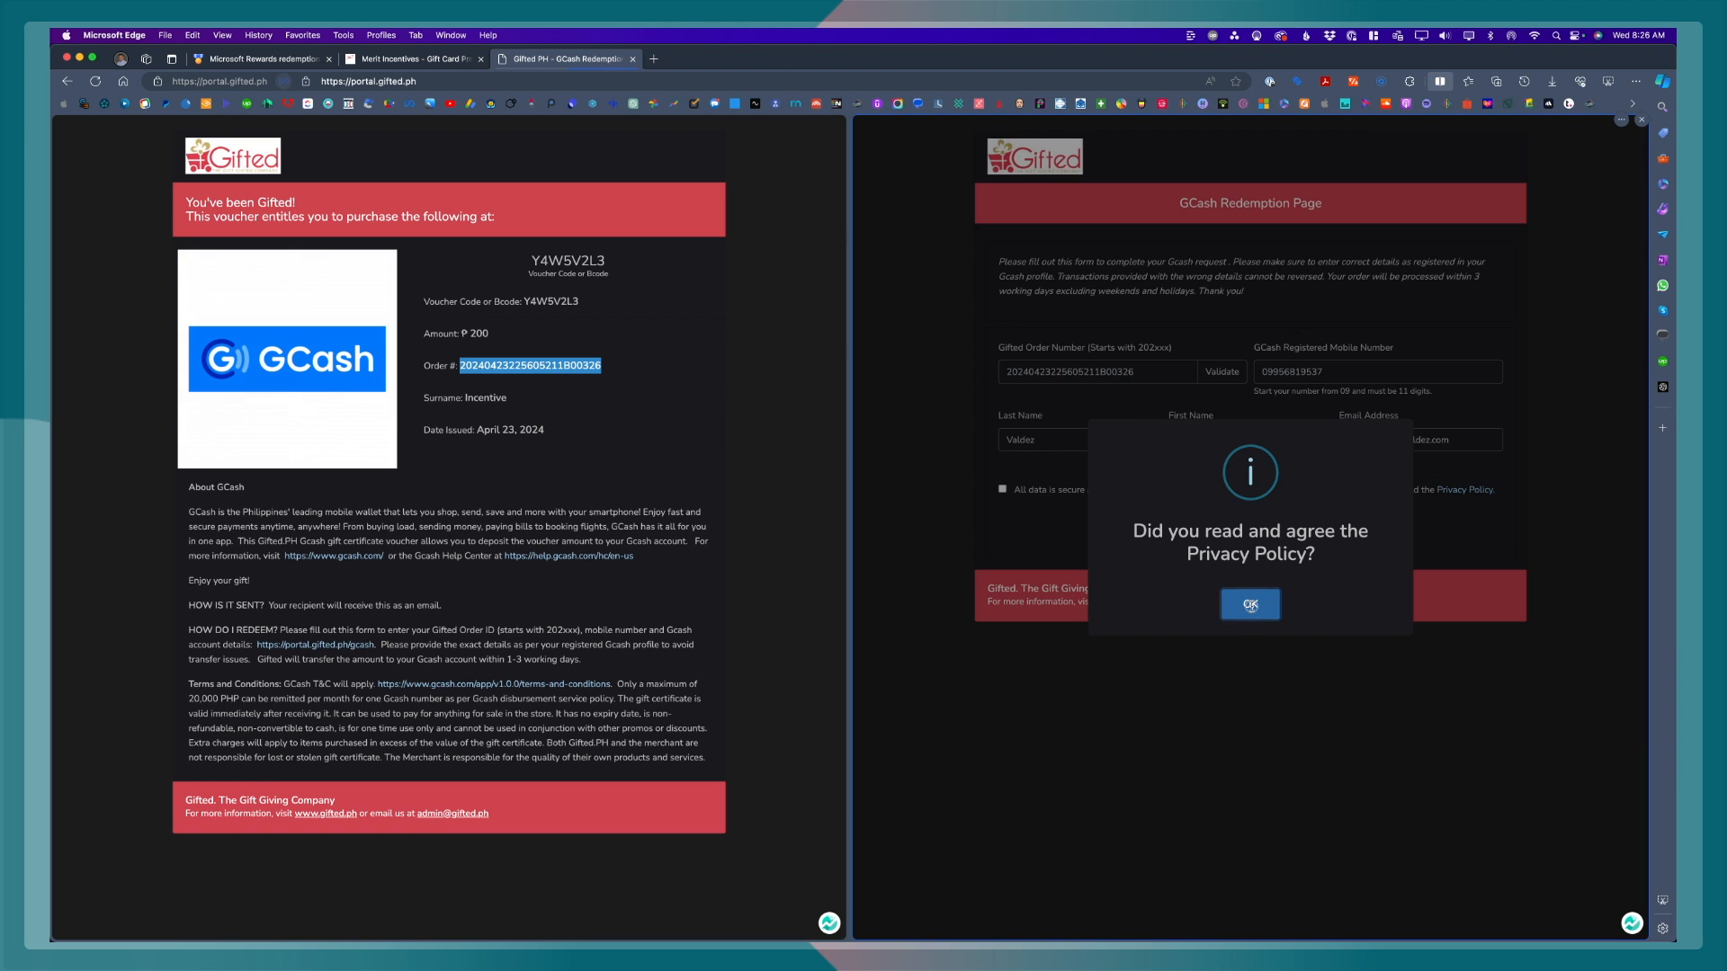
# Agree to the privacy policy, submit the GCash request as final and acknowledge the thank-you message.
pyautogui.click(1248, 604)
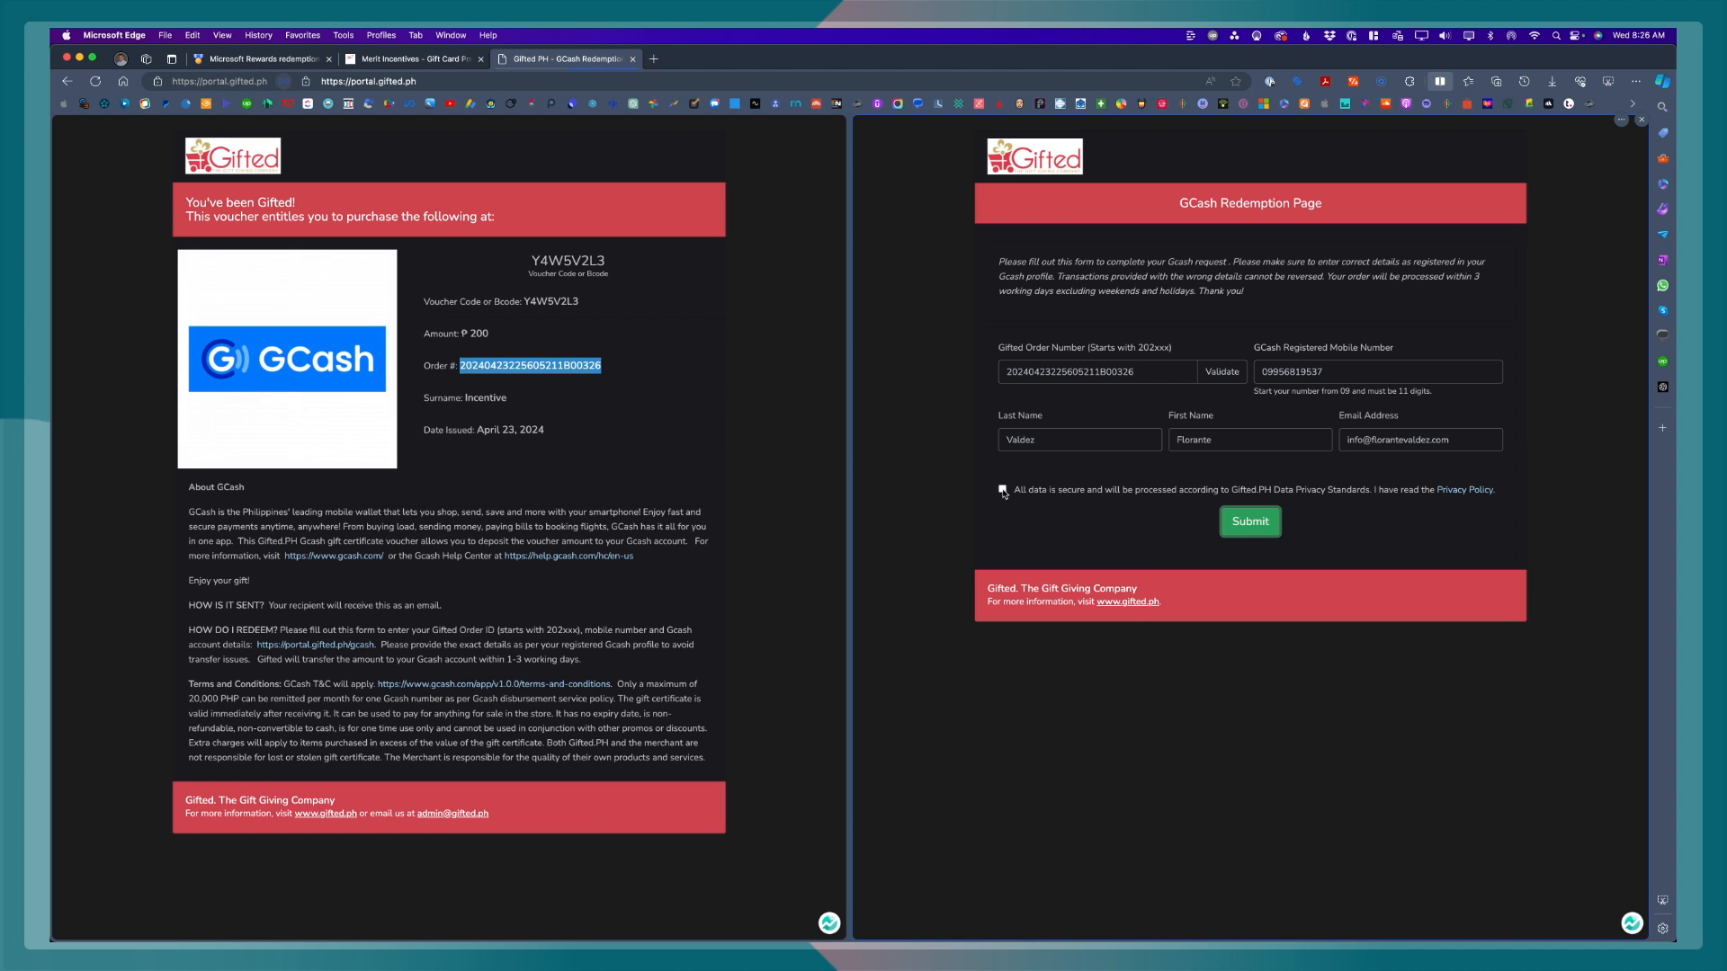
pyautogui.click(1002, 489)
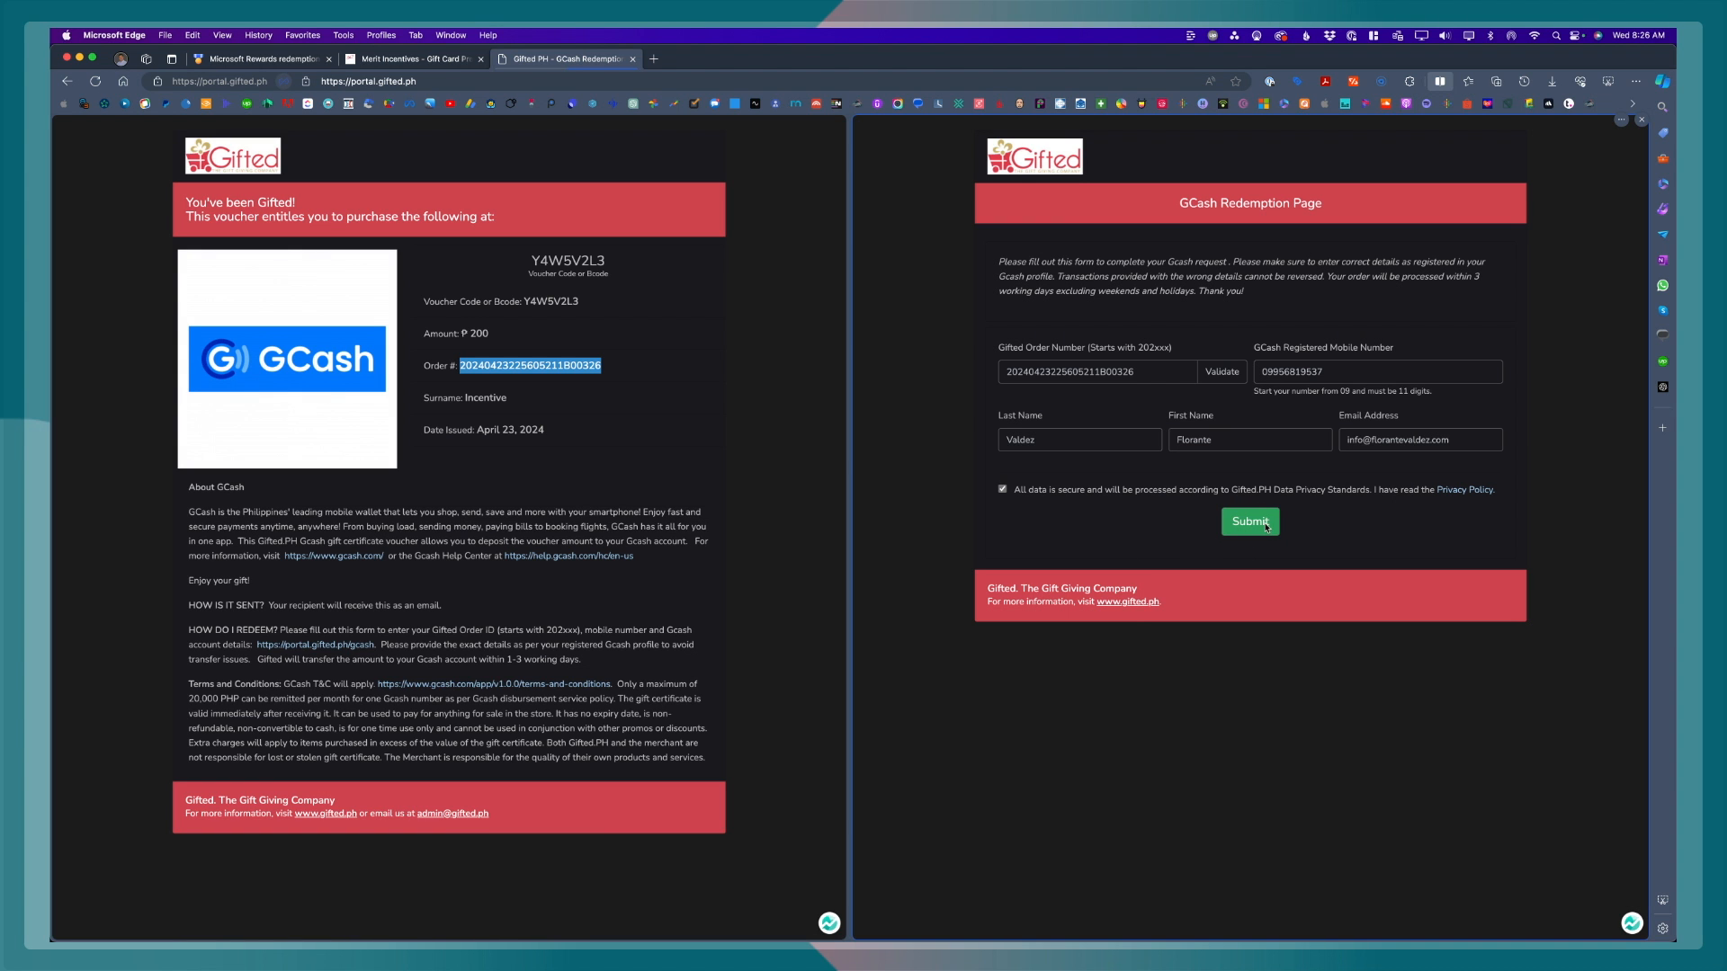
pyautogui.click(1249, 522)
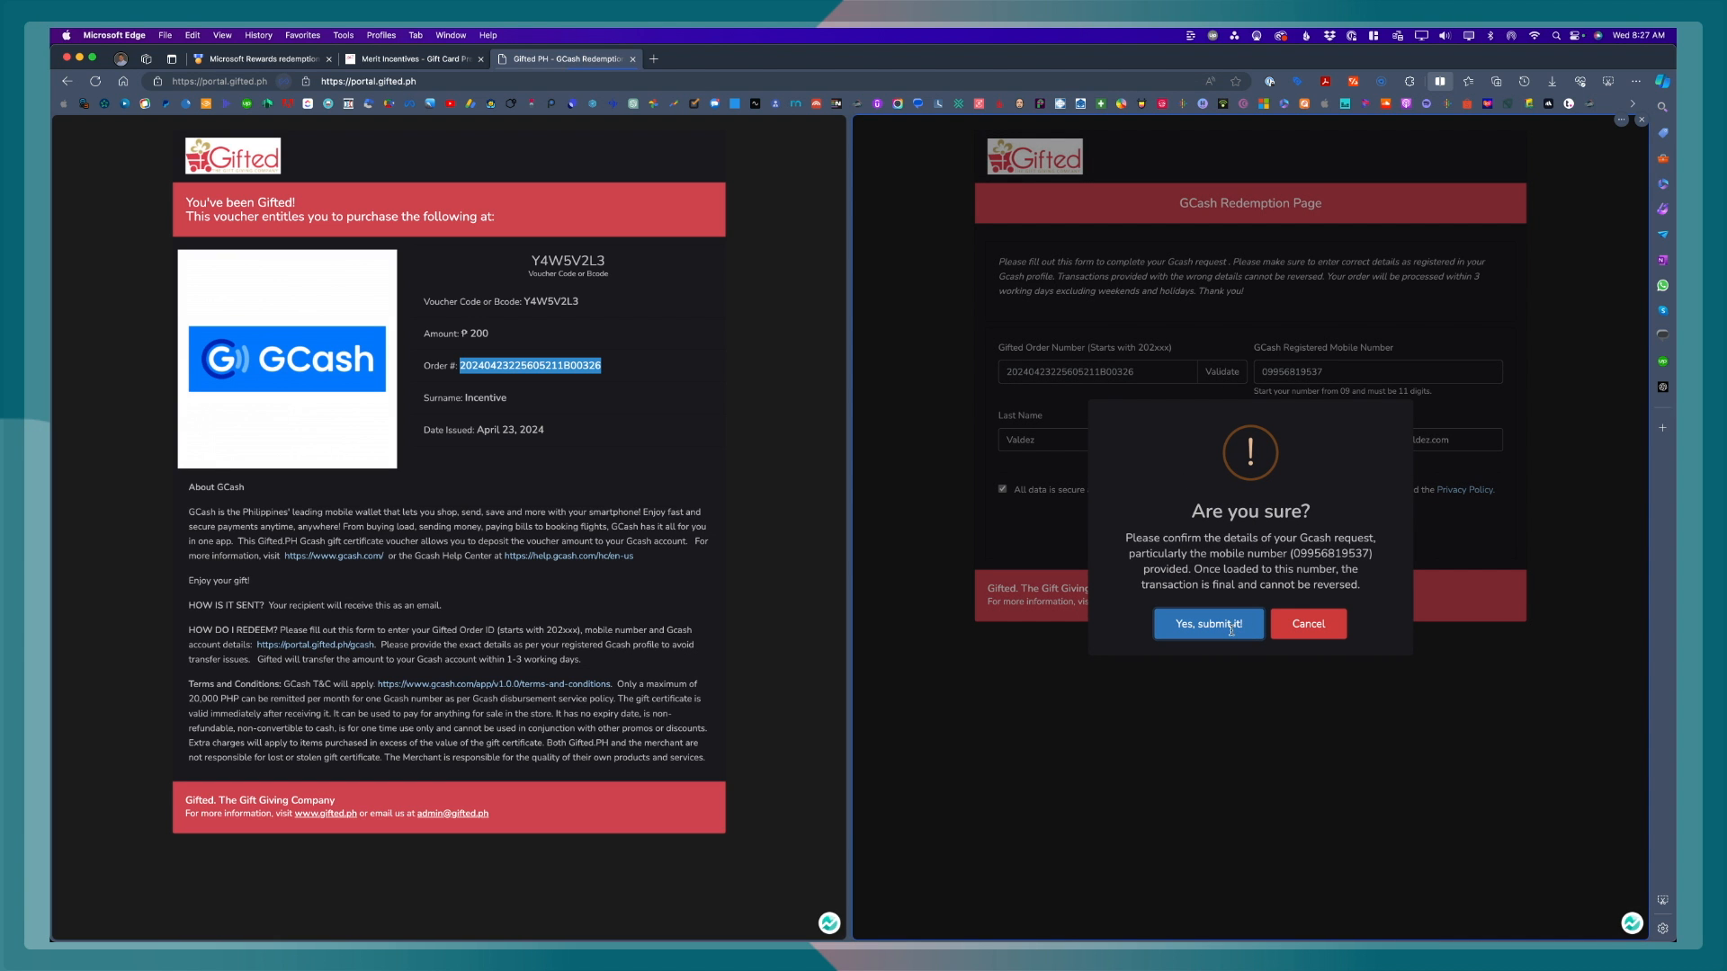
pyautogui.click(1207, 624)
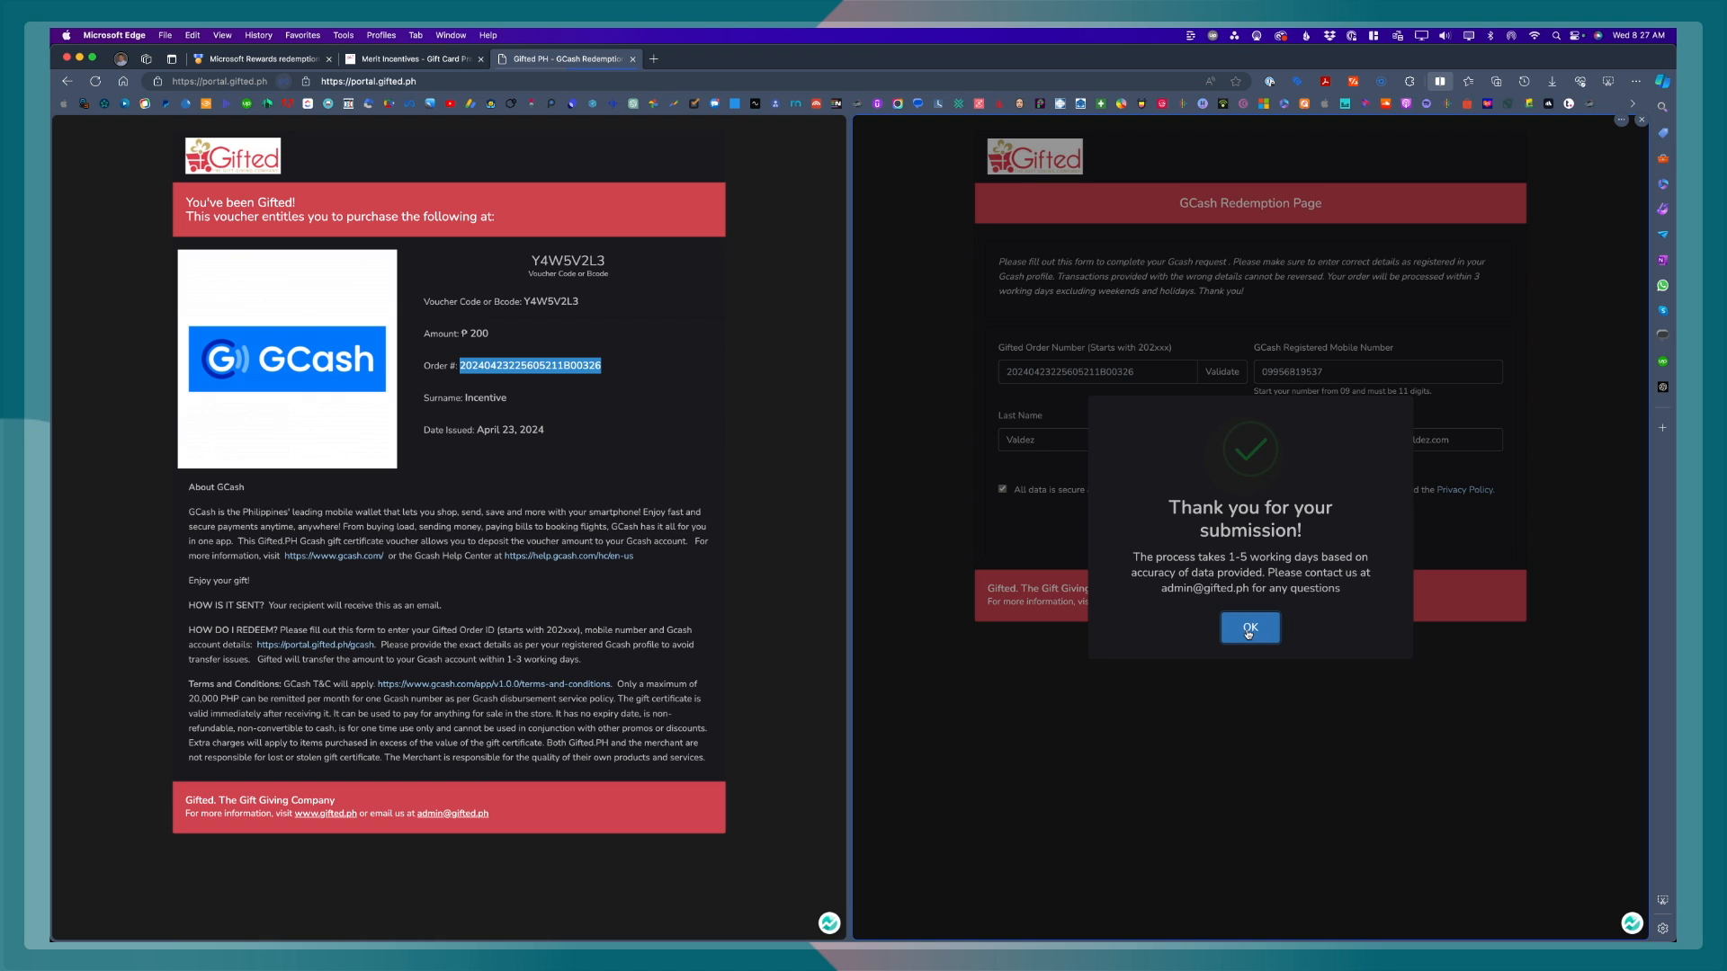
pyautogui.click(1249, 626)
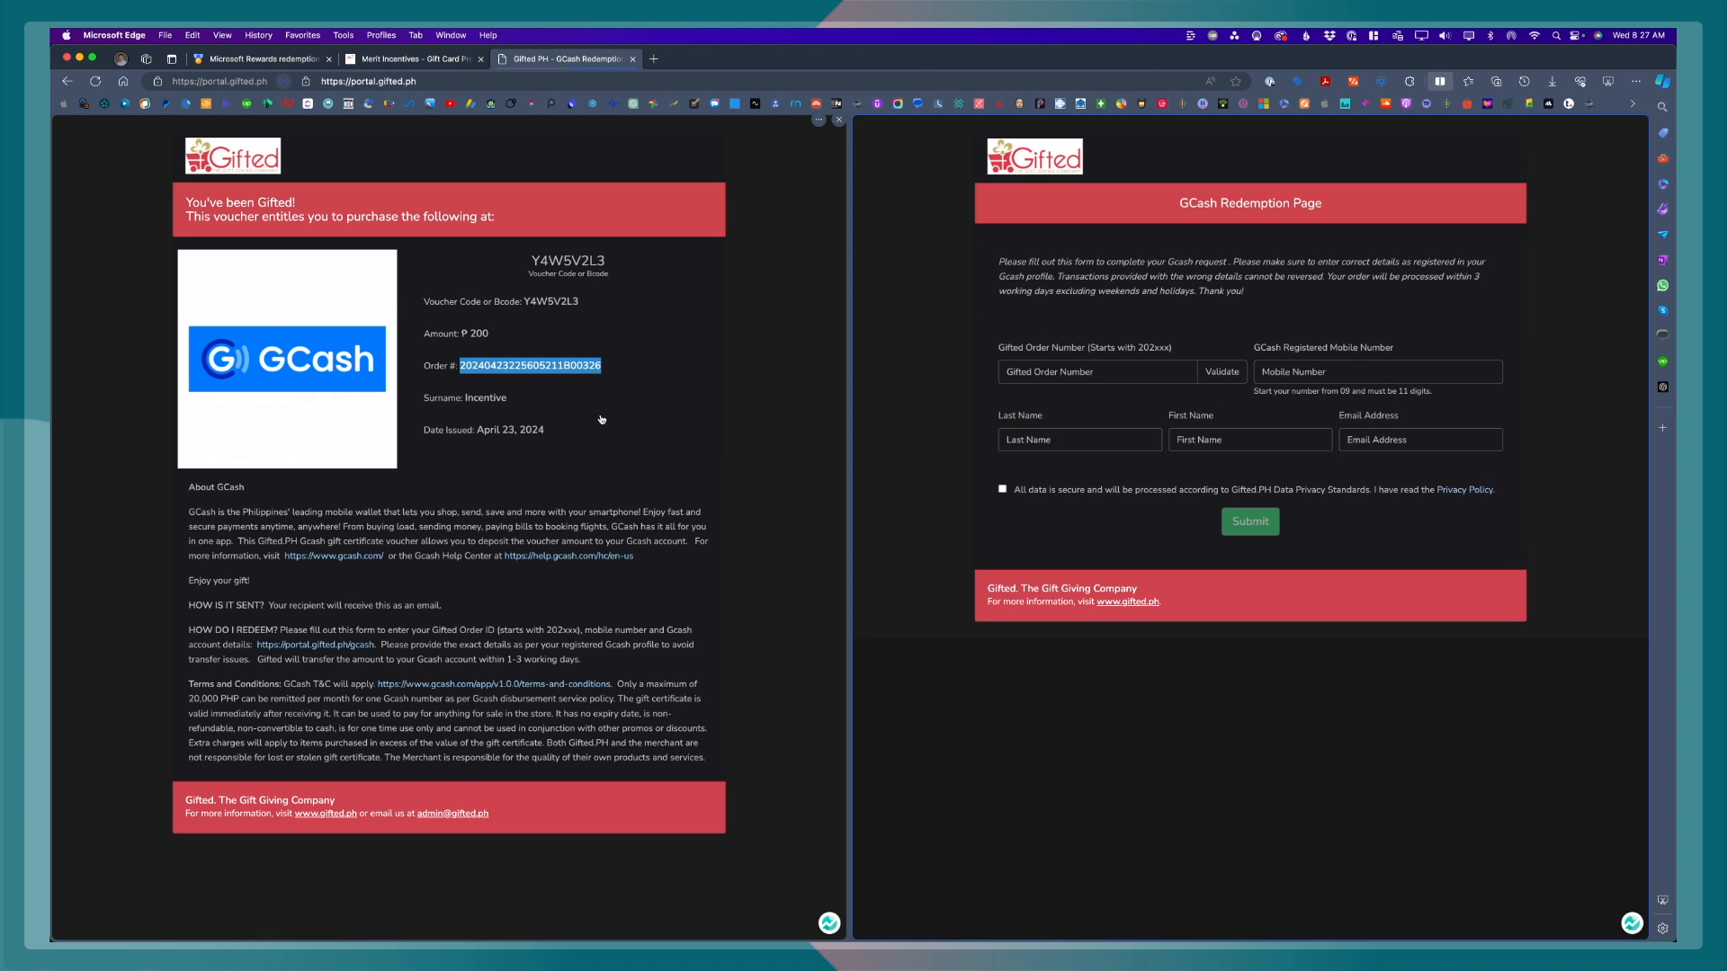